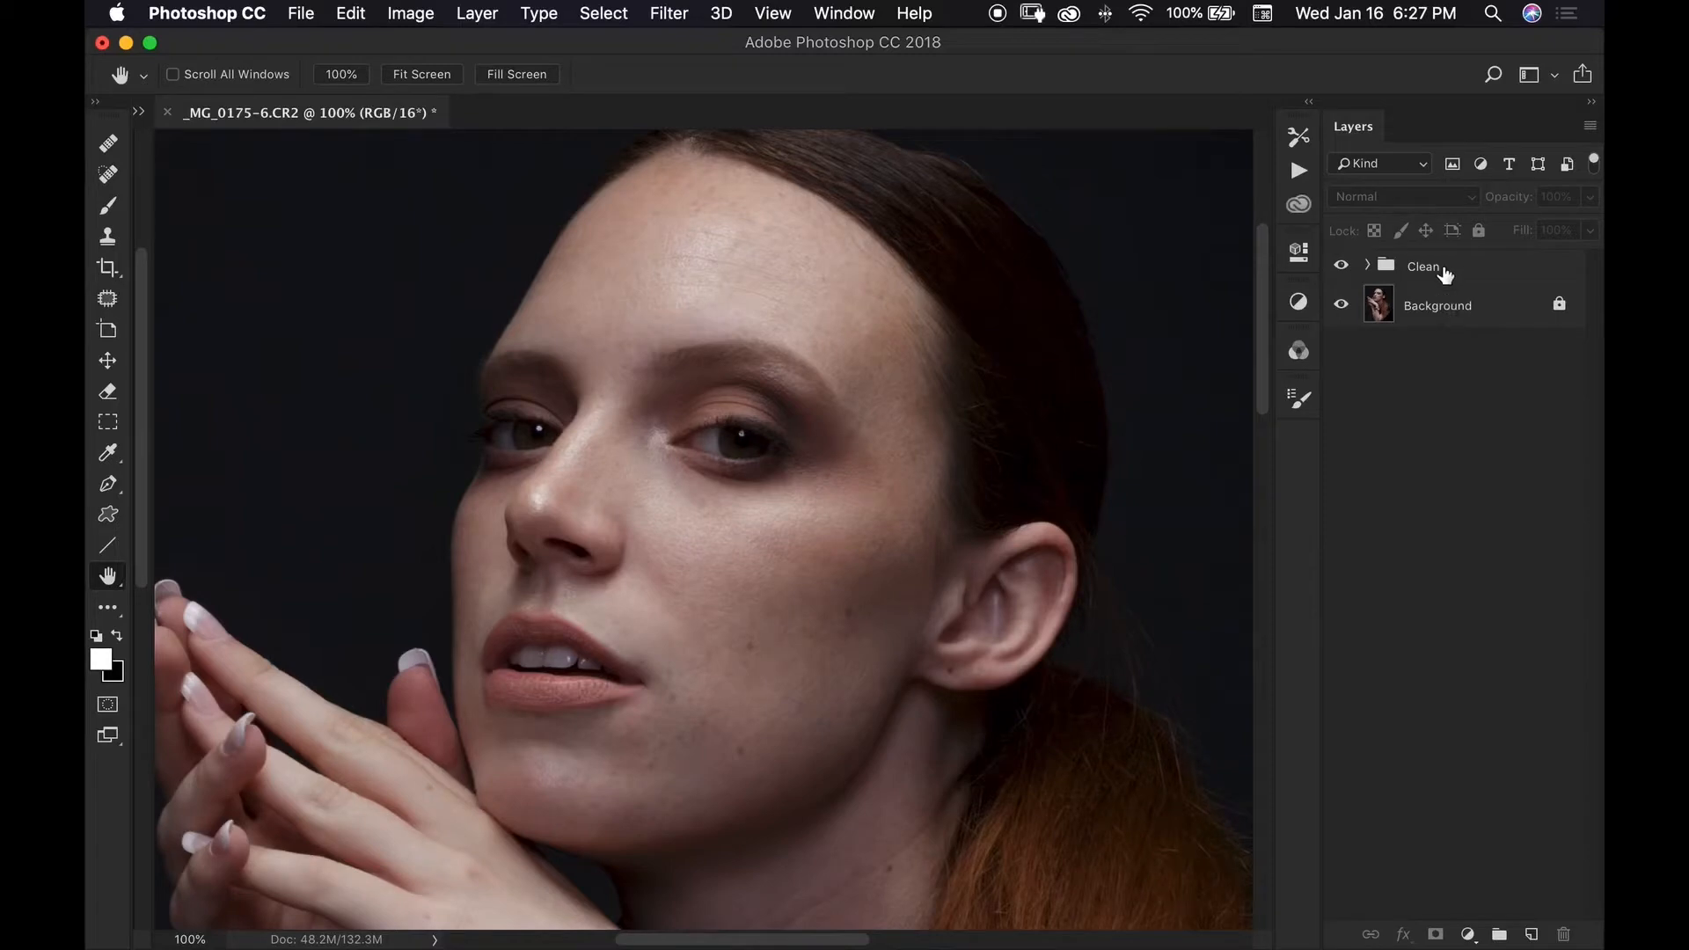
Add a Curves layer above Clean, raising midpoint 130 to about 136, and toggle it to compare
click(1467, 935)
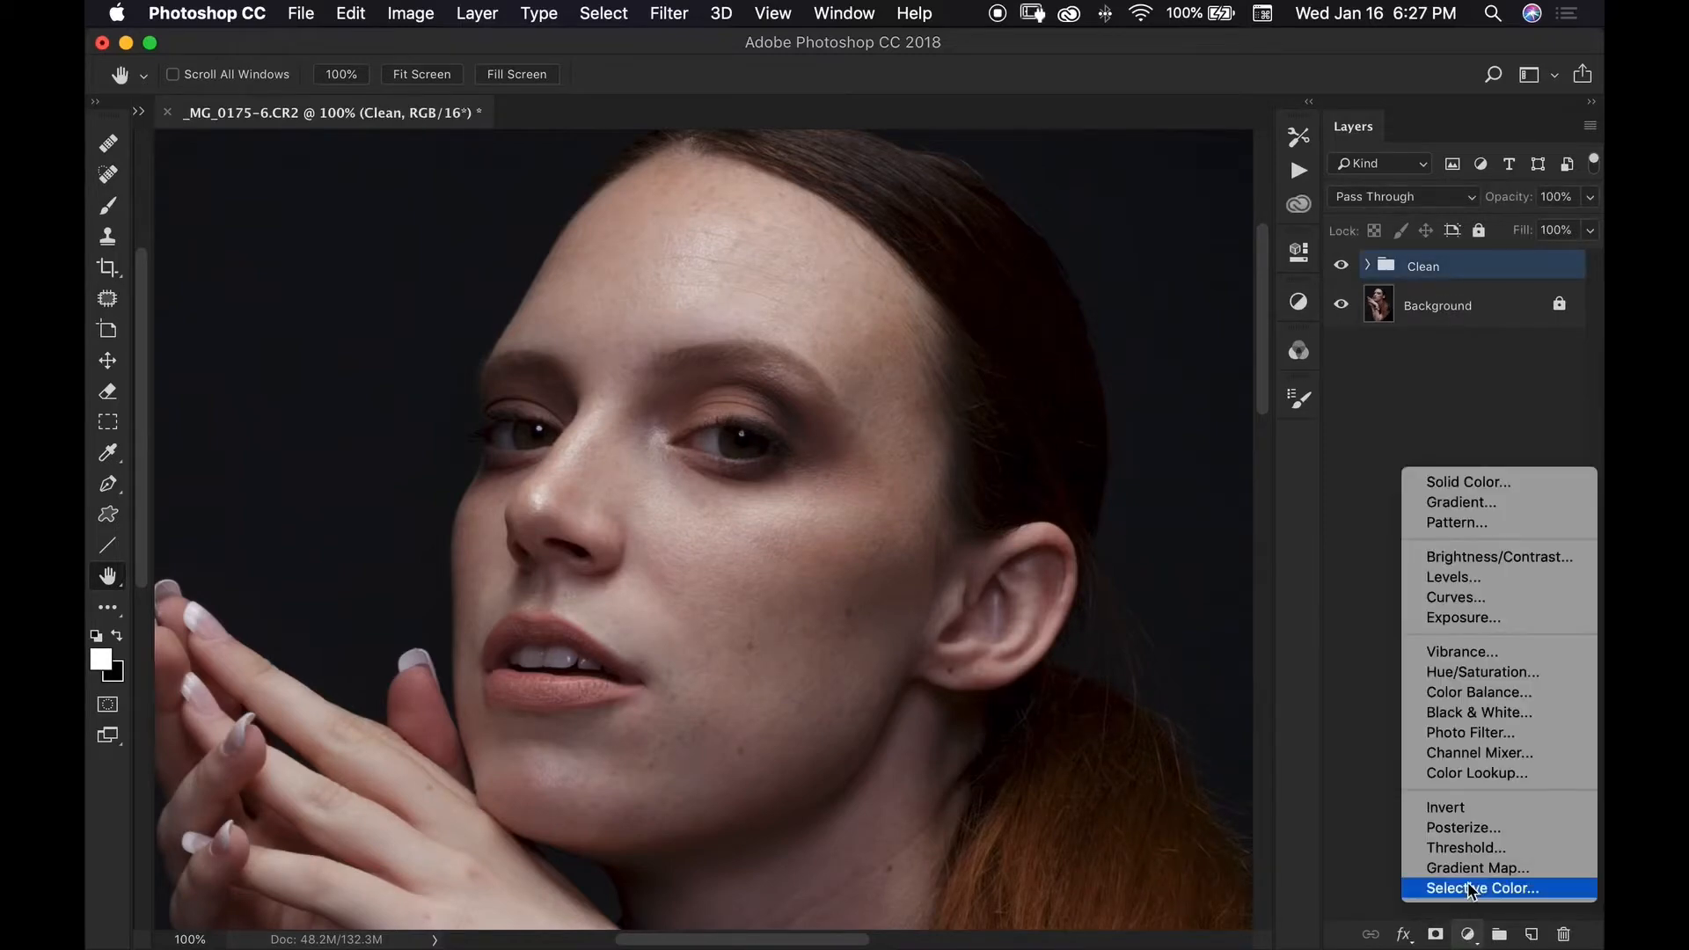
click(1455, 596)
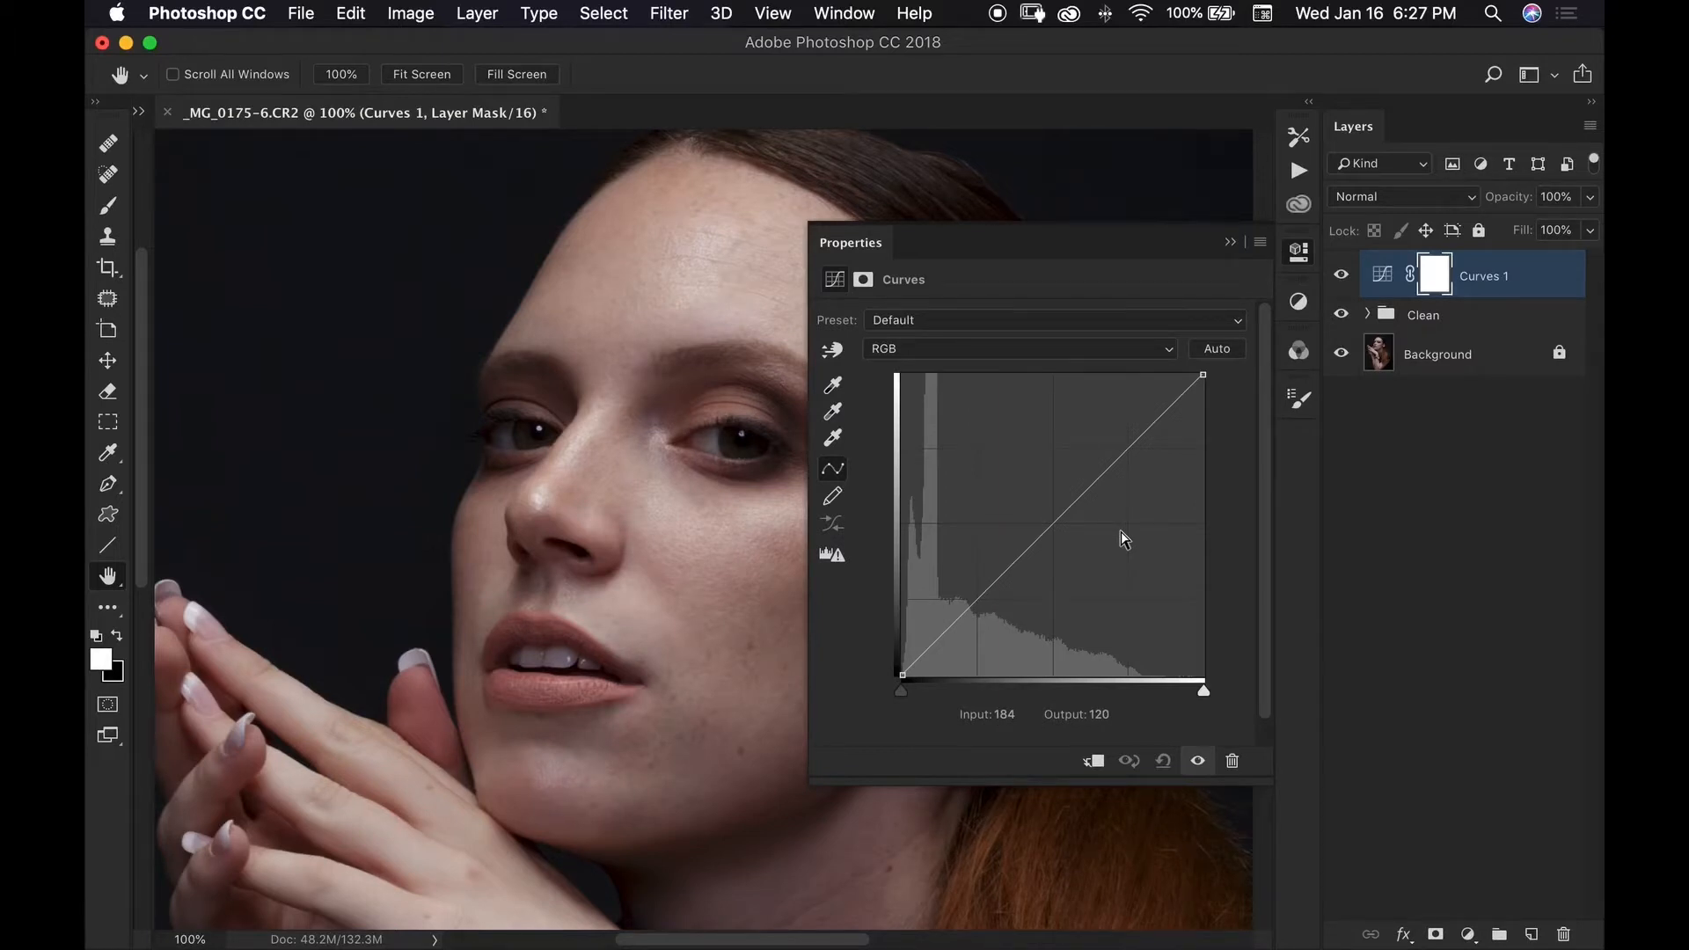
click(1054, 523)
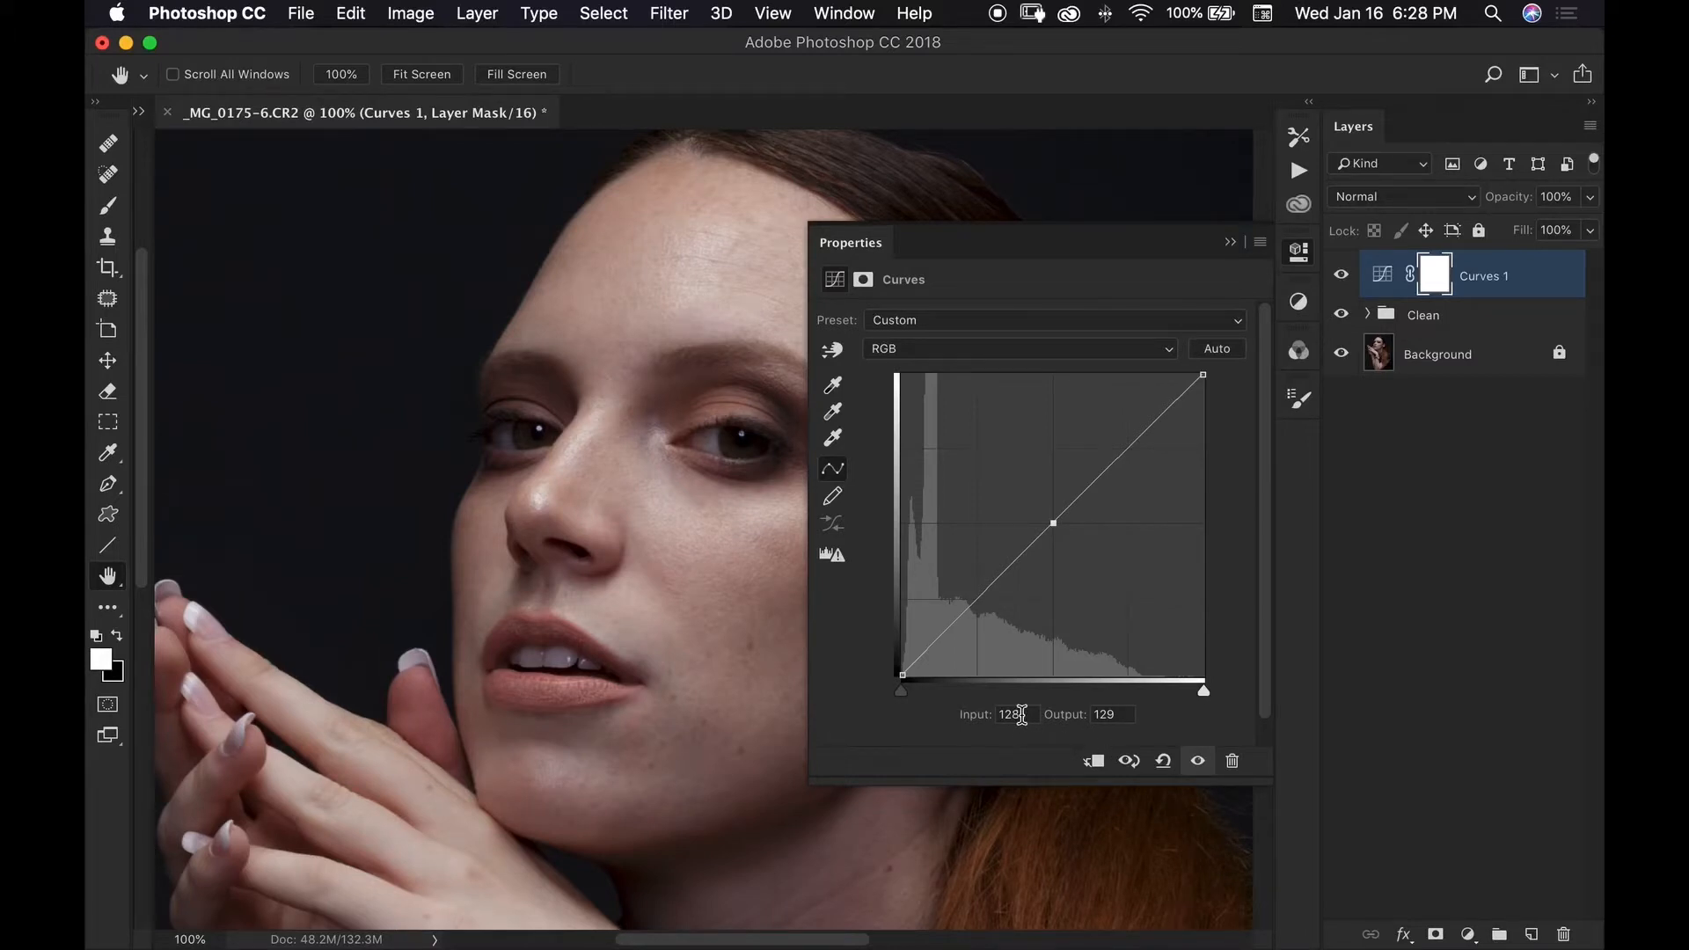
triple_click(1009, 715)
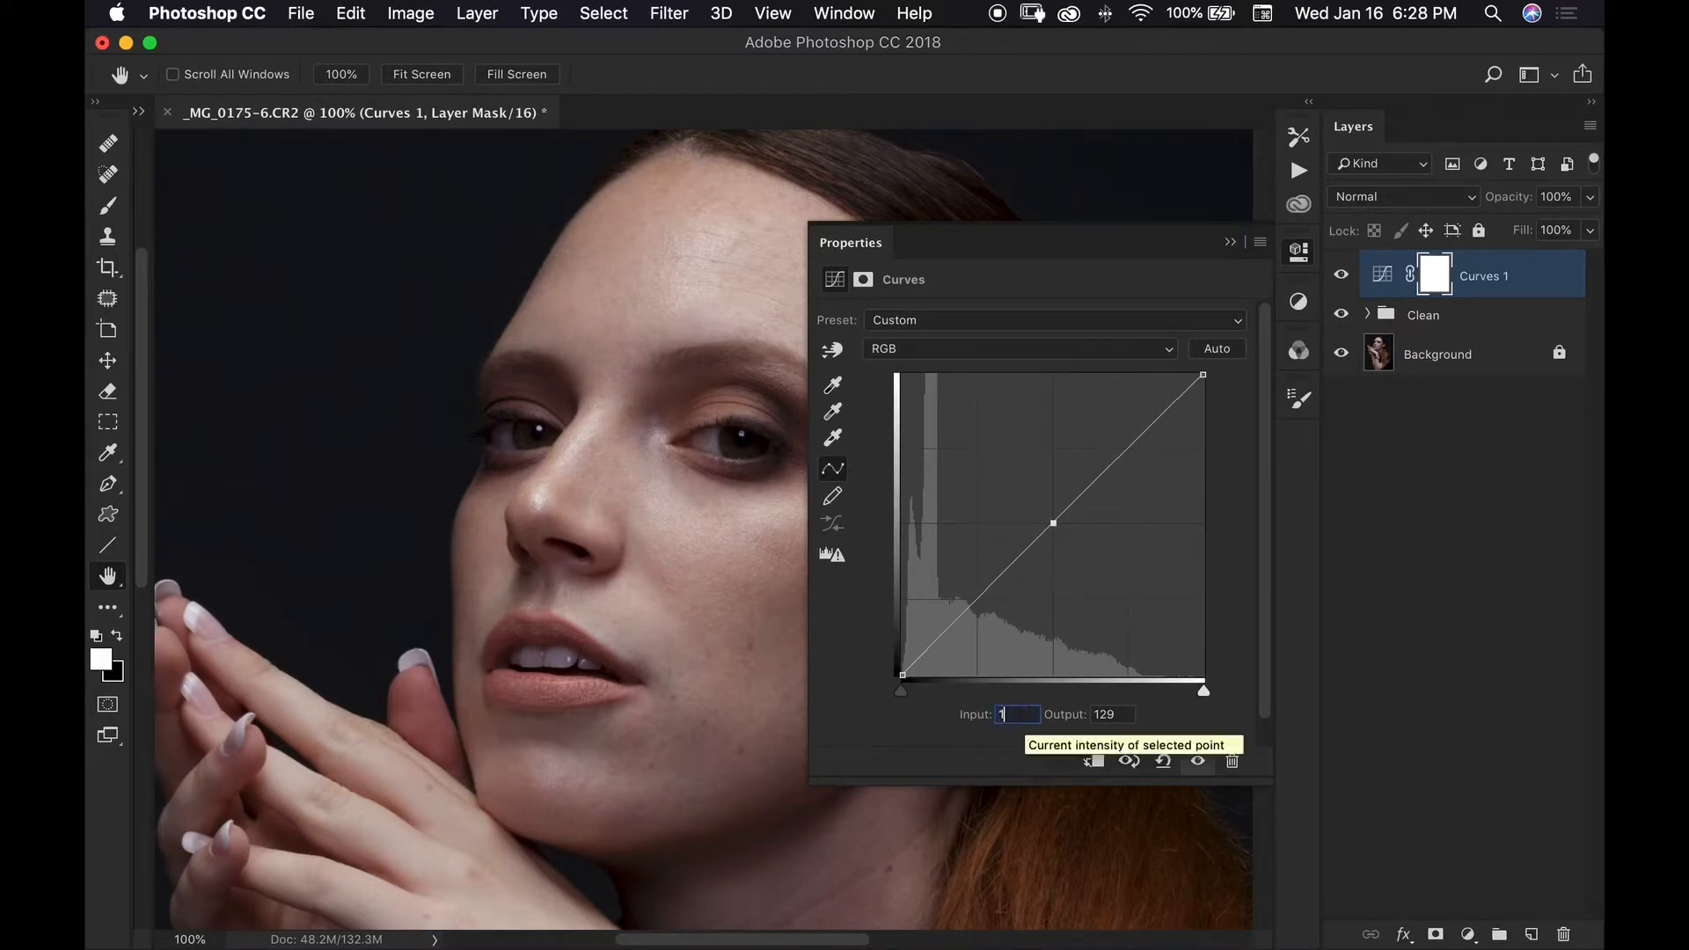
text(130)
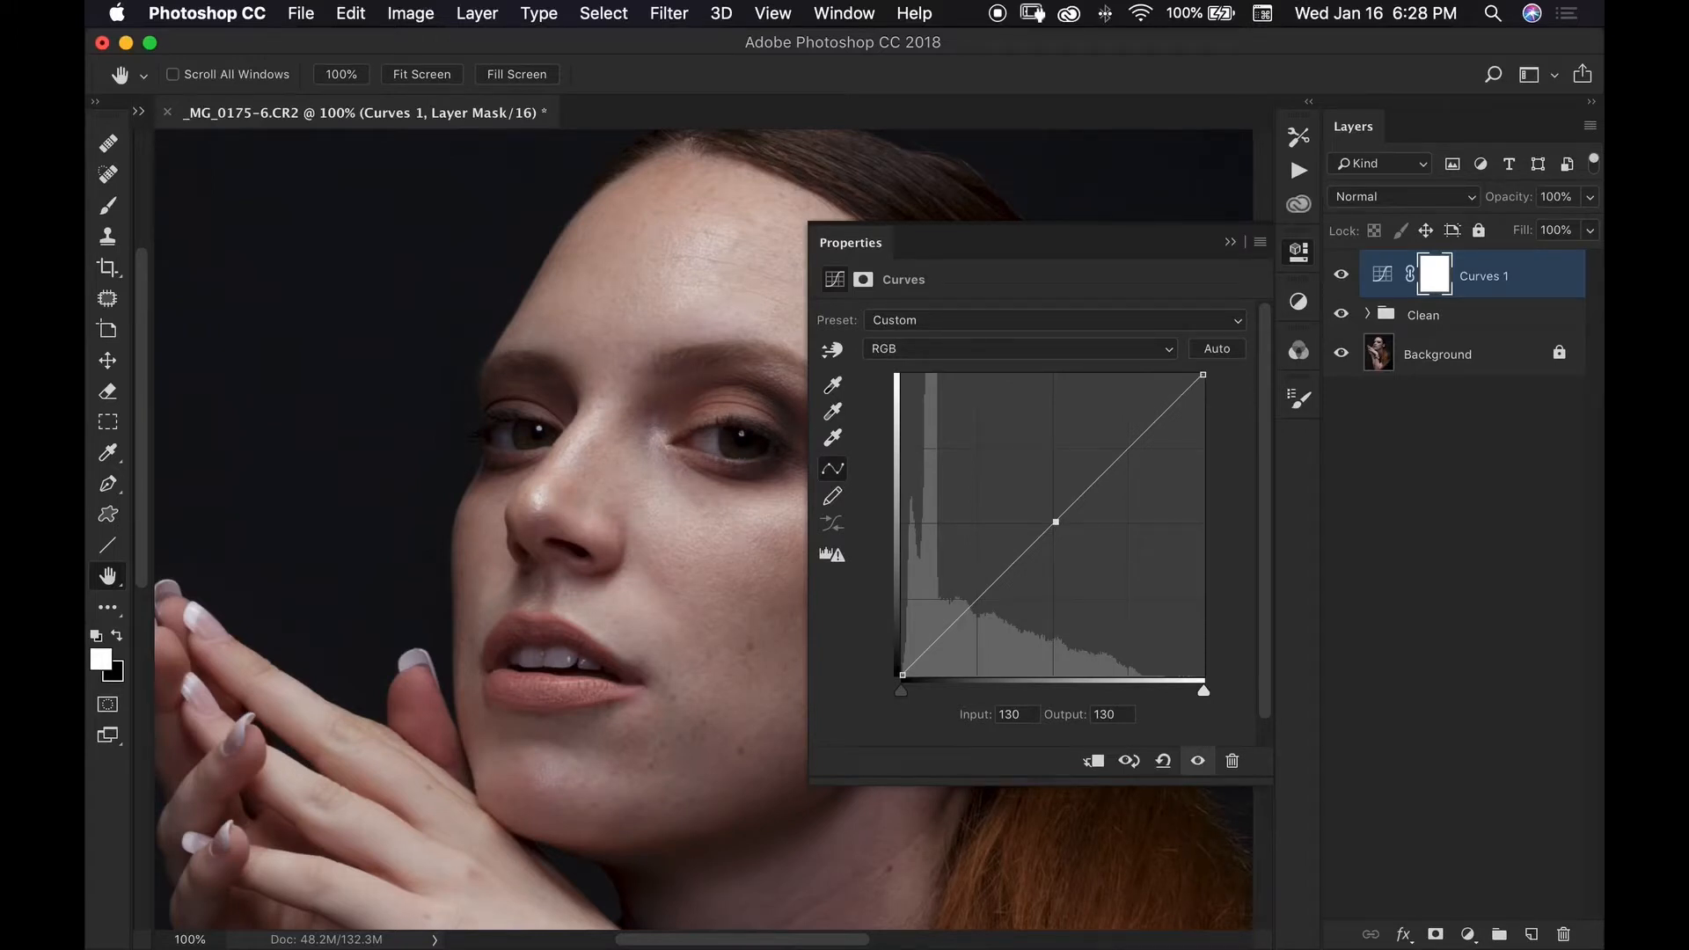
drag(1055, 524, 1055, 517)
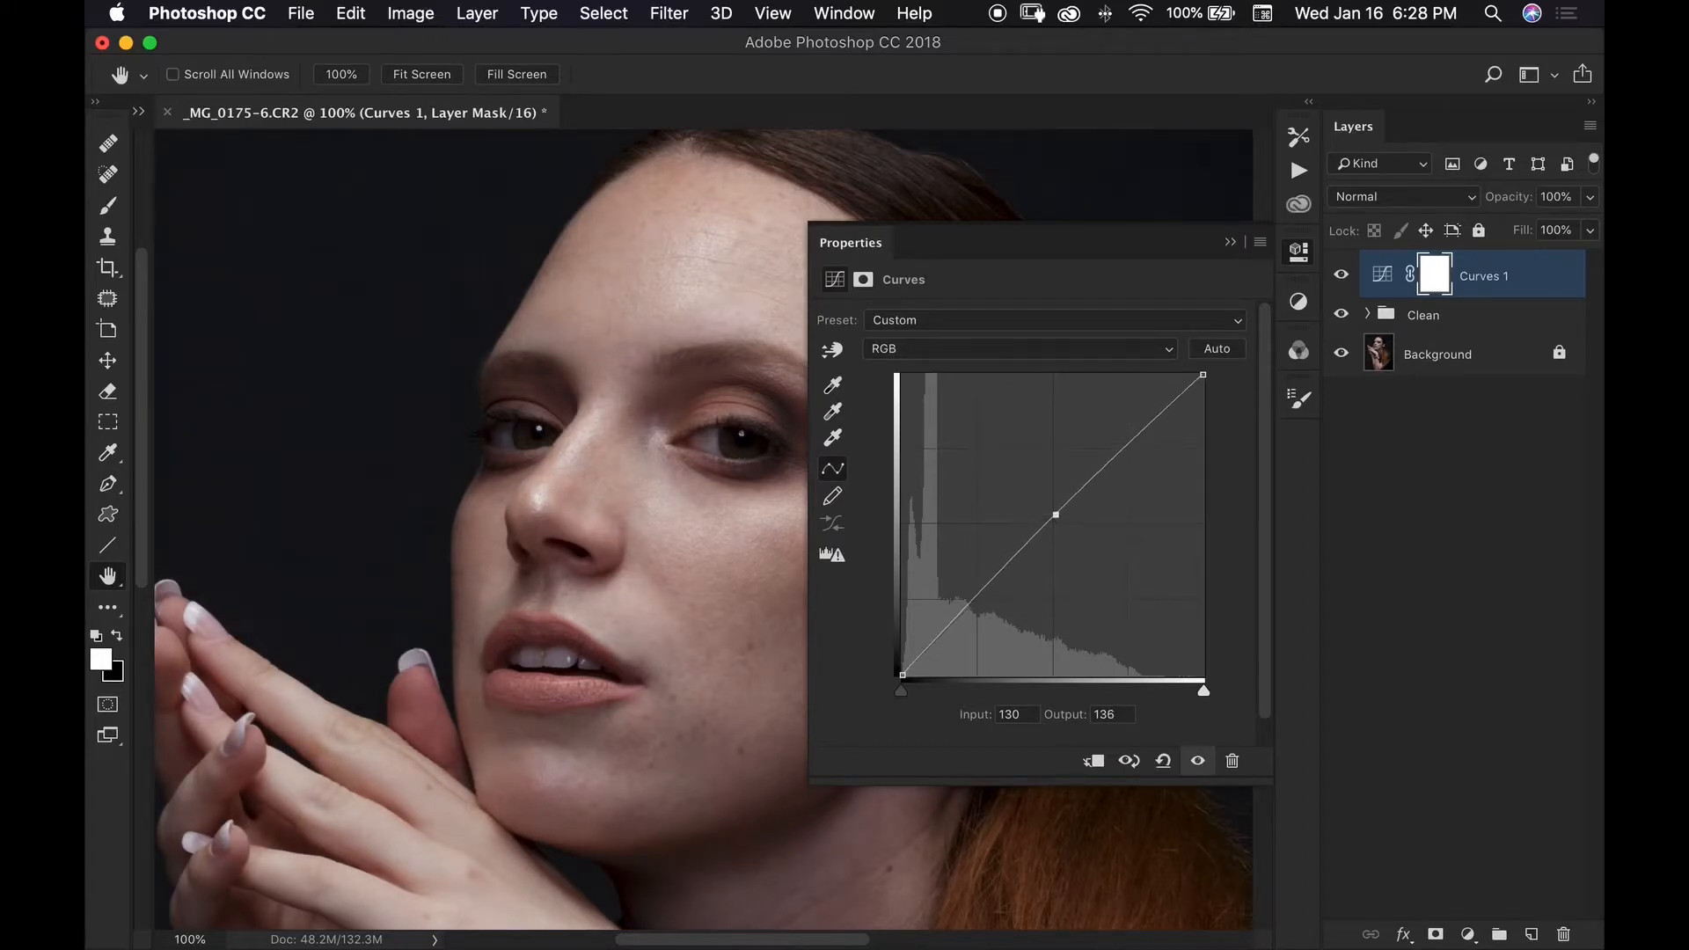
drag(1055, 515, 1056, 512)
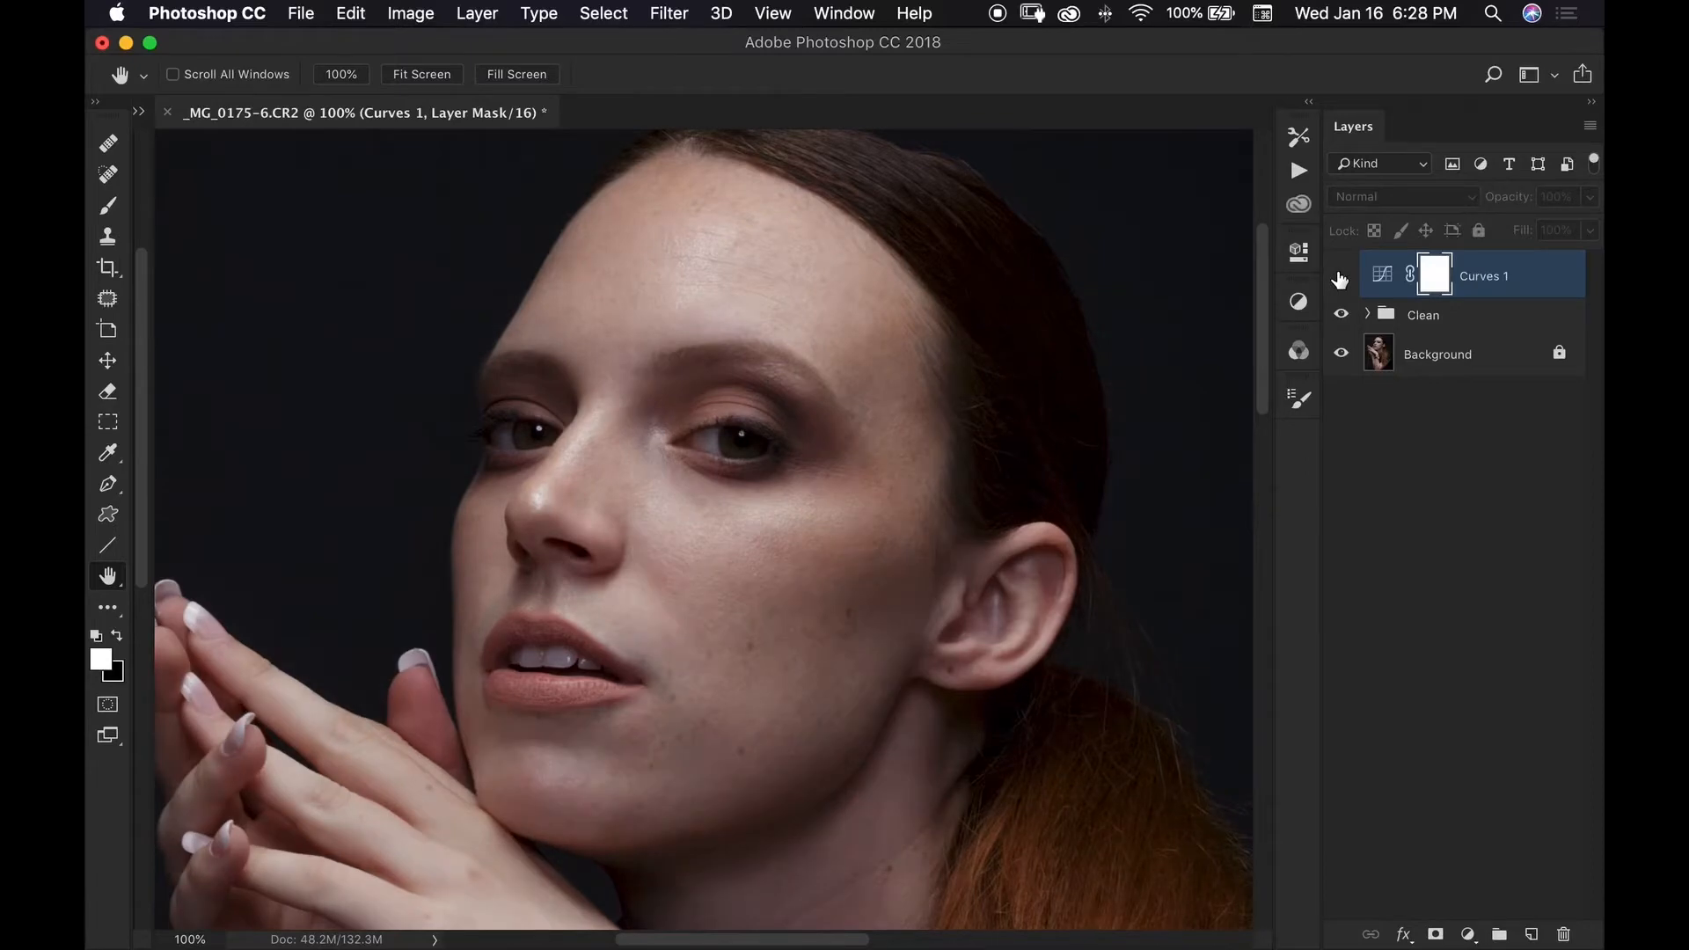
click(1341, 276)
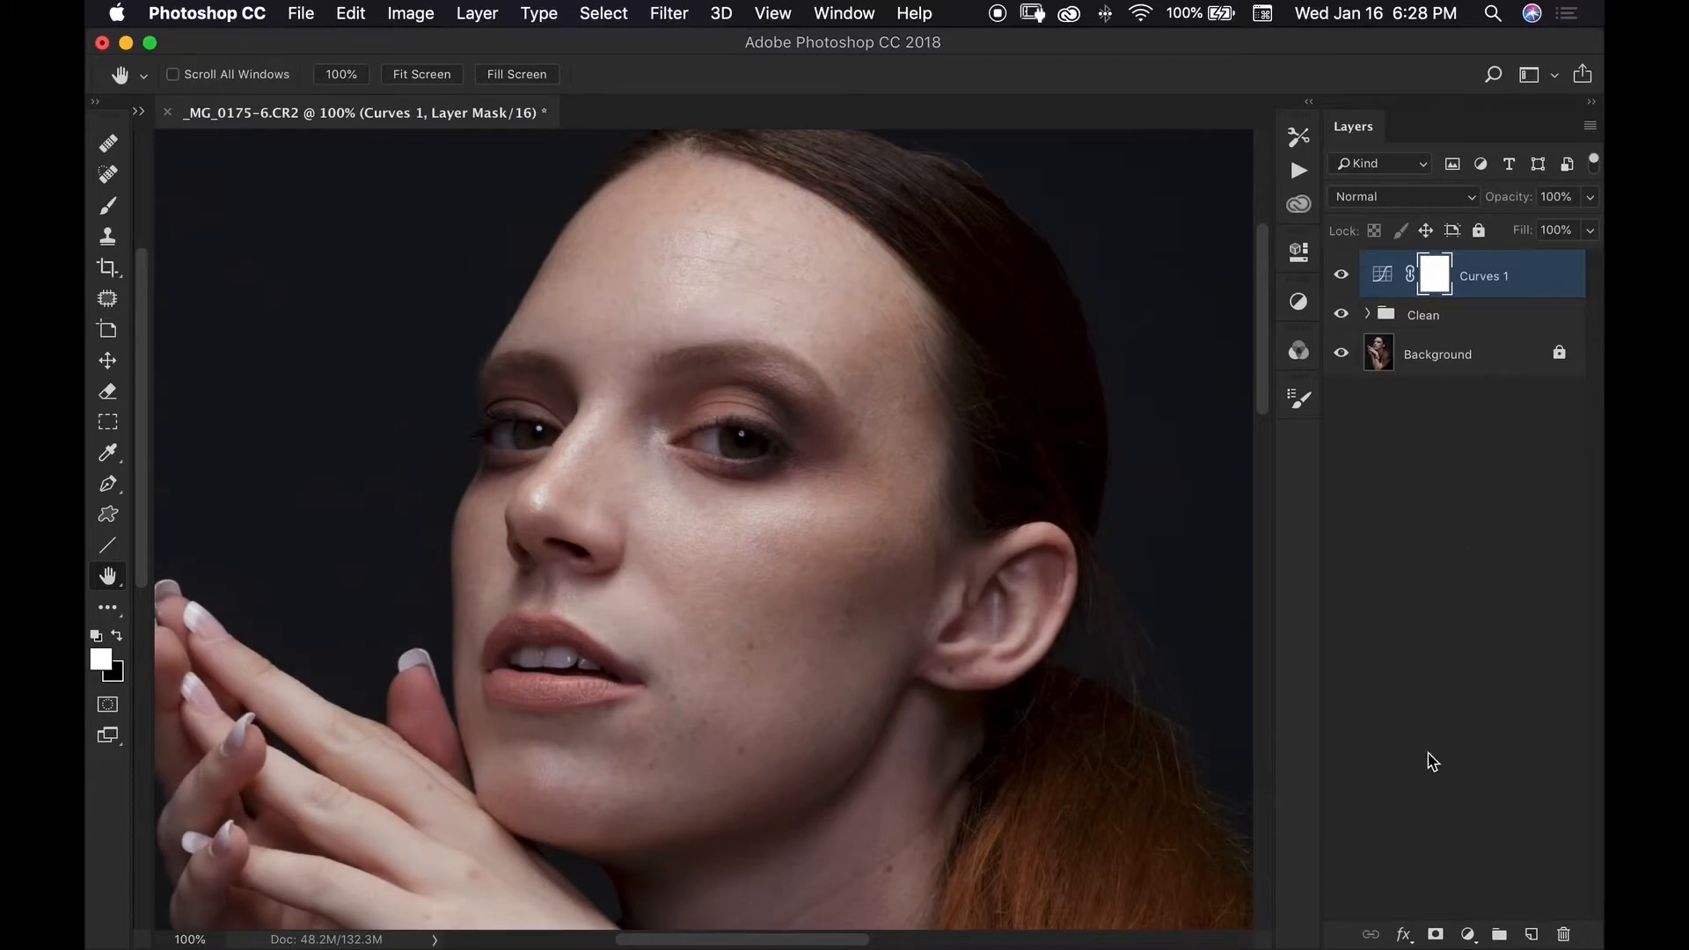
Add a second Curves layer, lower midpoint 130 to about 128, and toggle its visibility off and on
click(1466, 935)
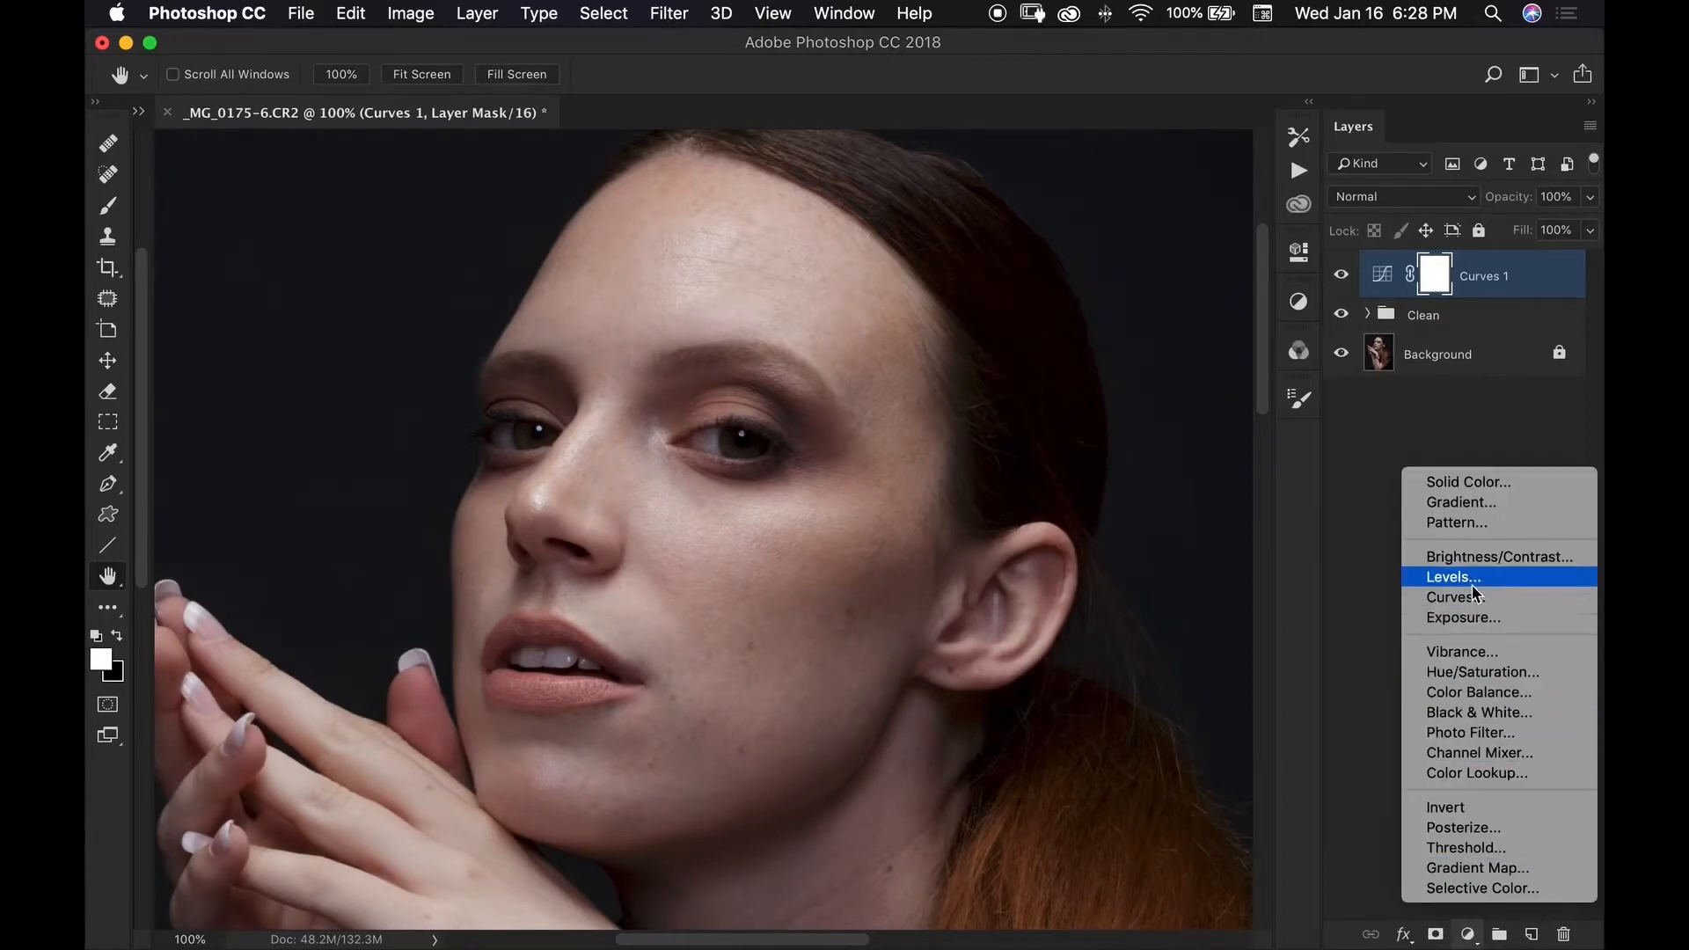
click(1454, 596)
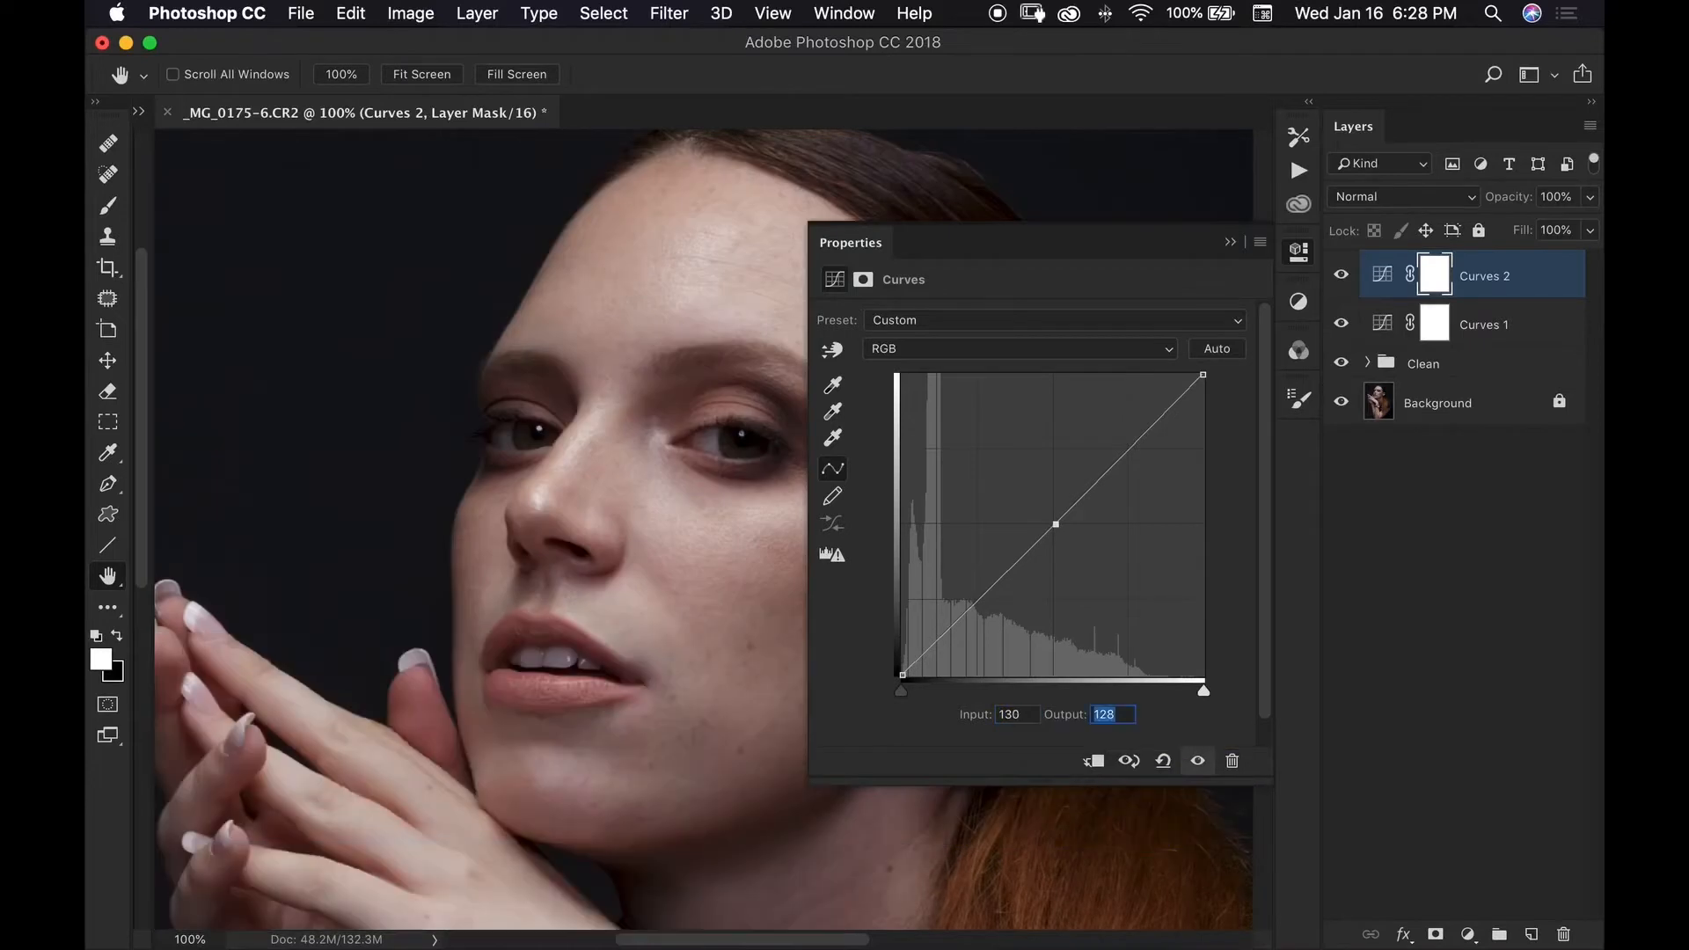
text(130)
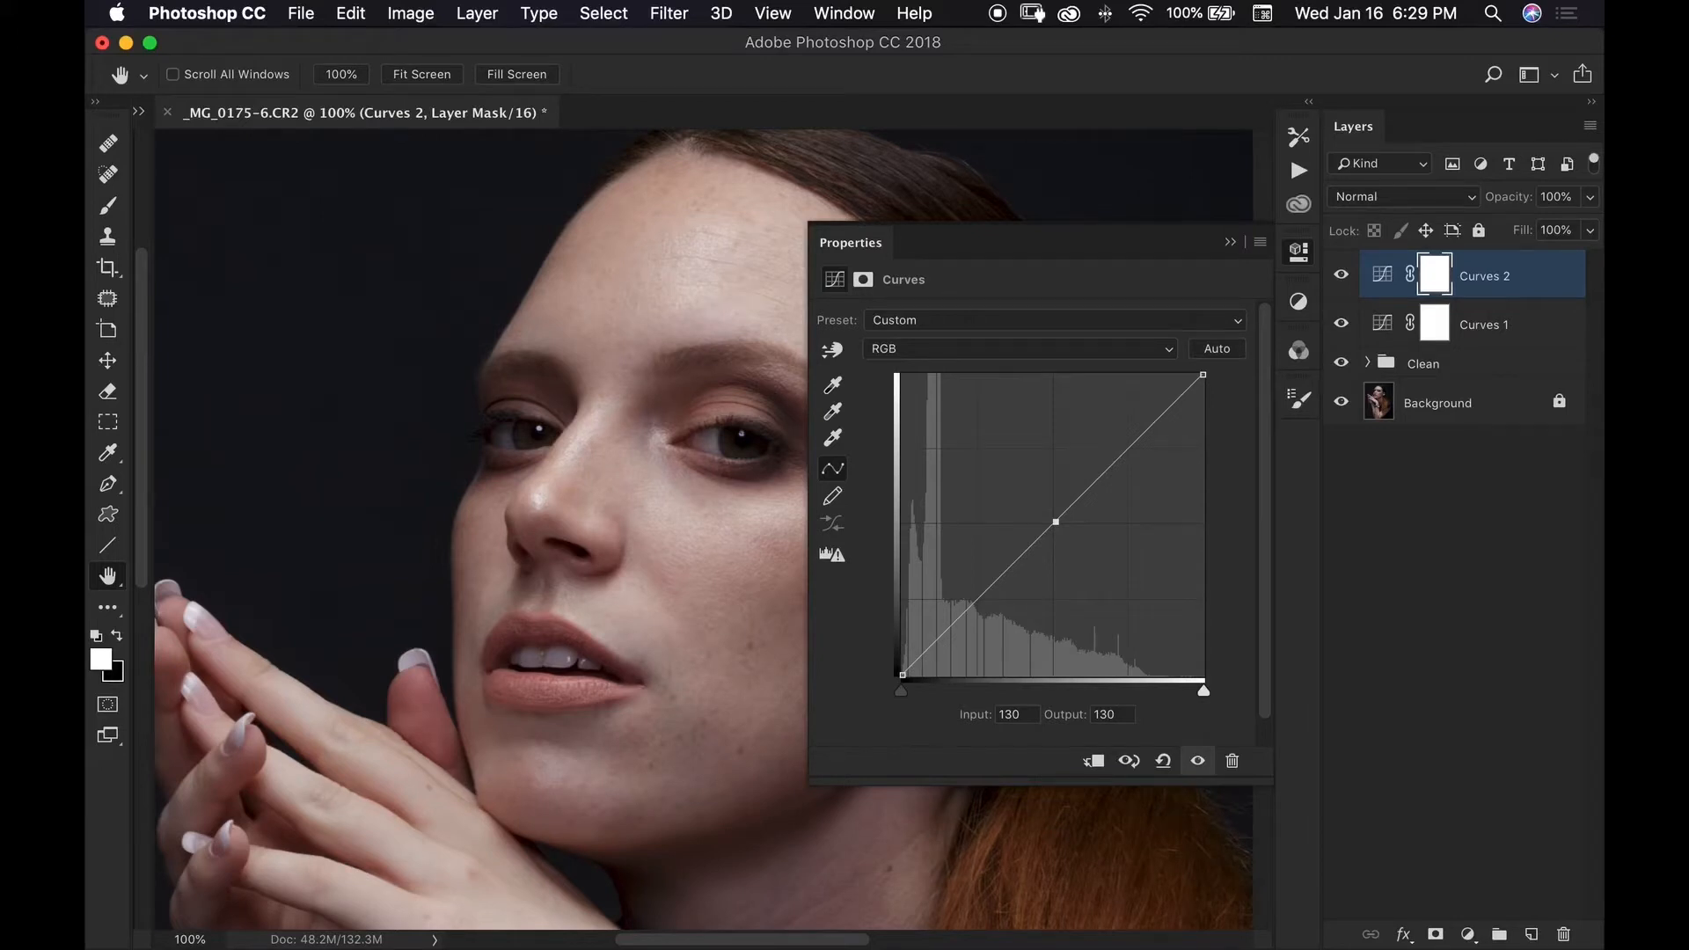
drag(1055, 523, 1054, 524)
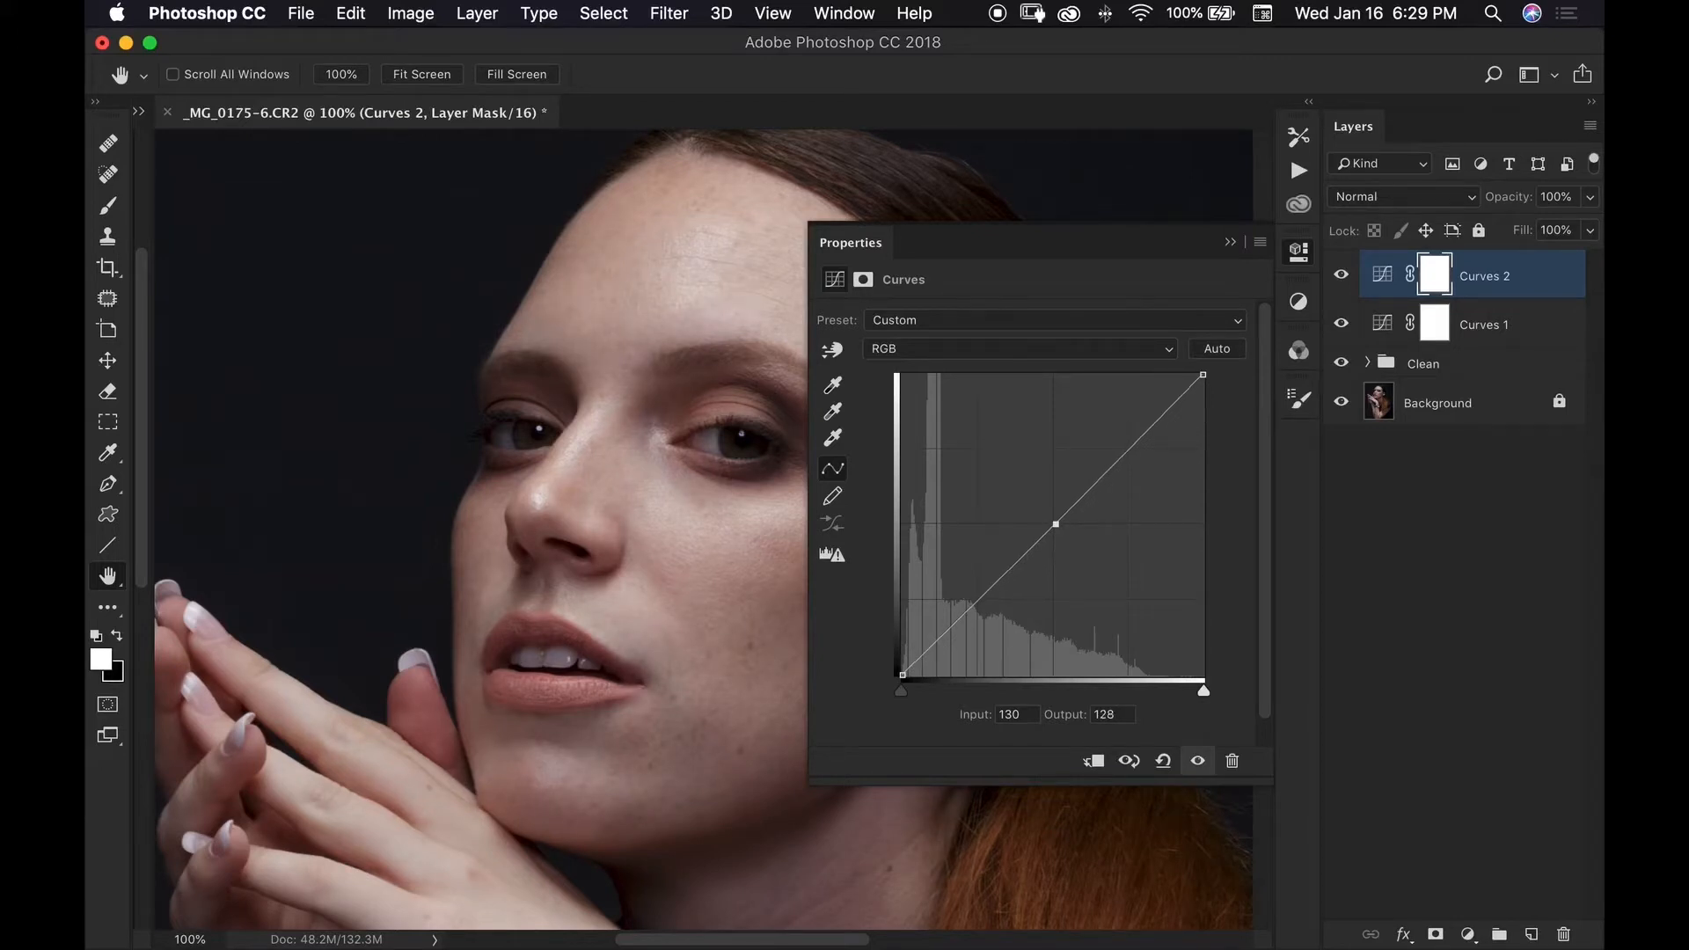
drag(1056, 524, 1055, 529)
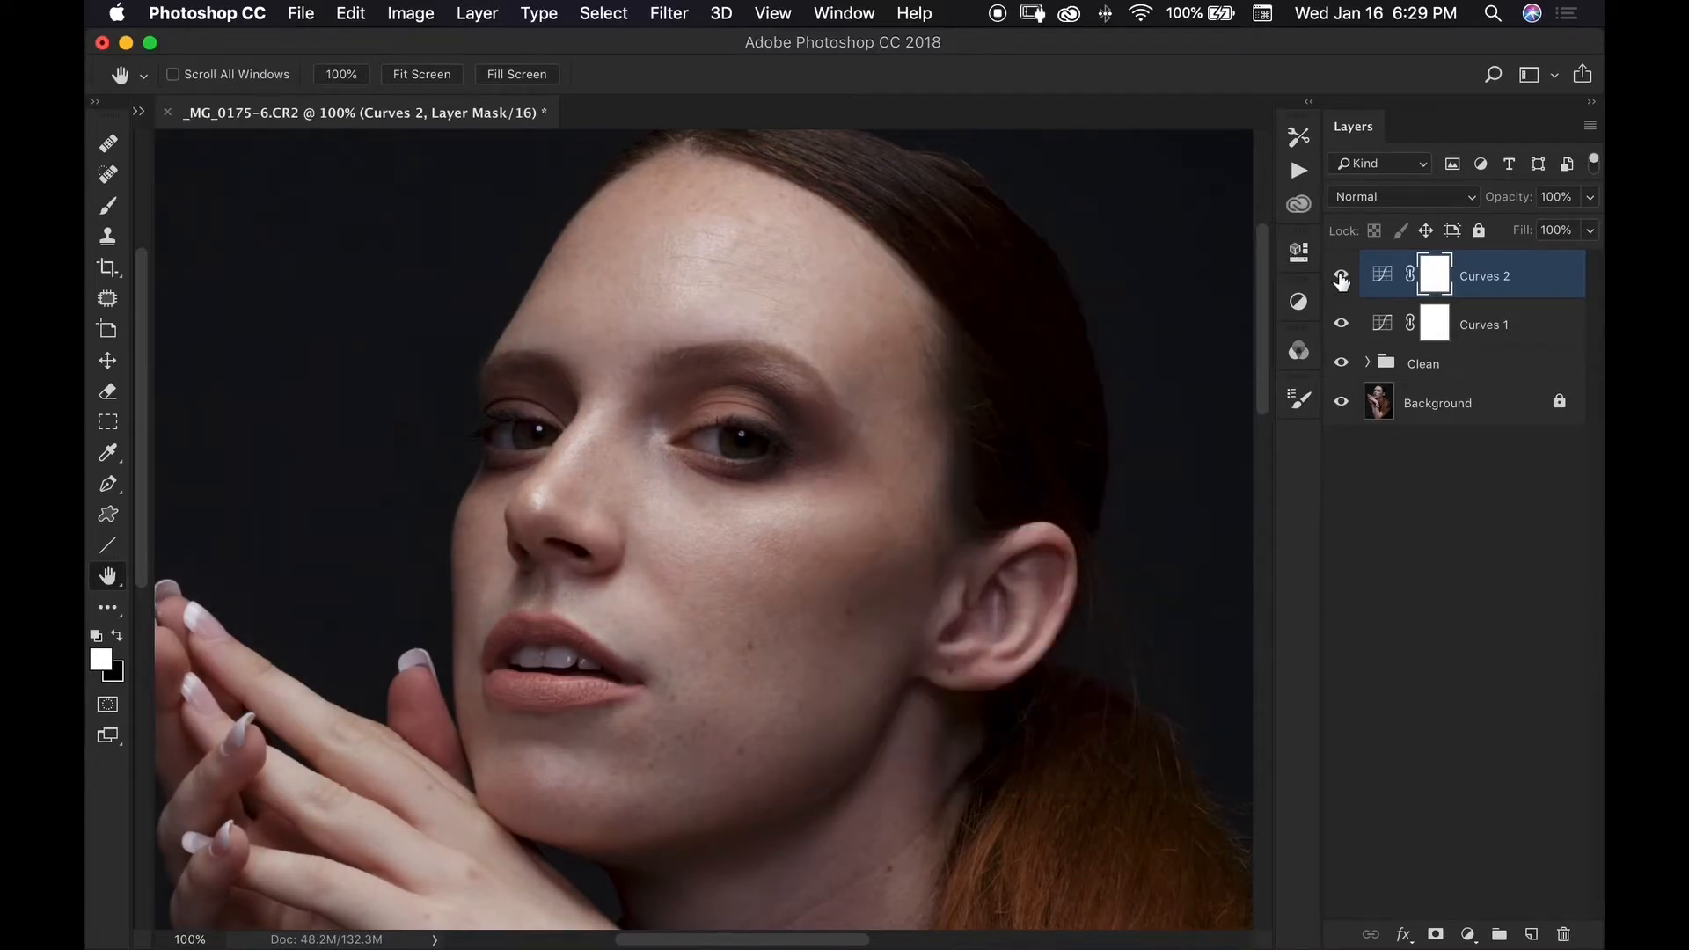
click(1341, 275)
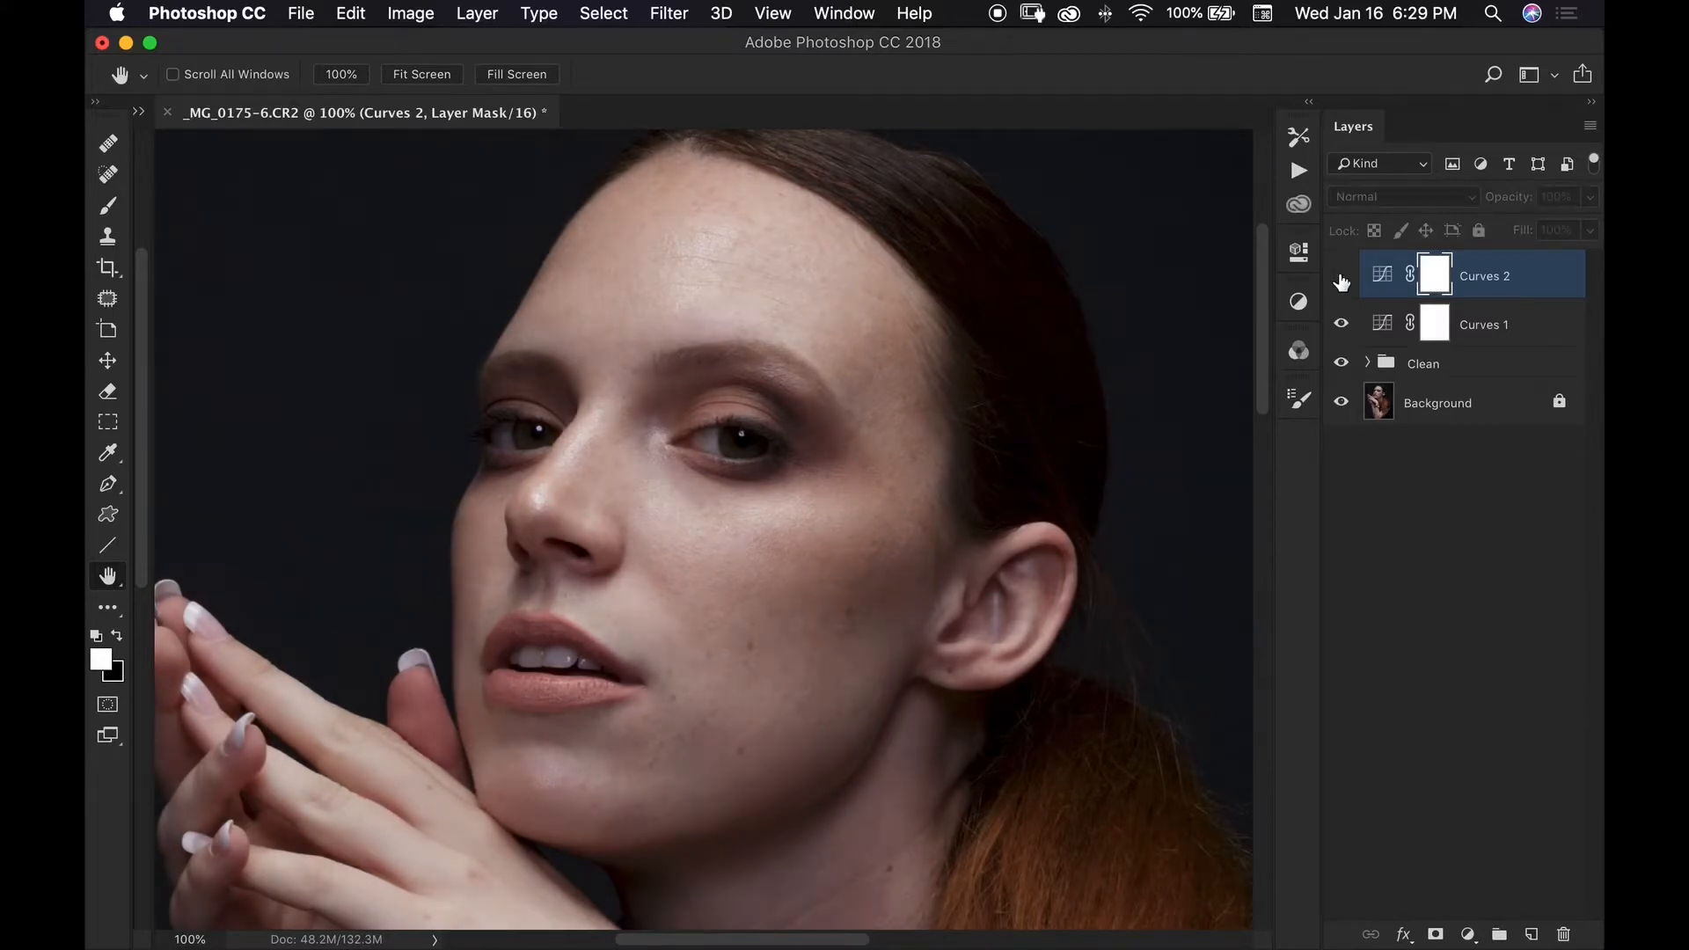
click(1340, 275)
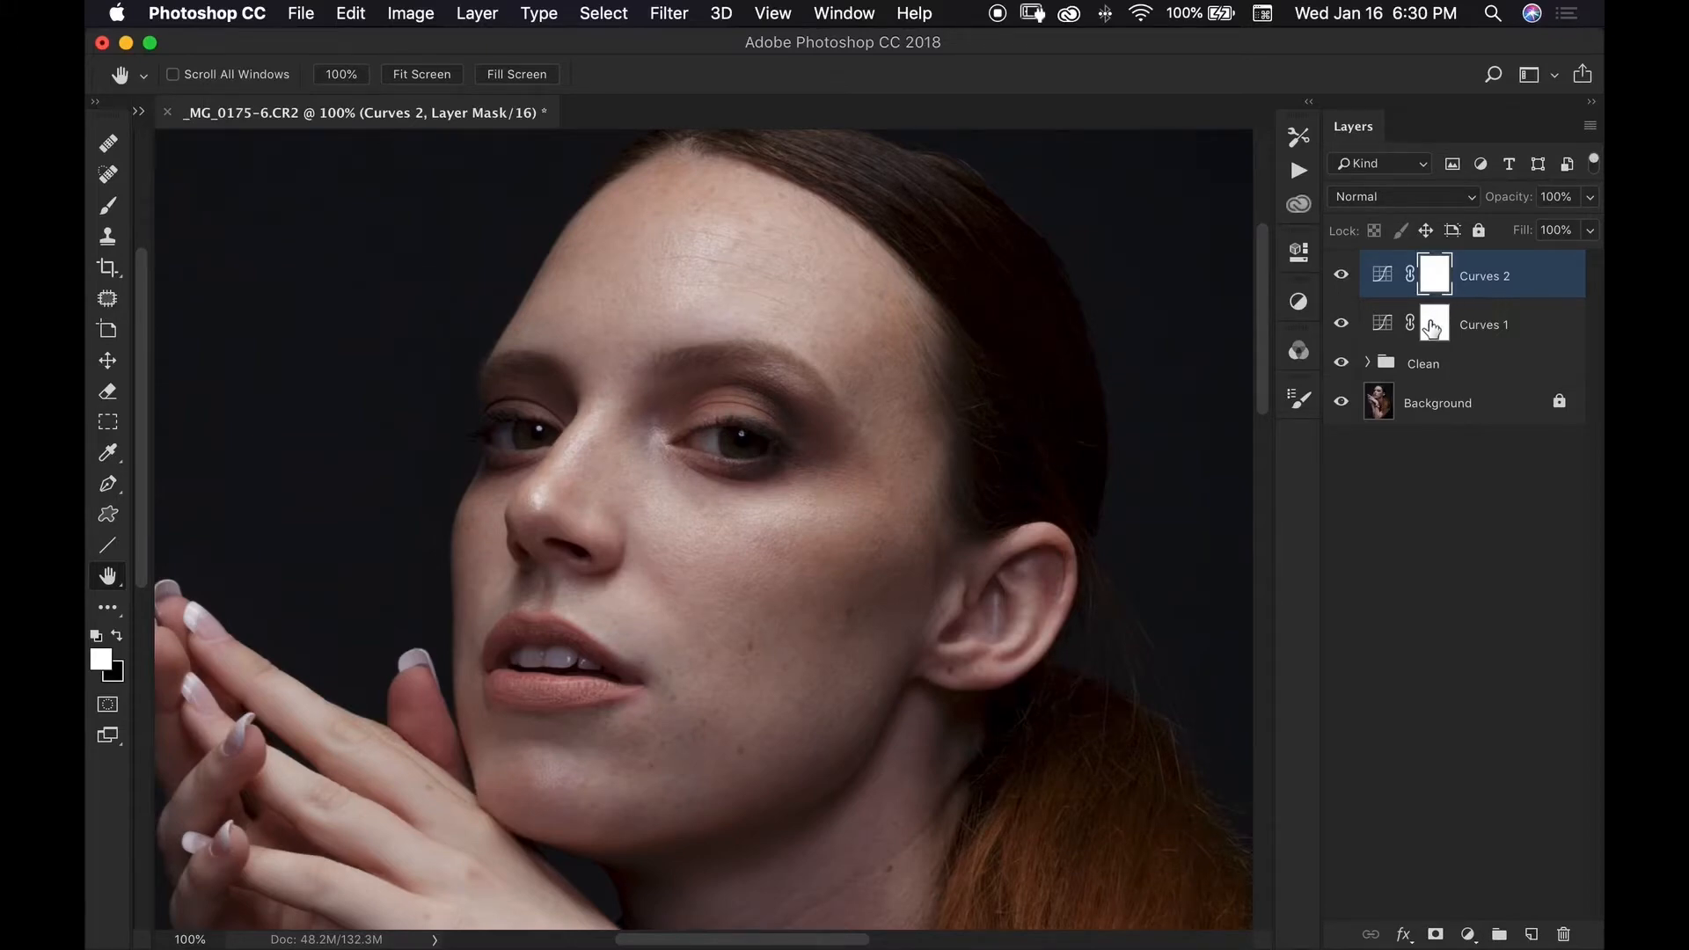
Invert the Curves 1 and Curves 2 layer masks to solid black
click(1482, 324)
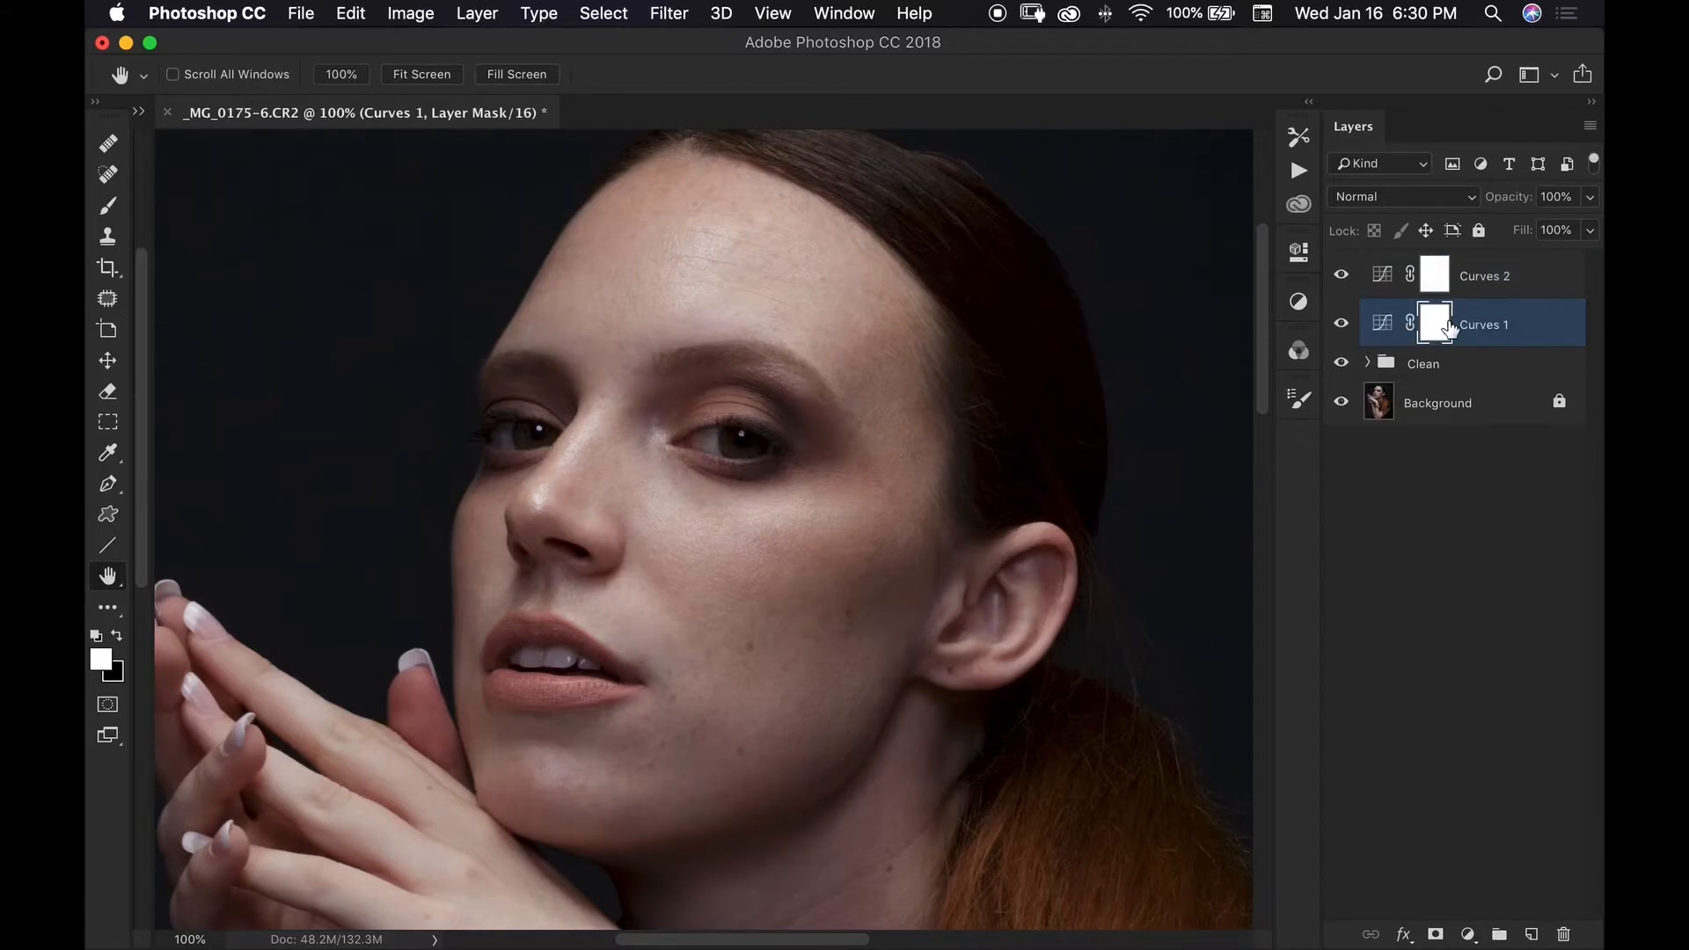
mouse_move(1439, 325)
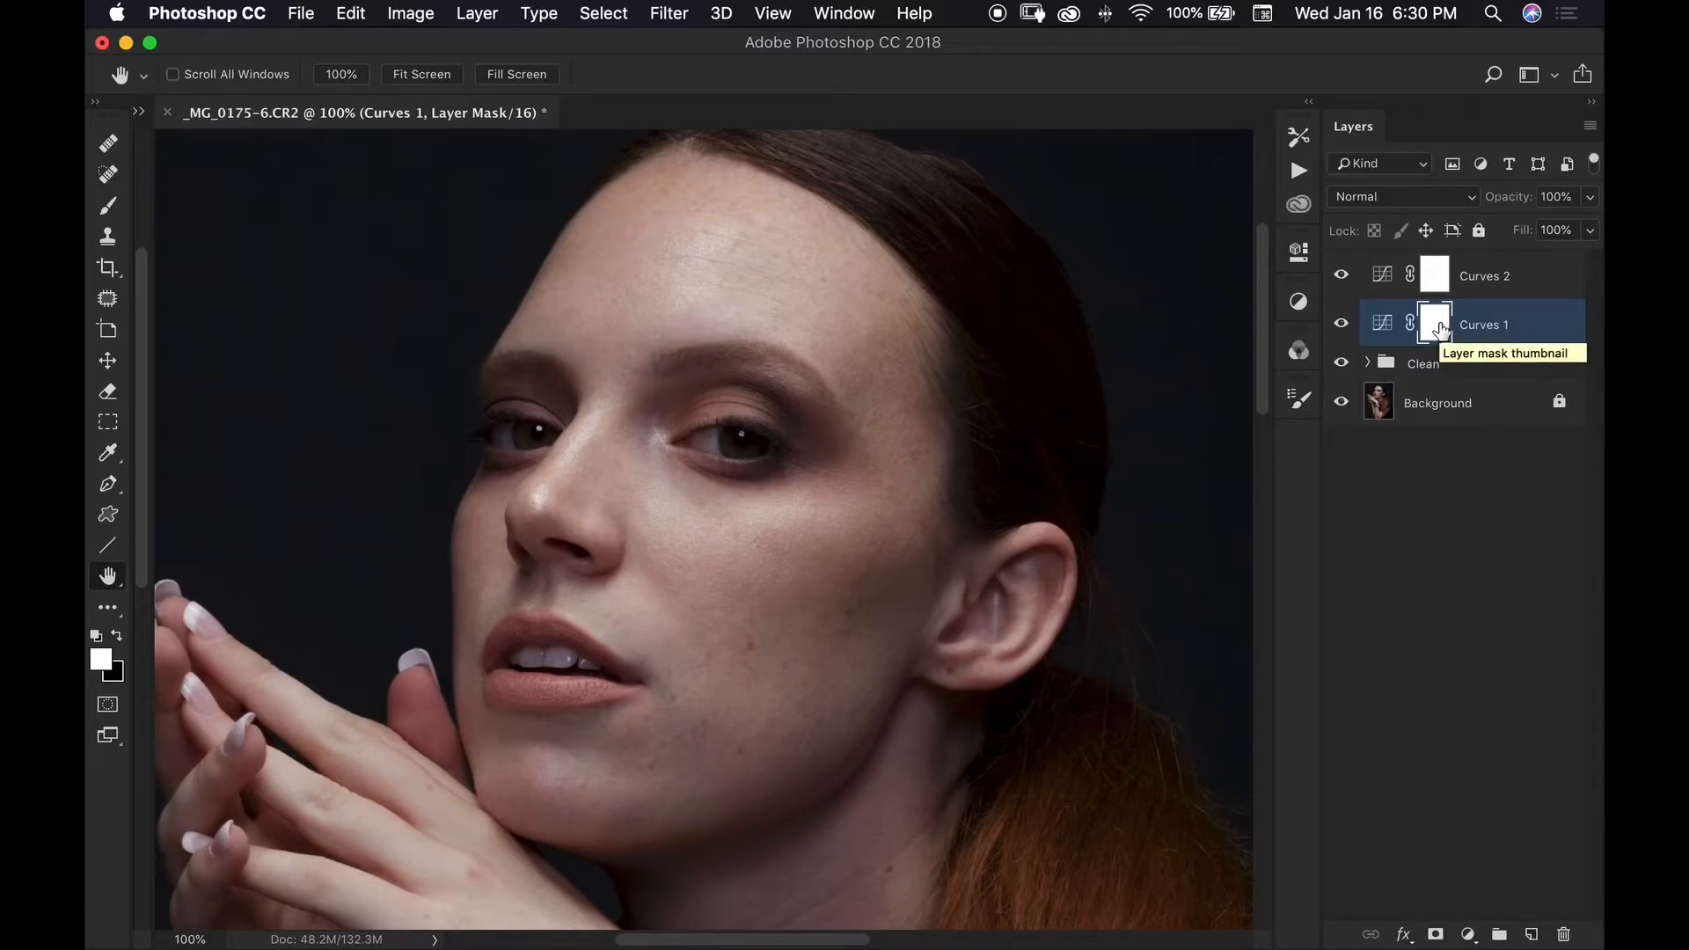
click(1435, 325)
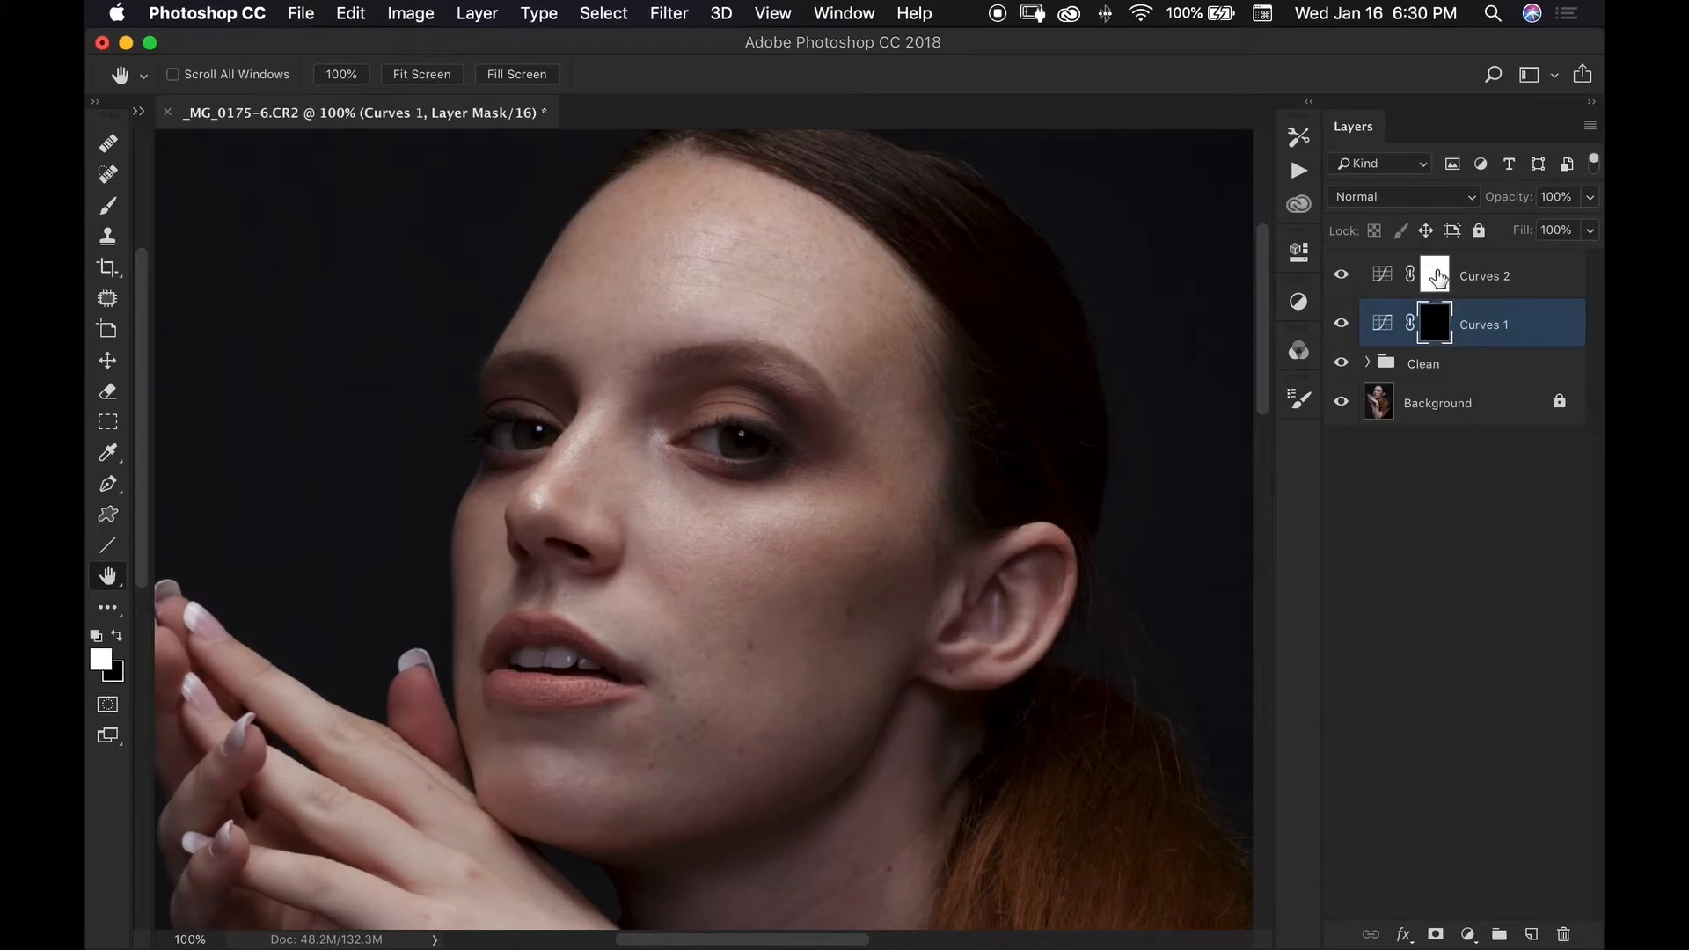
click(1483, 275)
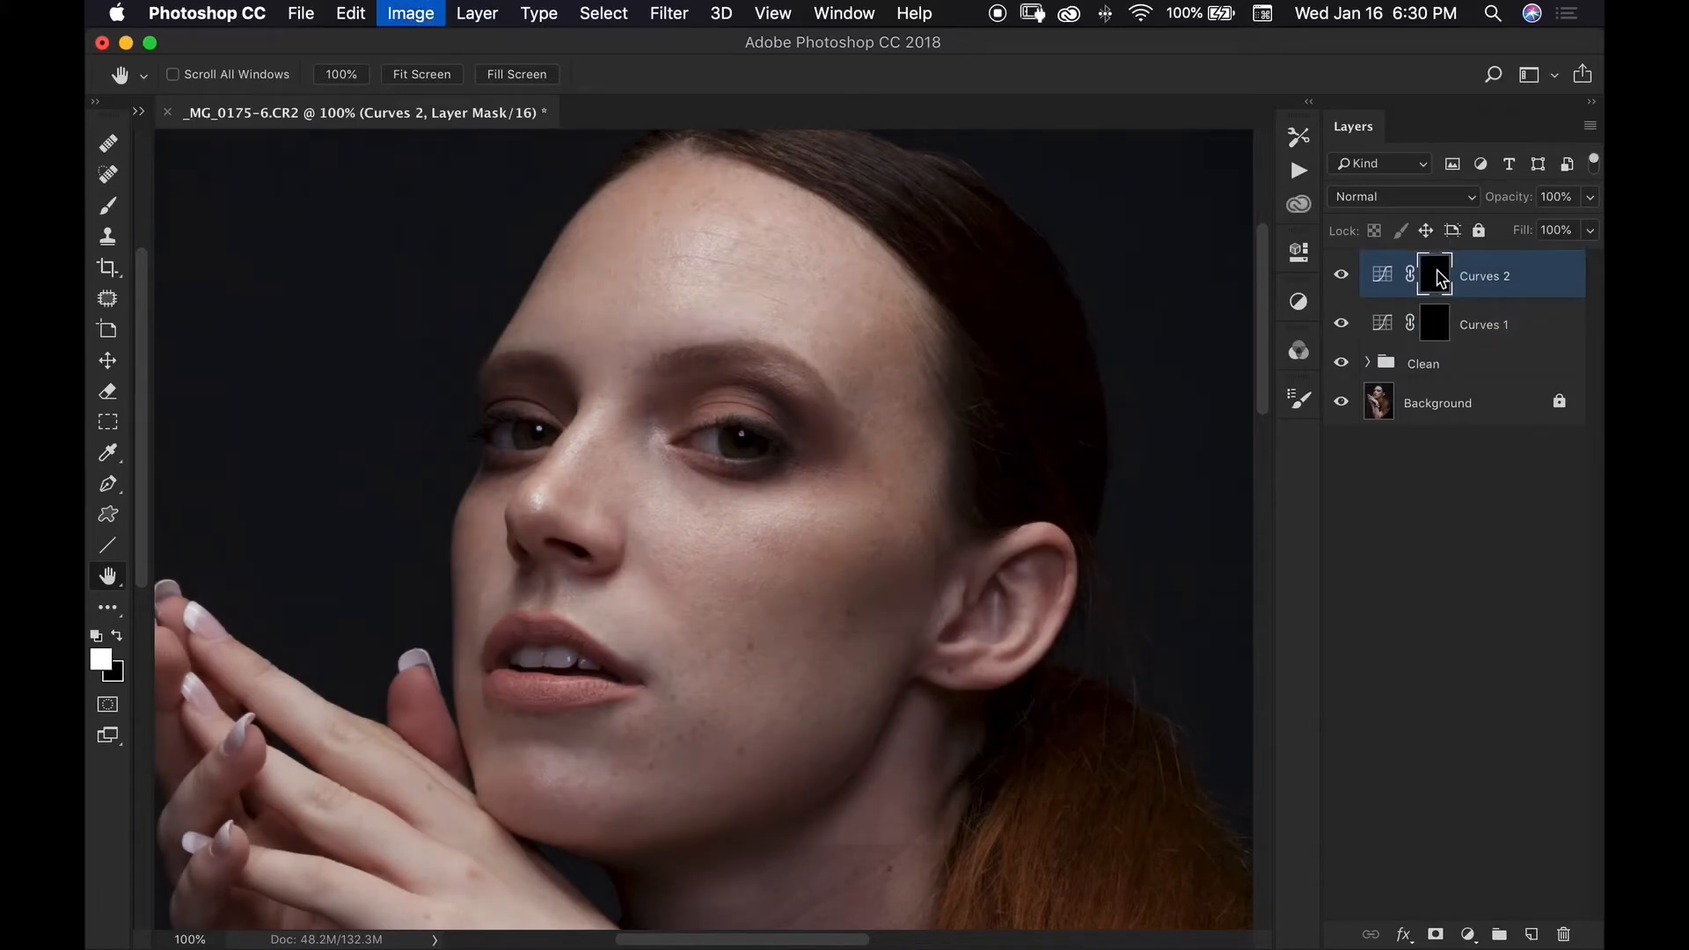
mouse_move(1435, 275)
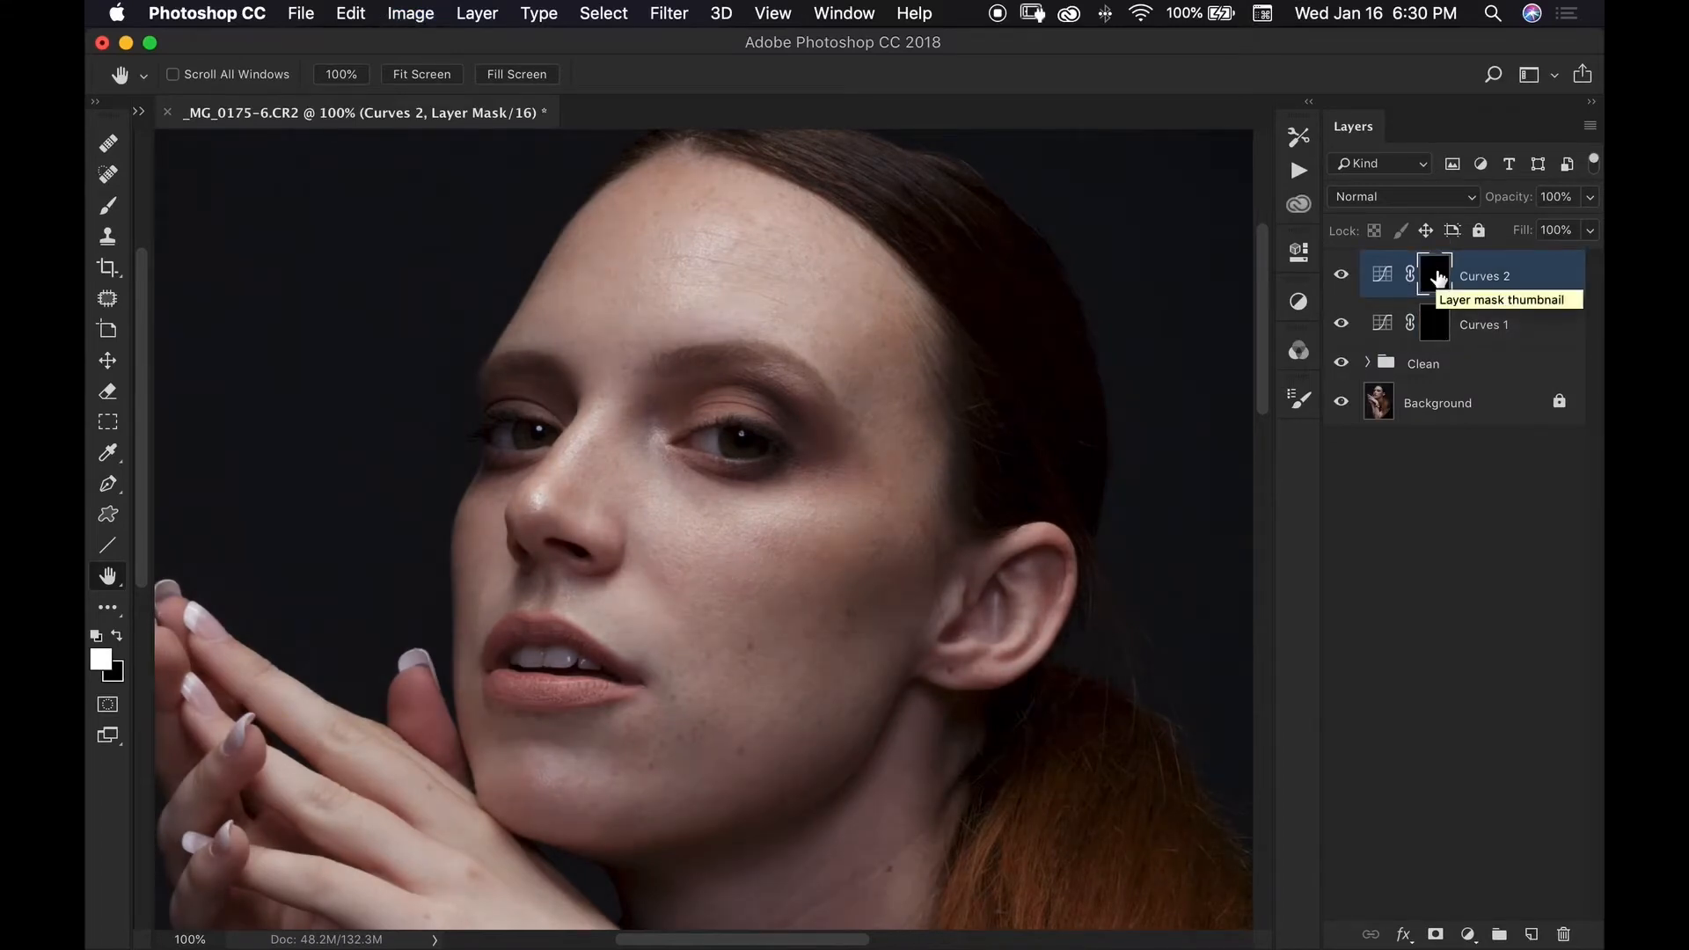
click(1434, 274)
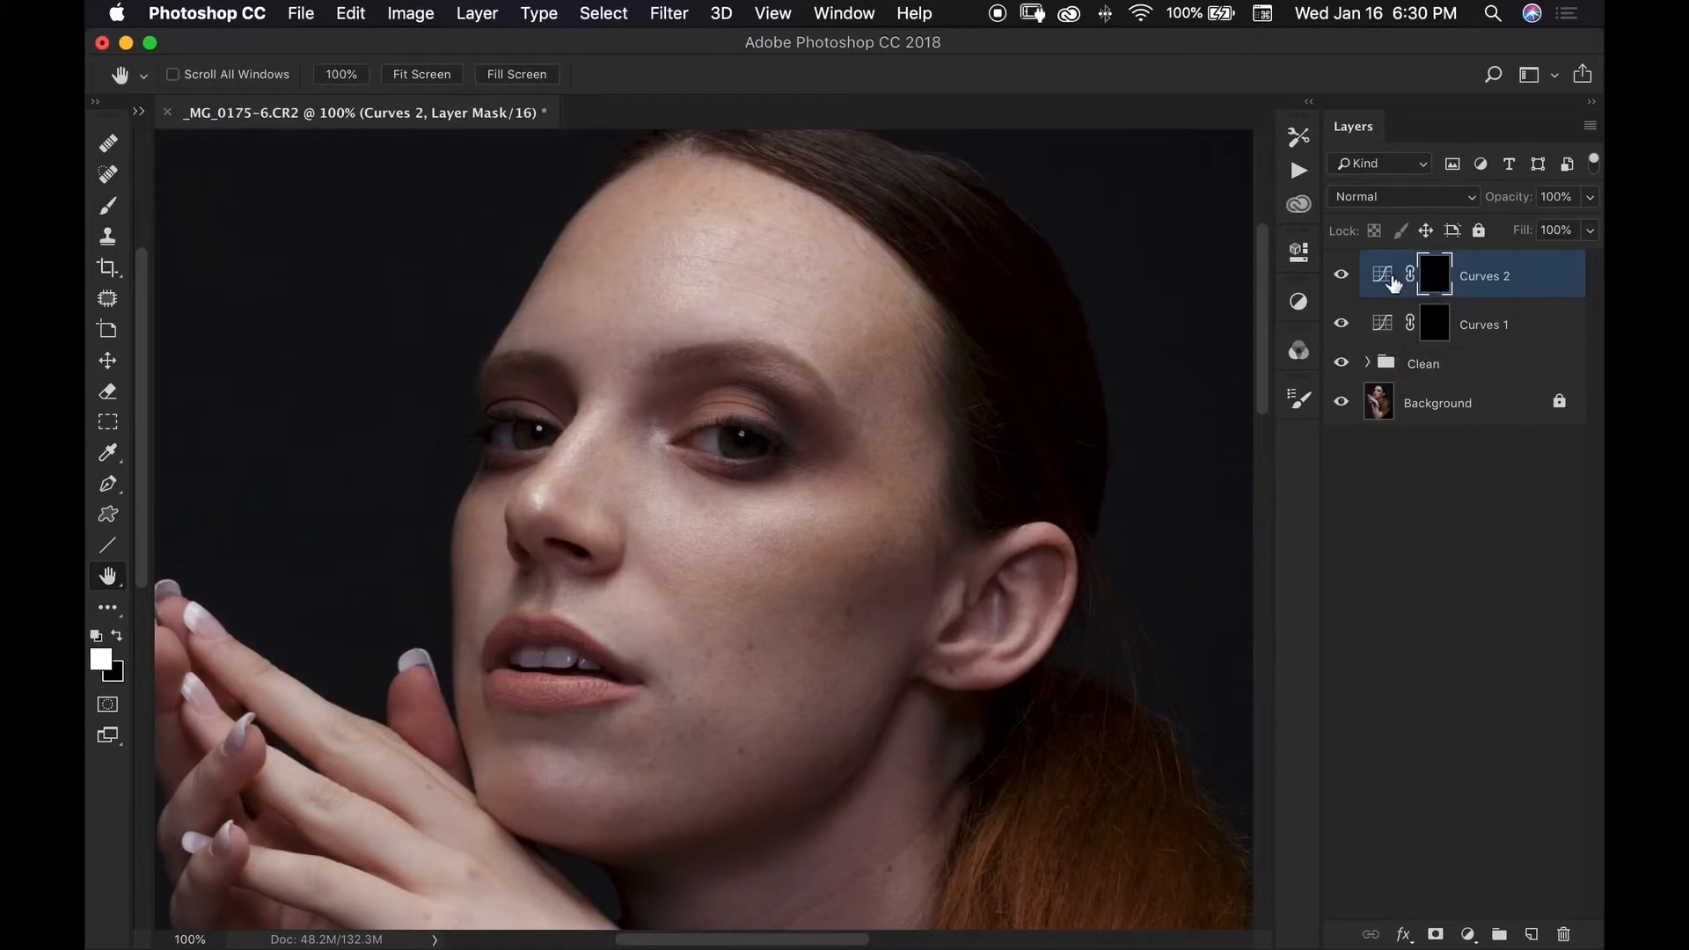
mouse_move(1441, 334)
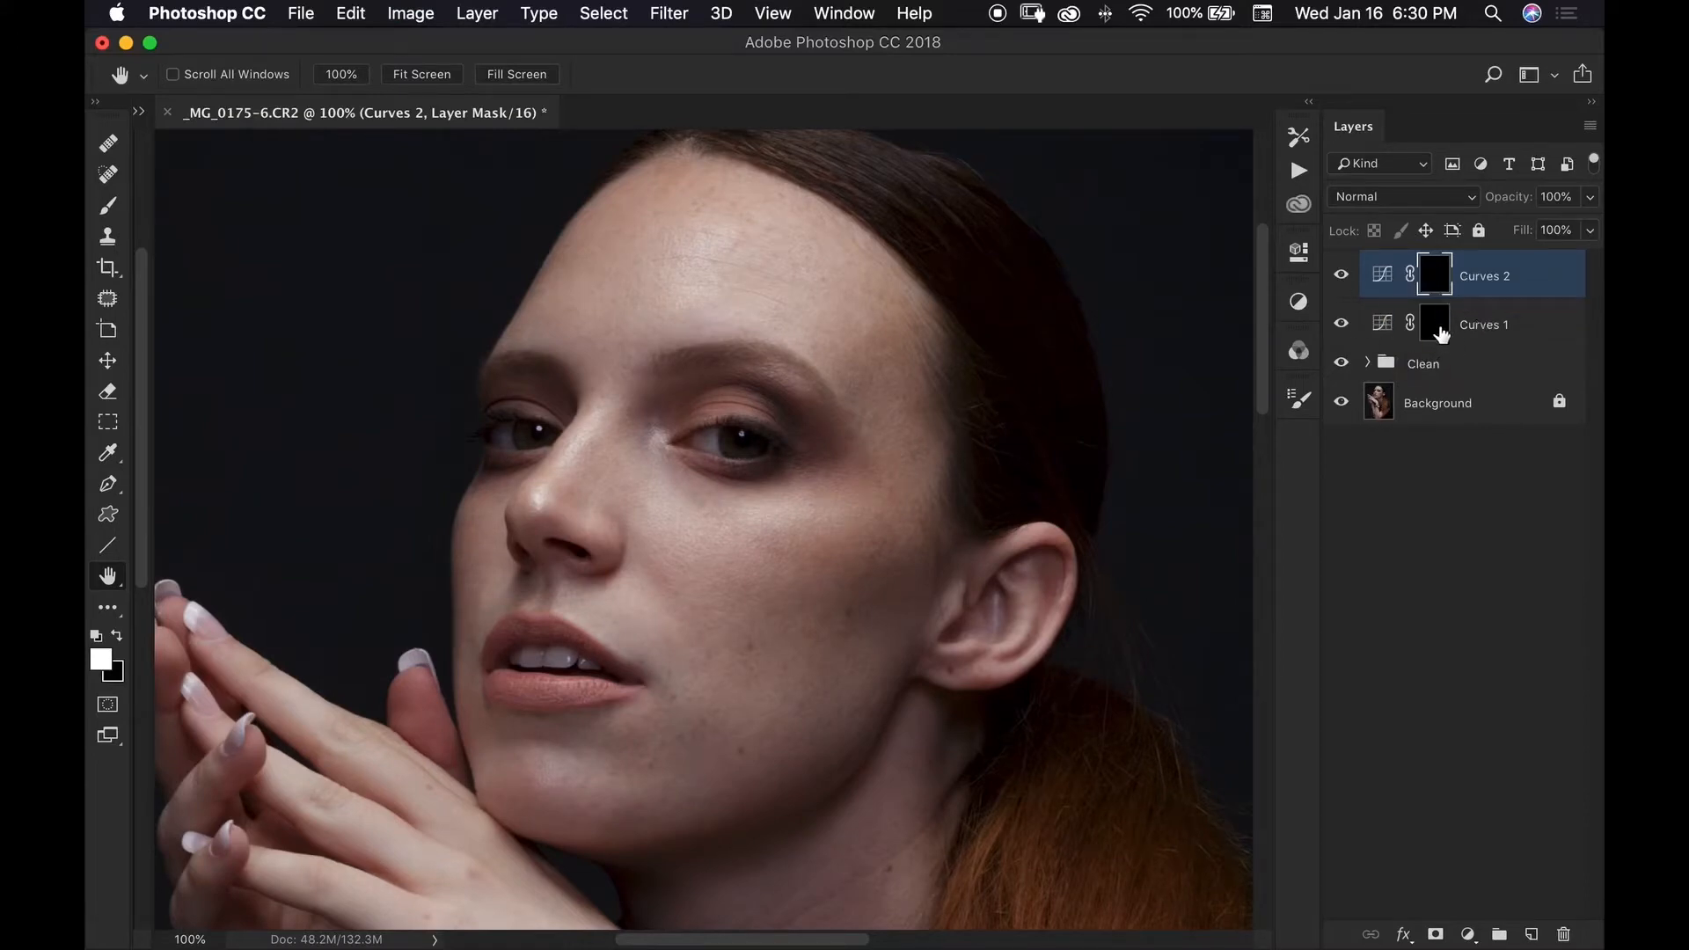
mouse_move(1435, 323)
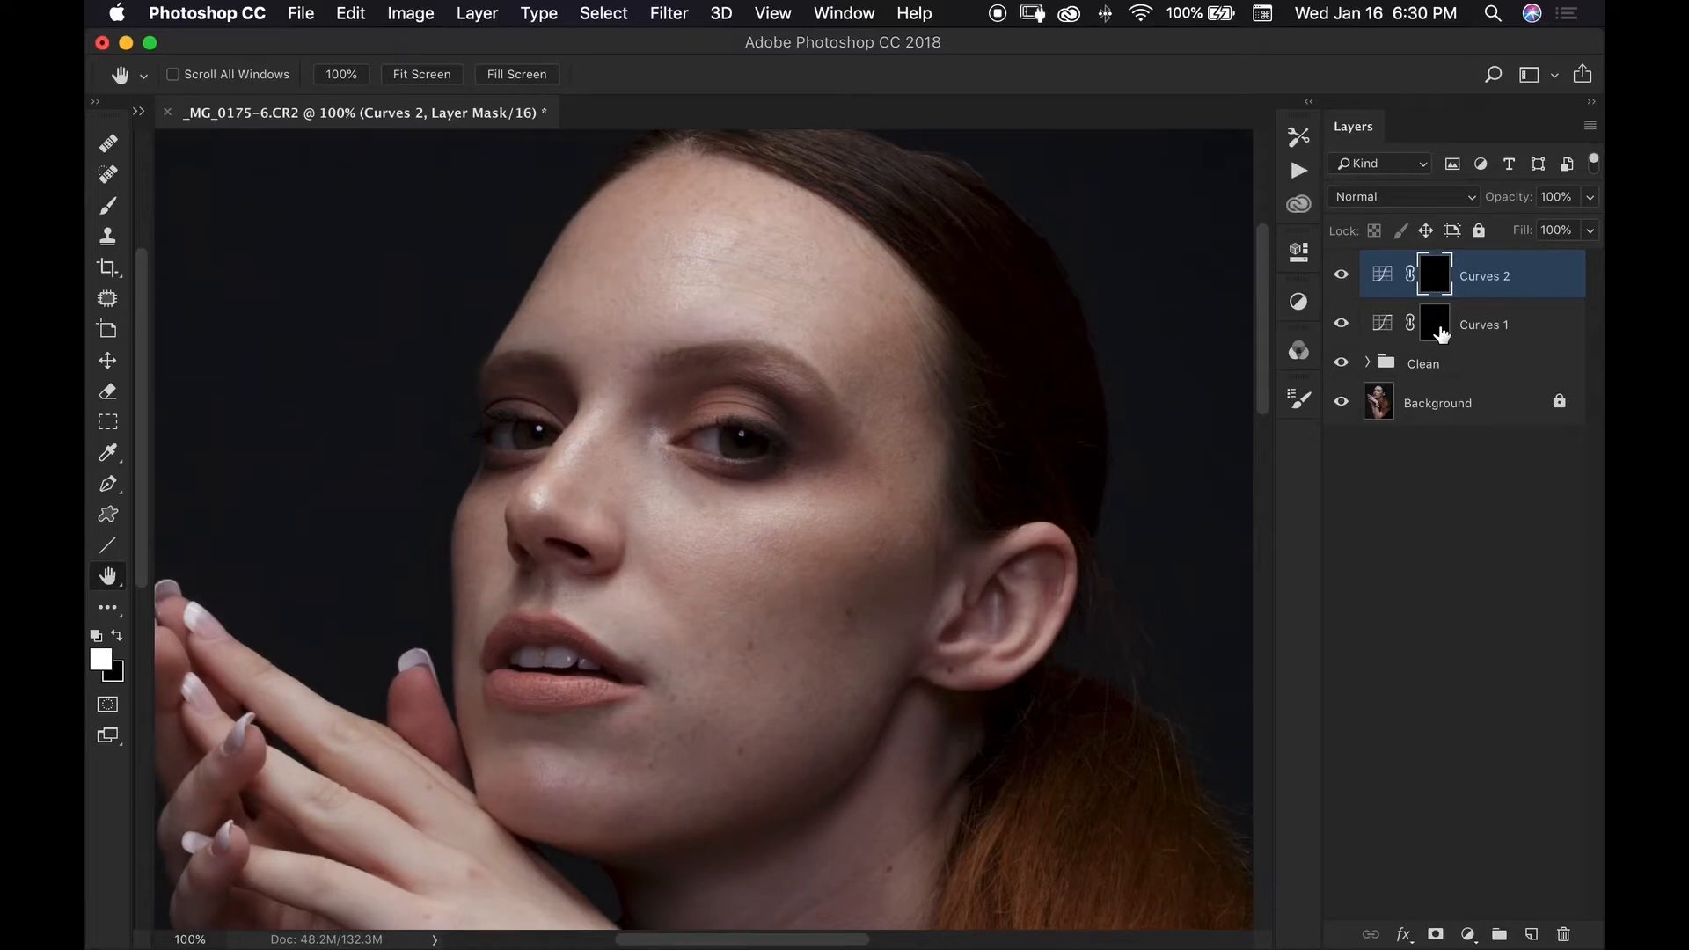
Rename the two Curves layers to Dodge and Burn
double_click(1485, 322)
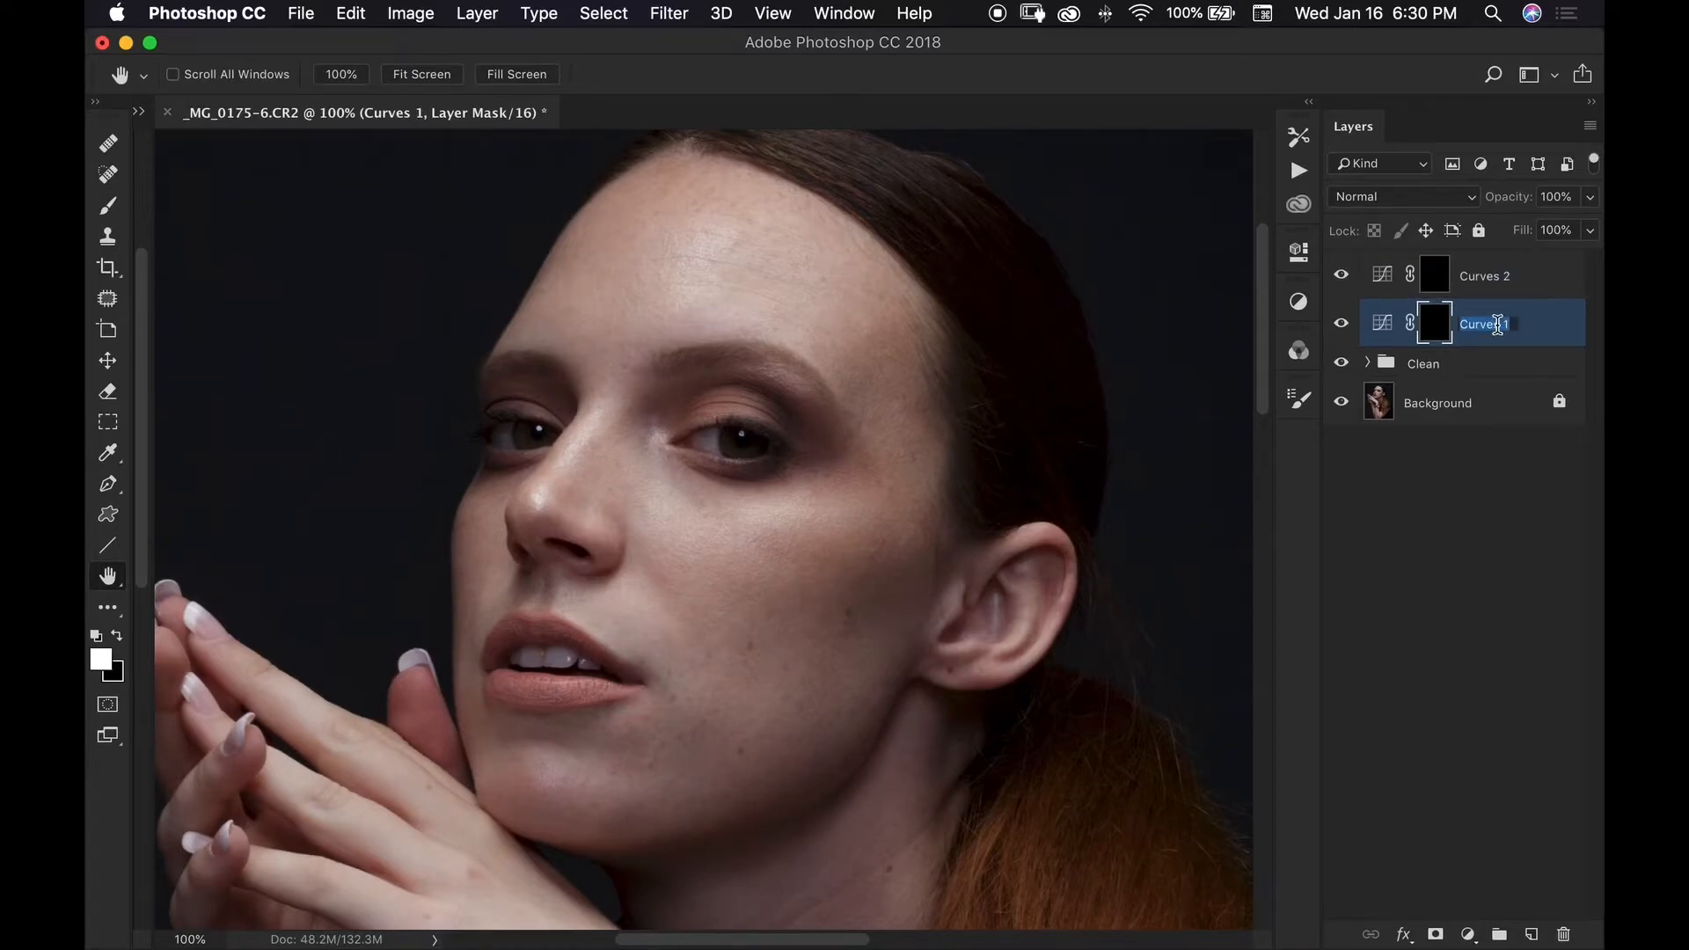
text(Dodge)
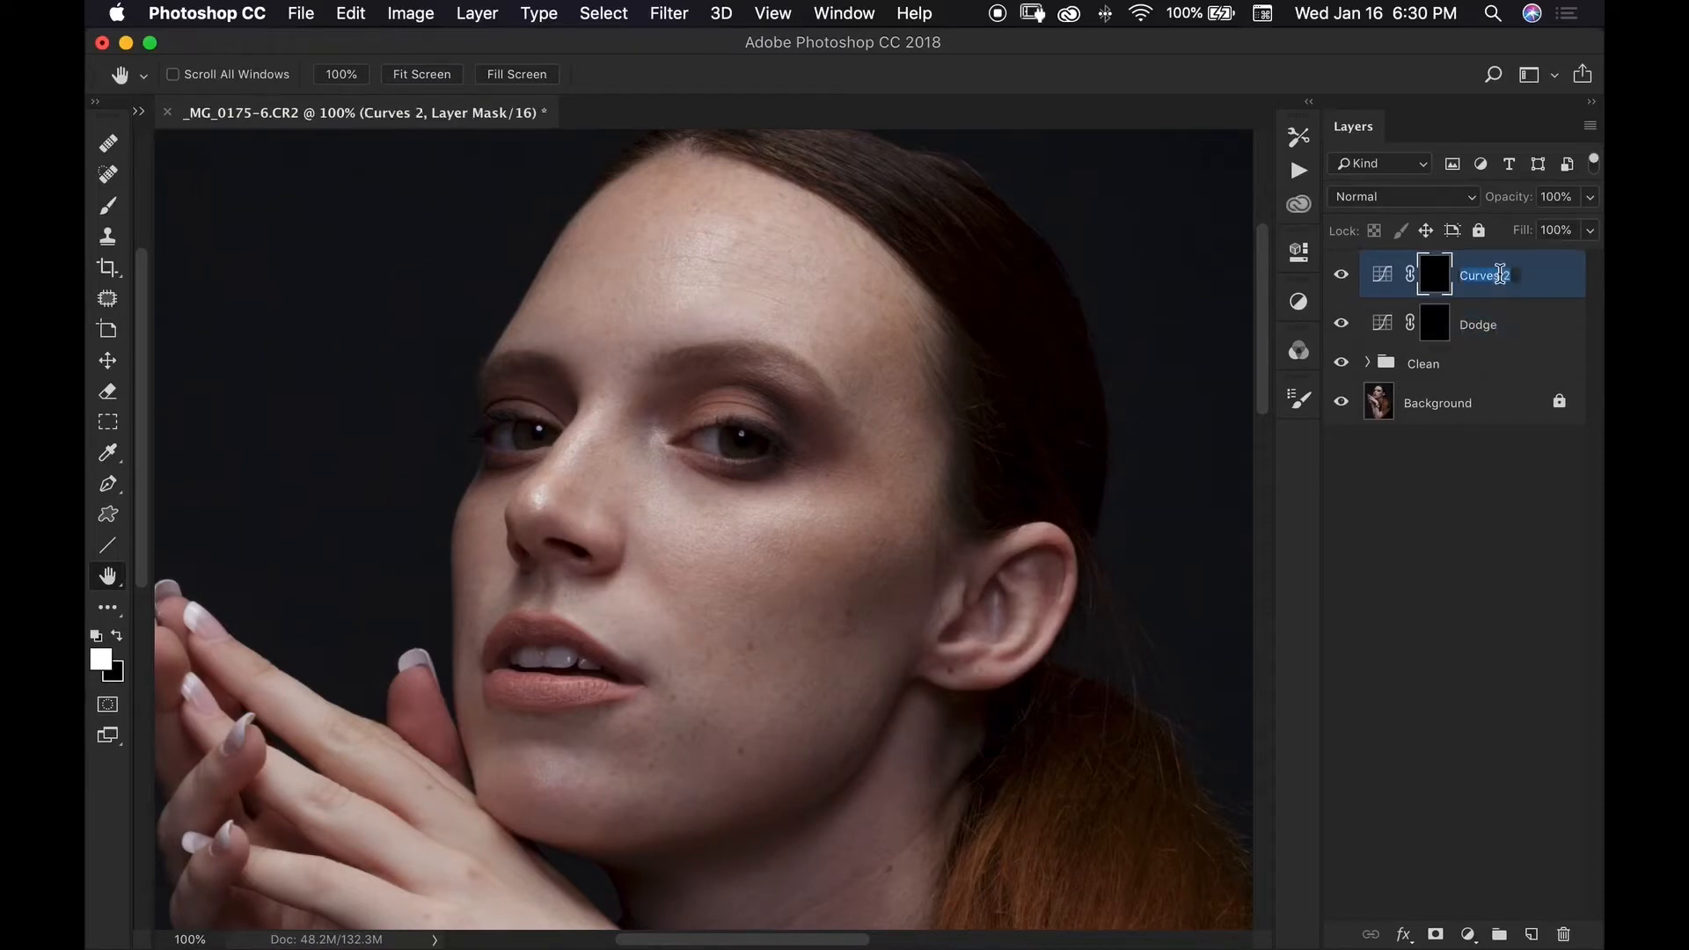
text(Burn)
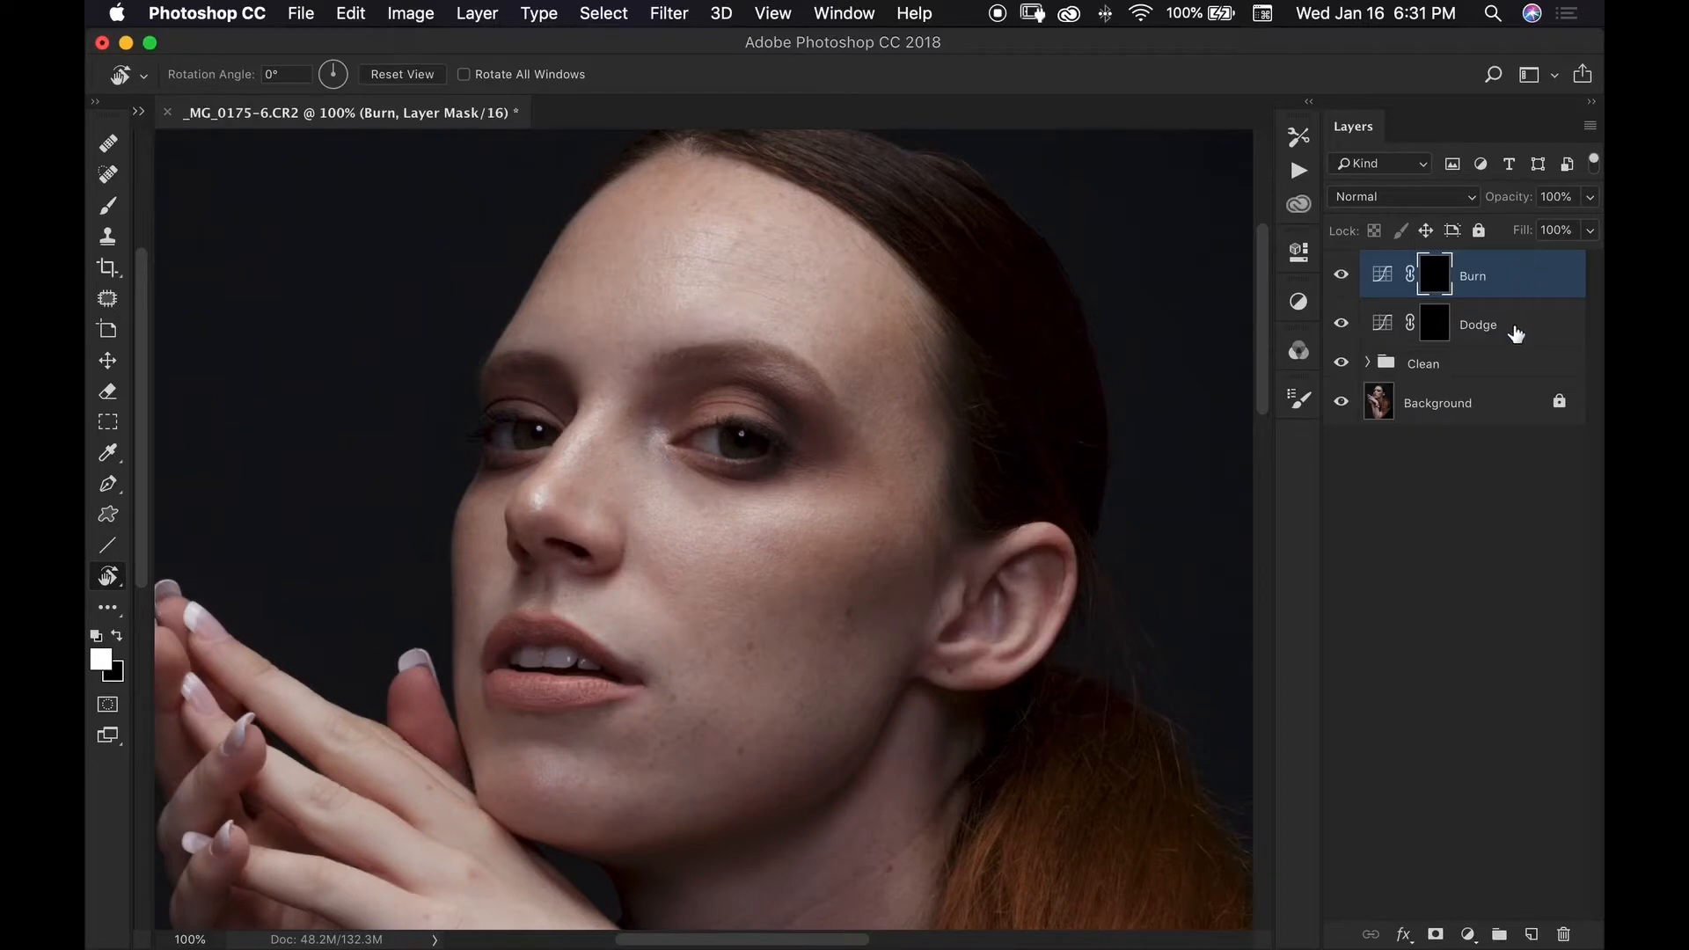
Group the Dodge and Burn layers and name the group Dodge&Burn
click(1477, 325)
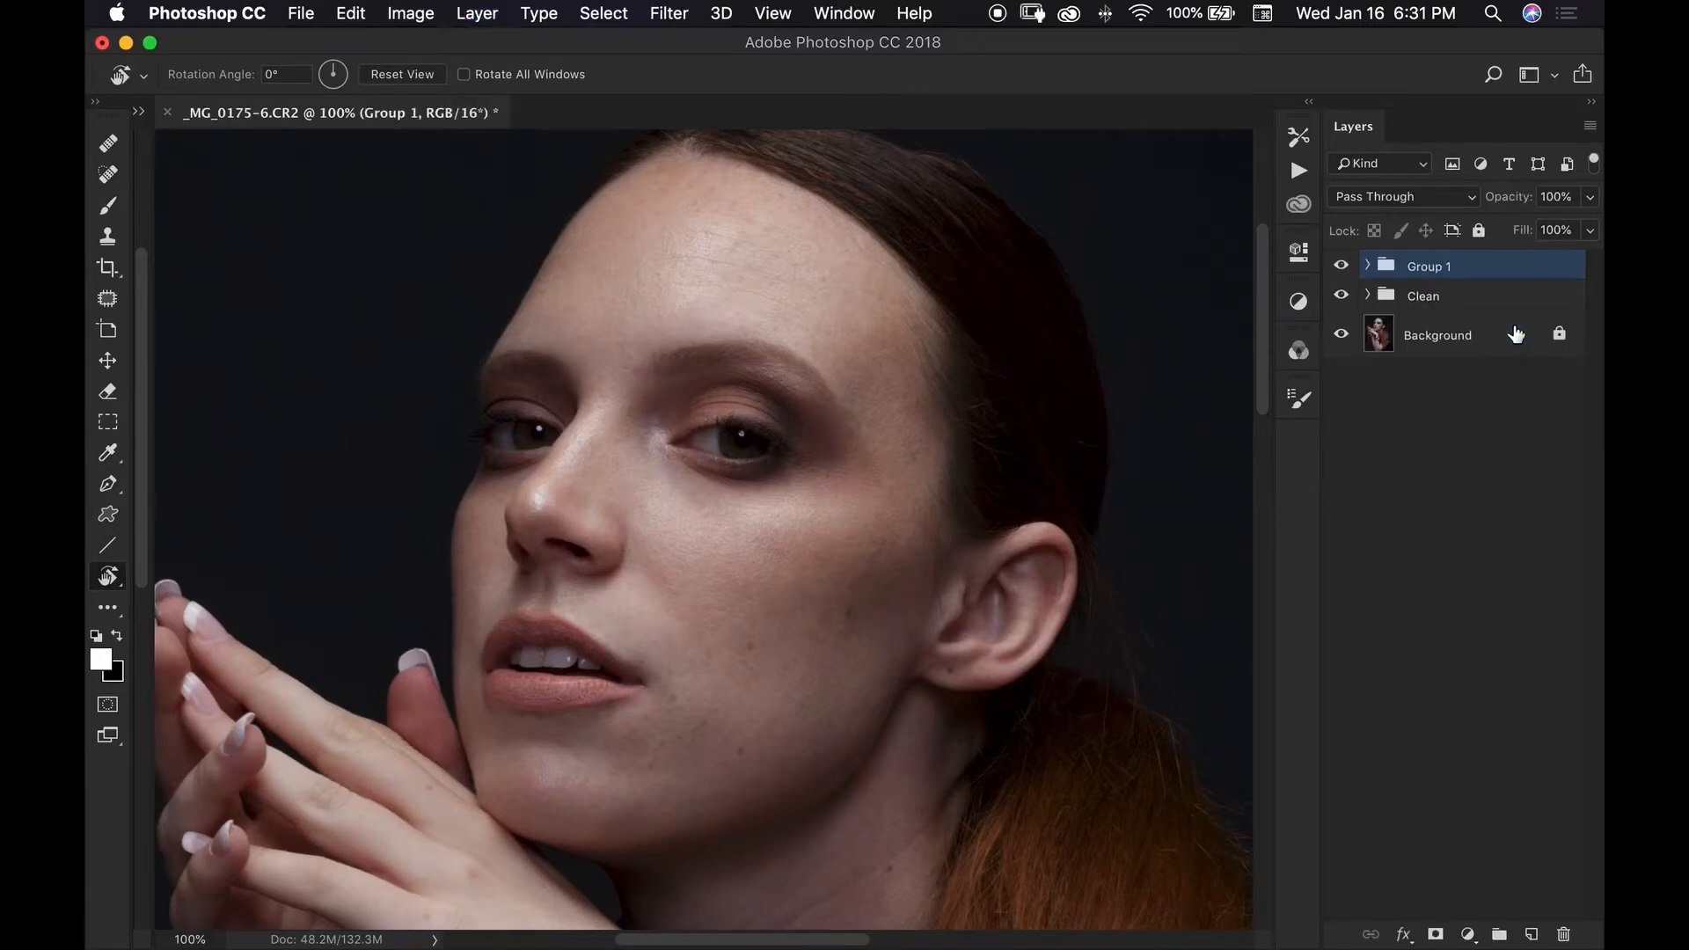
double_click(1429, 265)
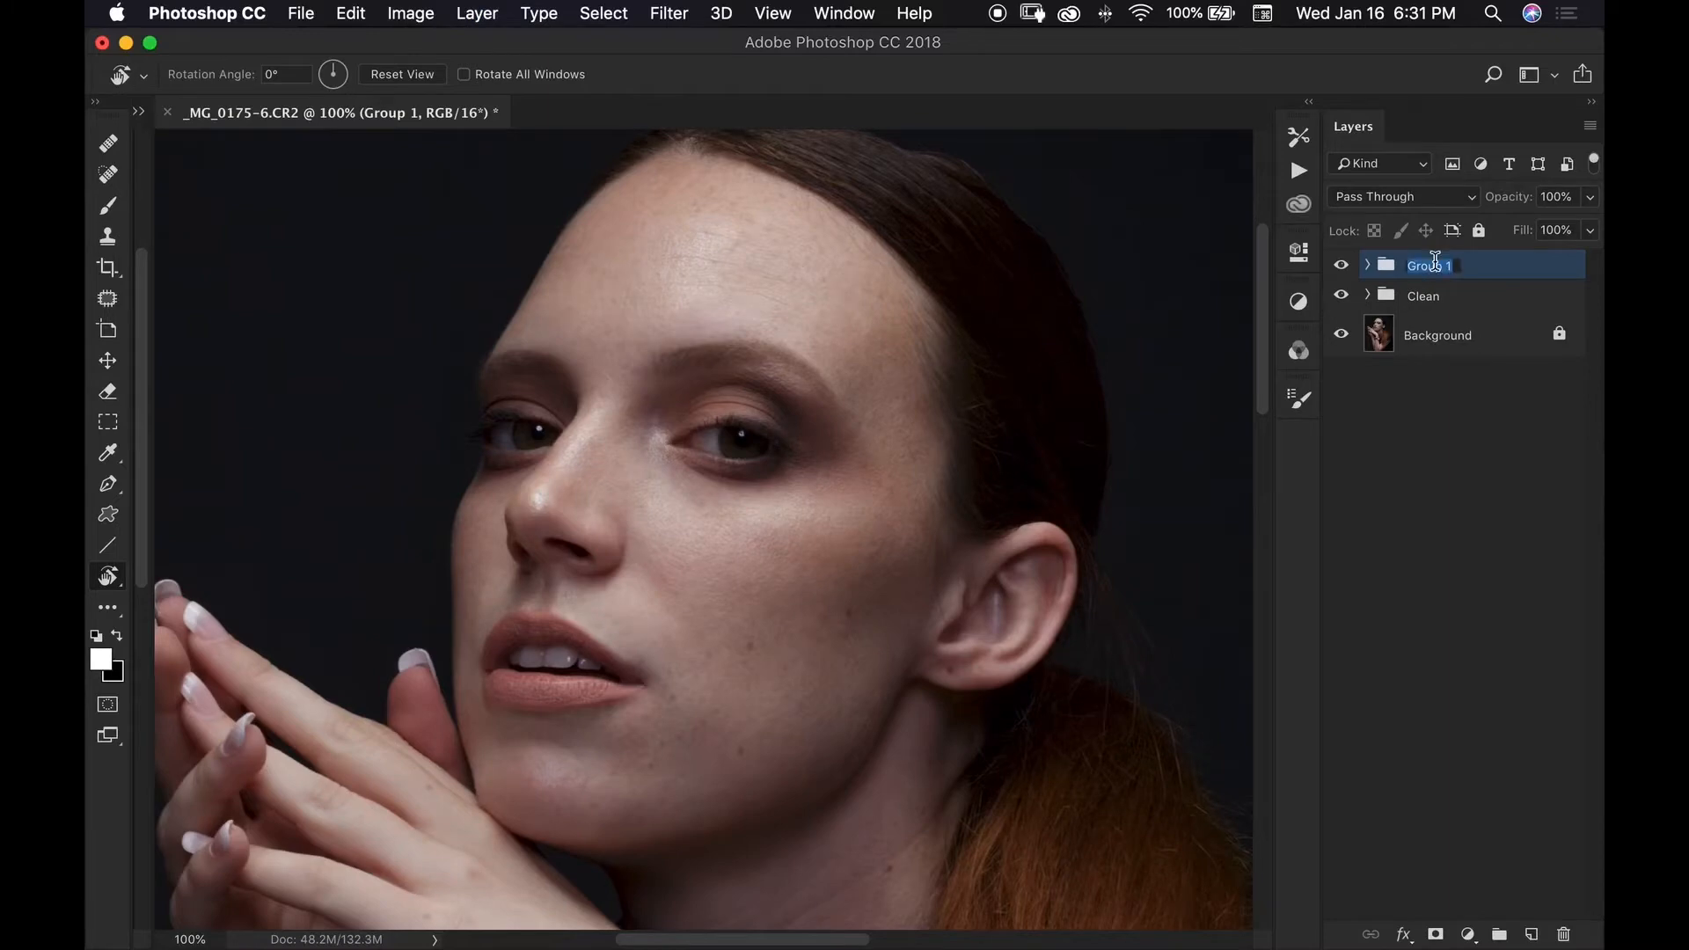
text(Dodge)
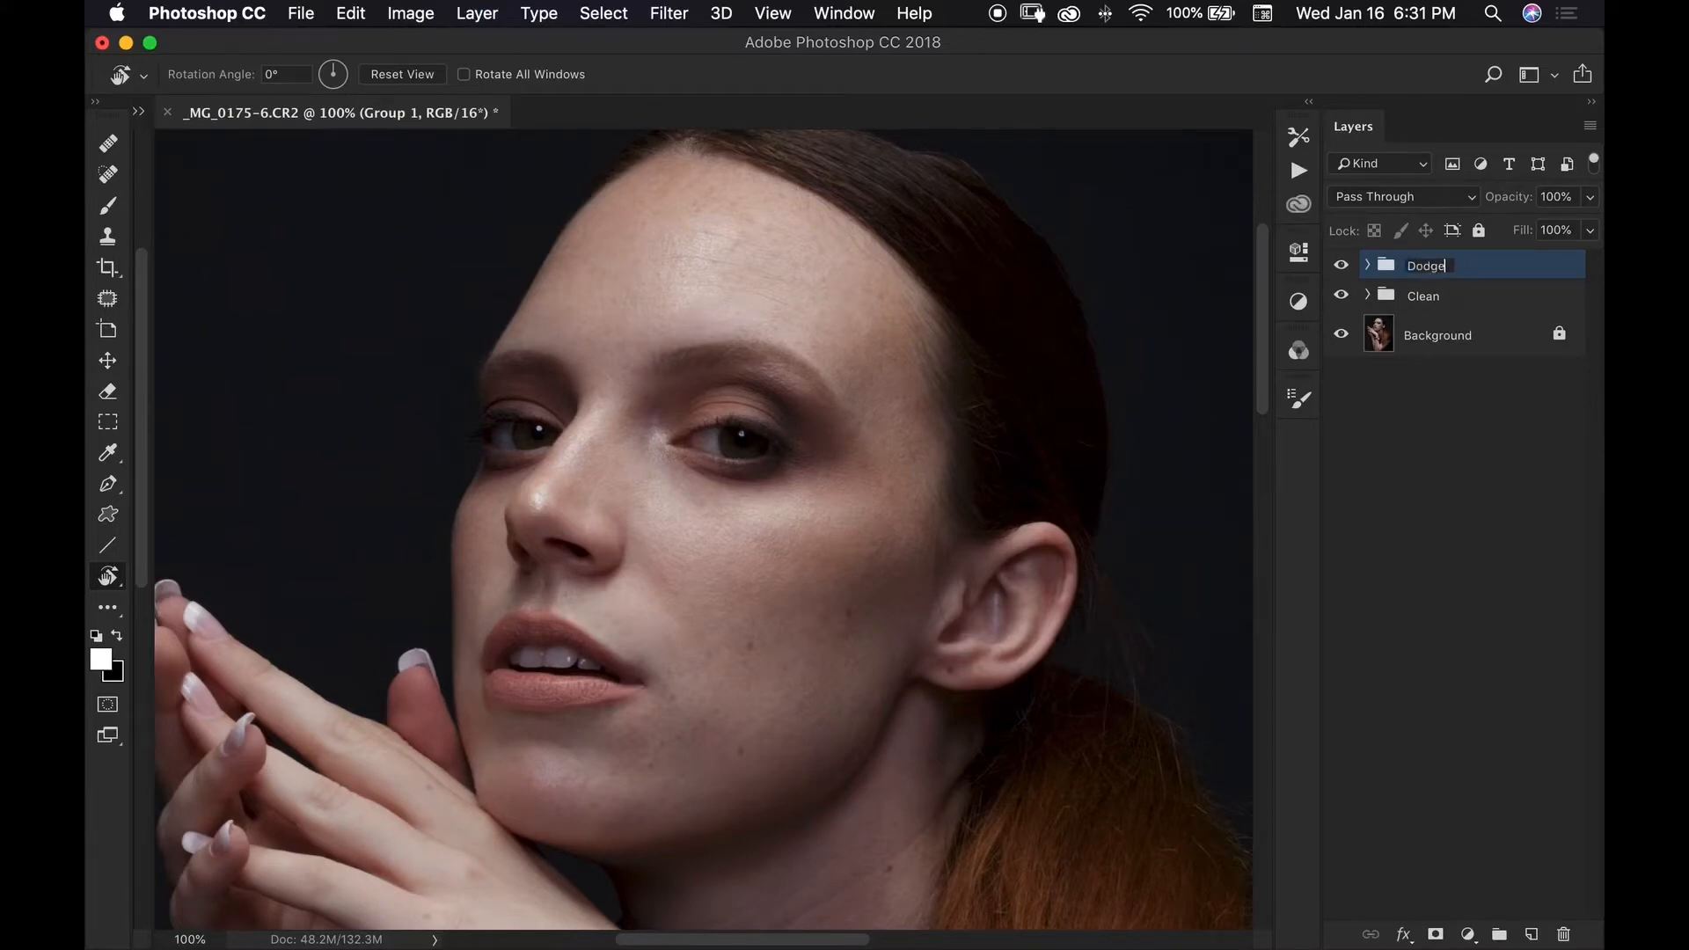
text(&Burn)
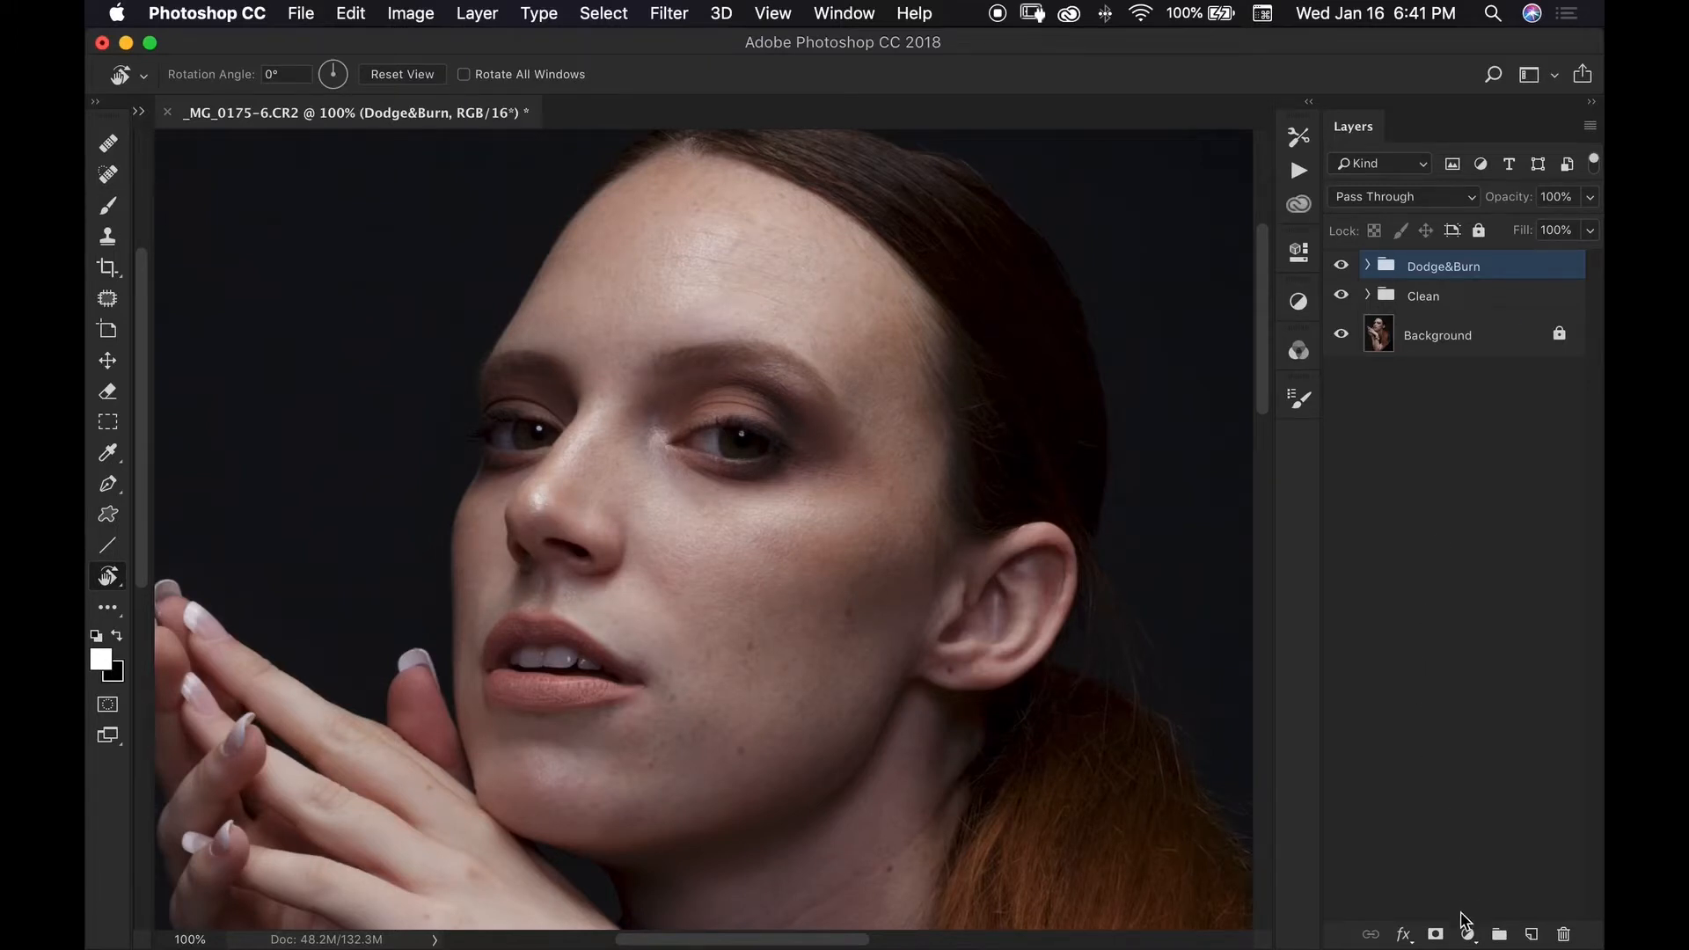
Add a black Color Fill layer and set its blend mode to Color
click(1468, 934)
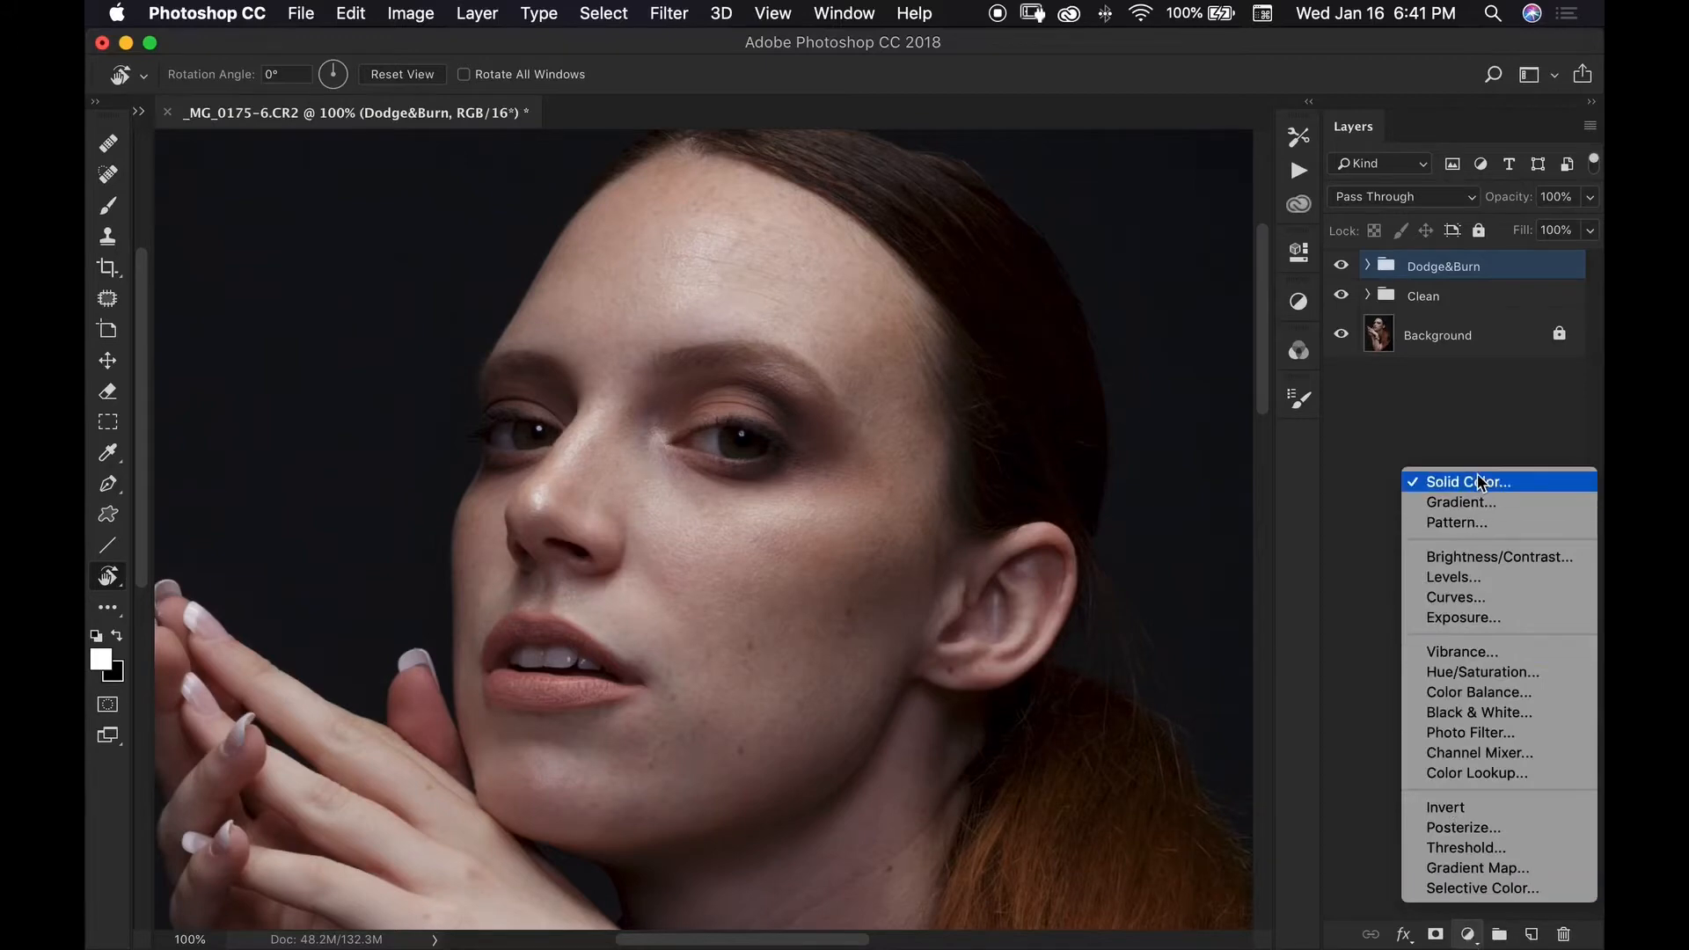
click(1467, 481)
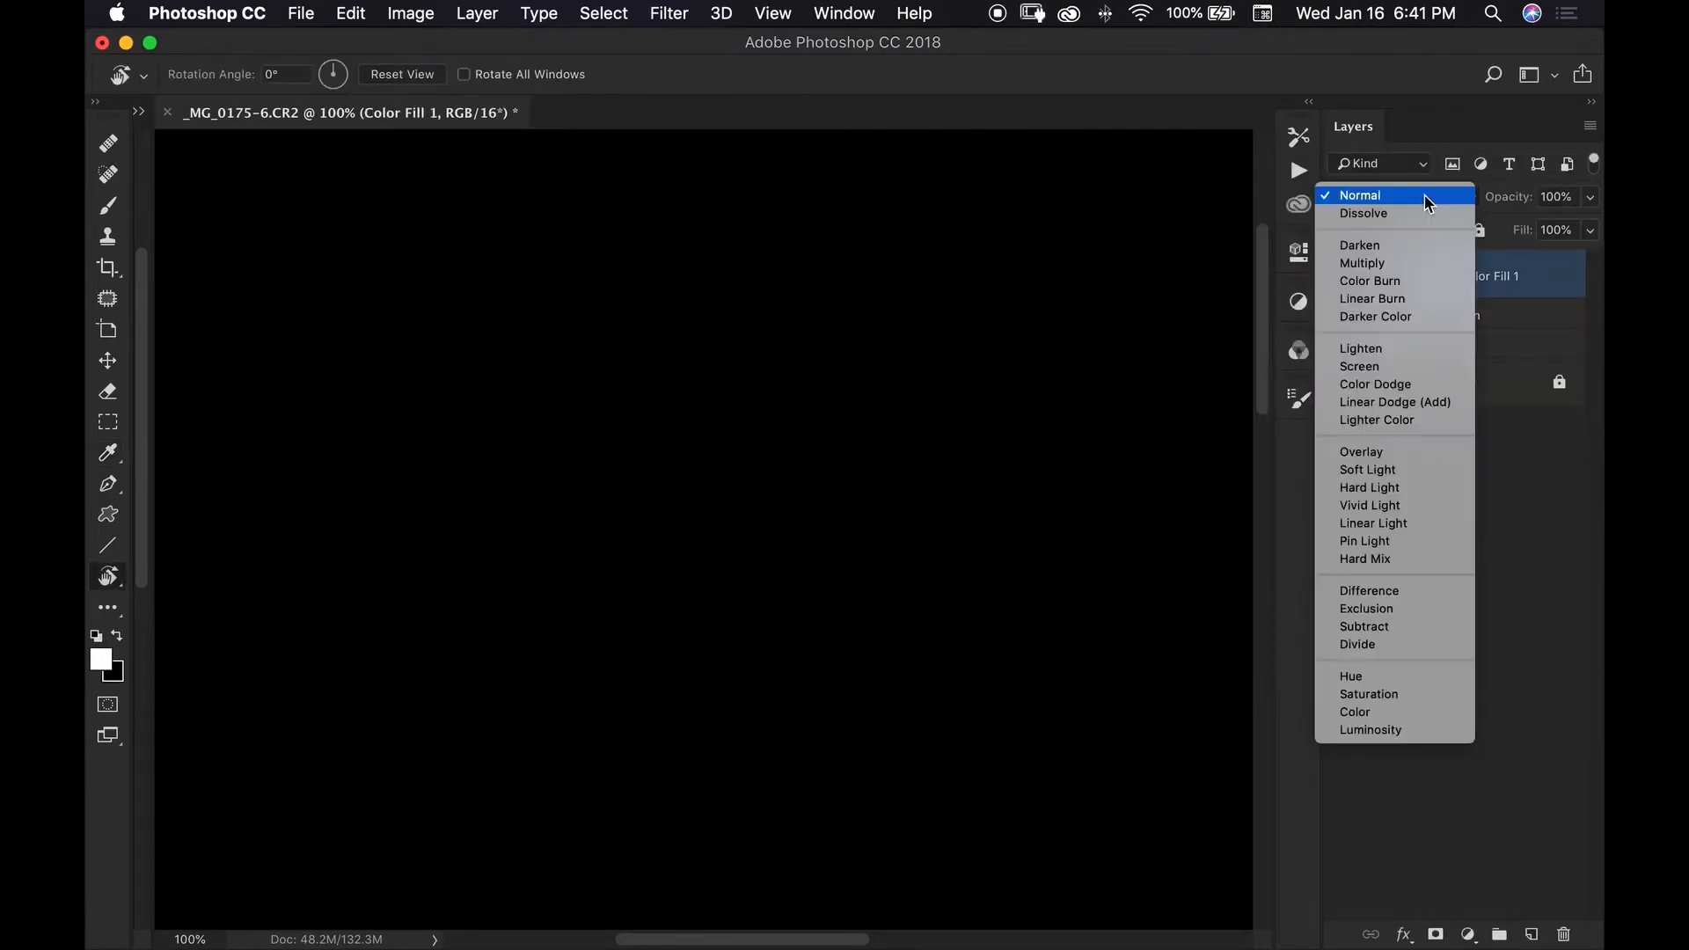
mouse_move(1368, 710)
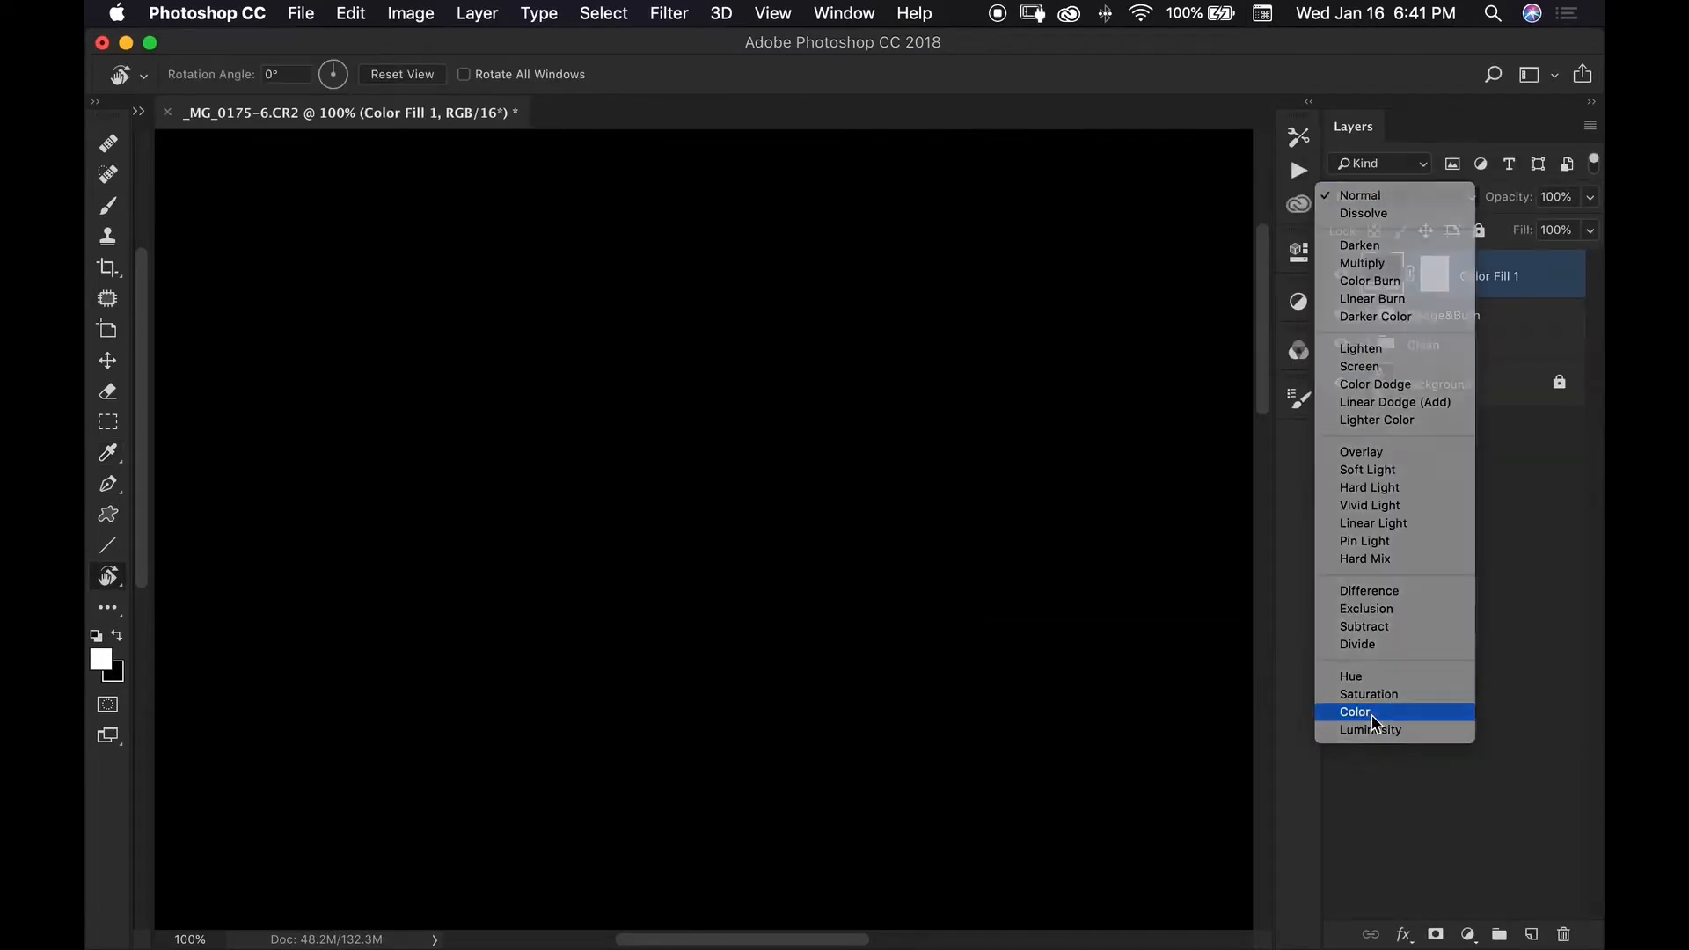
click(1355, 711)
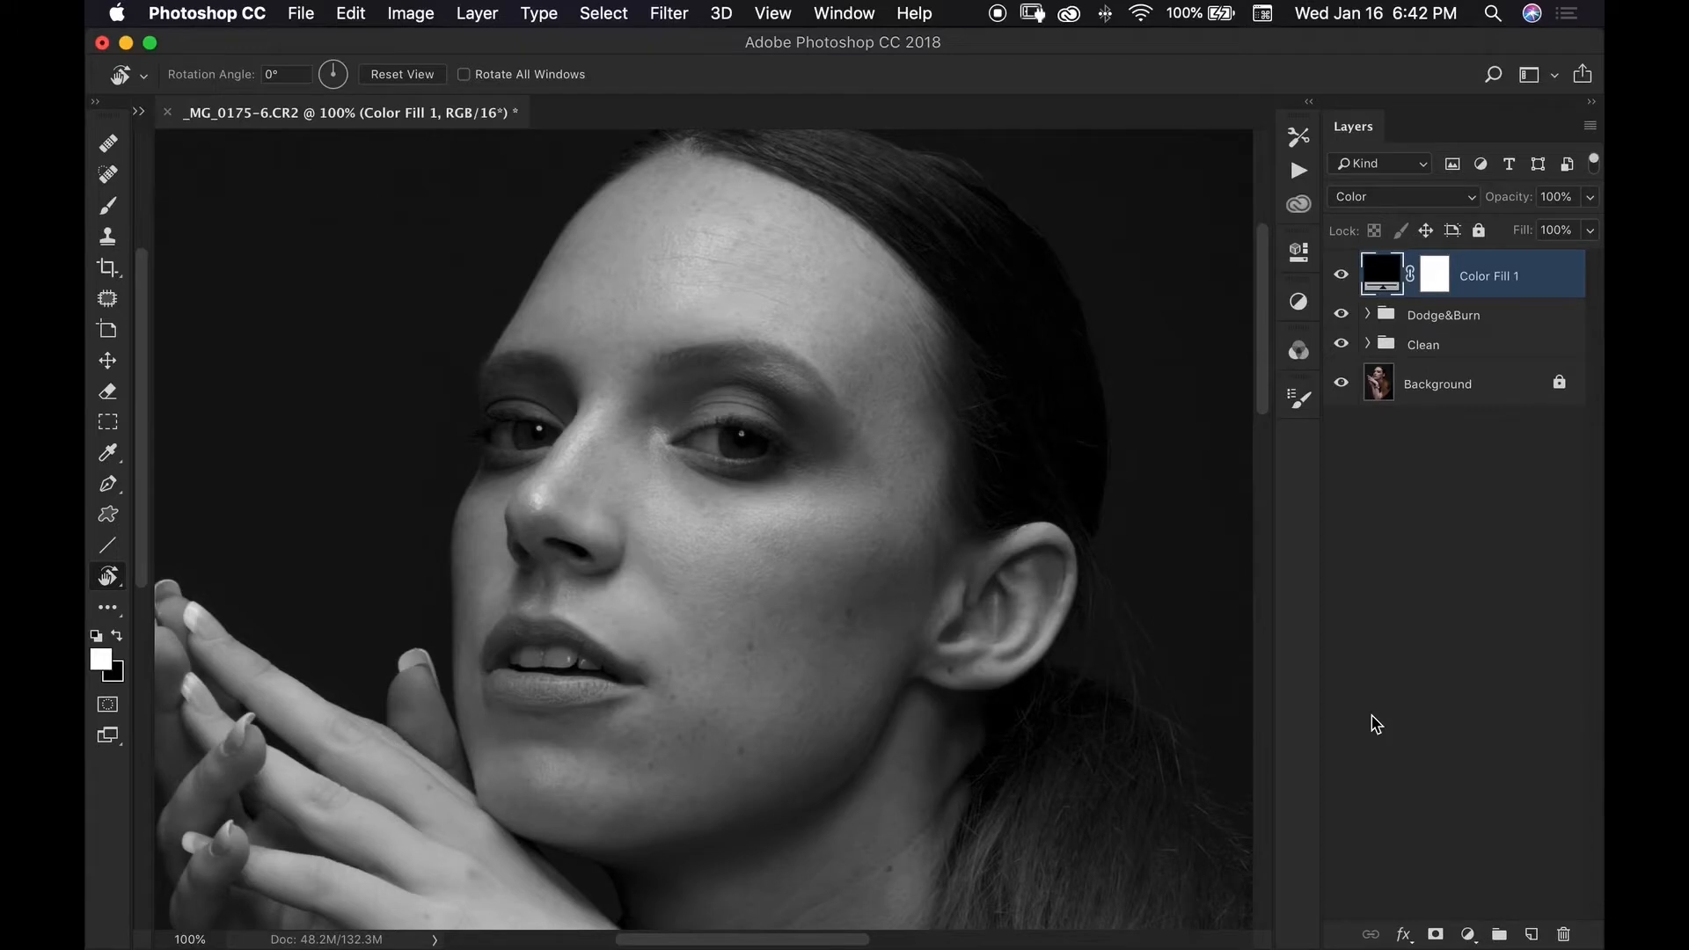
Add a Curves adjustment layer above Color Fill 1
click(1467, 935)
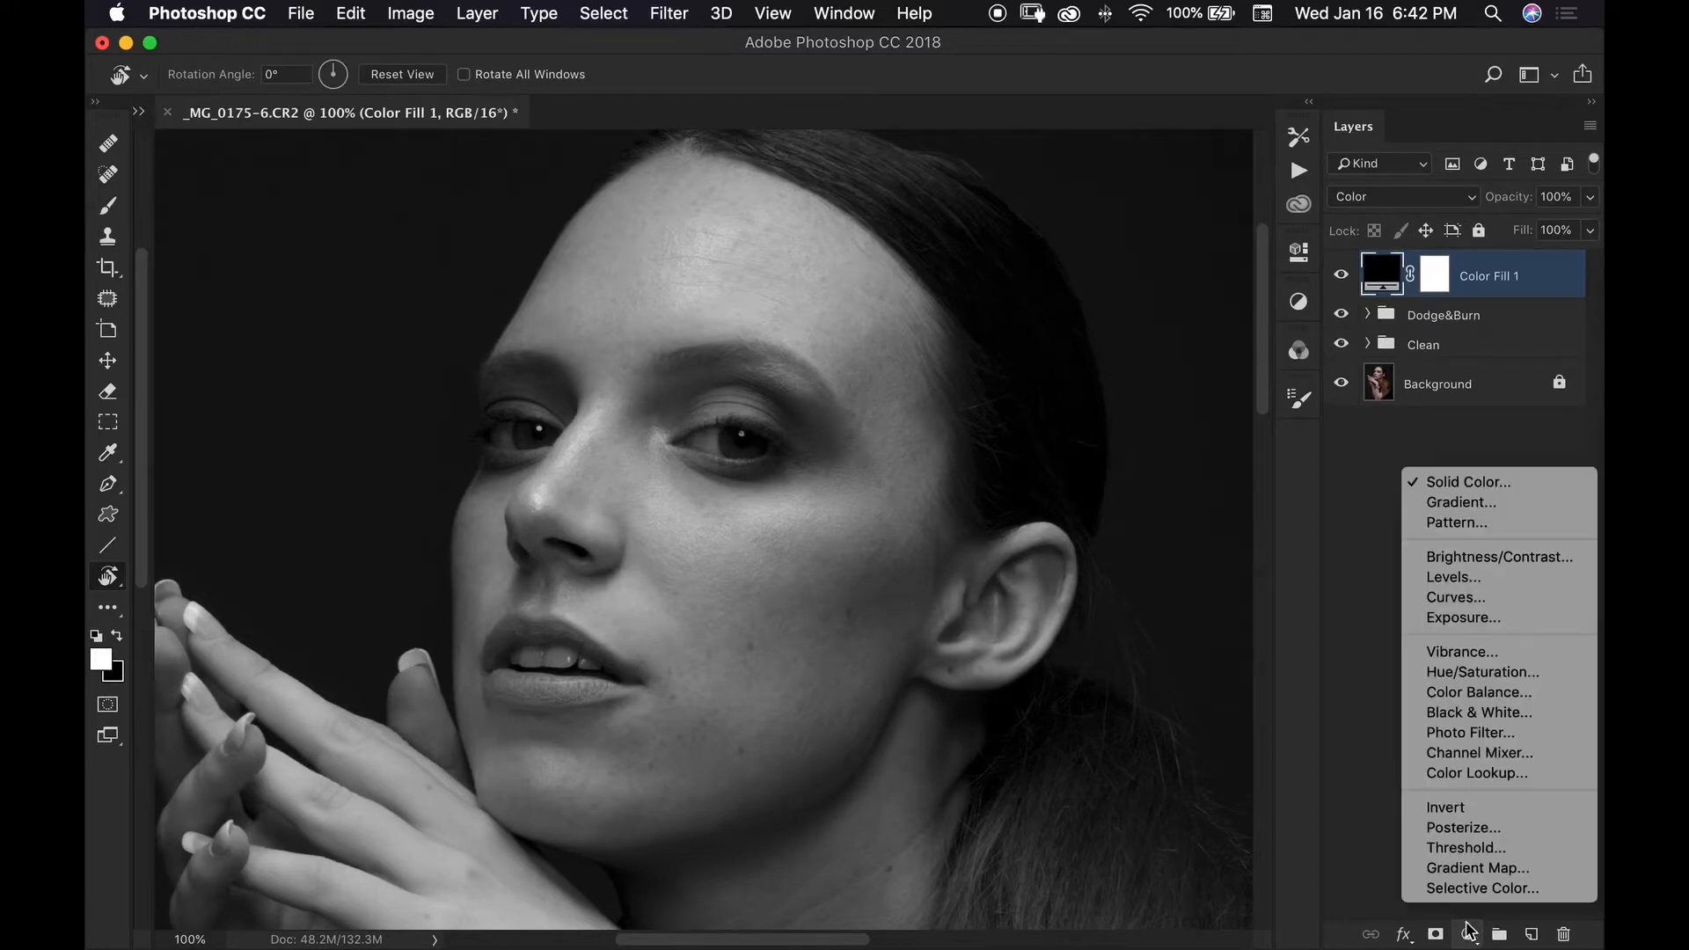
click(1455, 596)
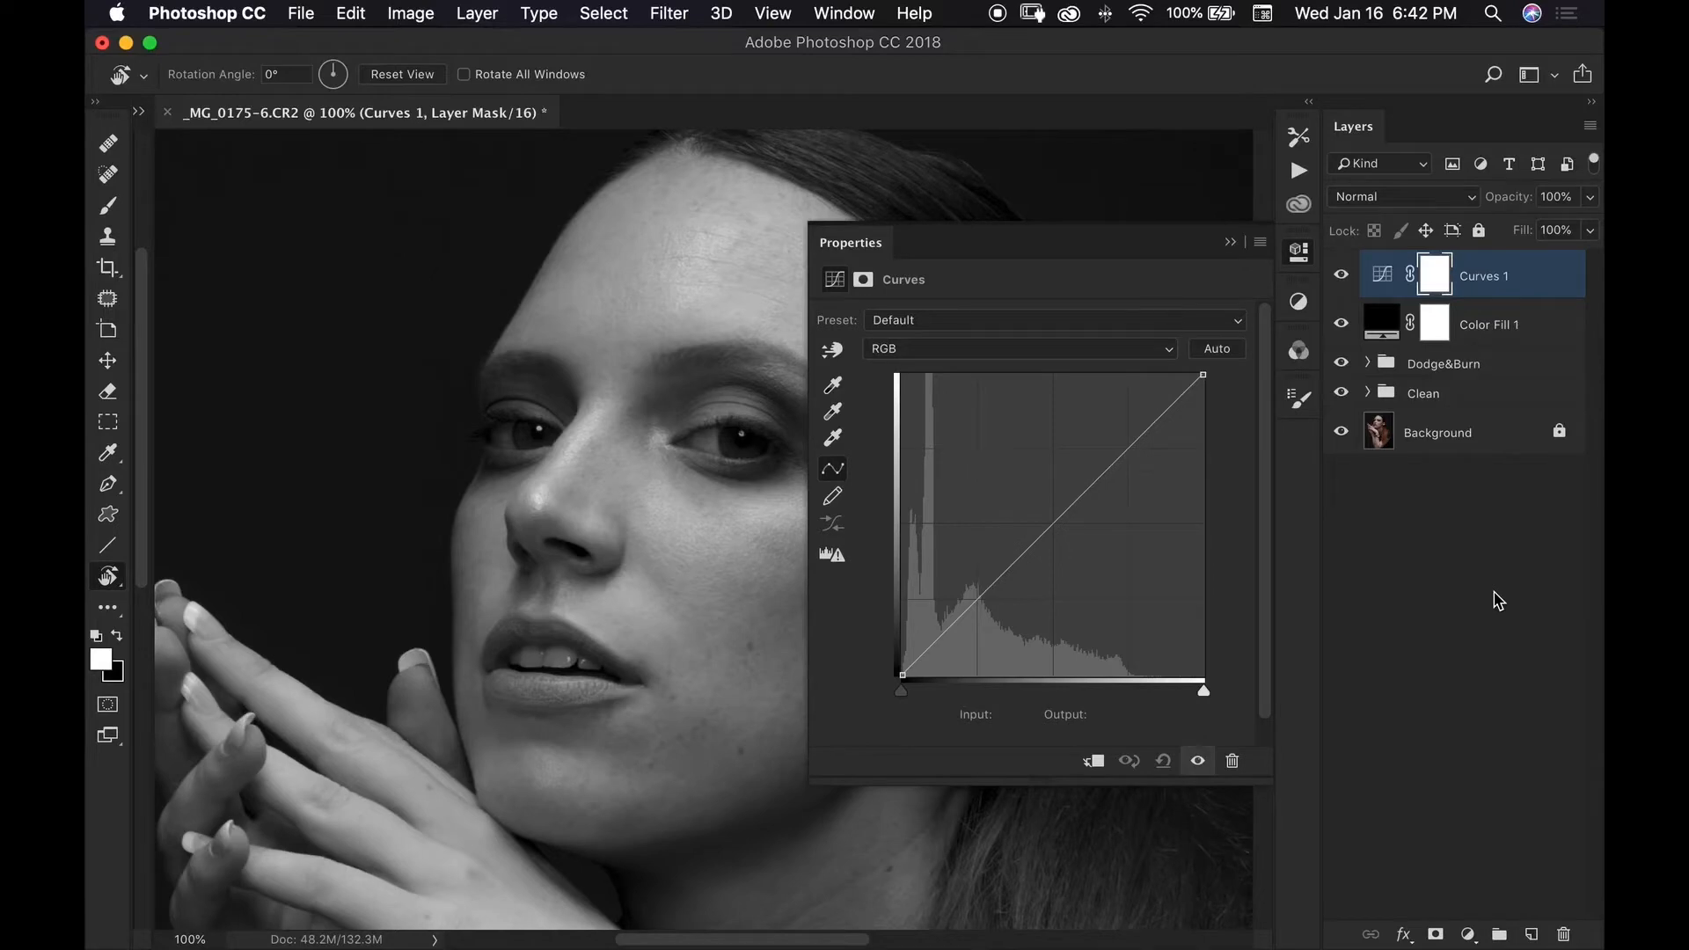
mouse_move(1244, 269)
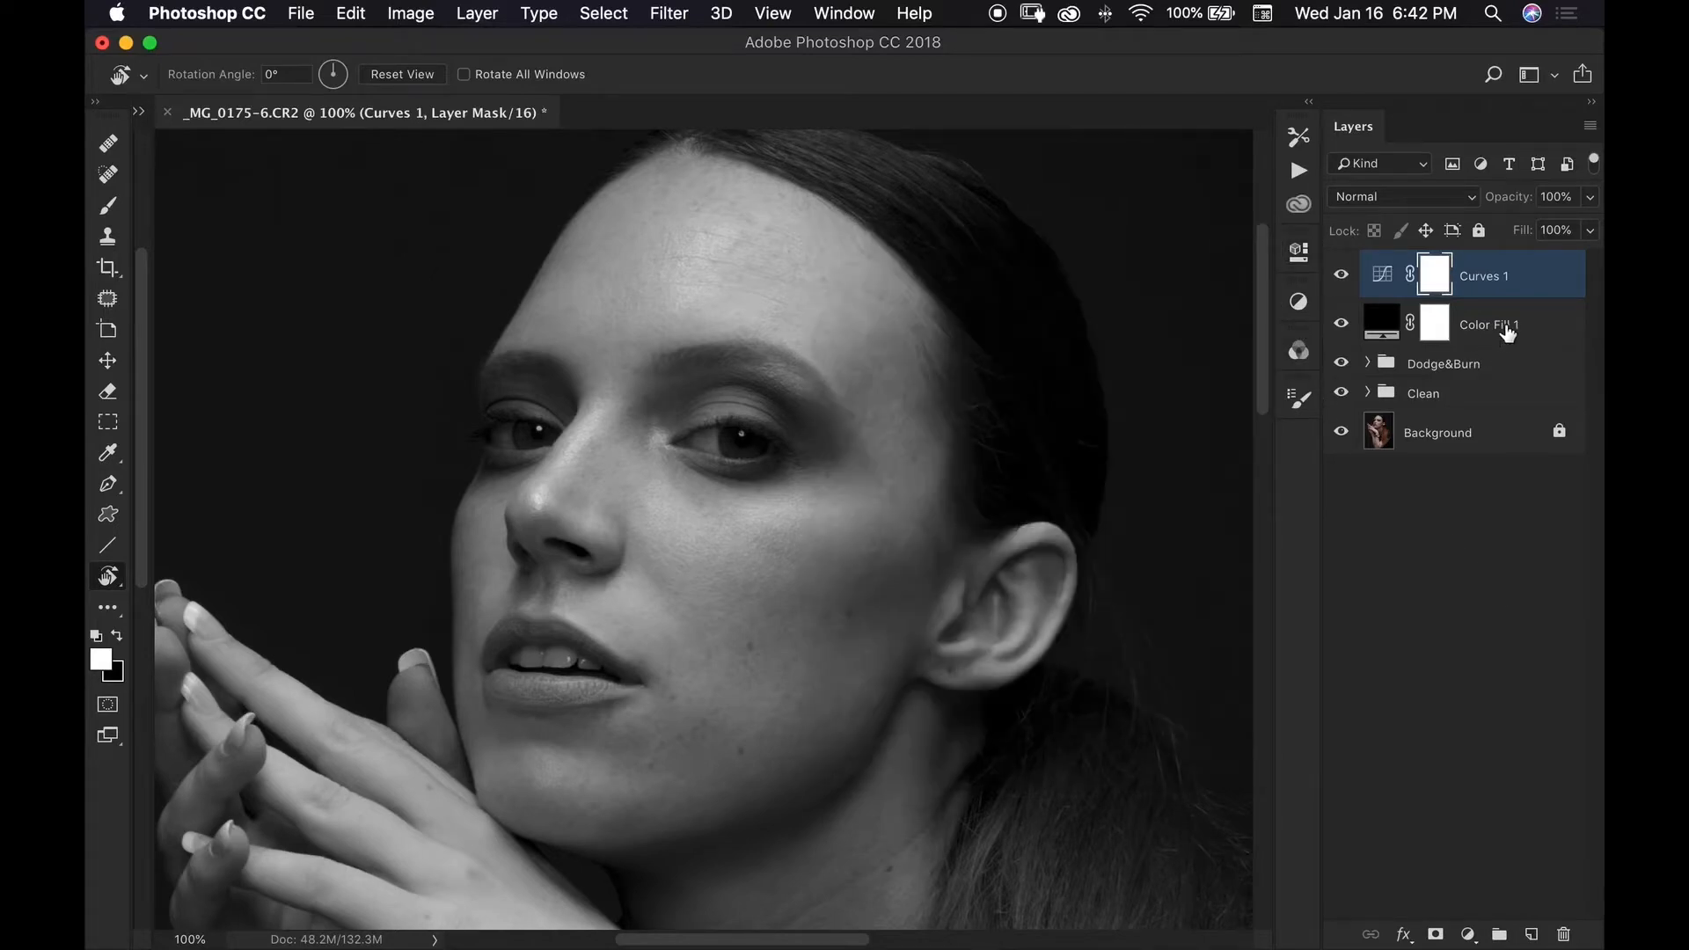
Group the Curves and Color Fill layers into a group named Help, and hide it
click(1488, 325)
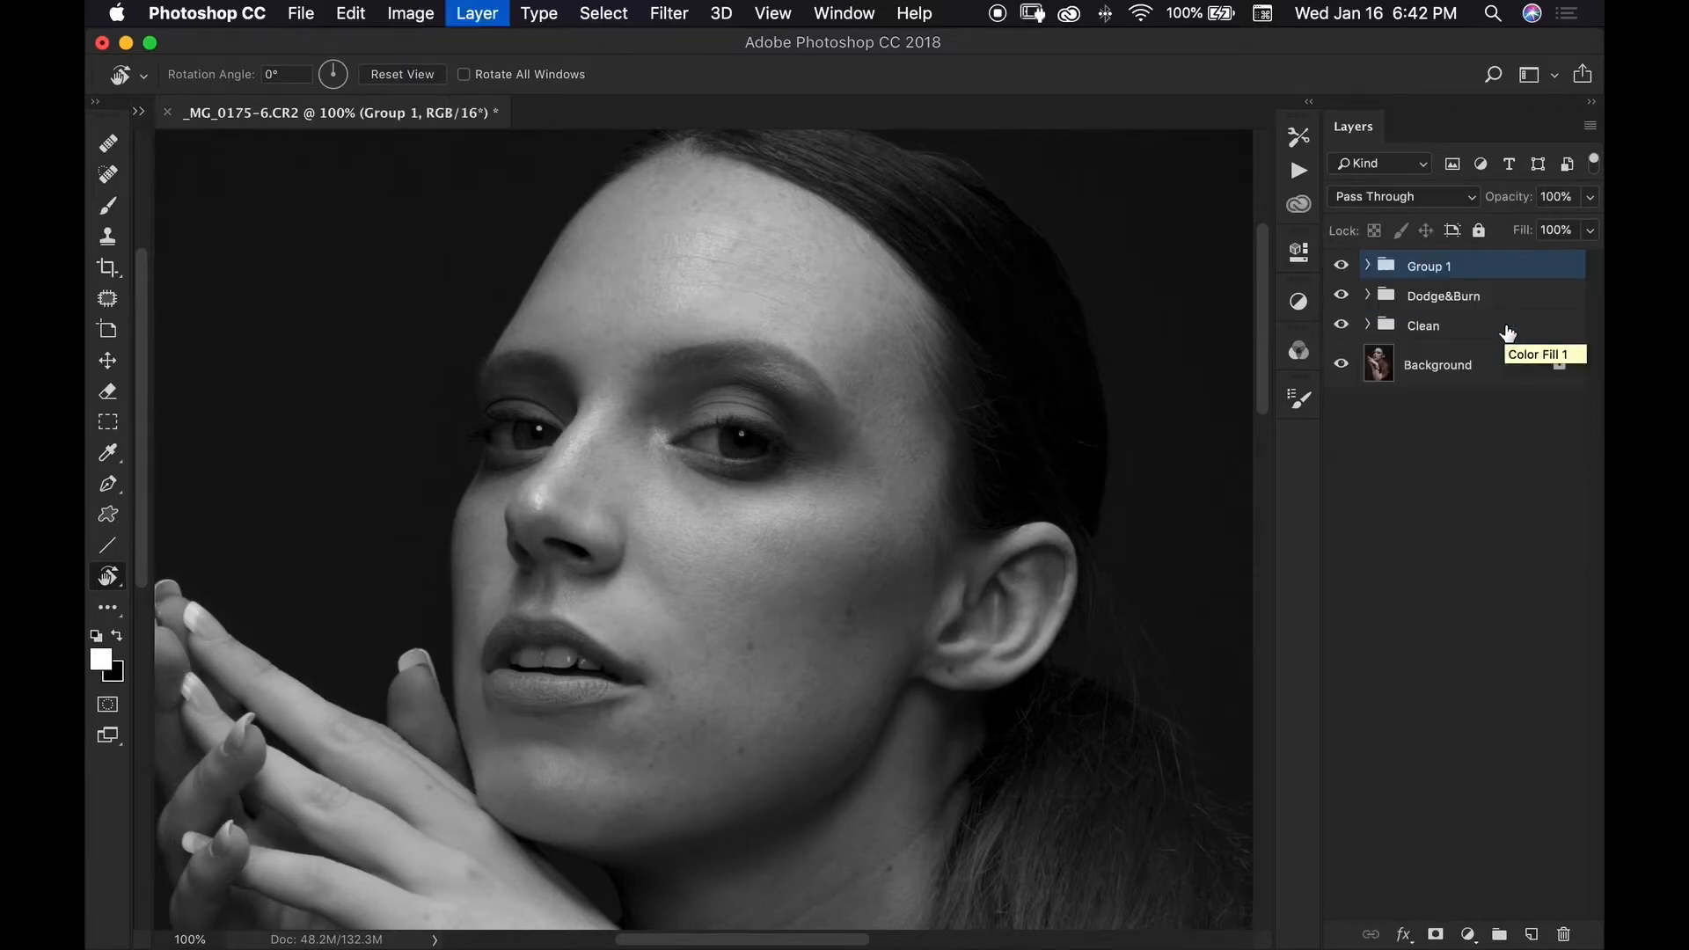
double_click(1429, 265)
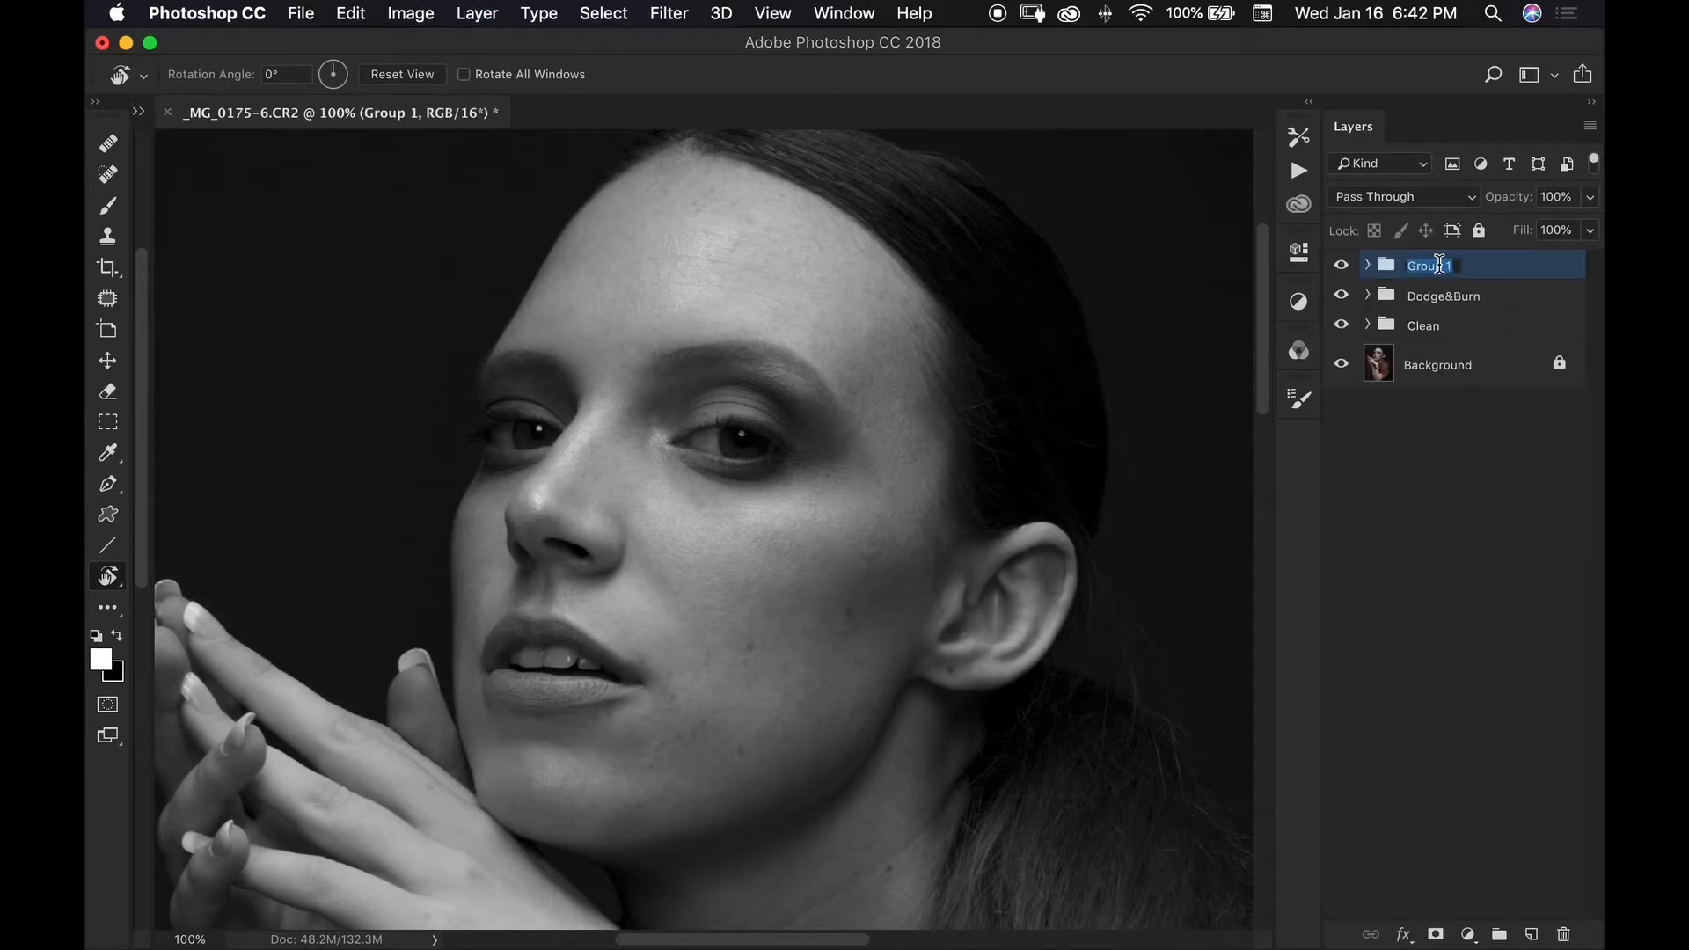
text(Help)
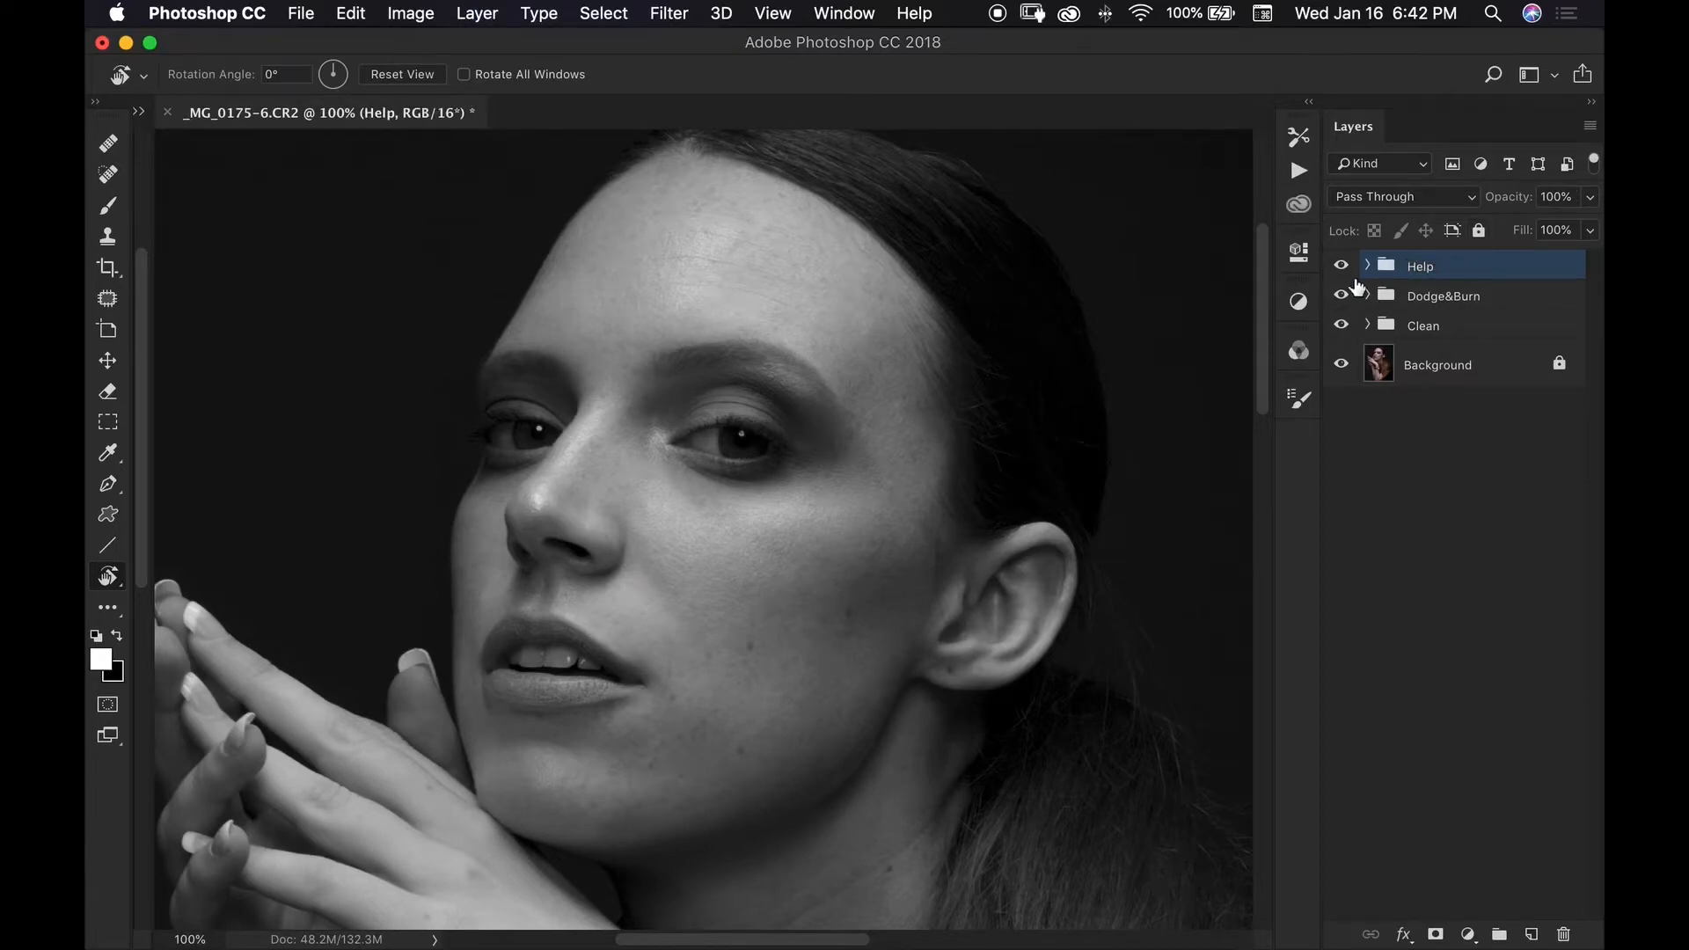
click(1341, 265)
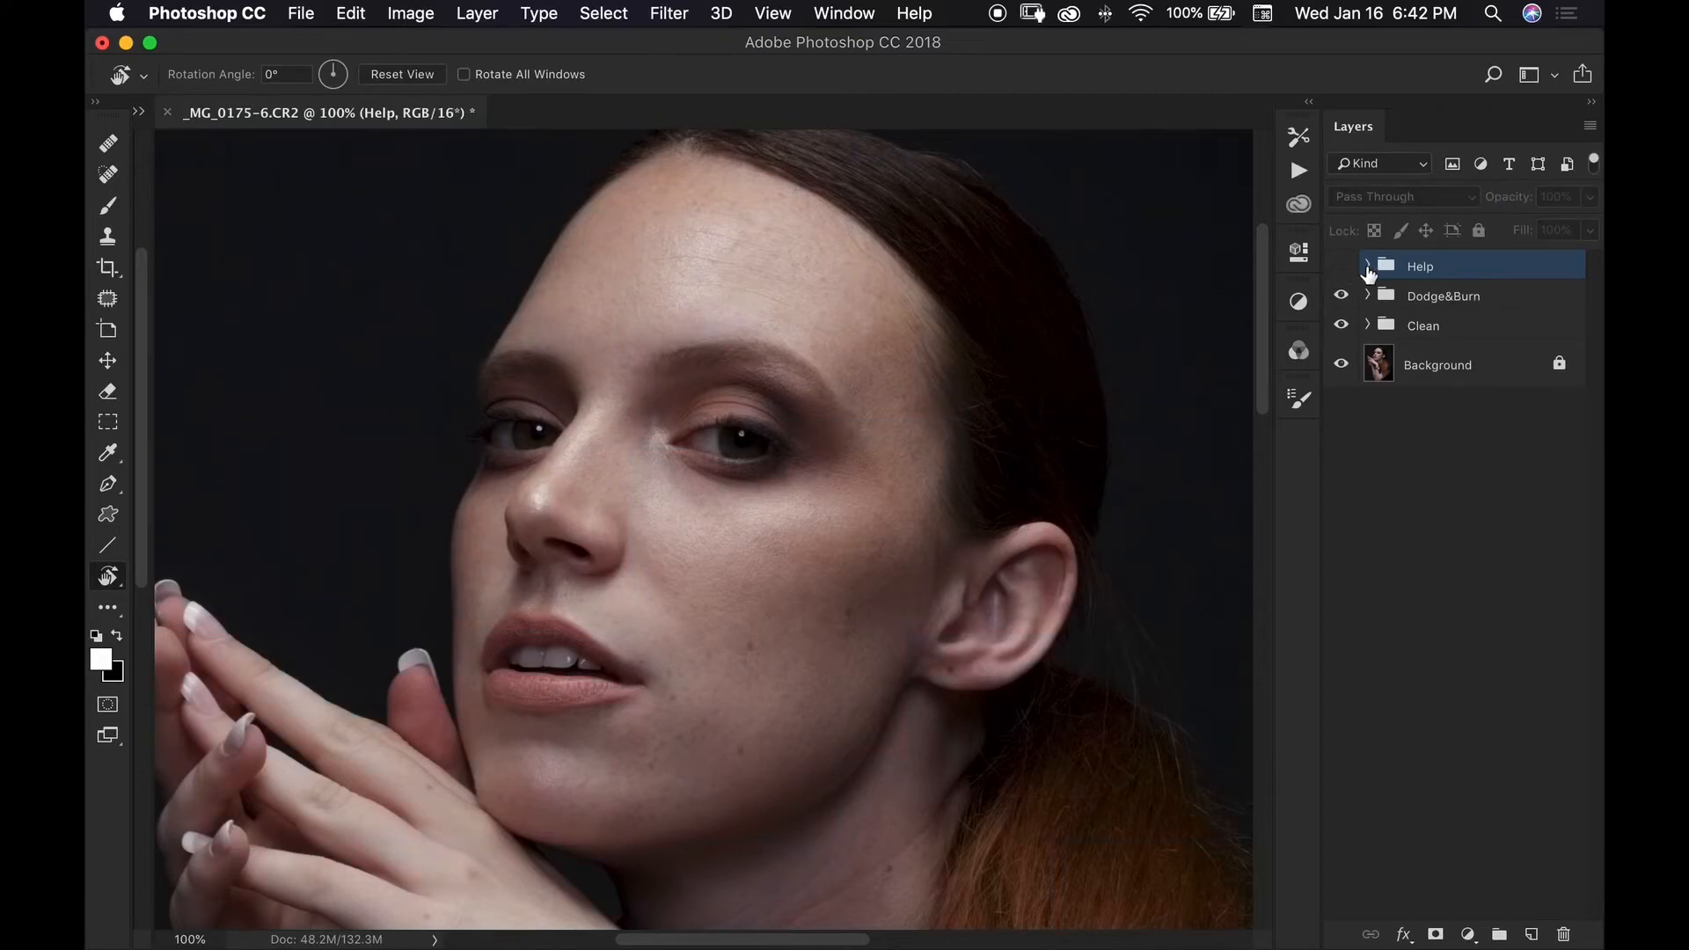
Expand the Help and Dodge&Burn groups and target the Dodge layer mask
click(1367, 266)
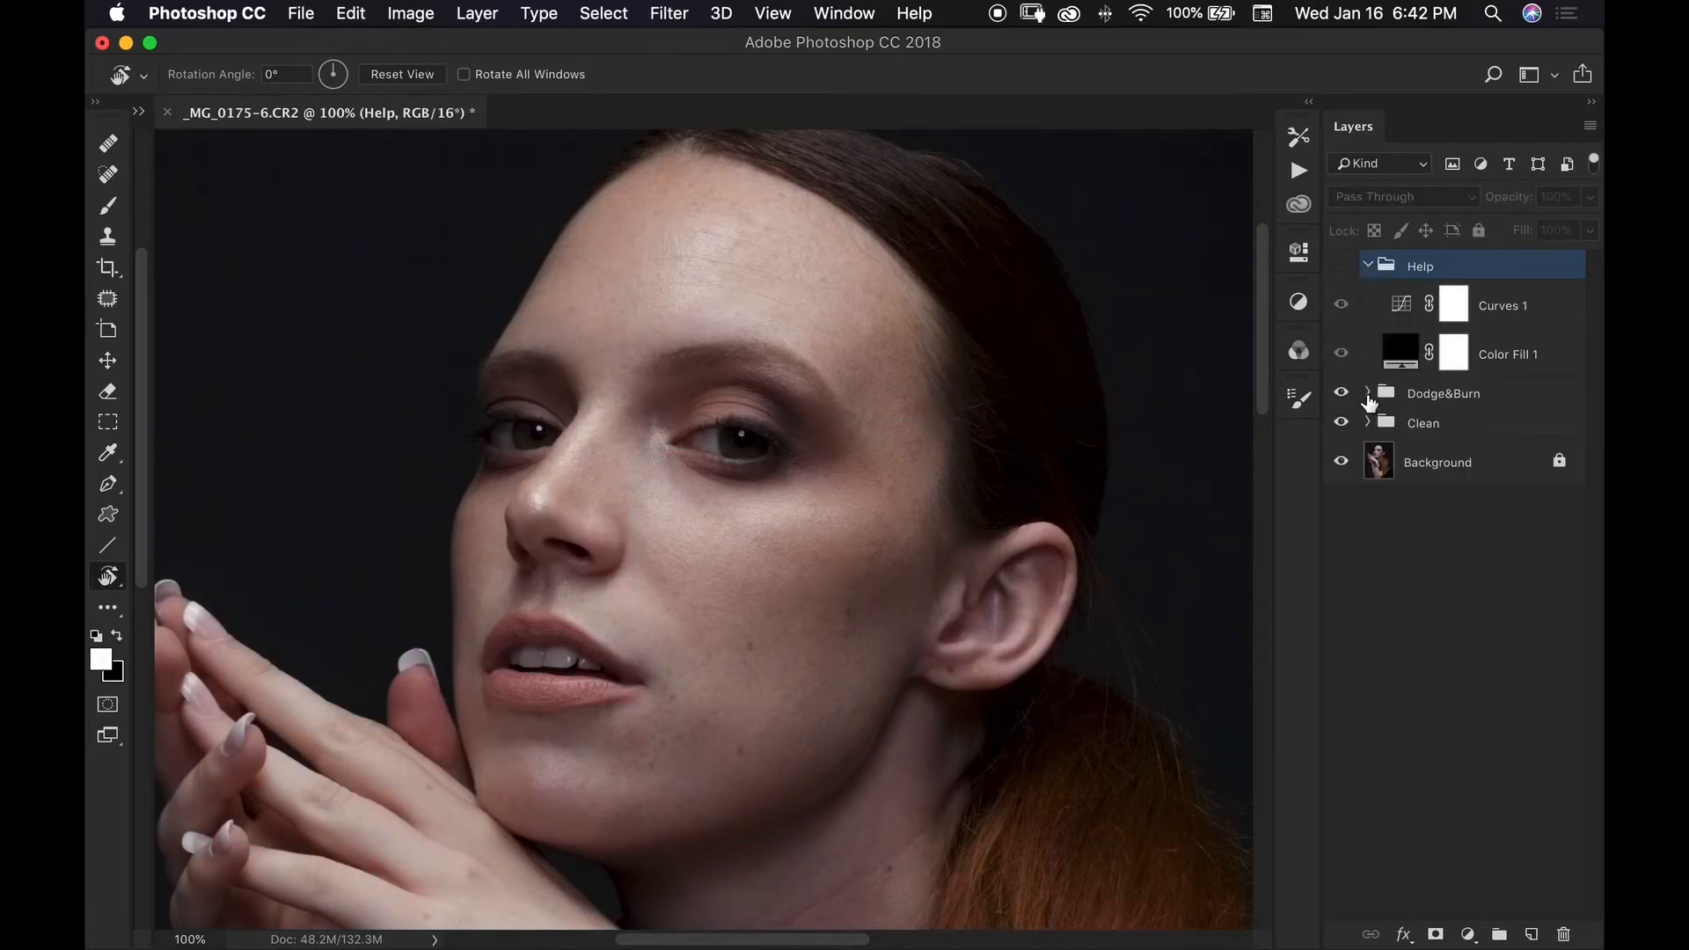
click(1368, 394)
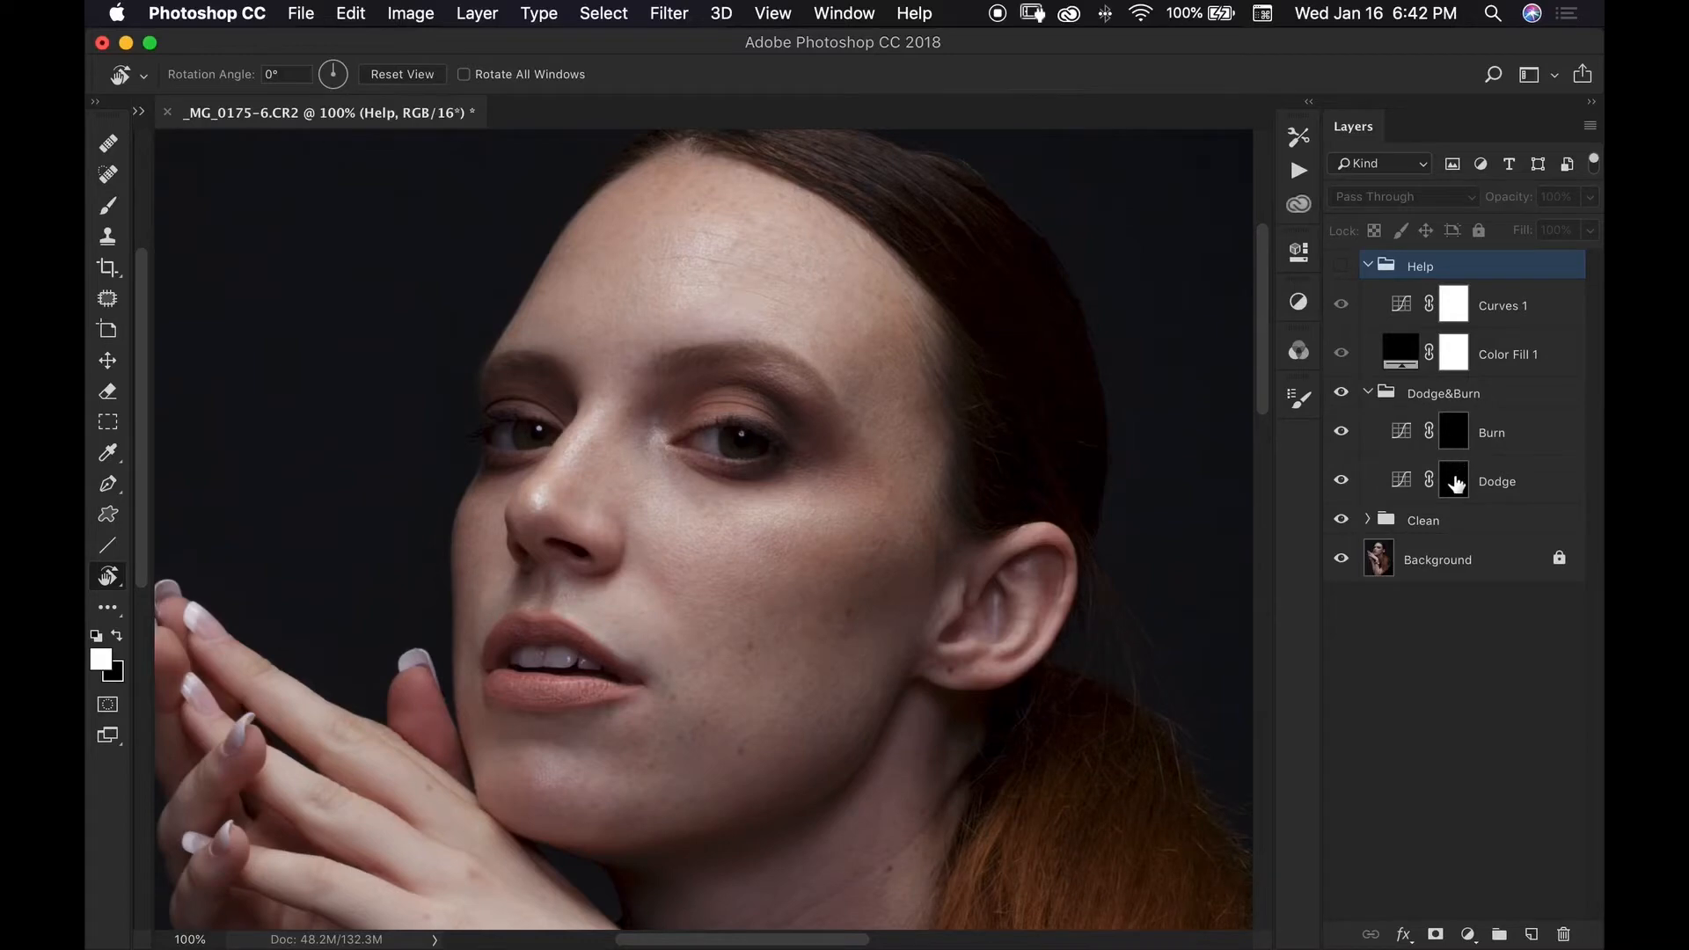
click(1454, 480)
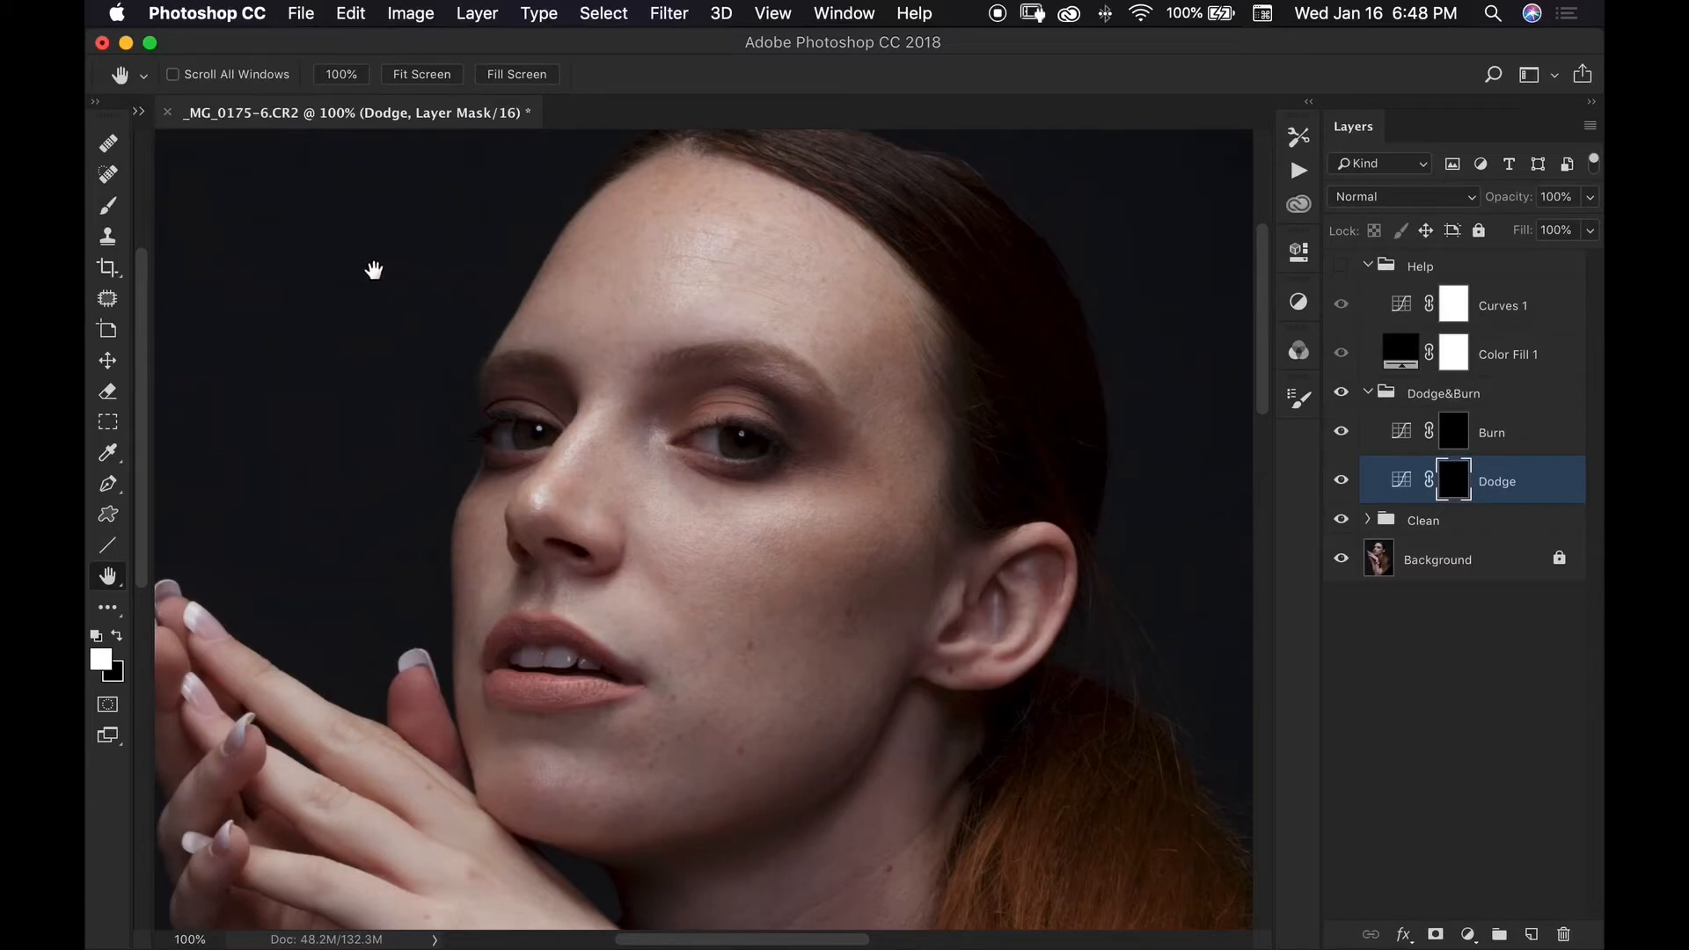
Set the brush Flow to 6%
click(108, 206)
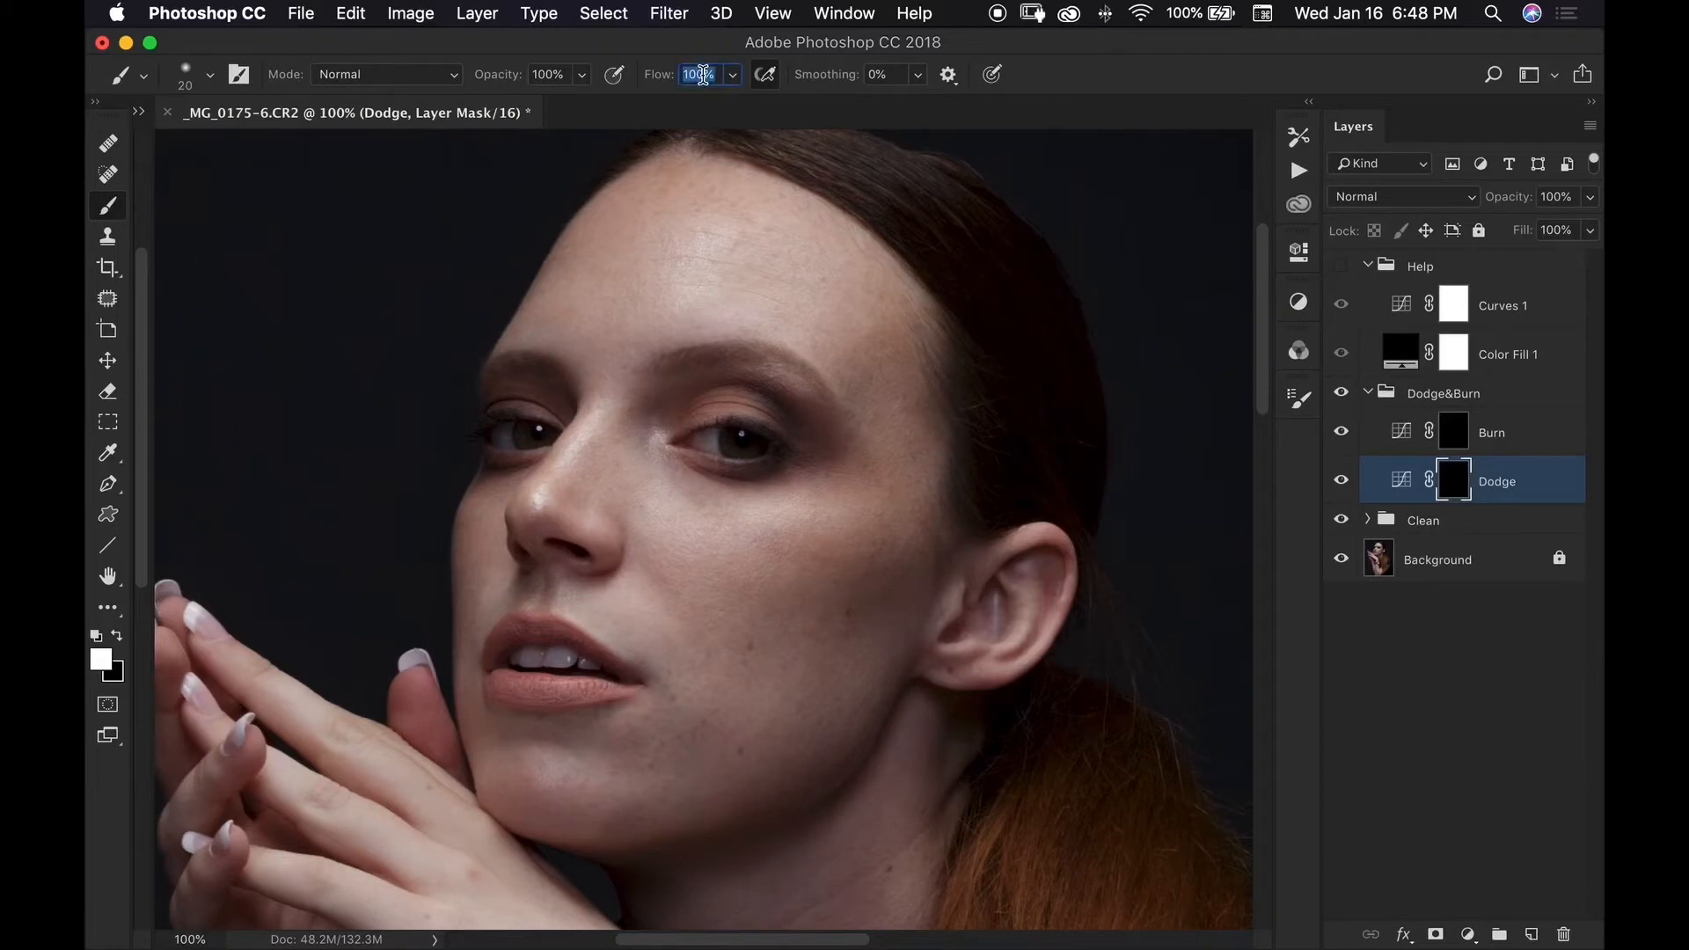
text(6%)
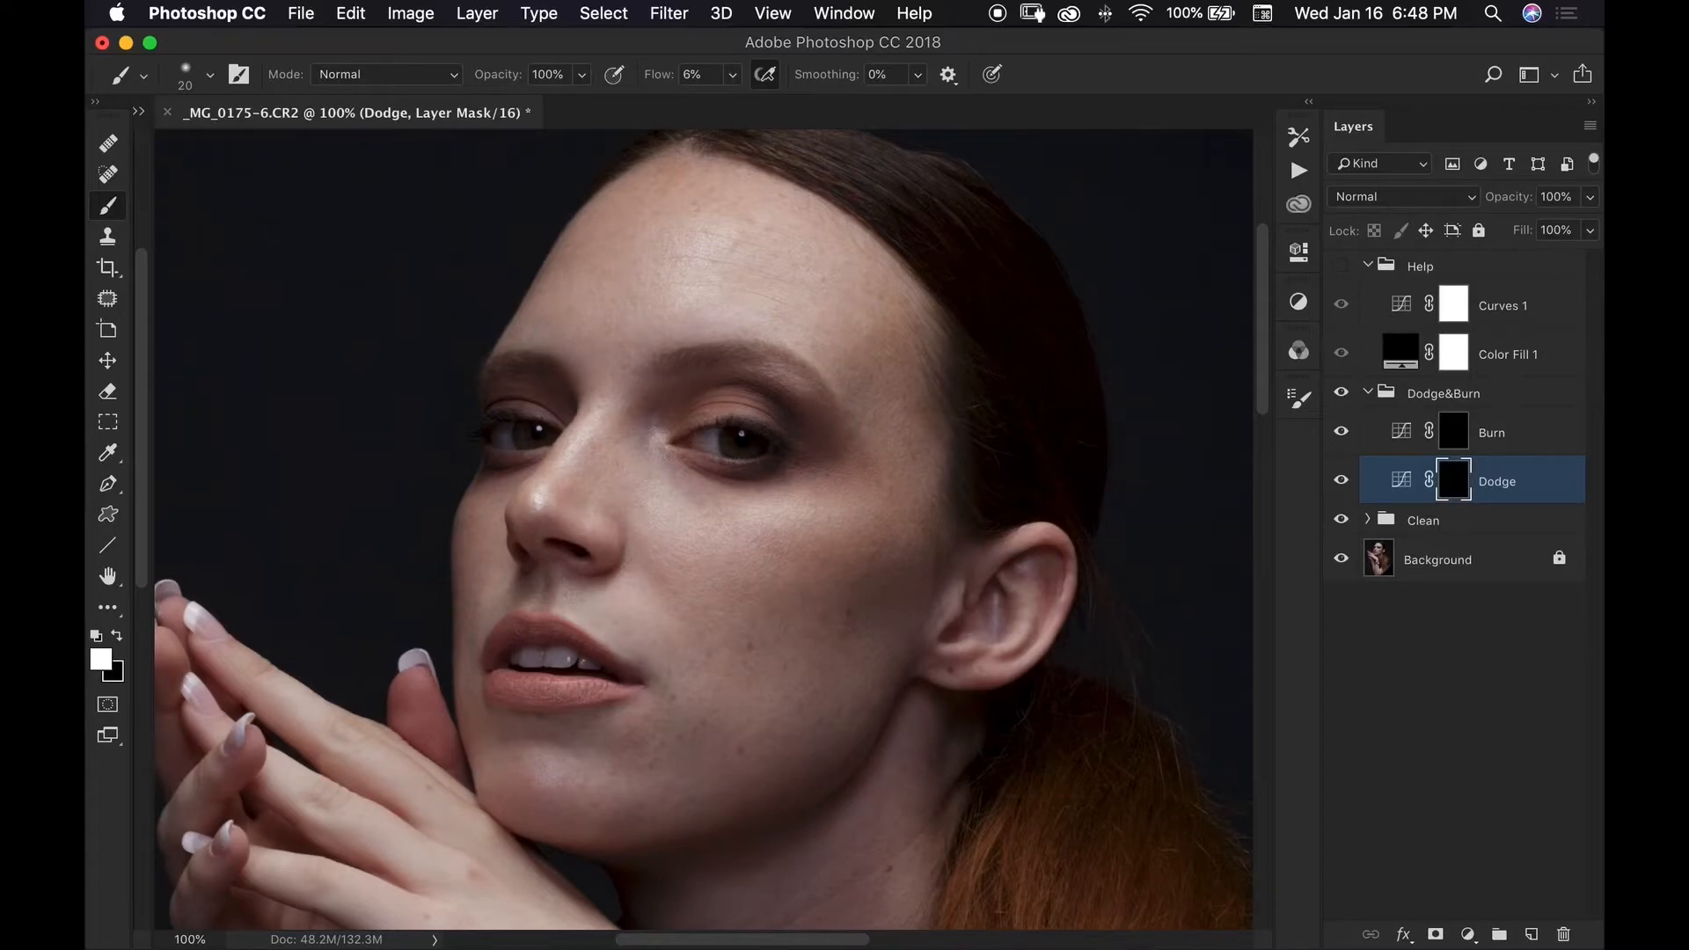
mouse_move(517, 90)
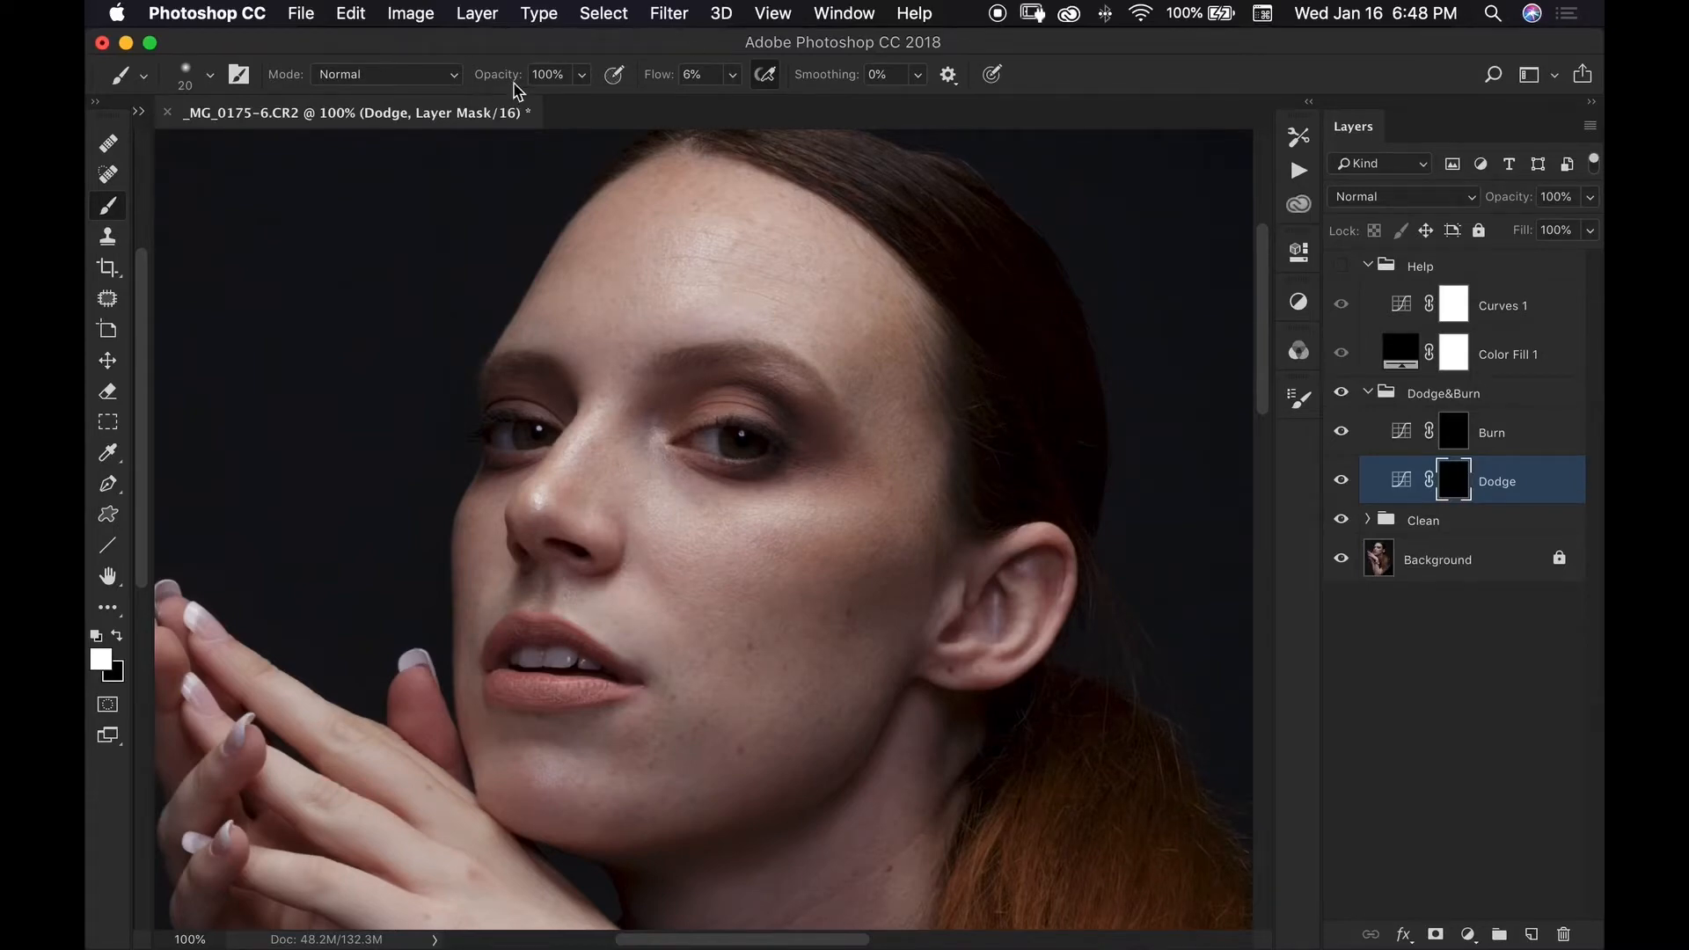
mouse_move(561, 67)
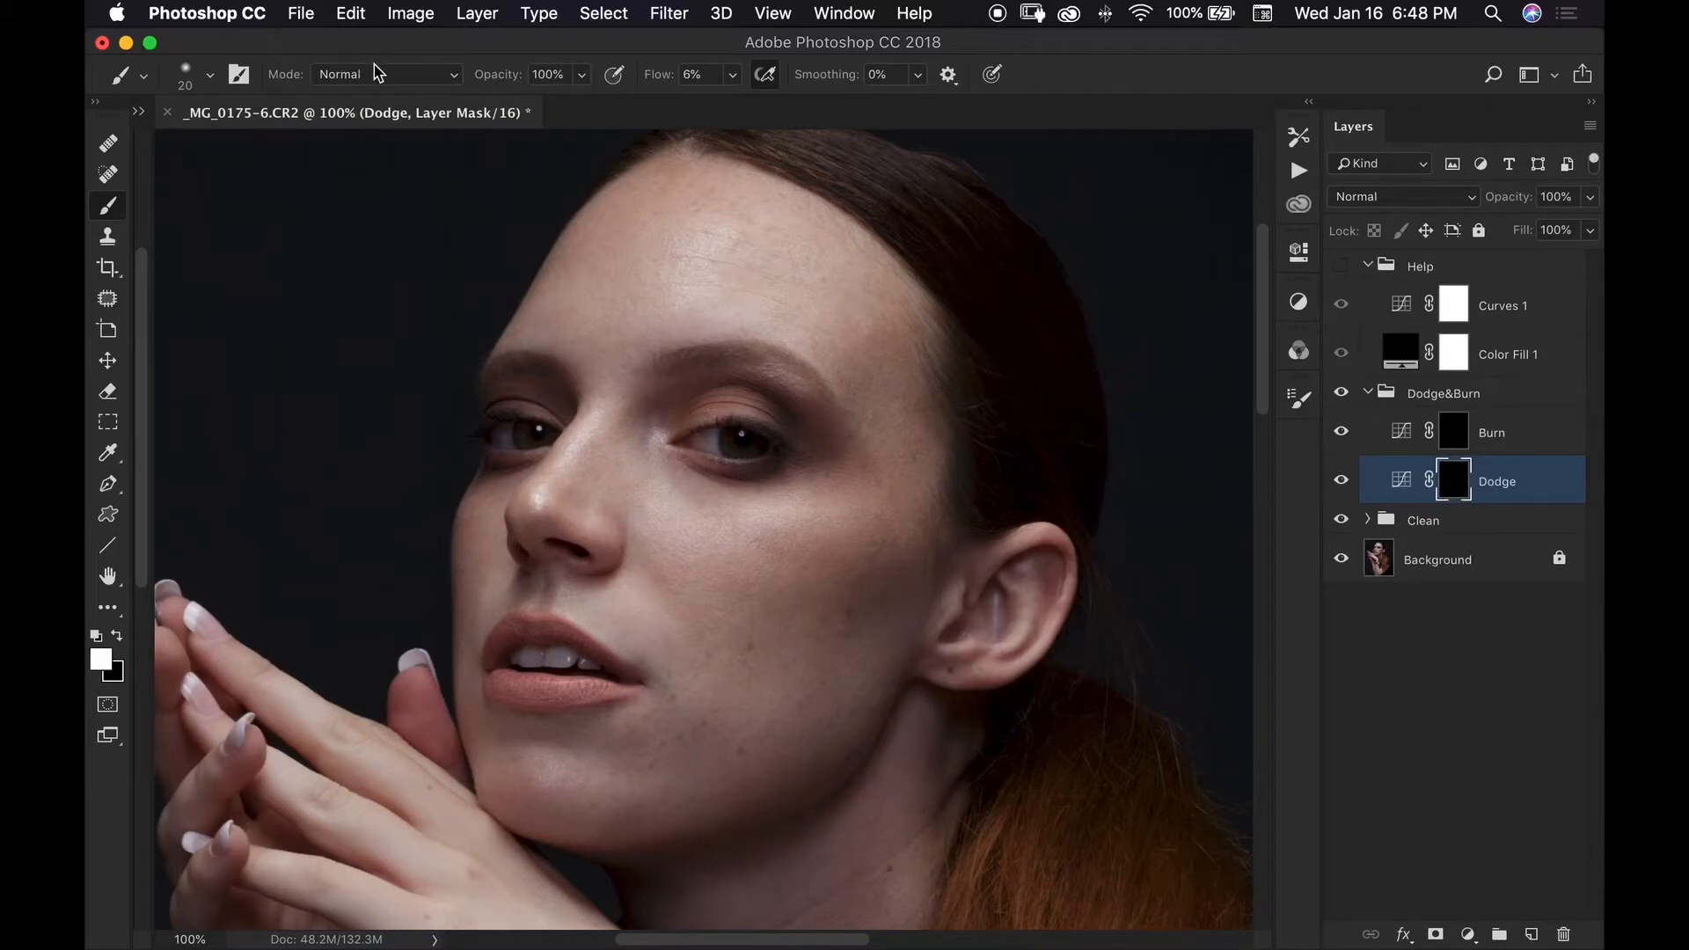
mouse_move(188, 75)
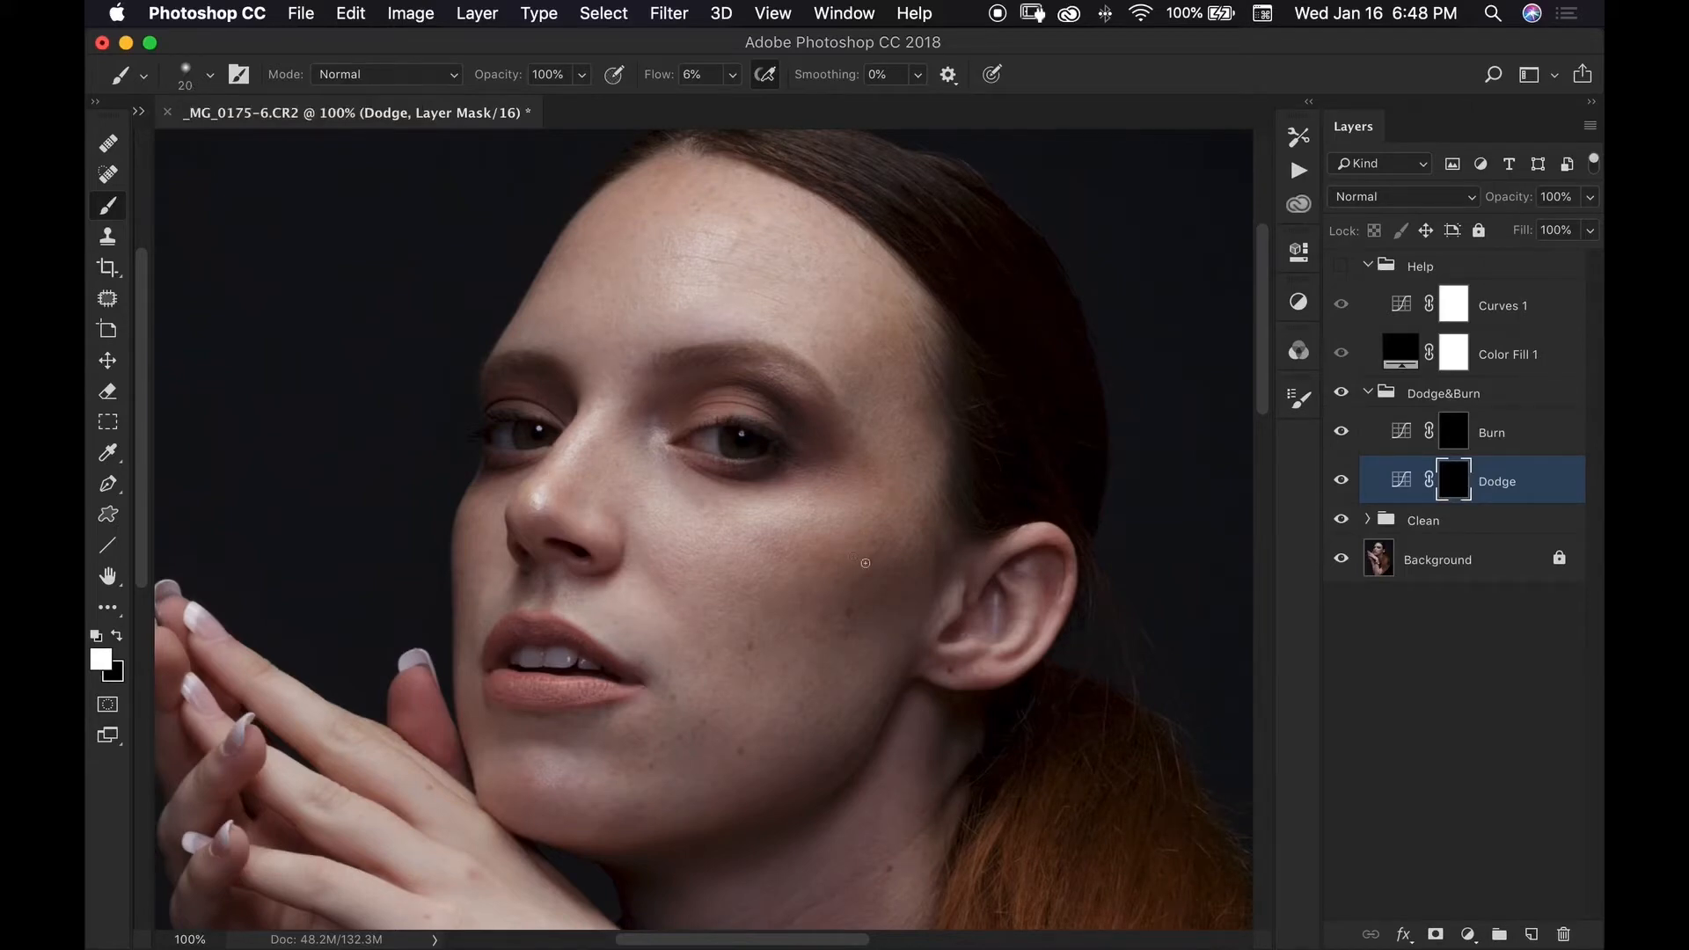
mouse_move(843, 73)
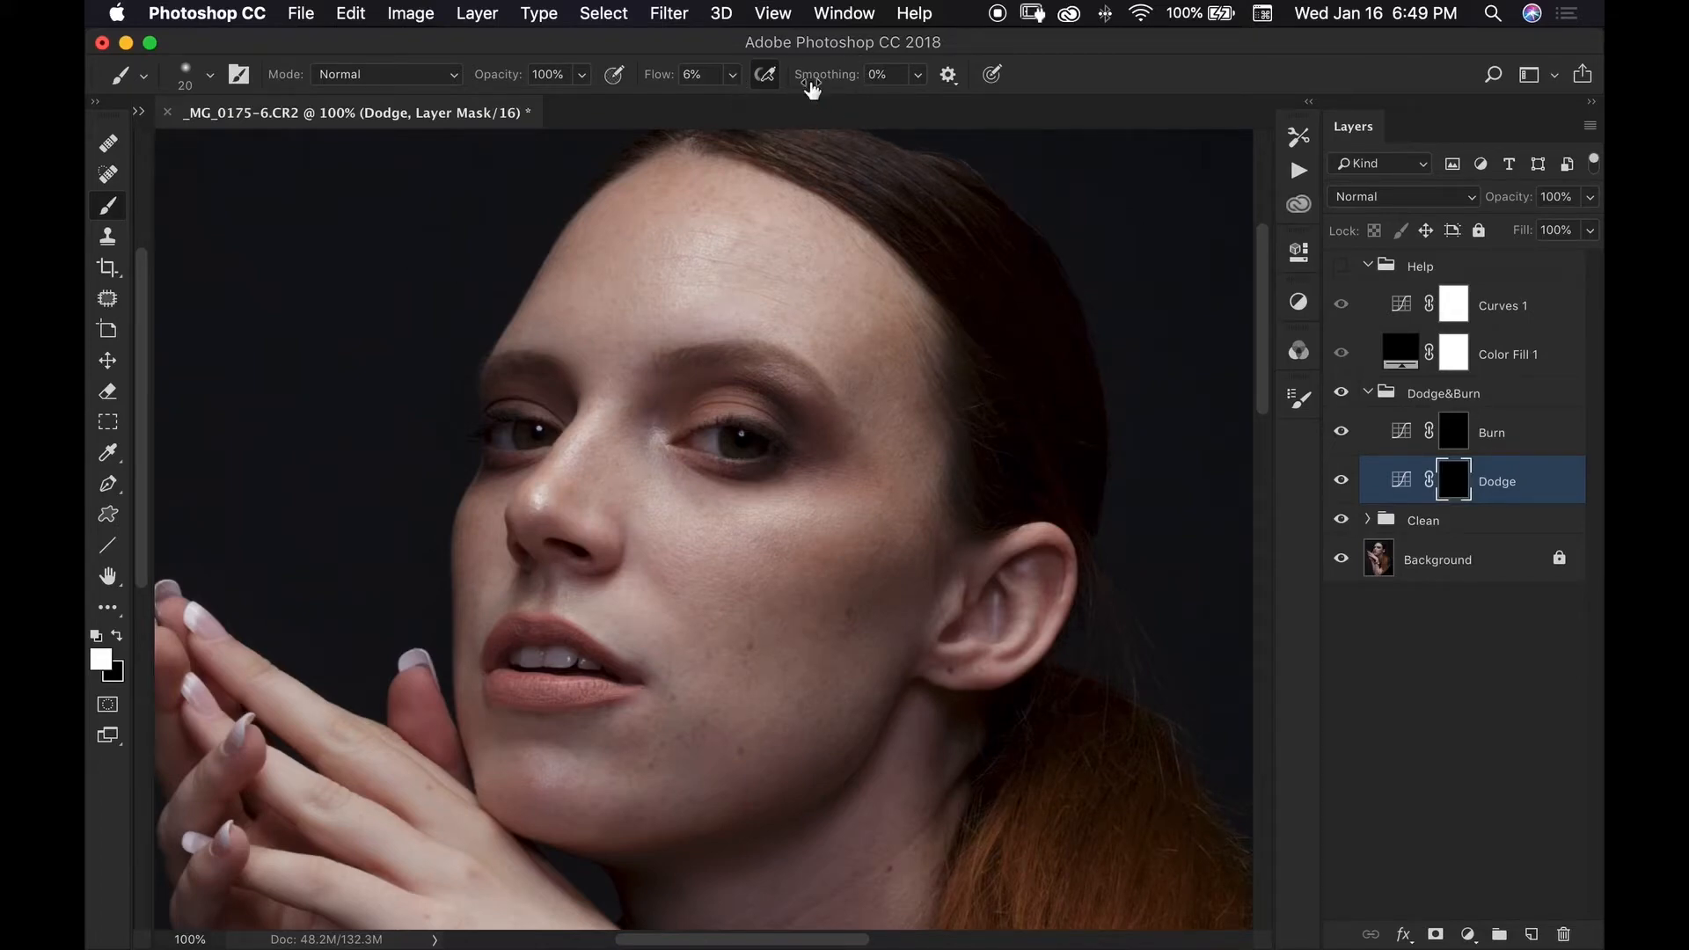
mouse_move(764, 122)
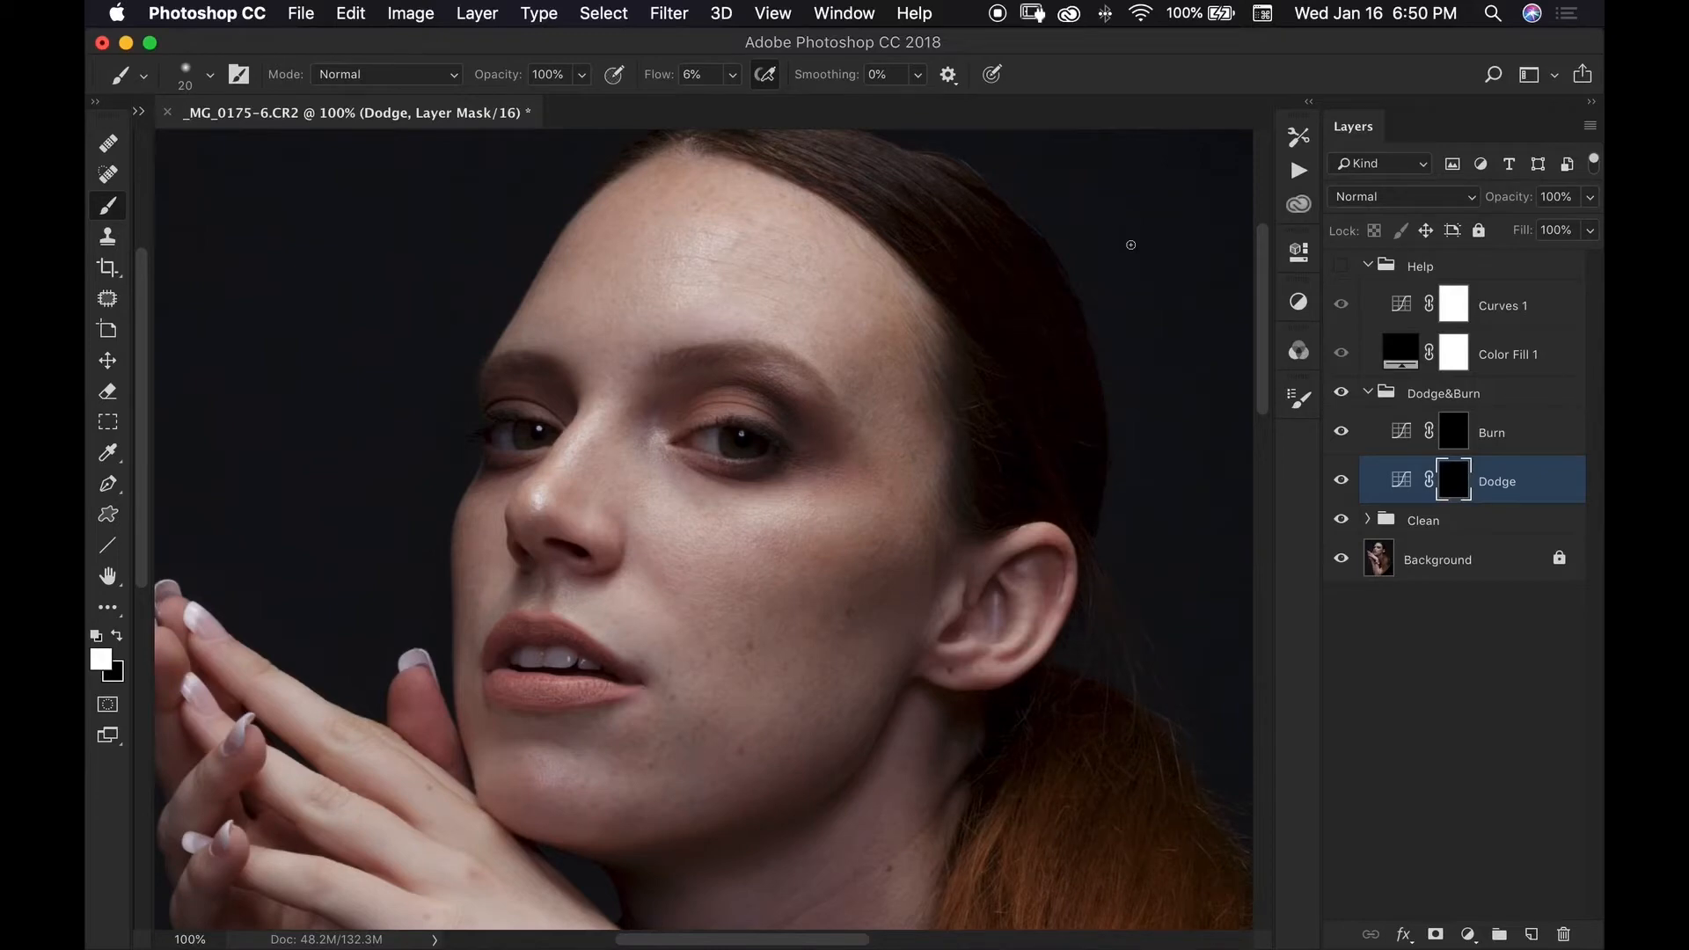
mouse_move(1166, 253)
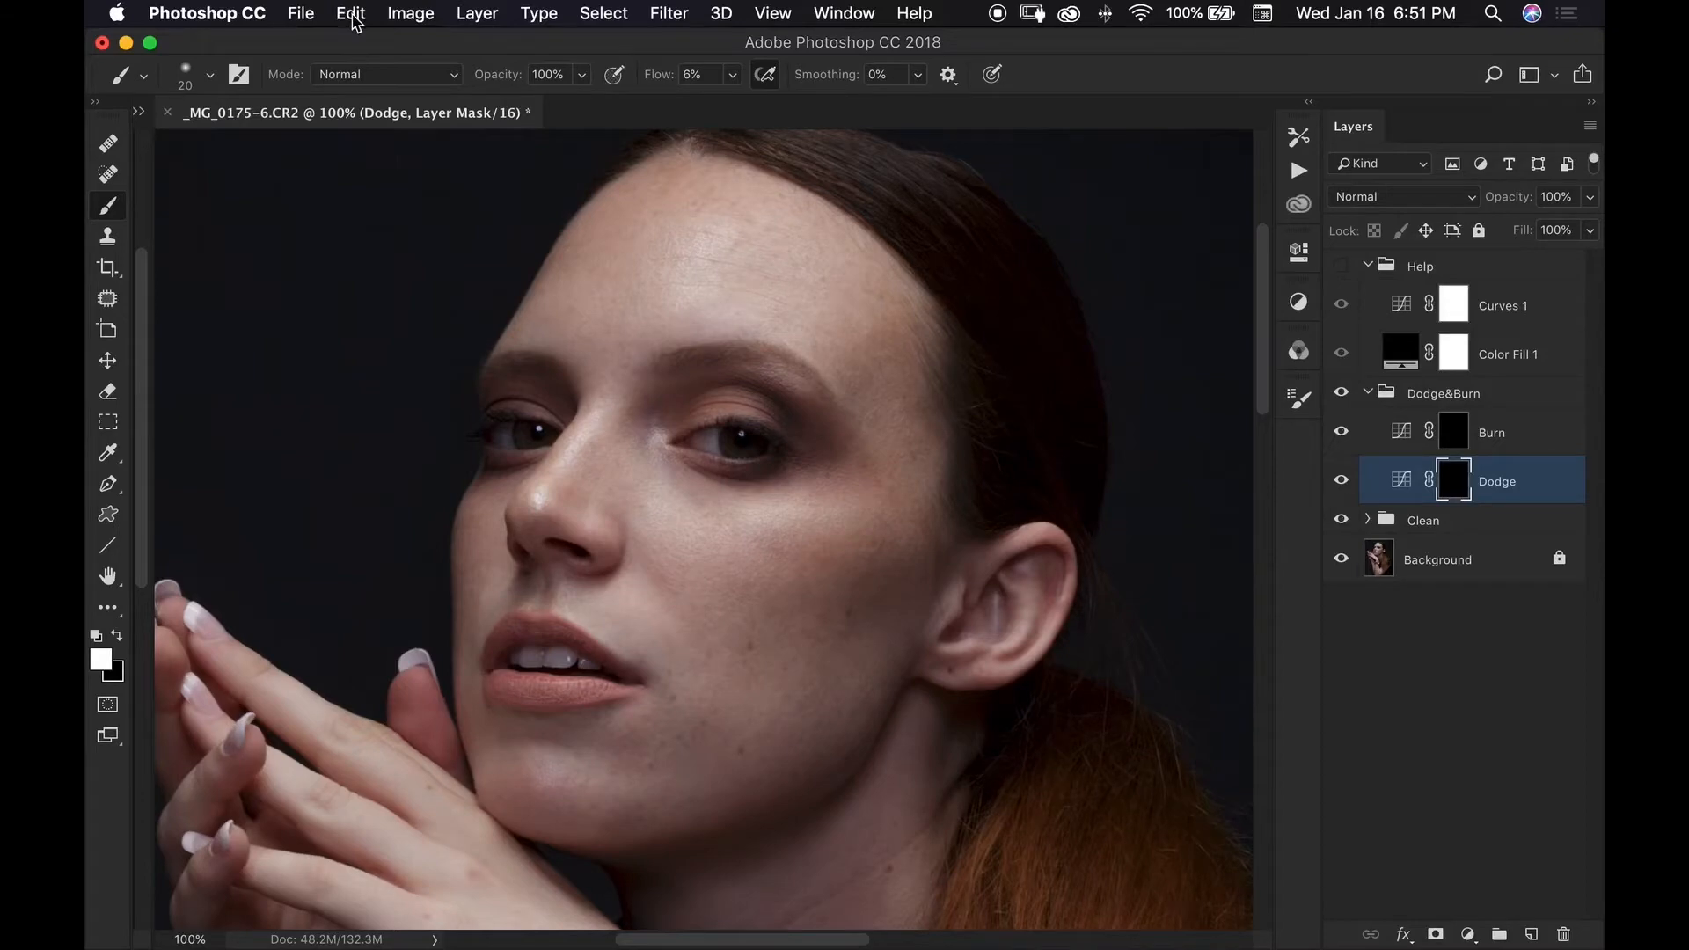
Browse the tool shortcuts in Edit > Keyboard Shortcuts and Menus, then close the dialog
click(349, 14)
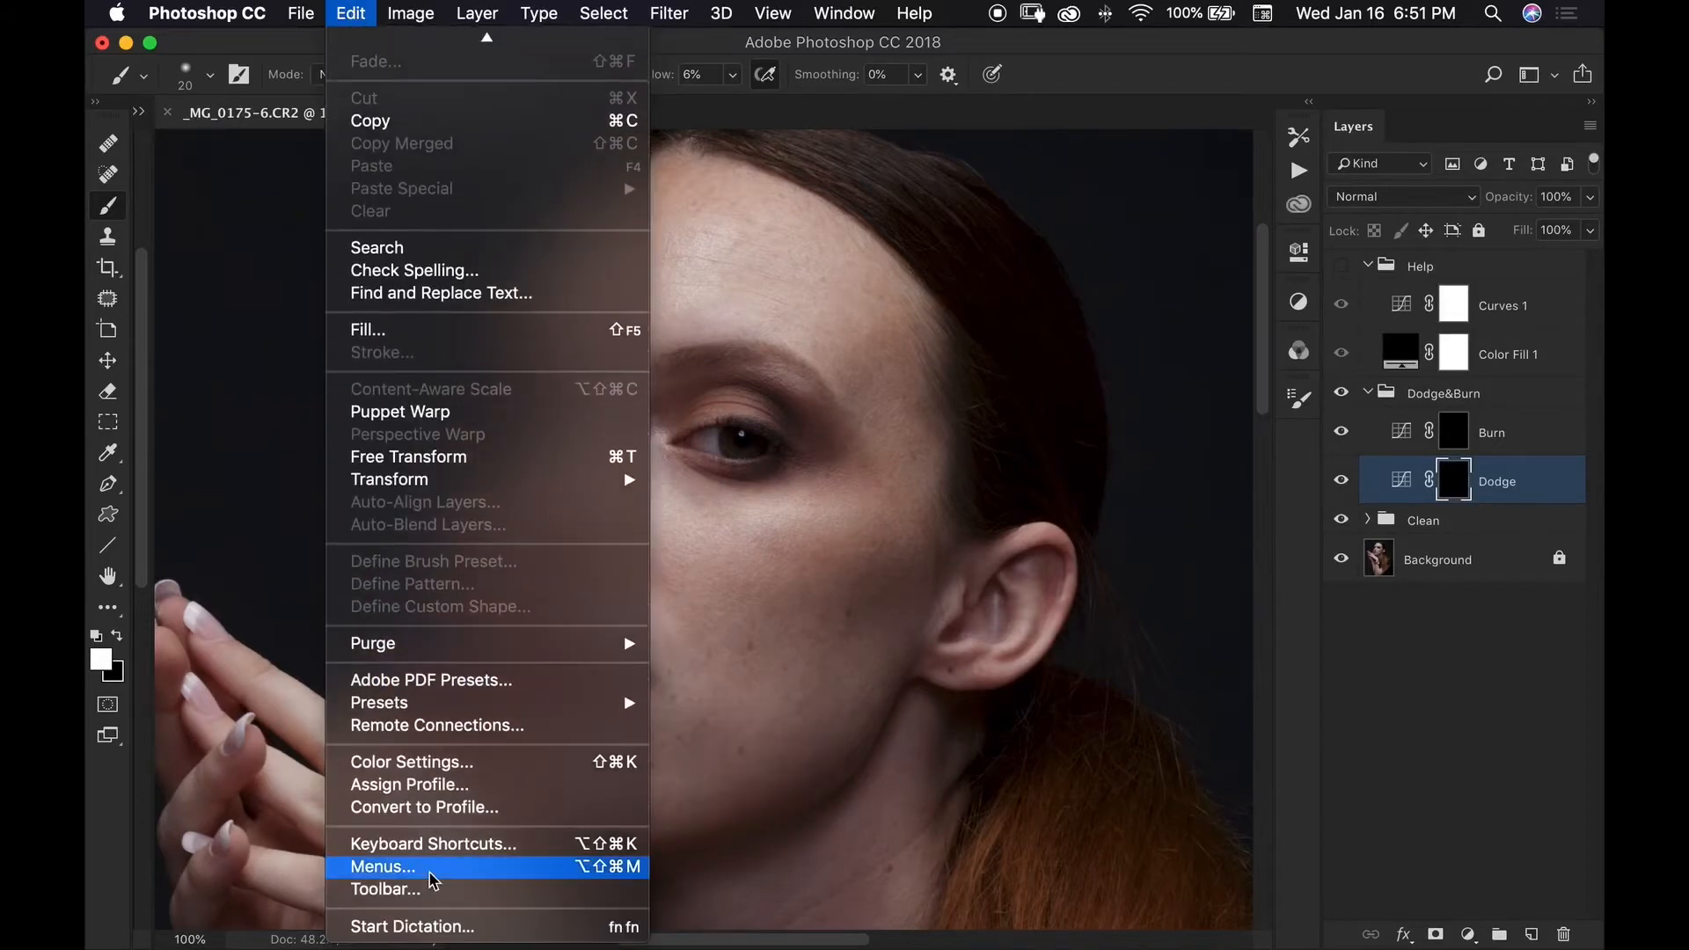
click(432, 844)
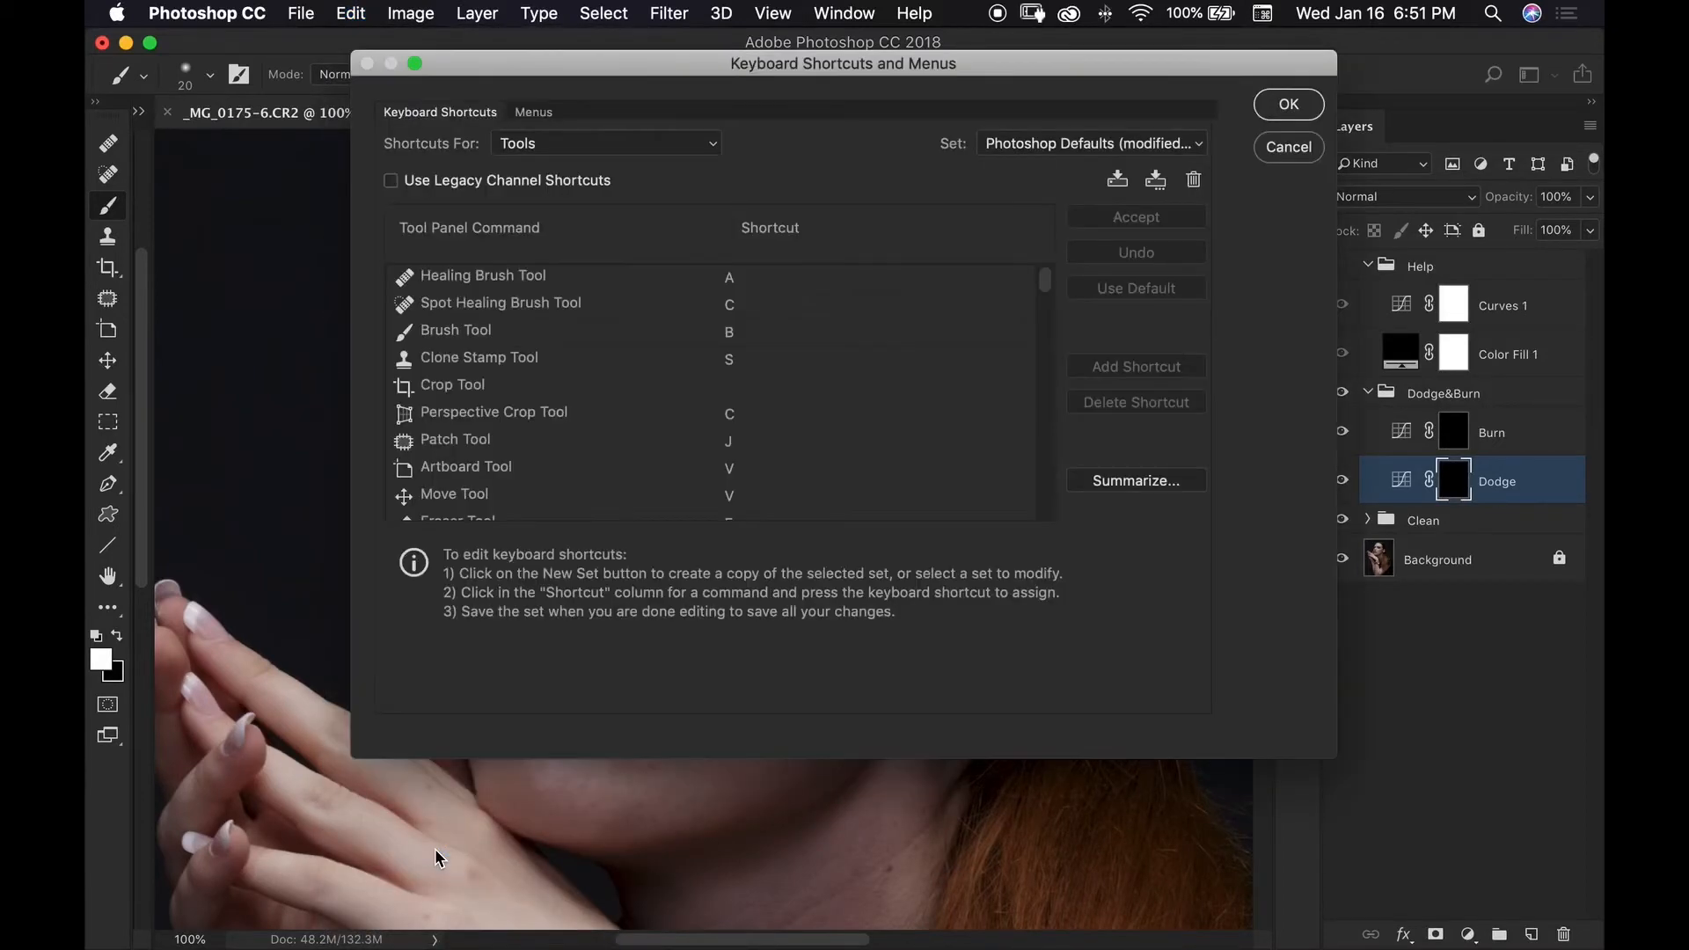
scroll(down, 3)
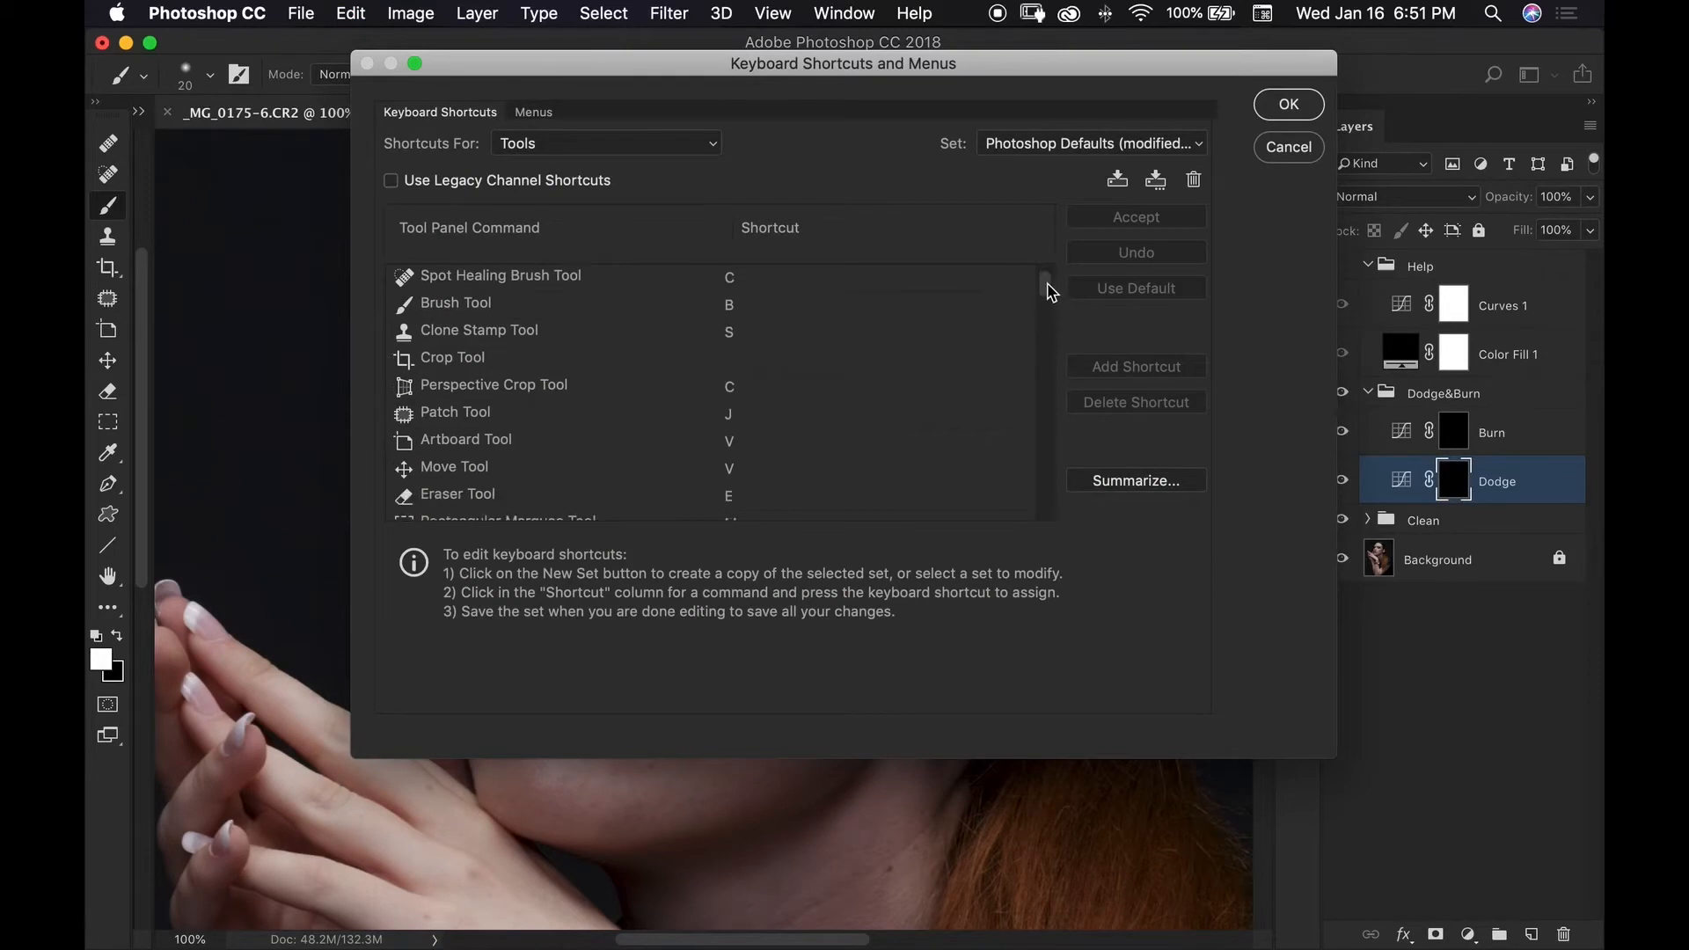
scroll(down, 3)
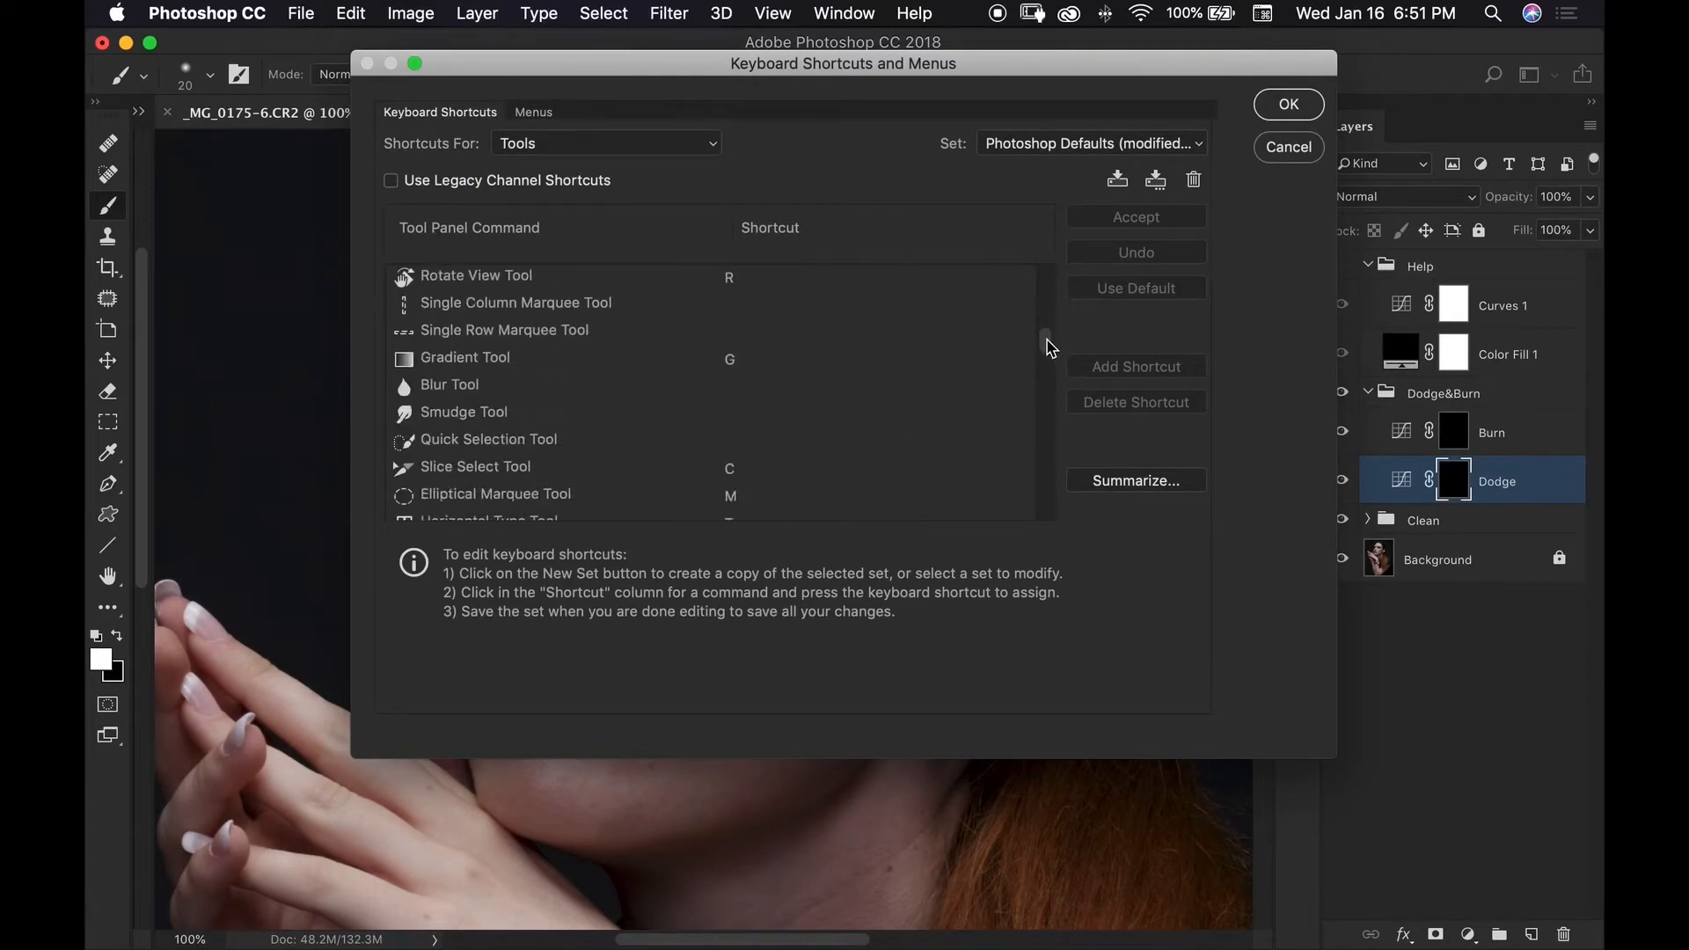
click(1287, 104)
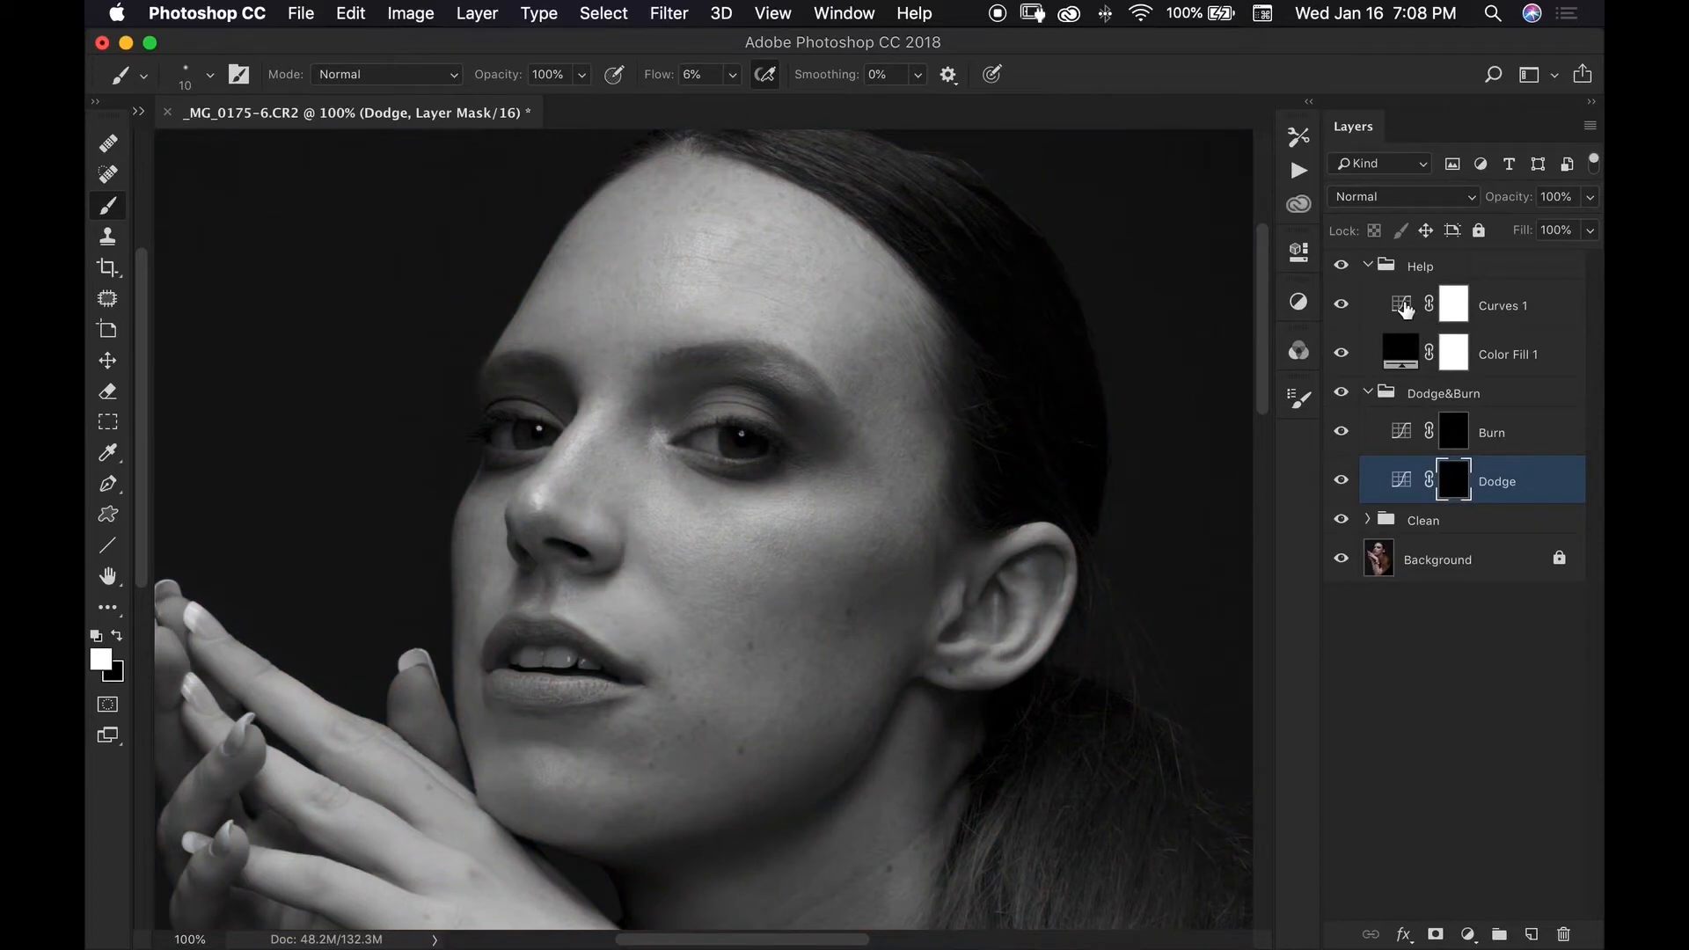
In the Help Curves layer, drag the white point inward and pull the midtones down
click(1402, 305)
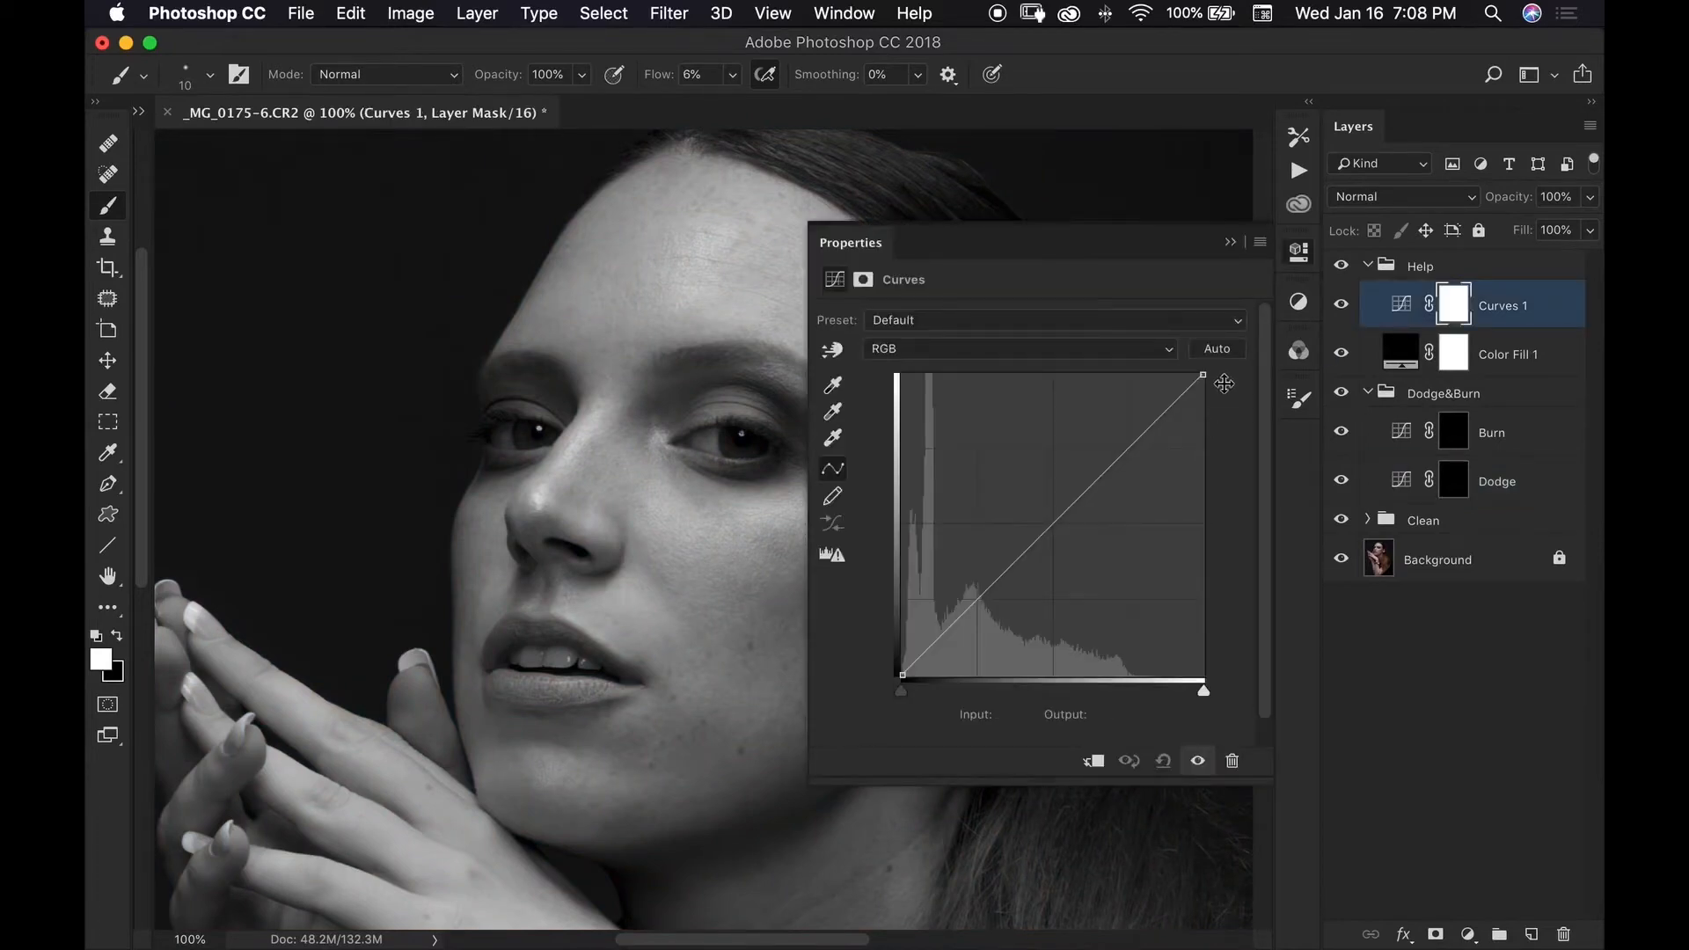
drag(1201, 375, 1203, 378)
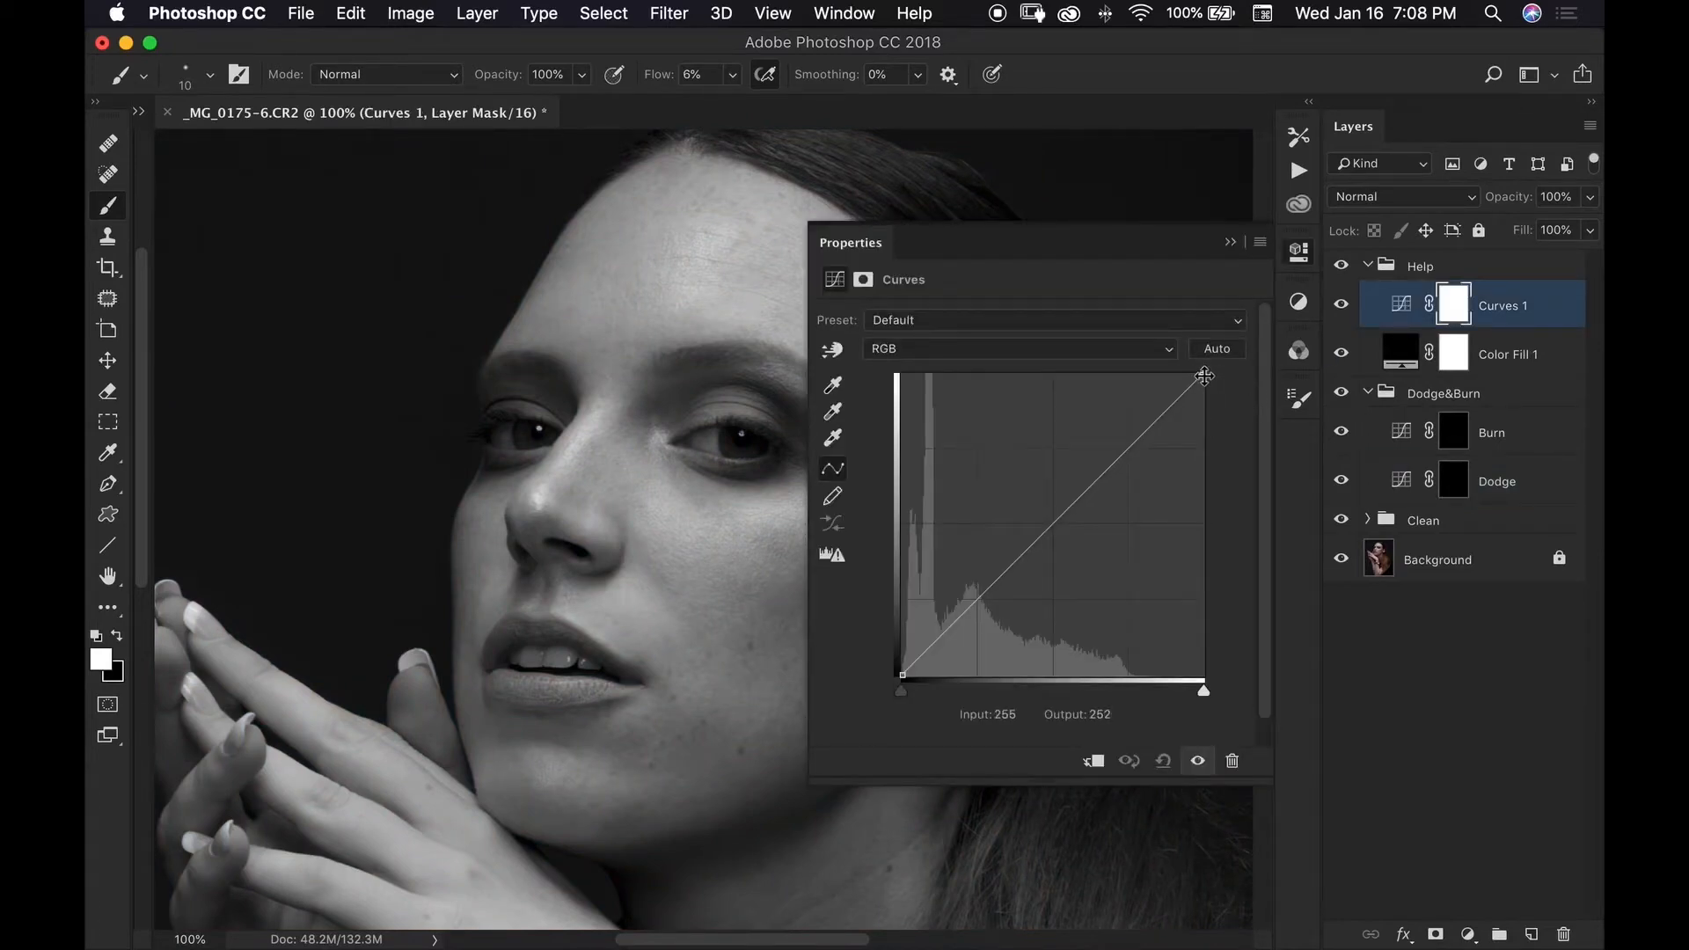
drag(1204, 375, 1189, 366)
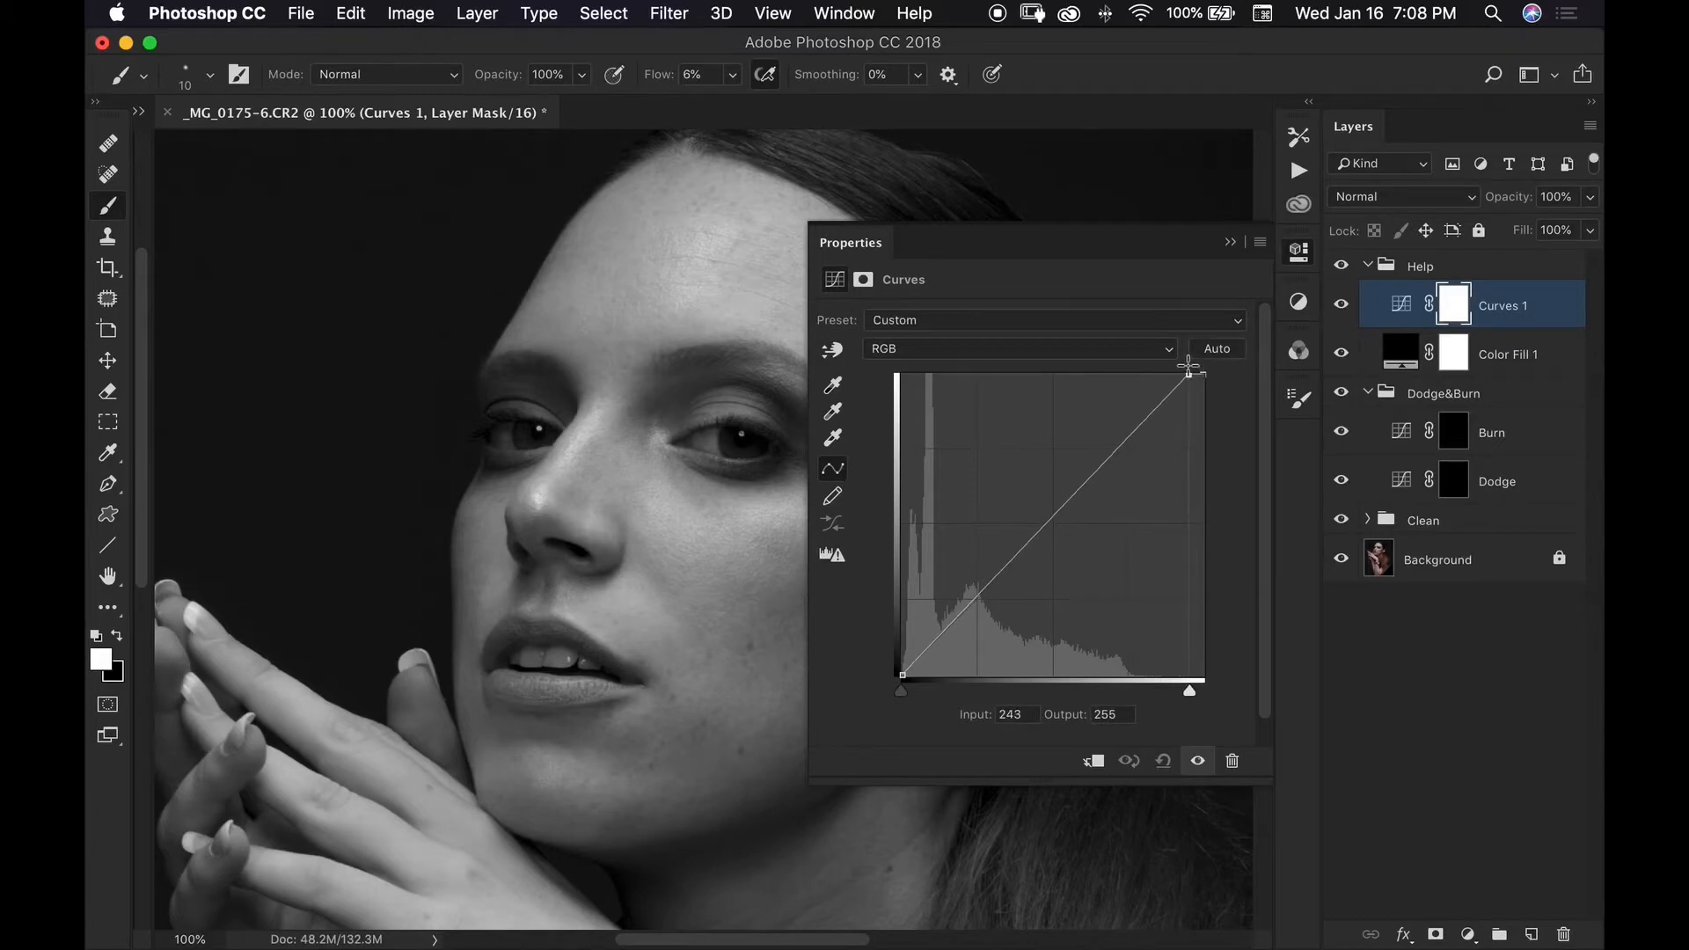
drag(1191, 366, 1175, 377)
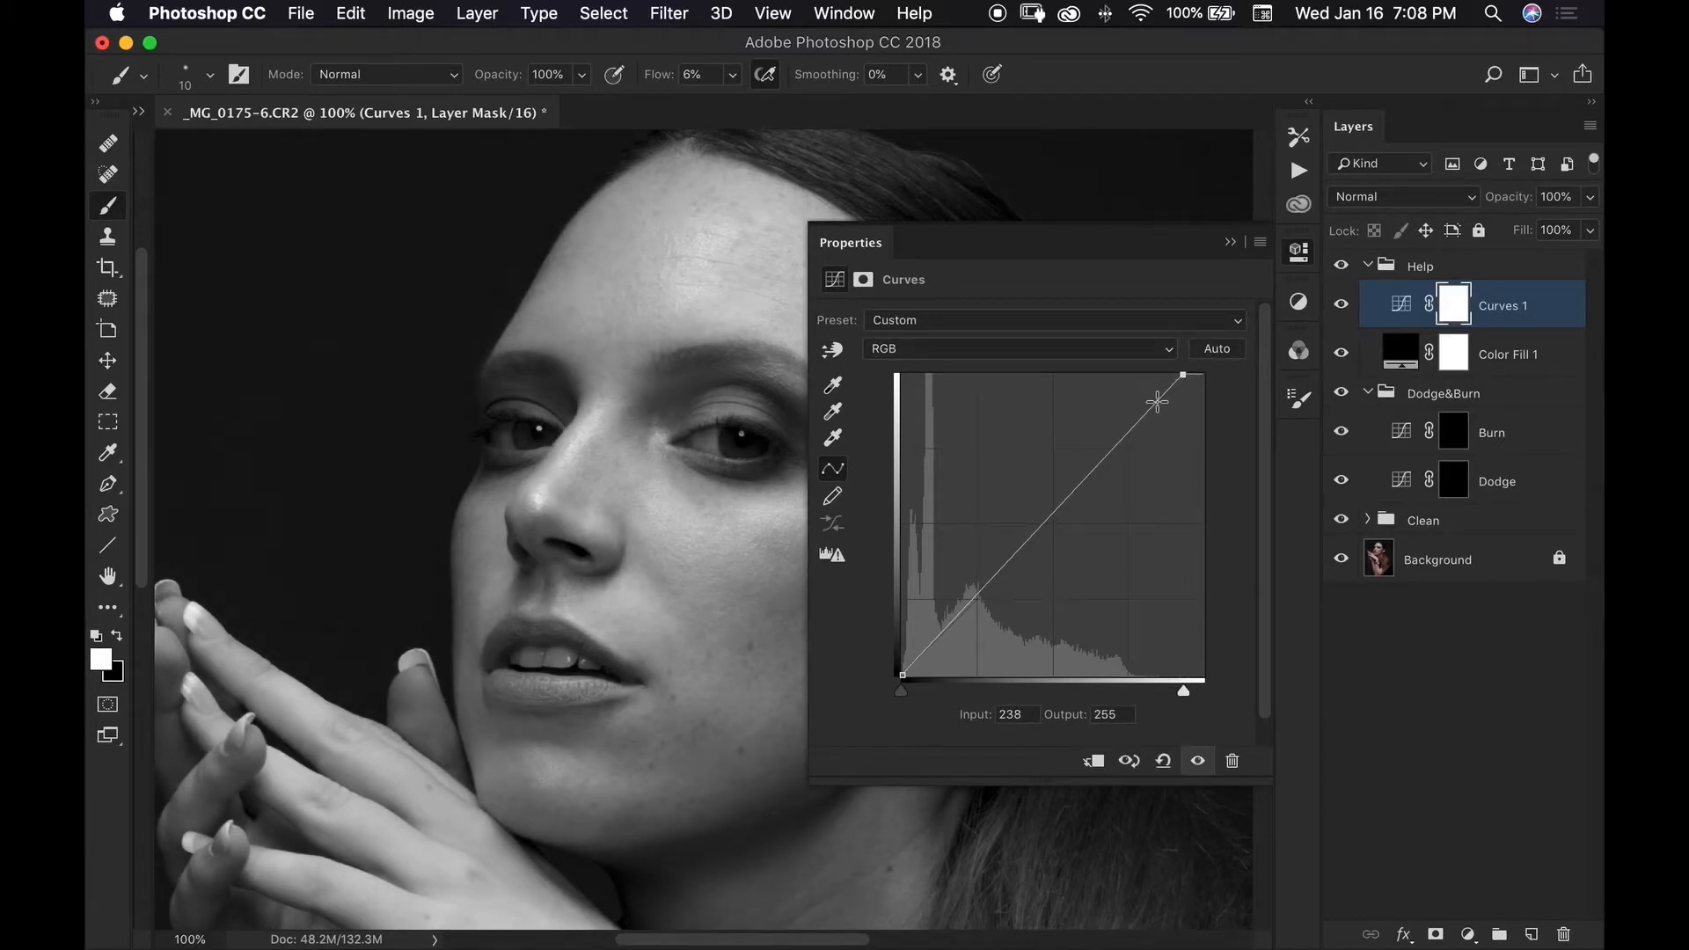
drag(1156, 402, 1156, 417)
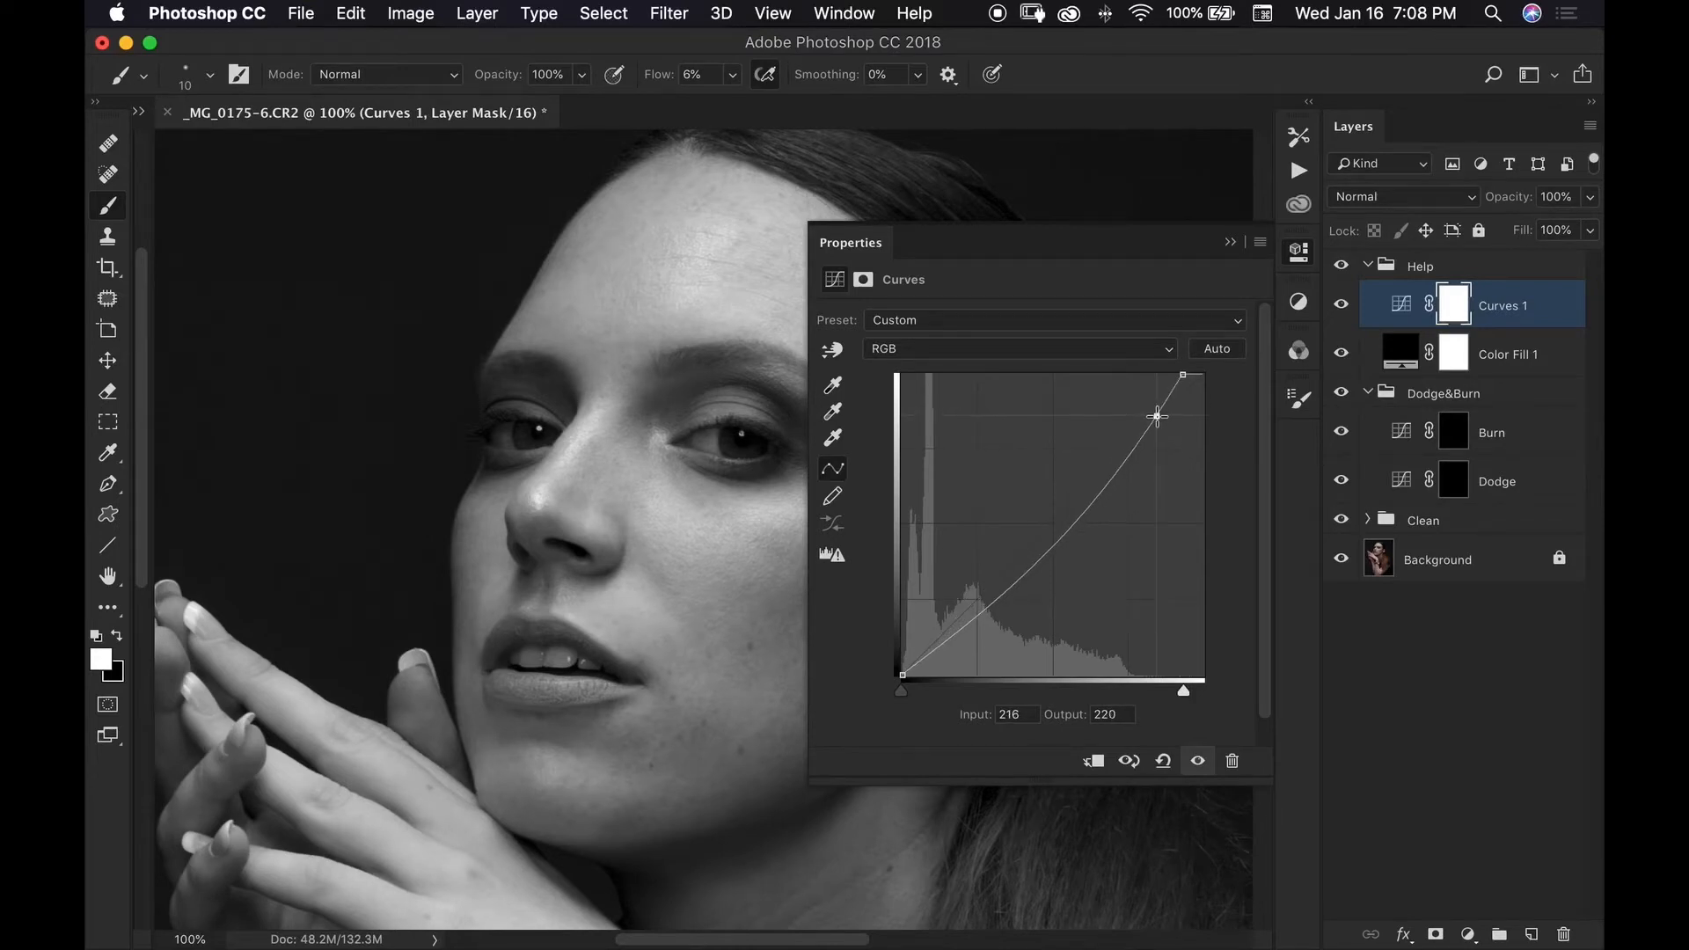
drag(1157, 417, 1156, 429)
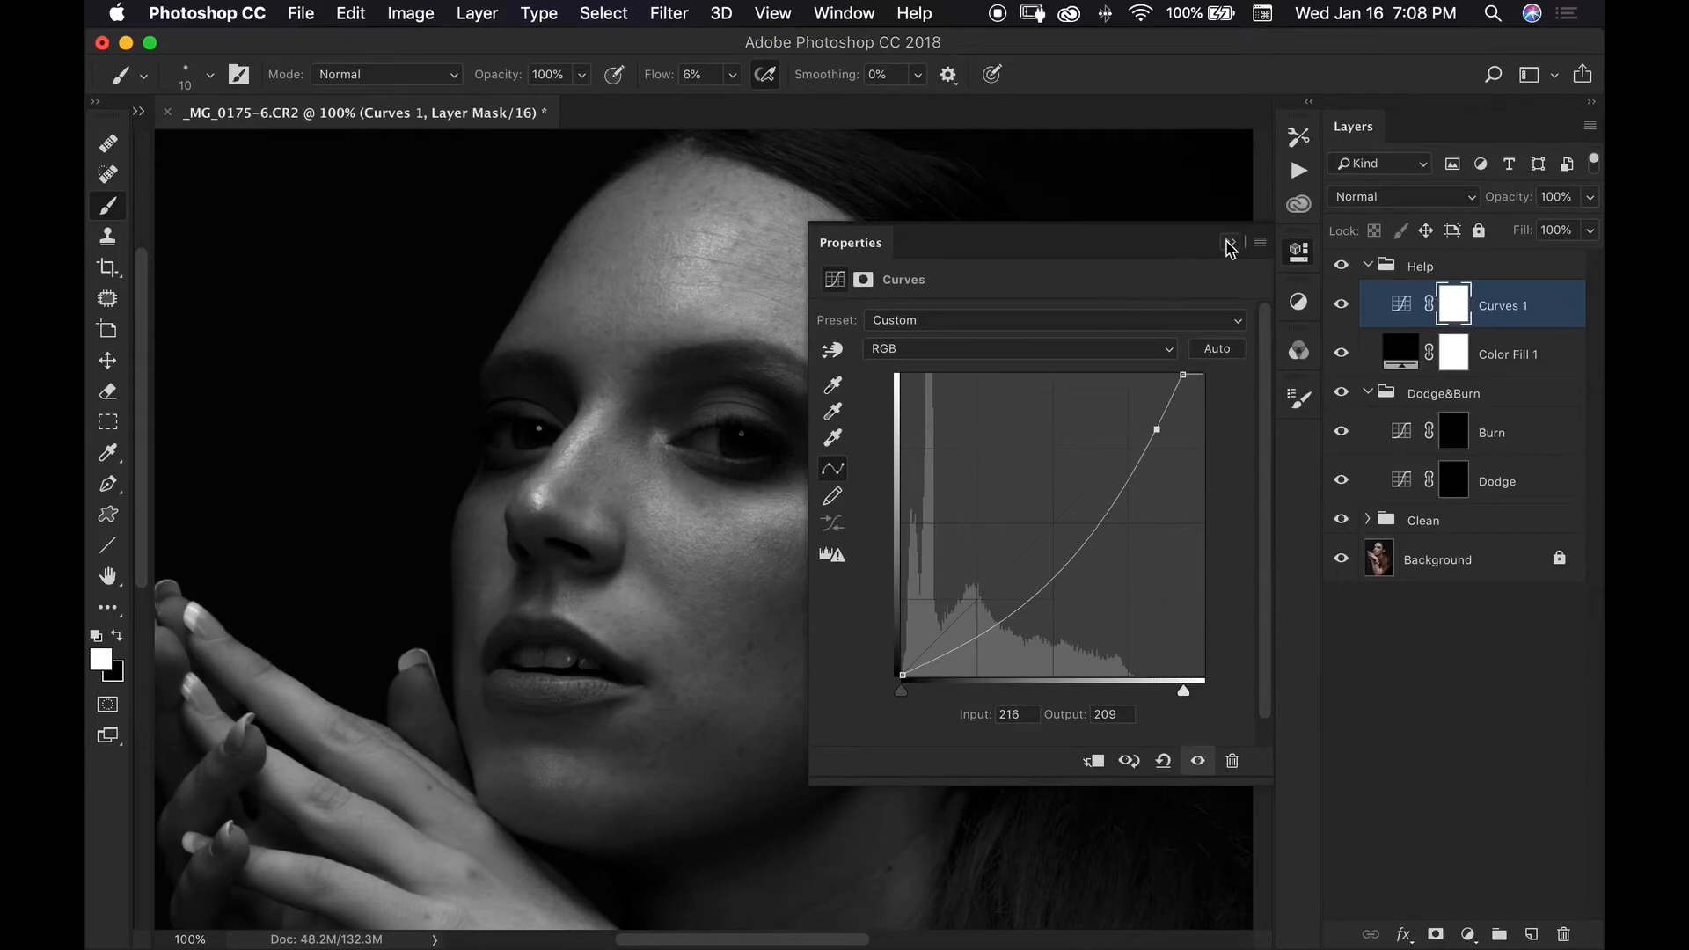
click(1229, 242)
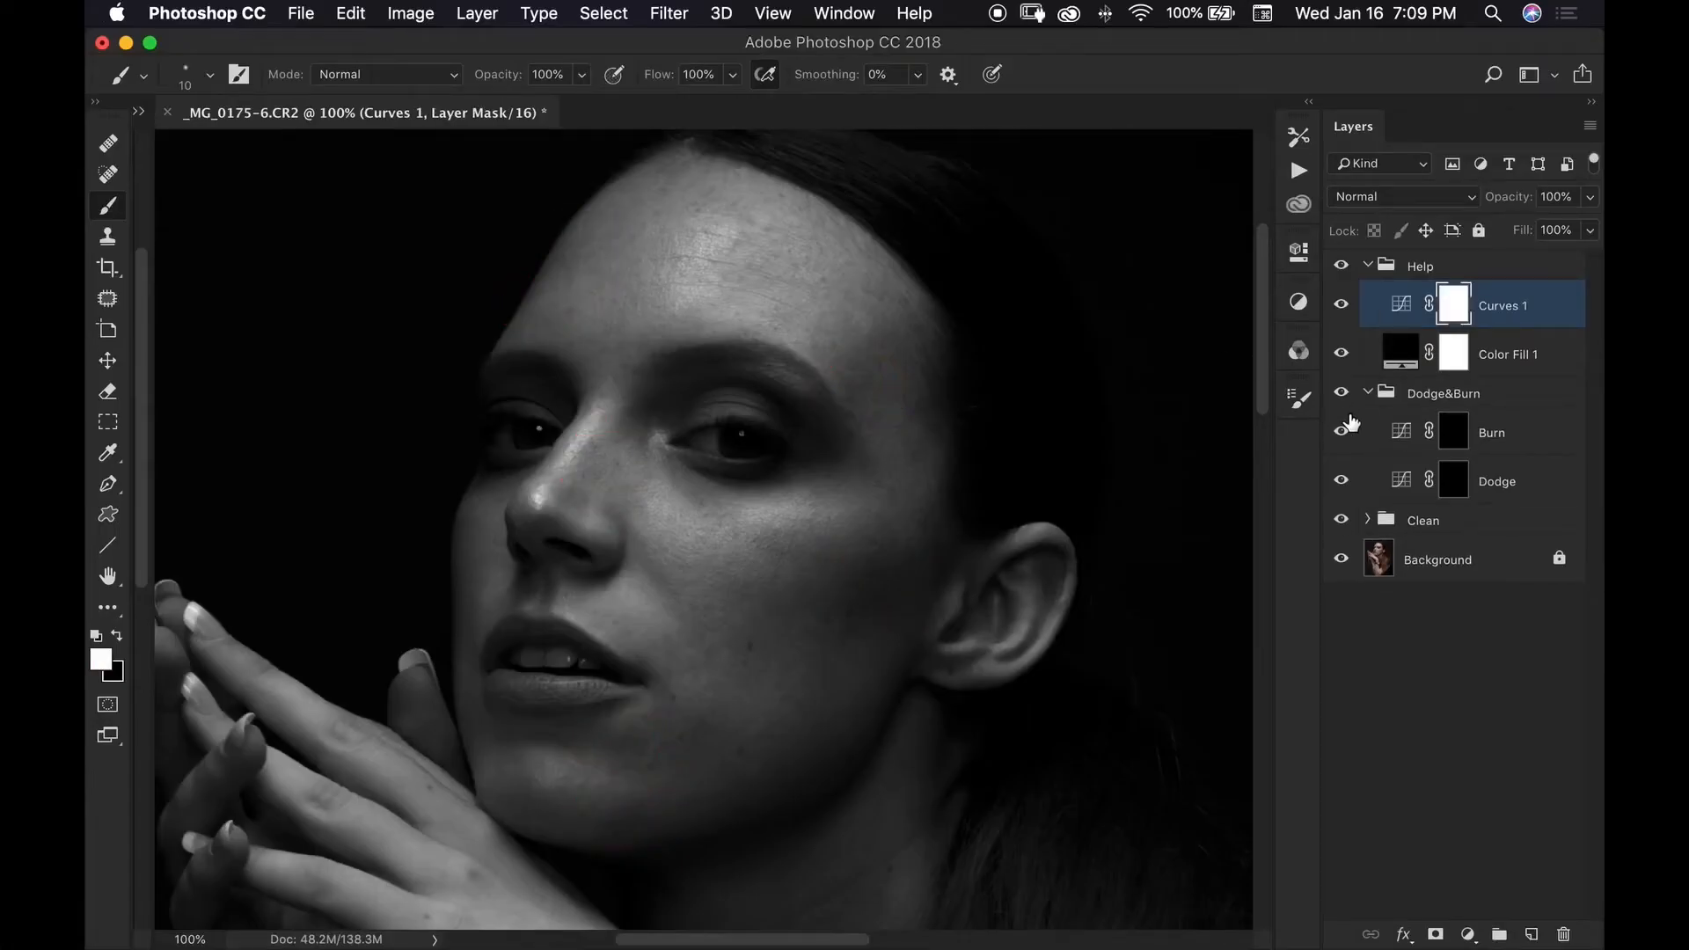
Target the Dodge layer's mask again for painting
click(1496, 480)
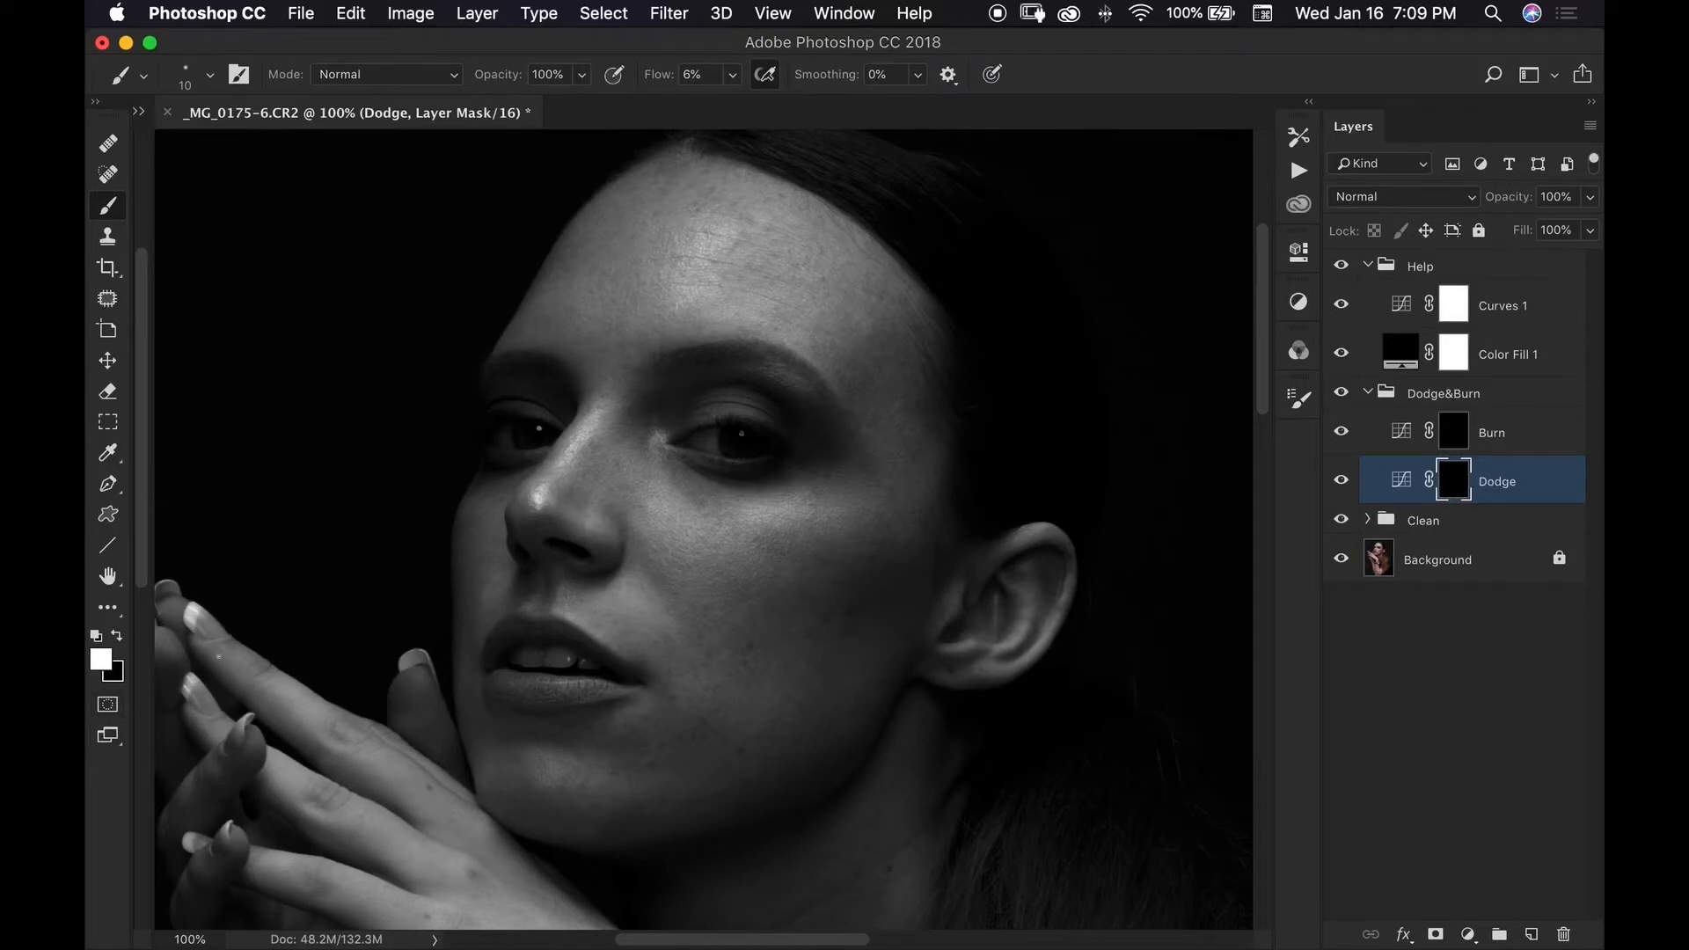
mouse_move(1391, 485)
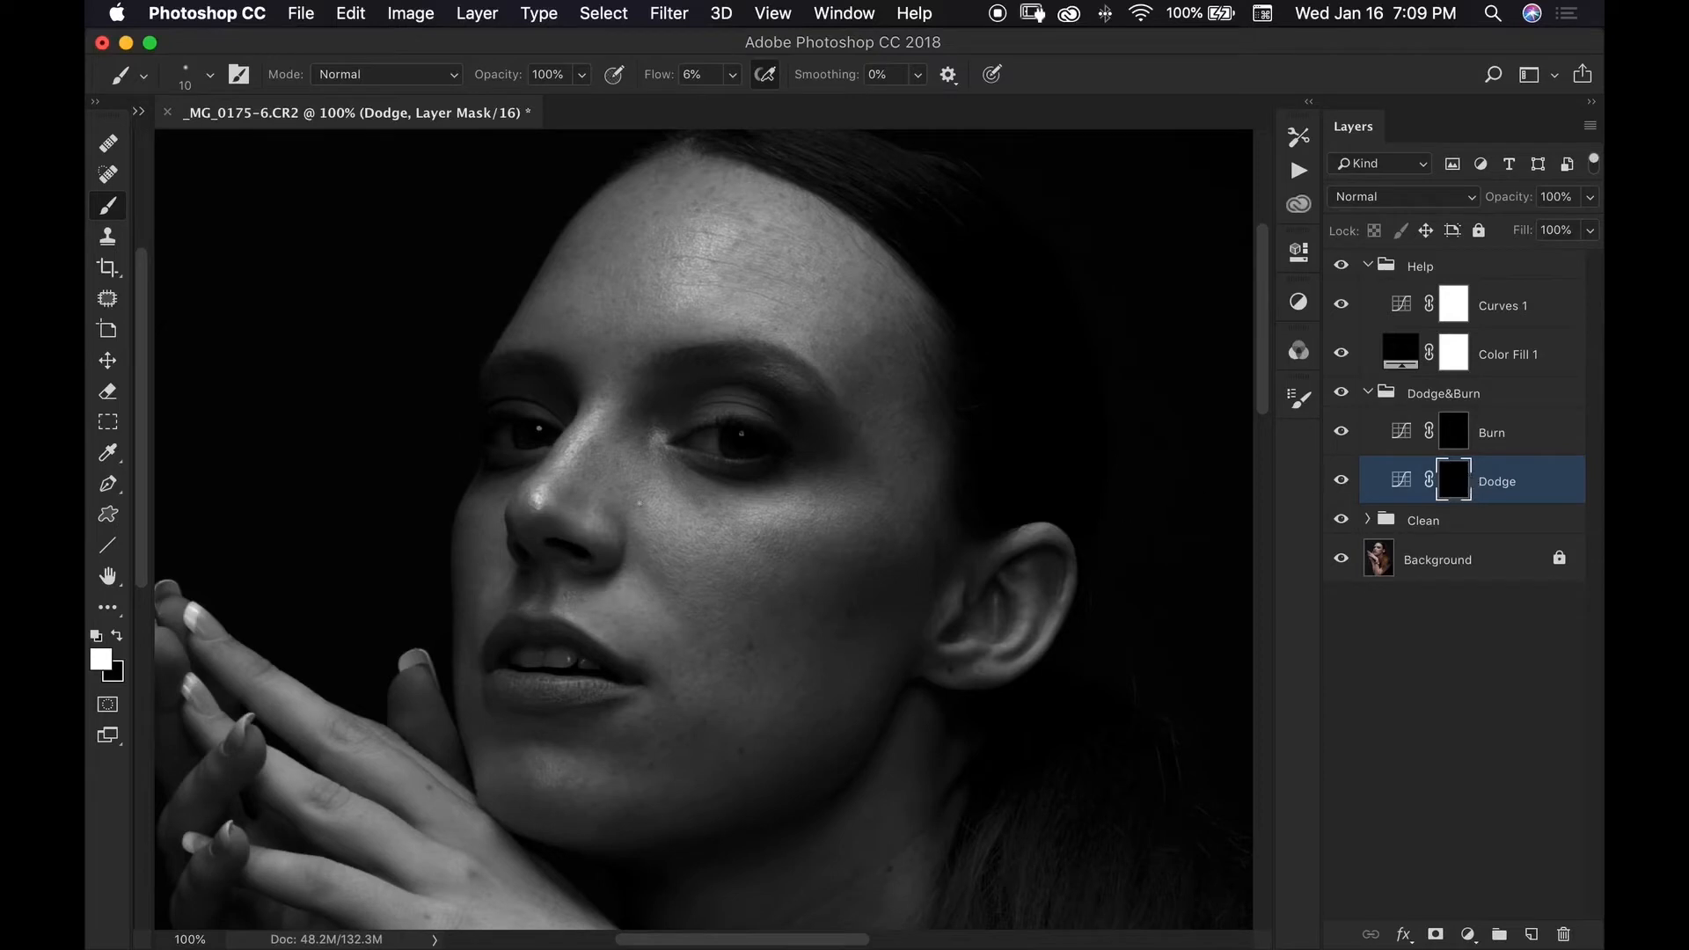
mouse_move(153, 612)
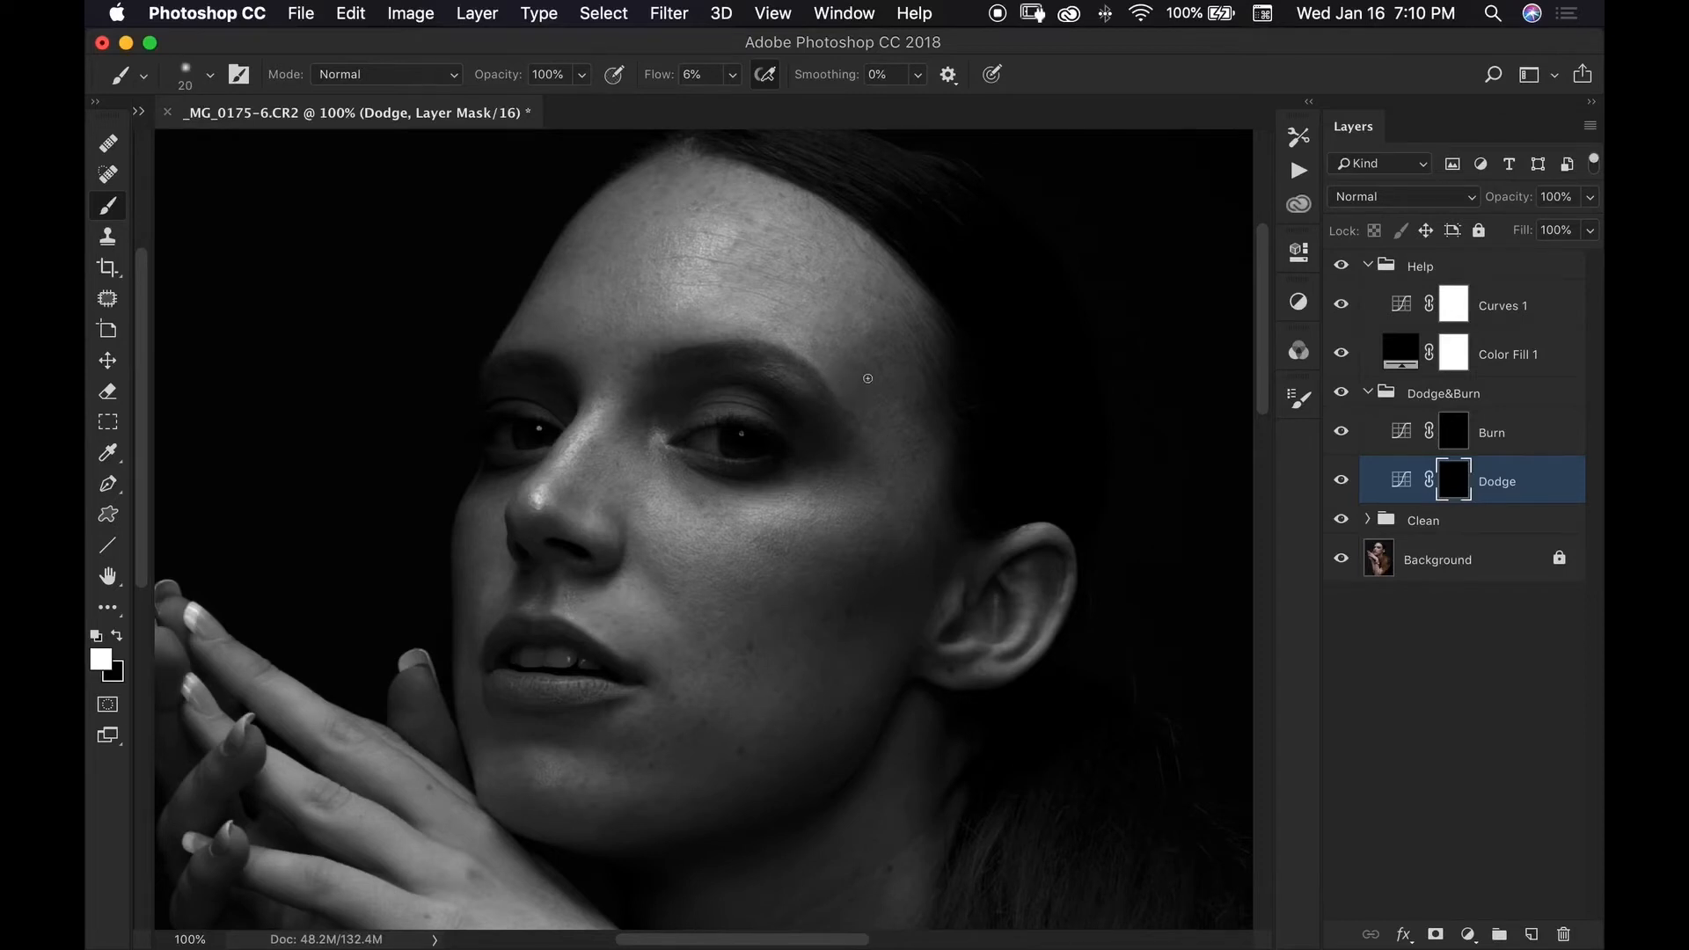
mouse_move(869, 390)
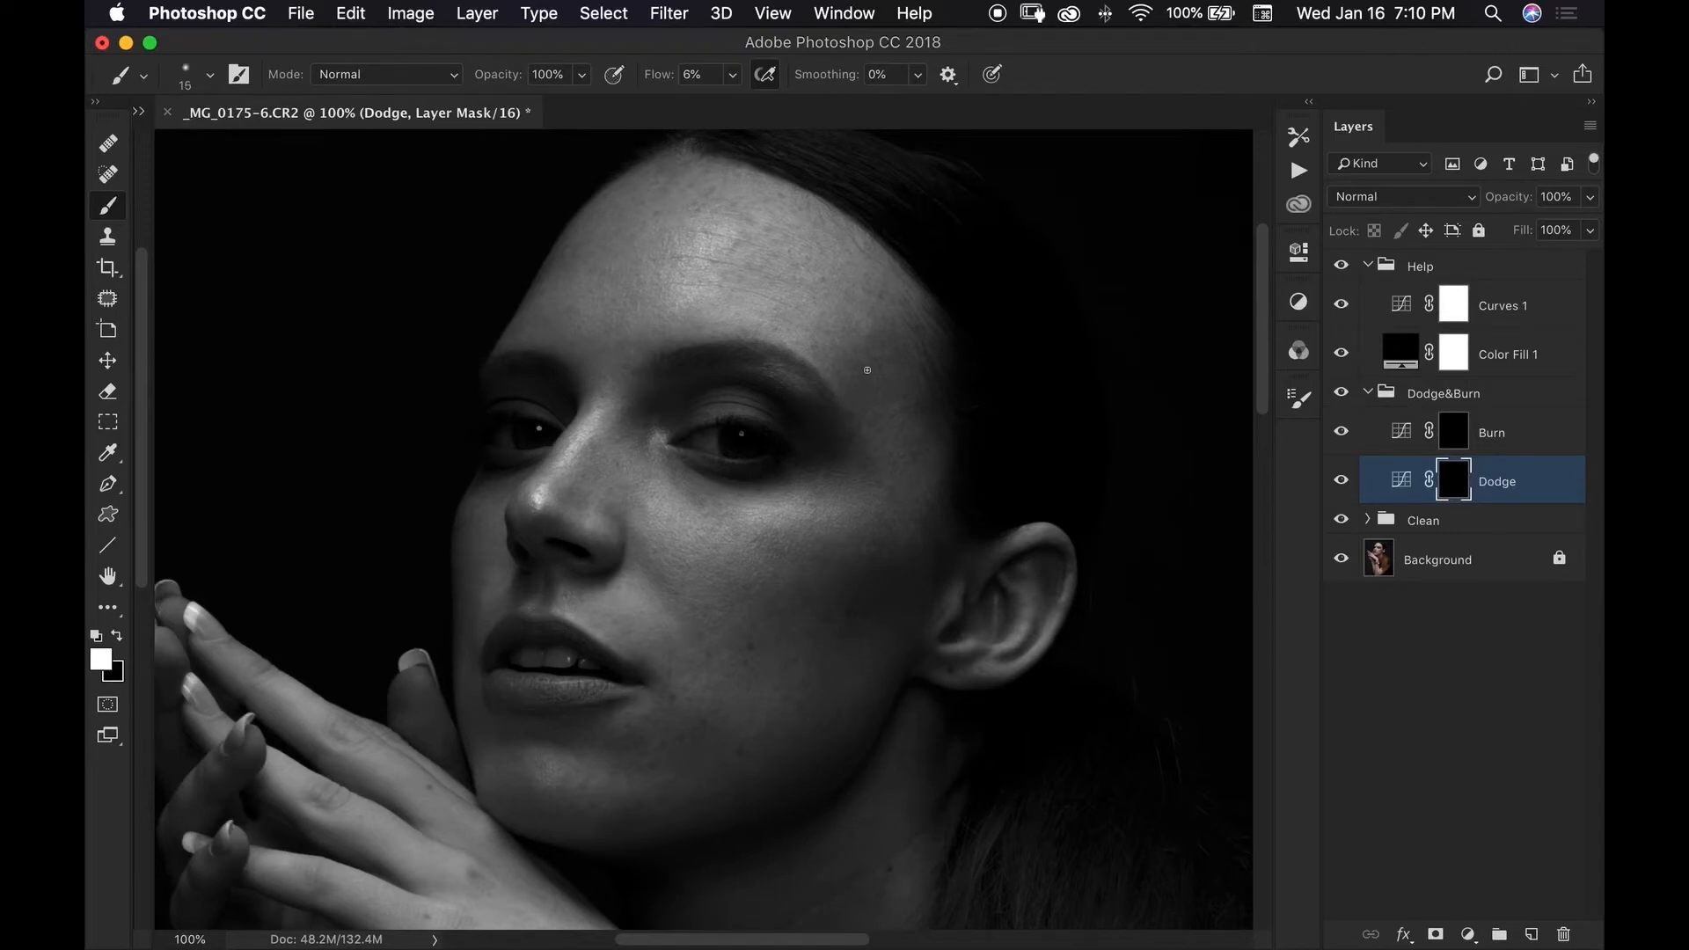
mouse_move(851, 390)
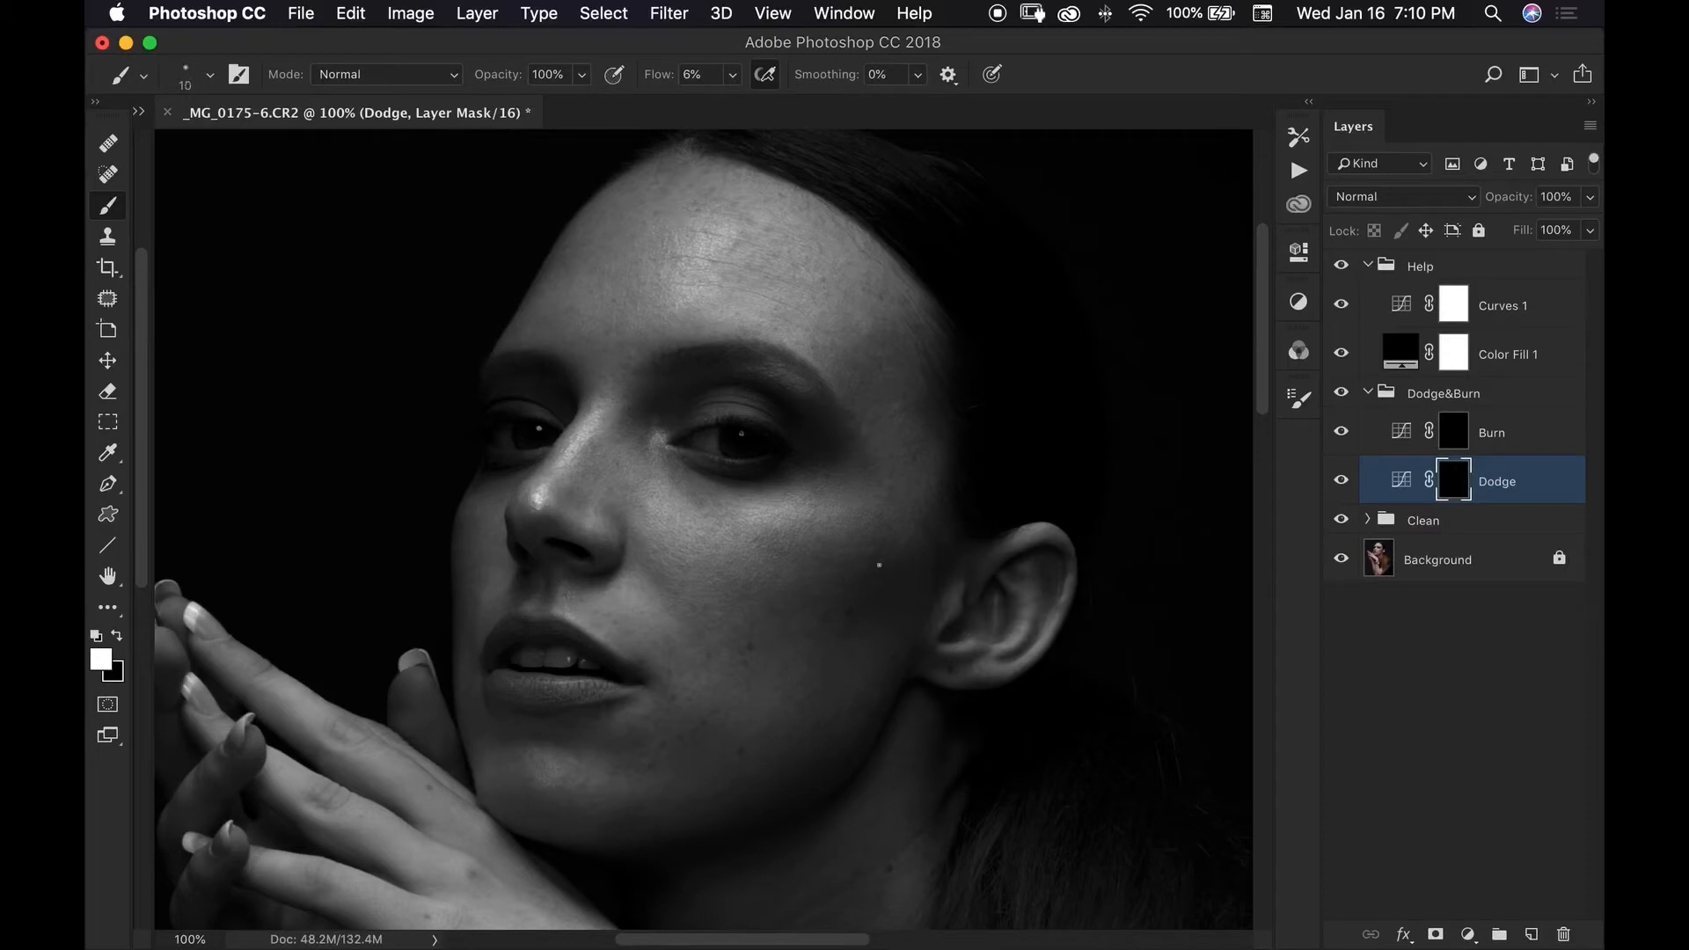
mouse_move(870, 572)
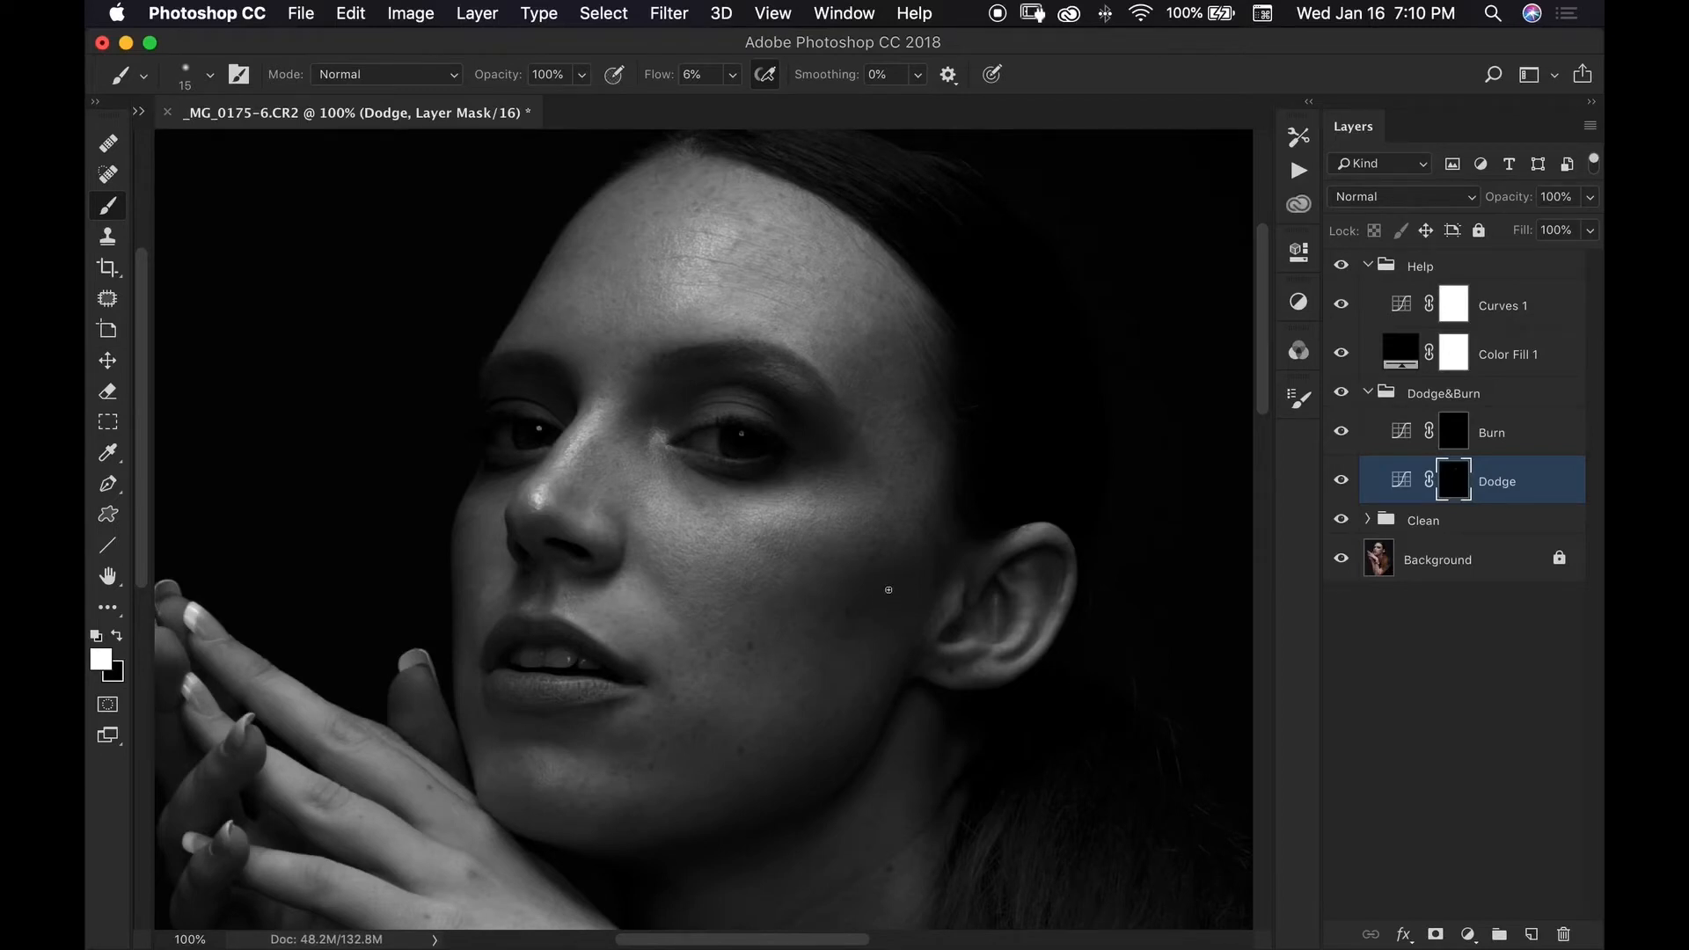
mouse_move(873, 555)
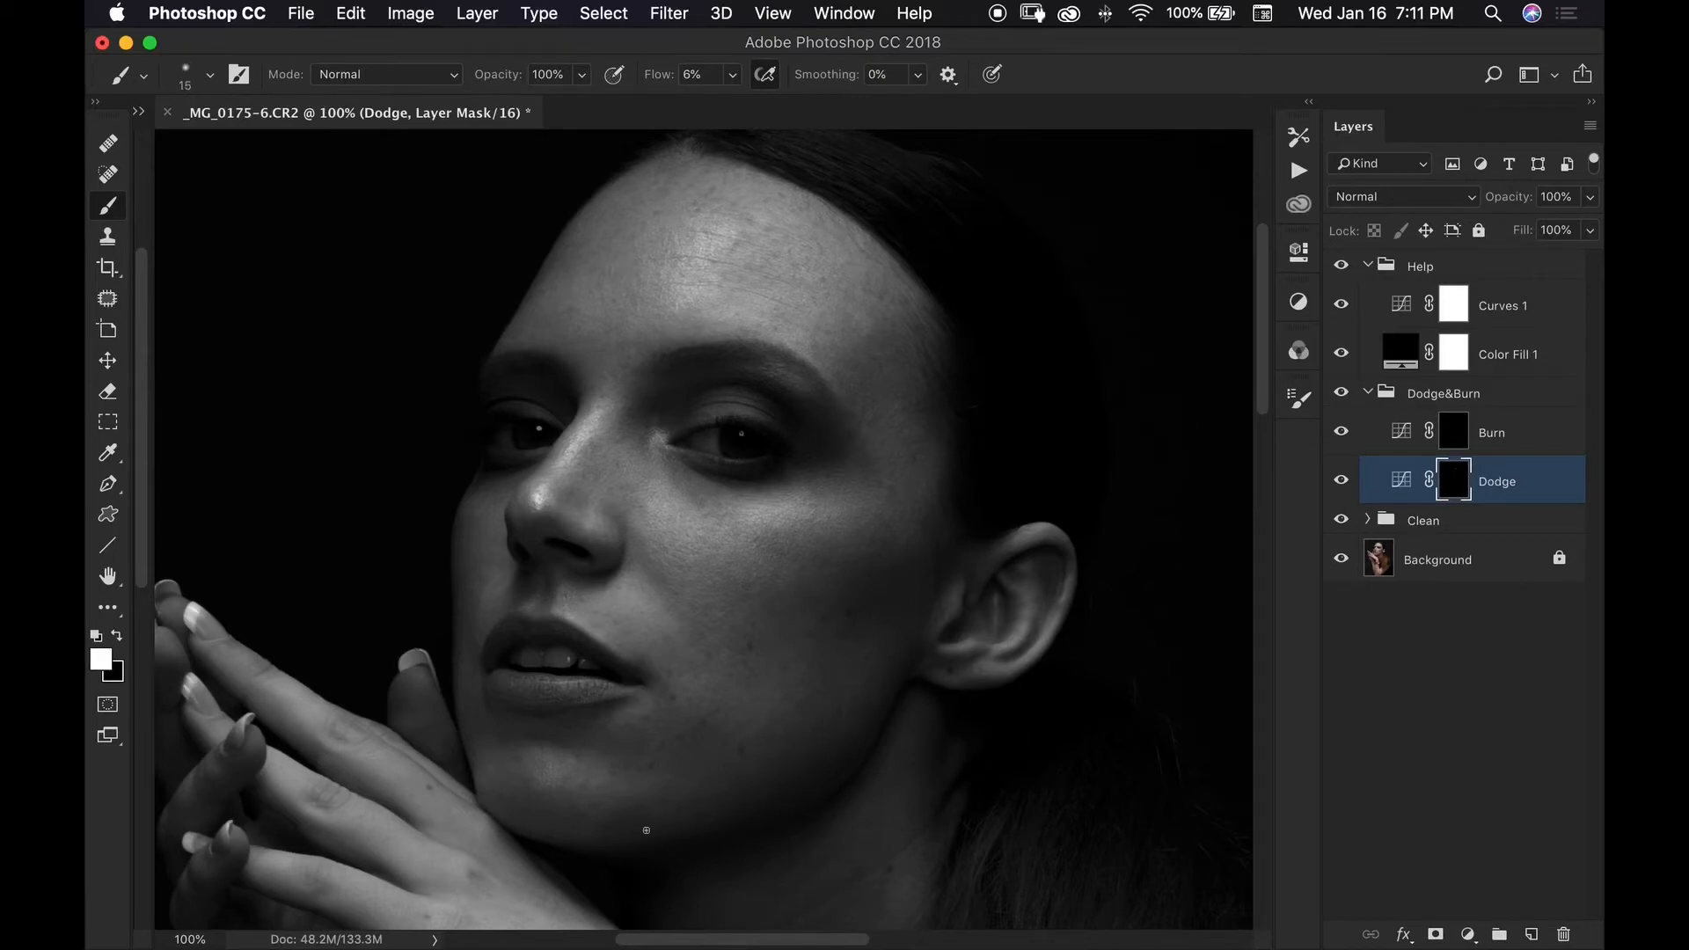
mouse_move(619, 843)
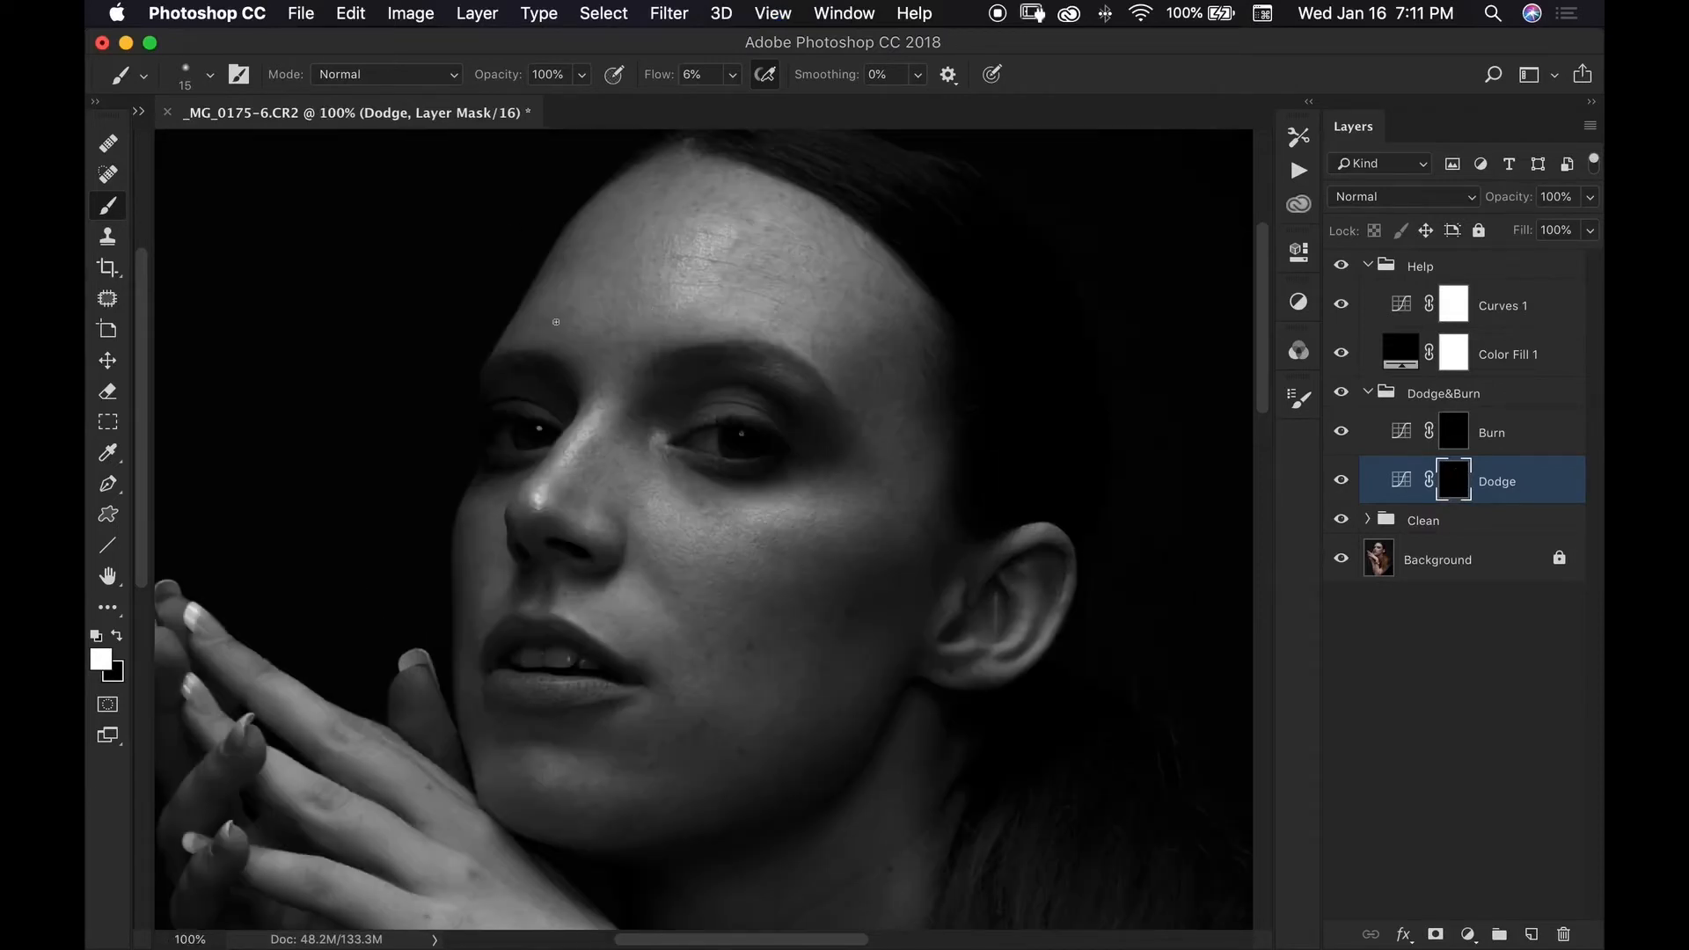
Adjust the brush size with the bracket key while dodging forehead and cheek spots
key(])
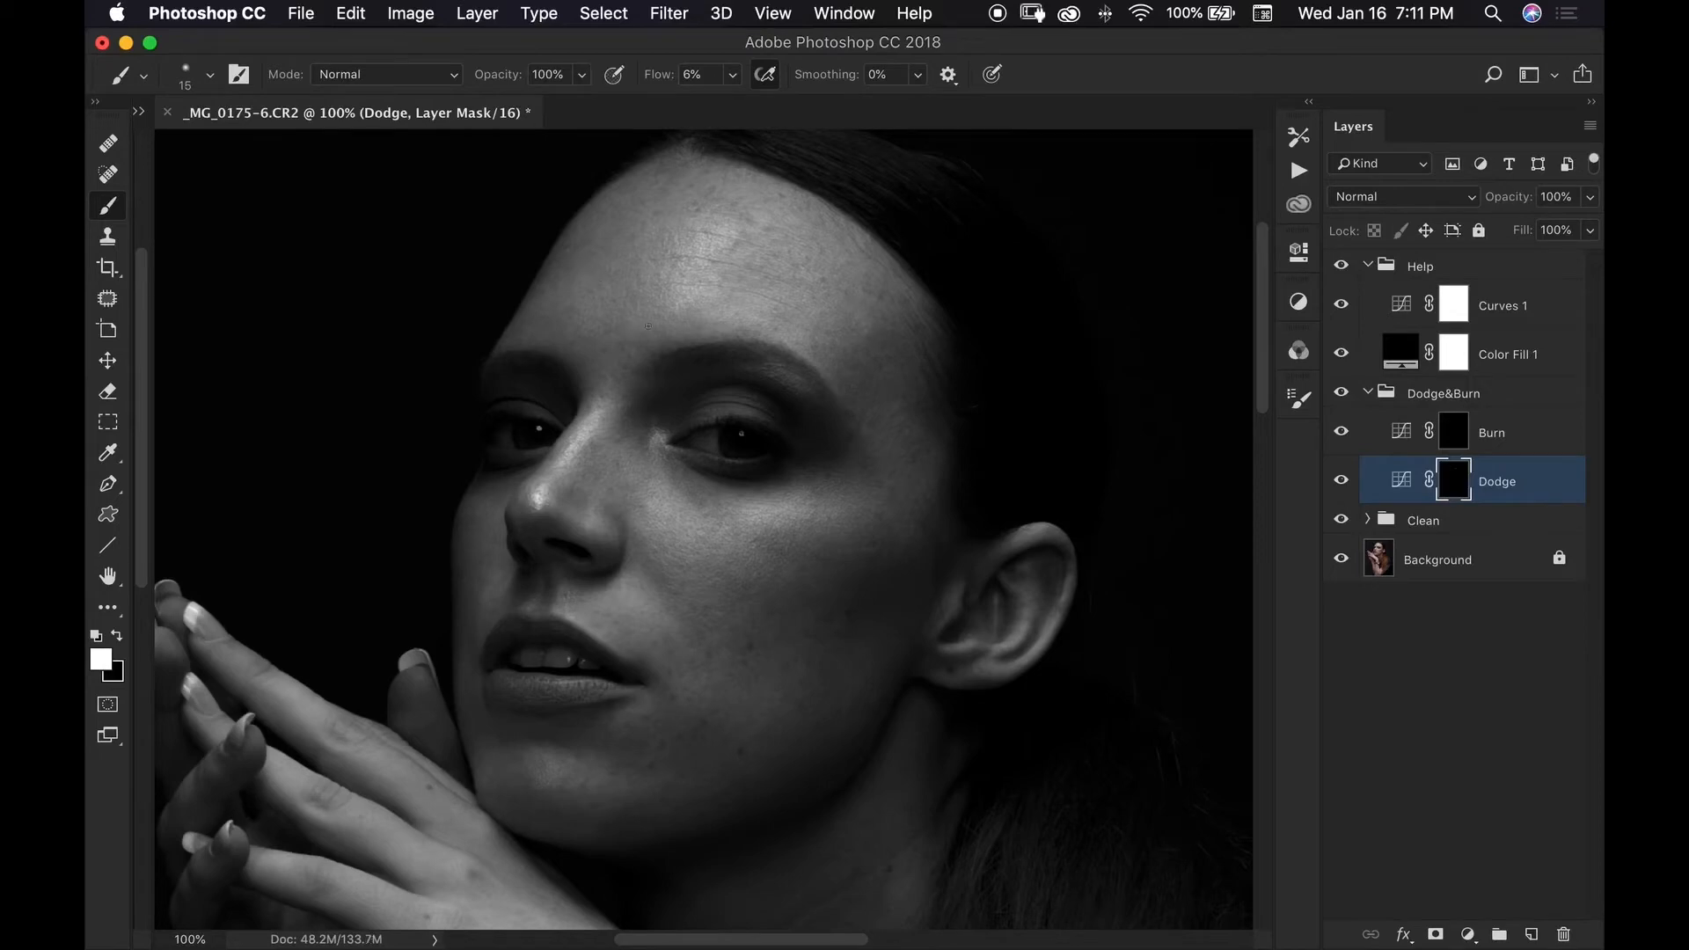
mouse_move(624, 360)
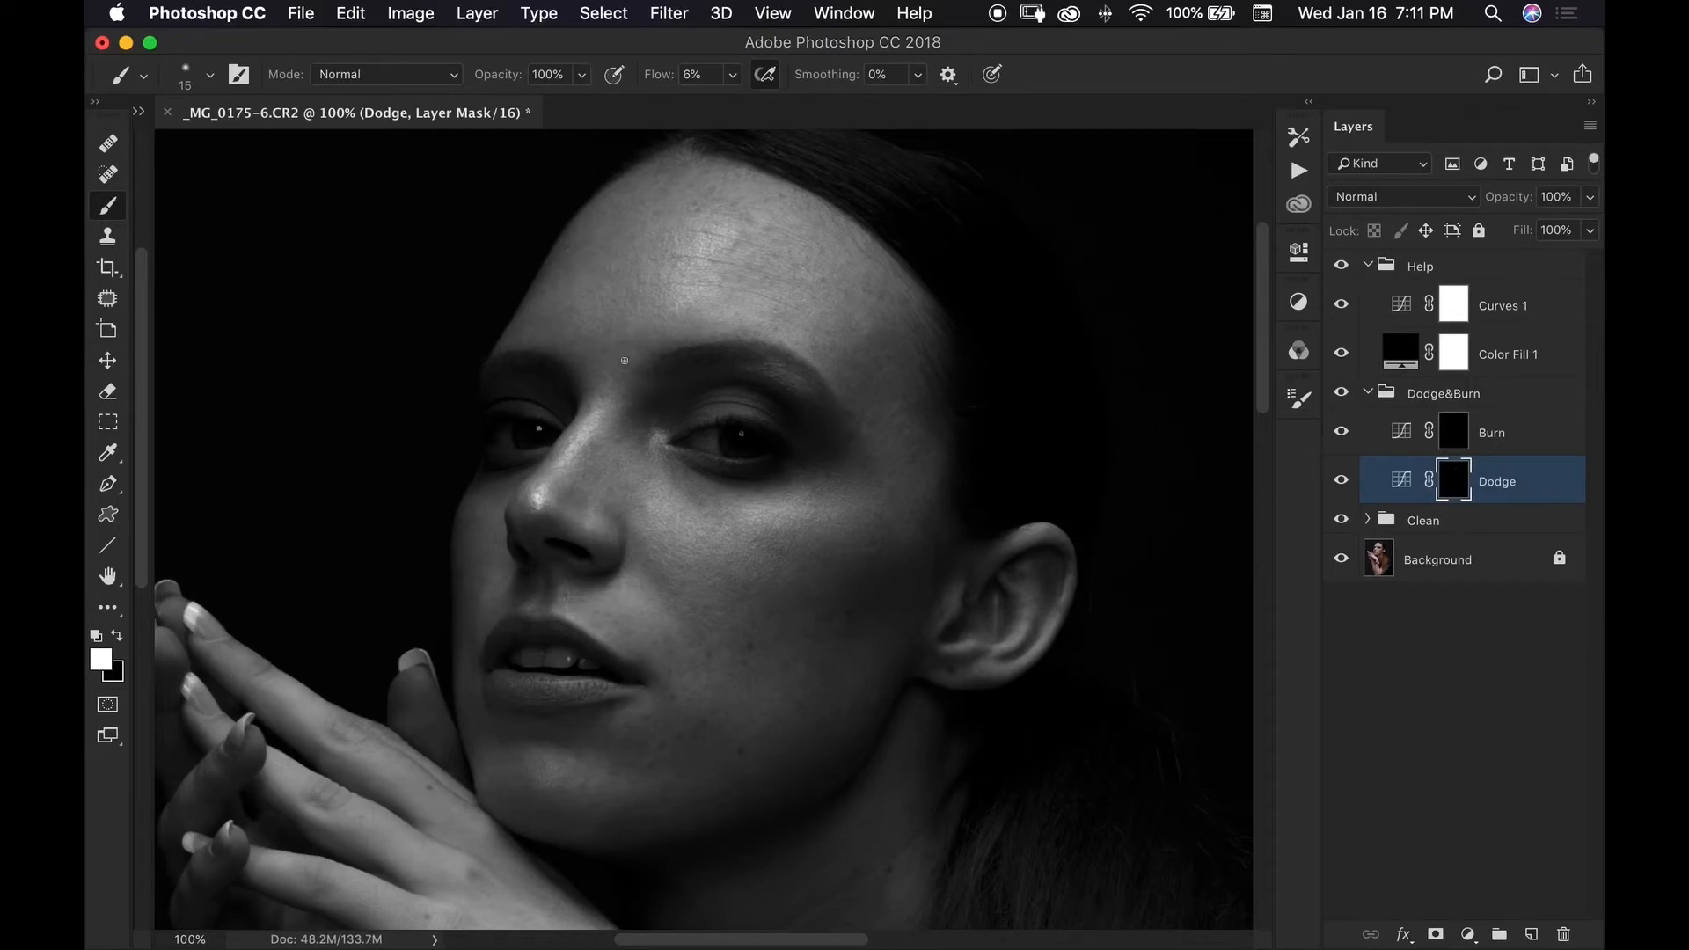
mouse_move(635, 369)
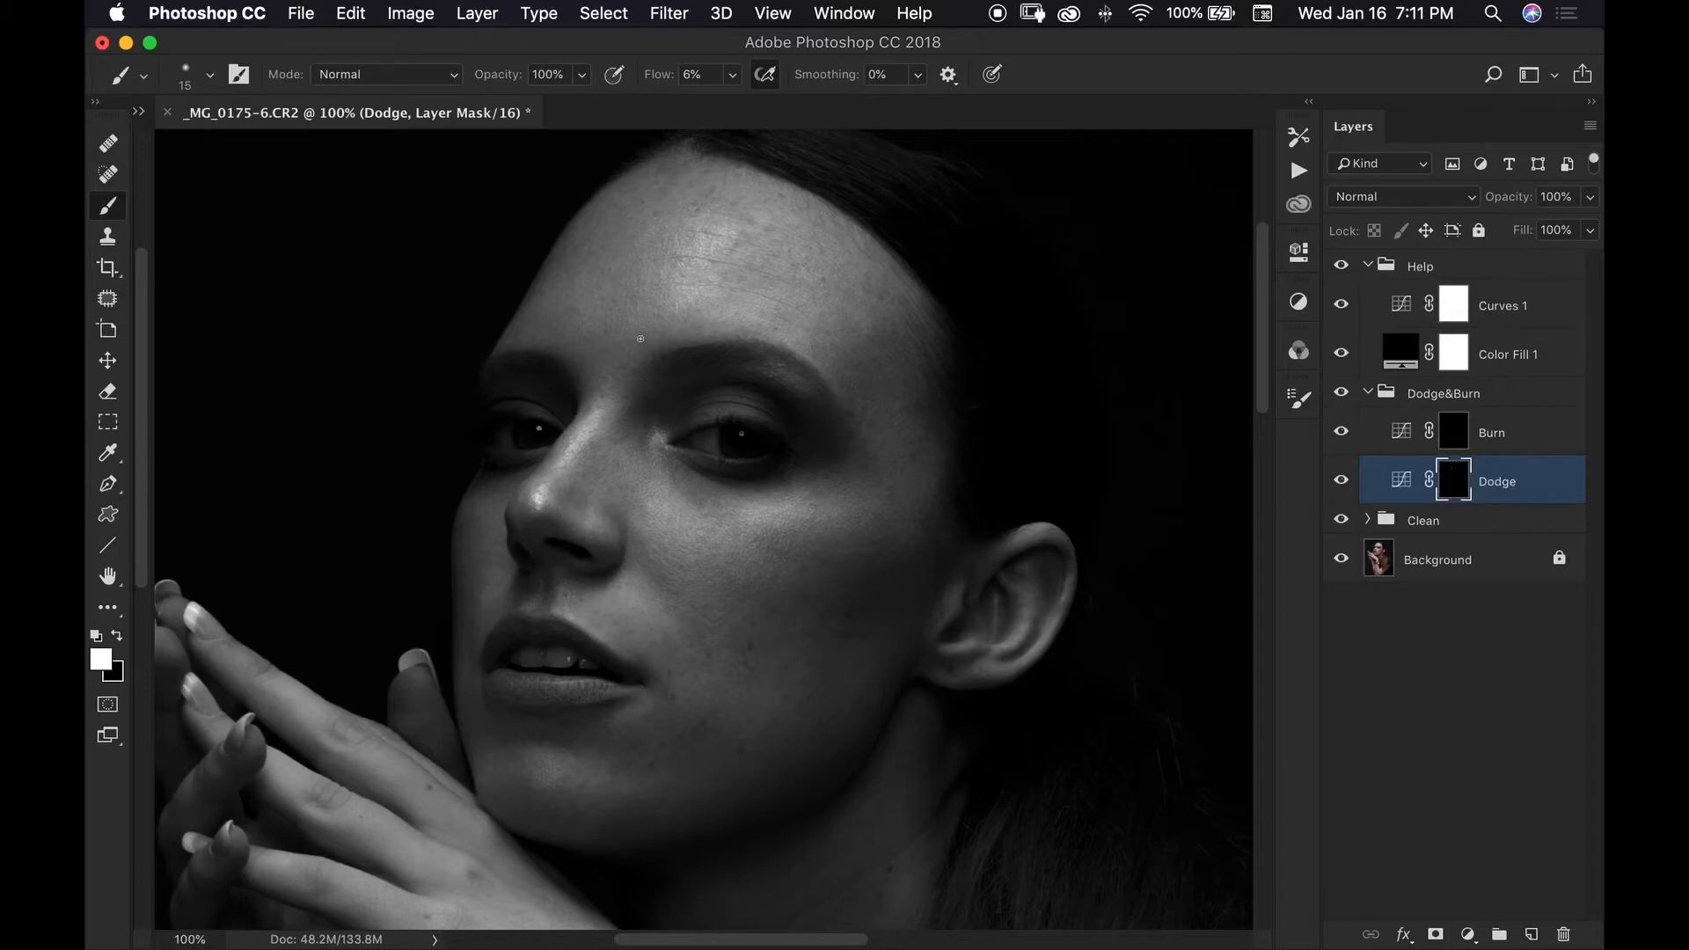
mouse_move(819, 318)
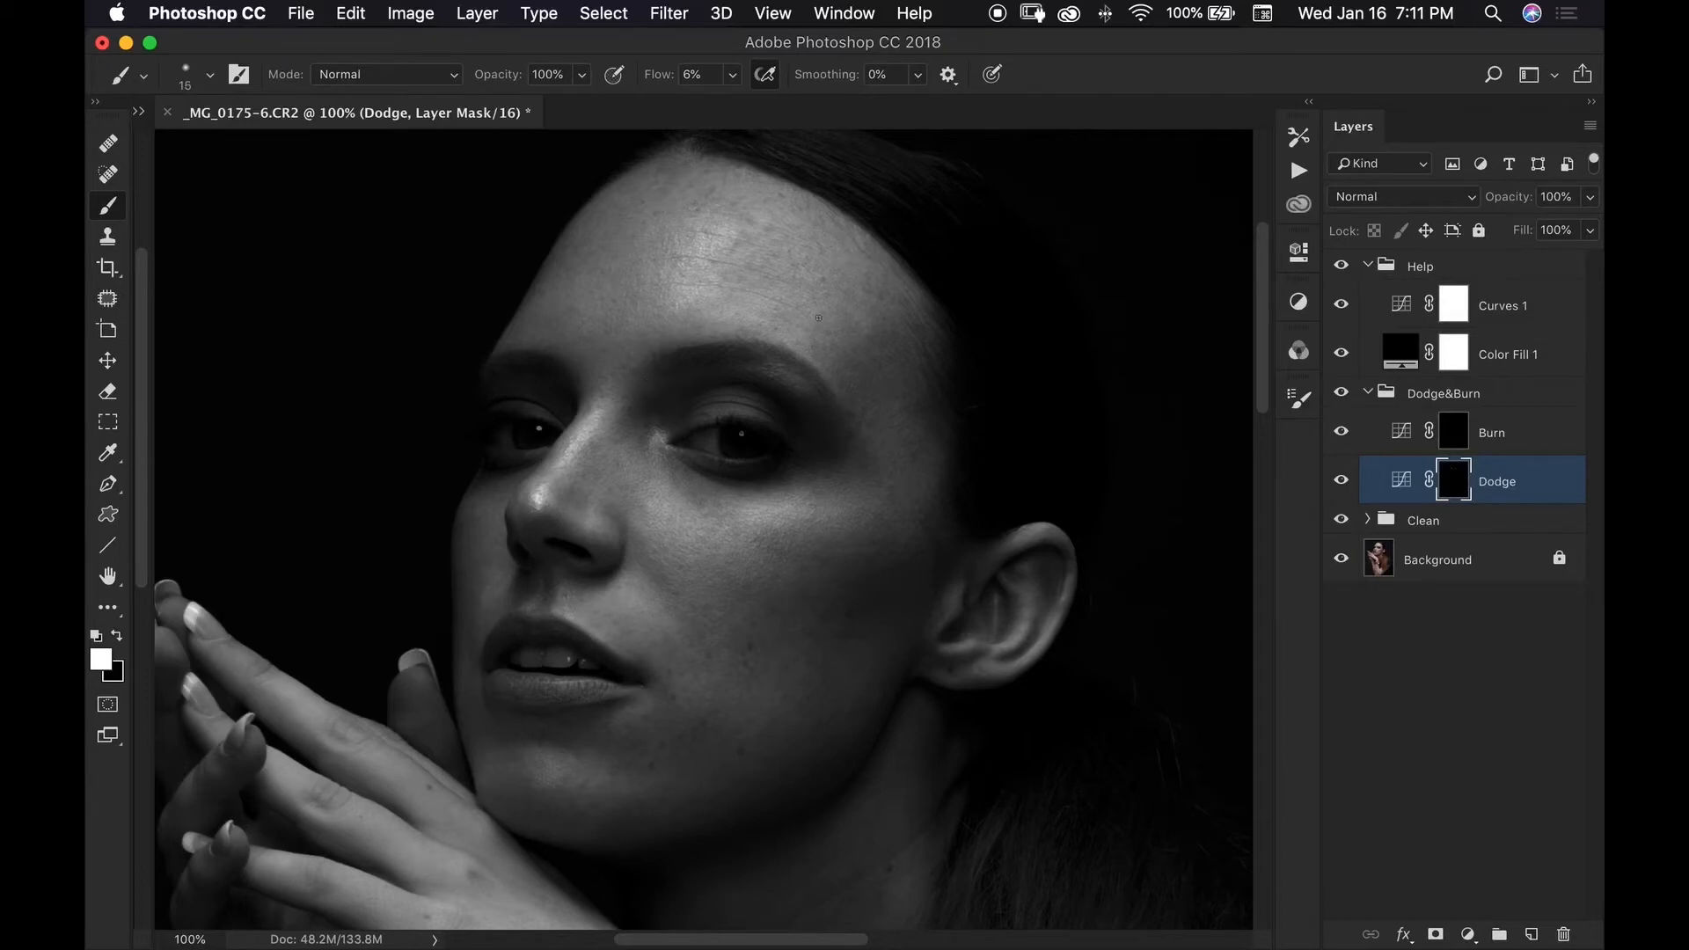
mouse_move(813, 341)
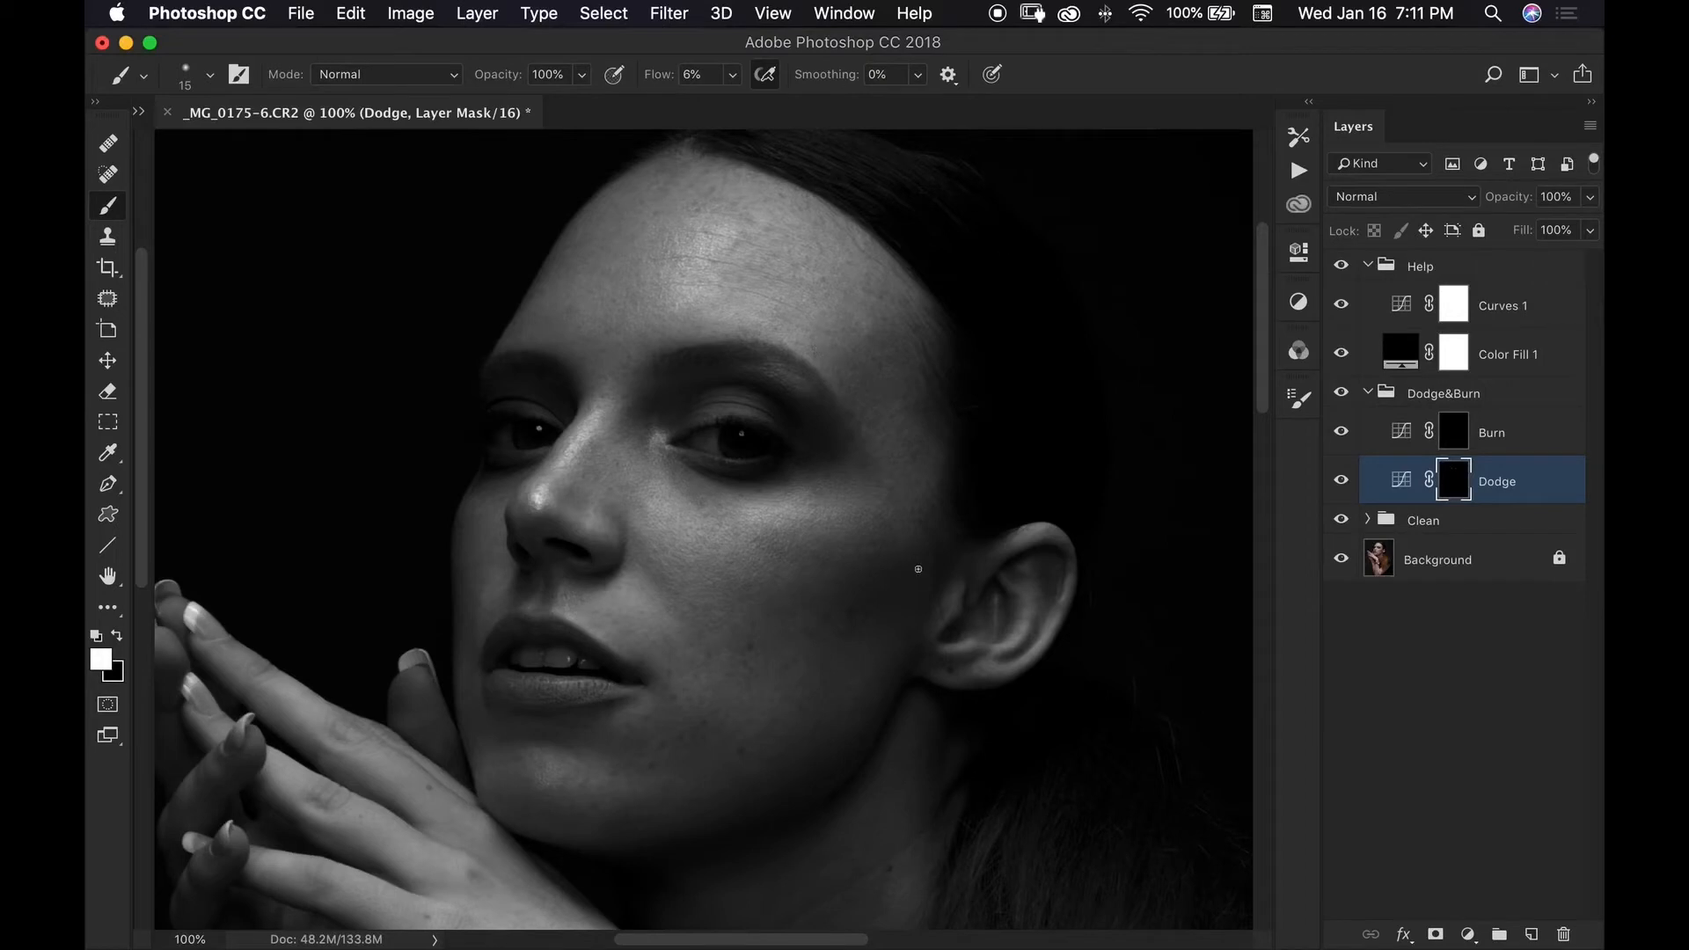
mouse_move(673, 499)
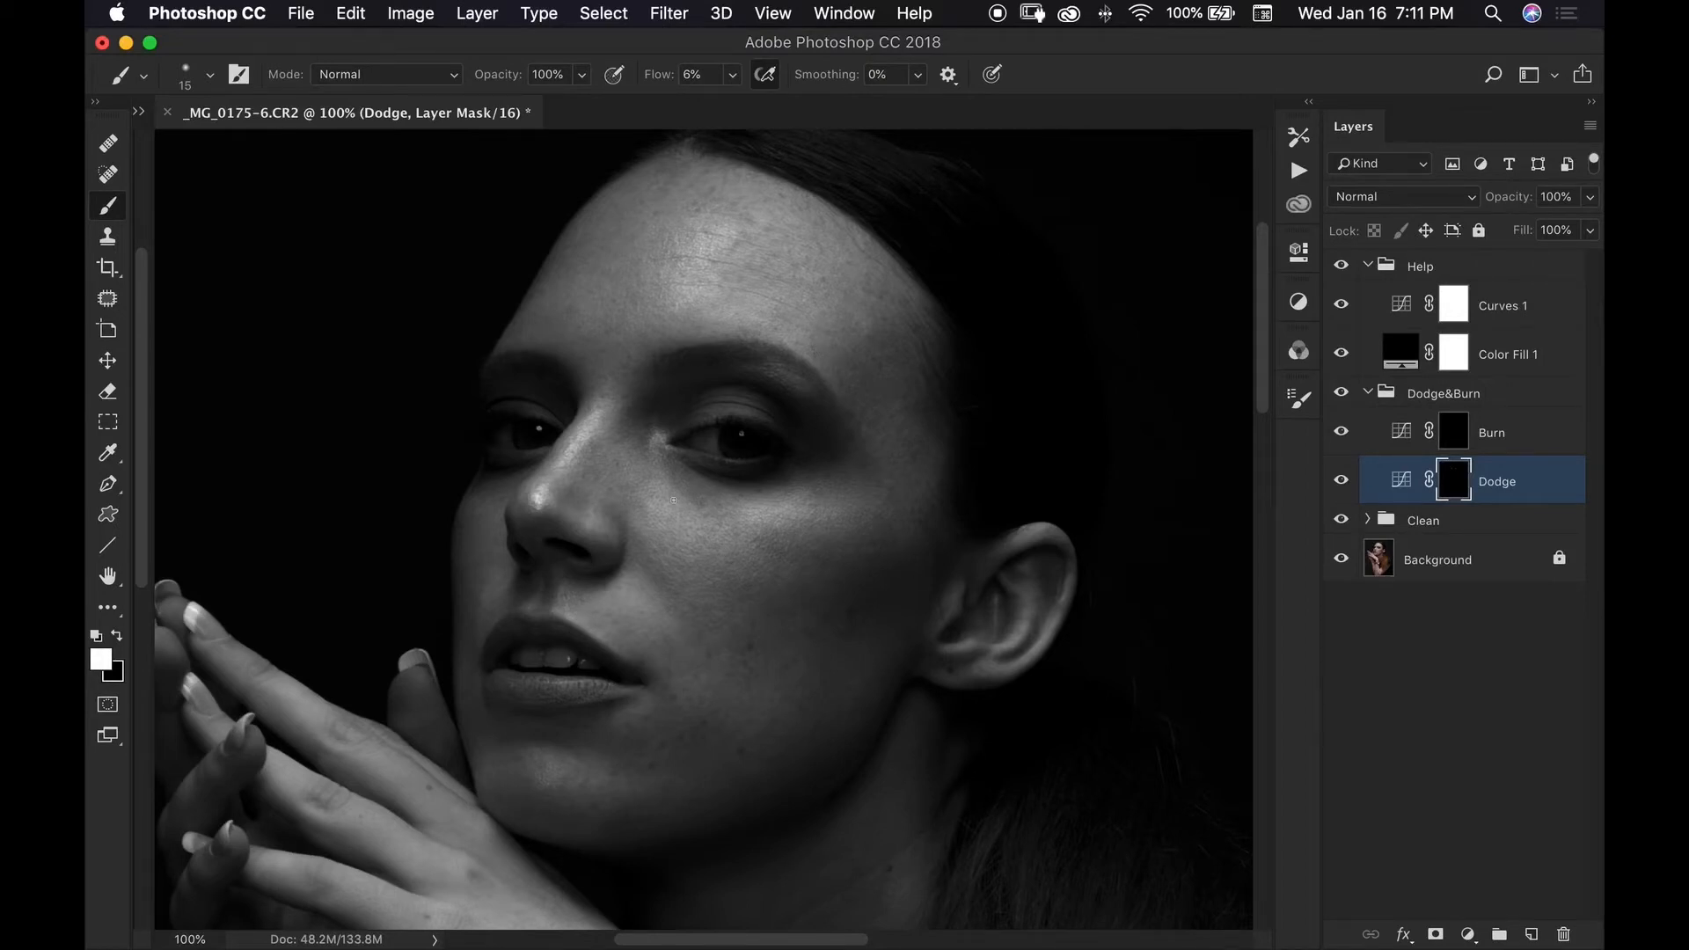
mouse_move(787, 345)
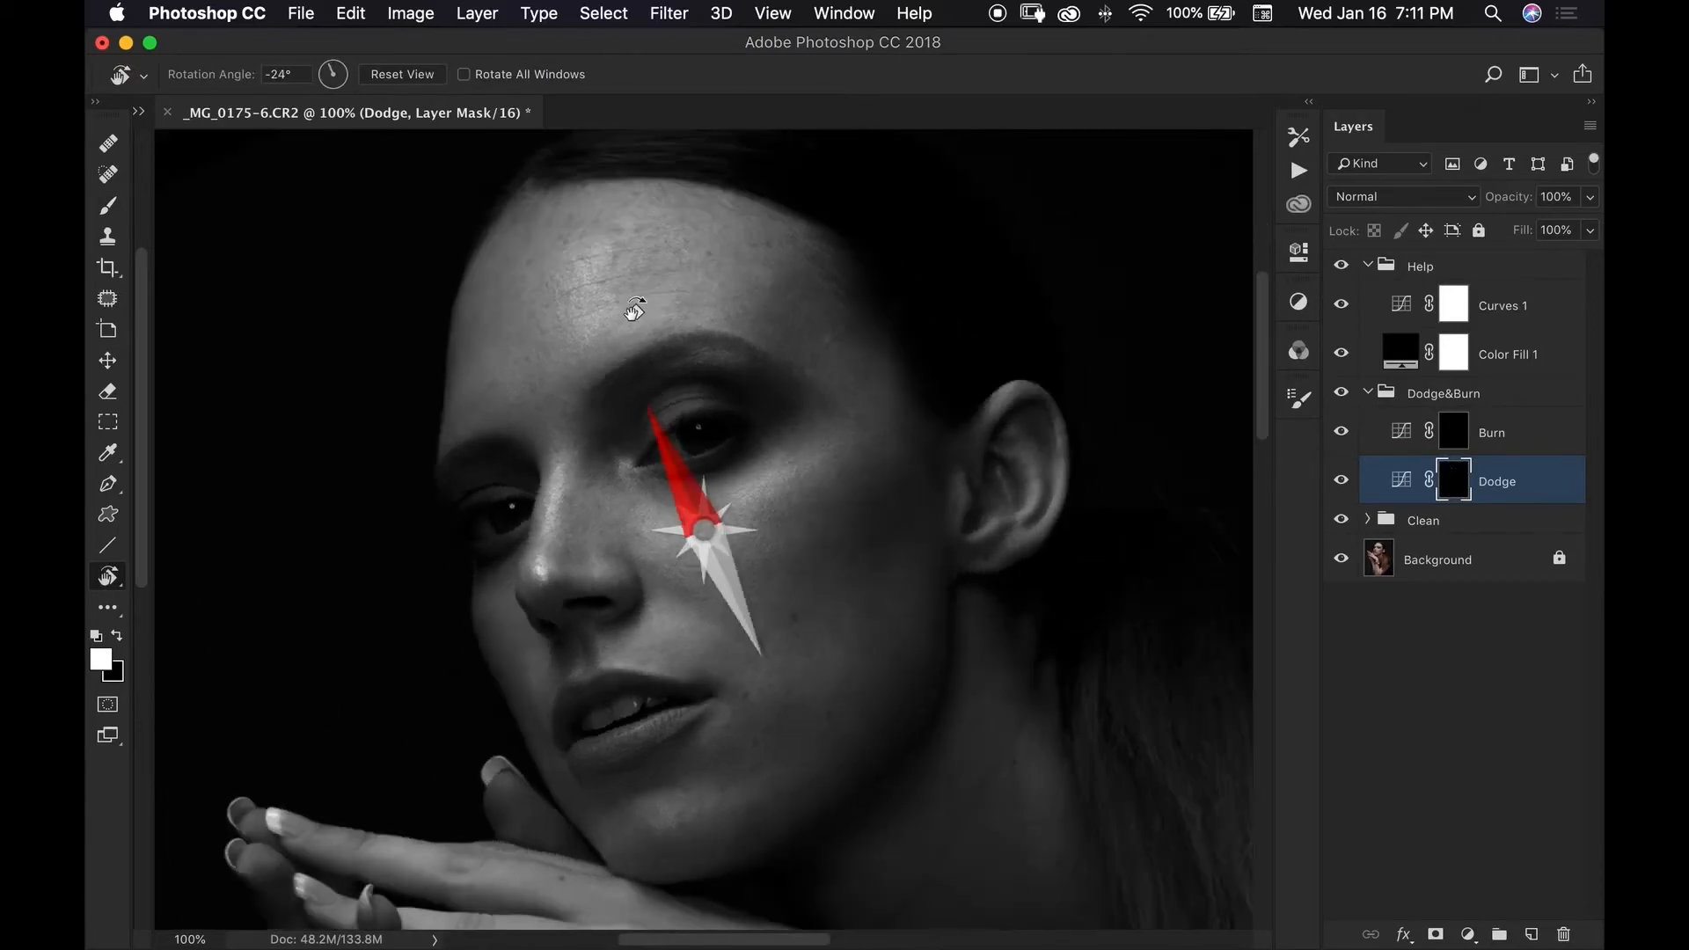
Tilt the canvas with Rotate View, dodge the cheek, then reset the view upright
drag(634, 310, 504, 426)
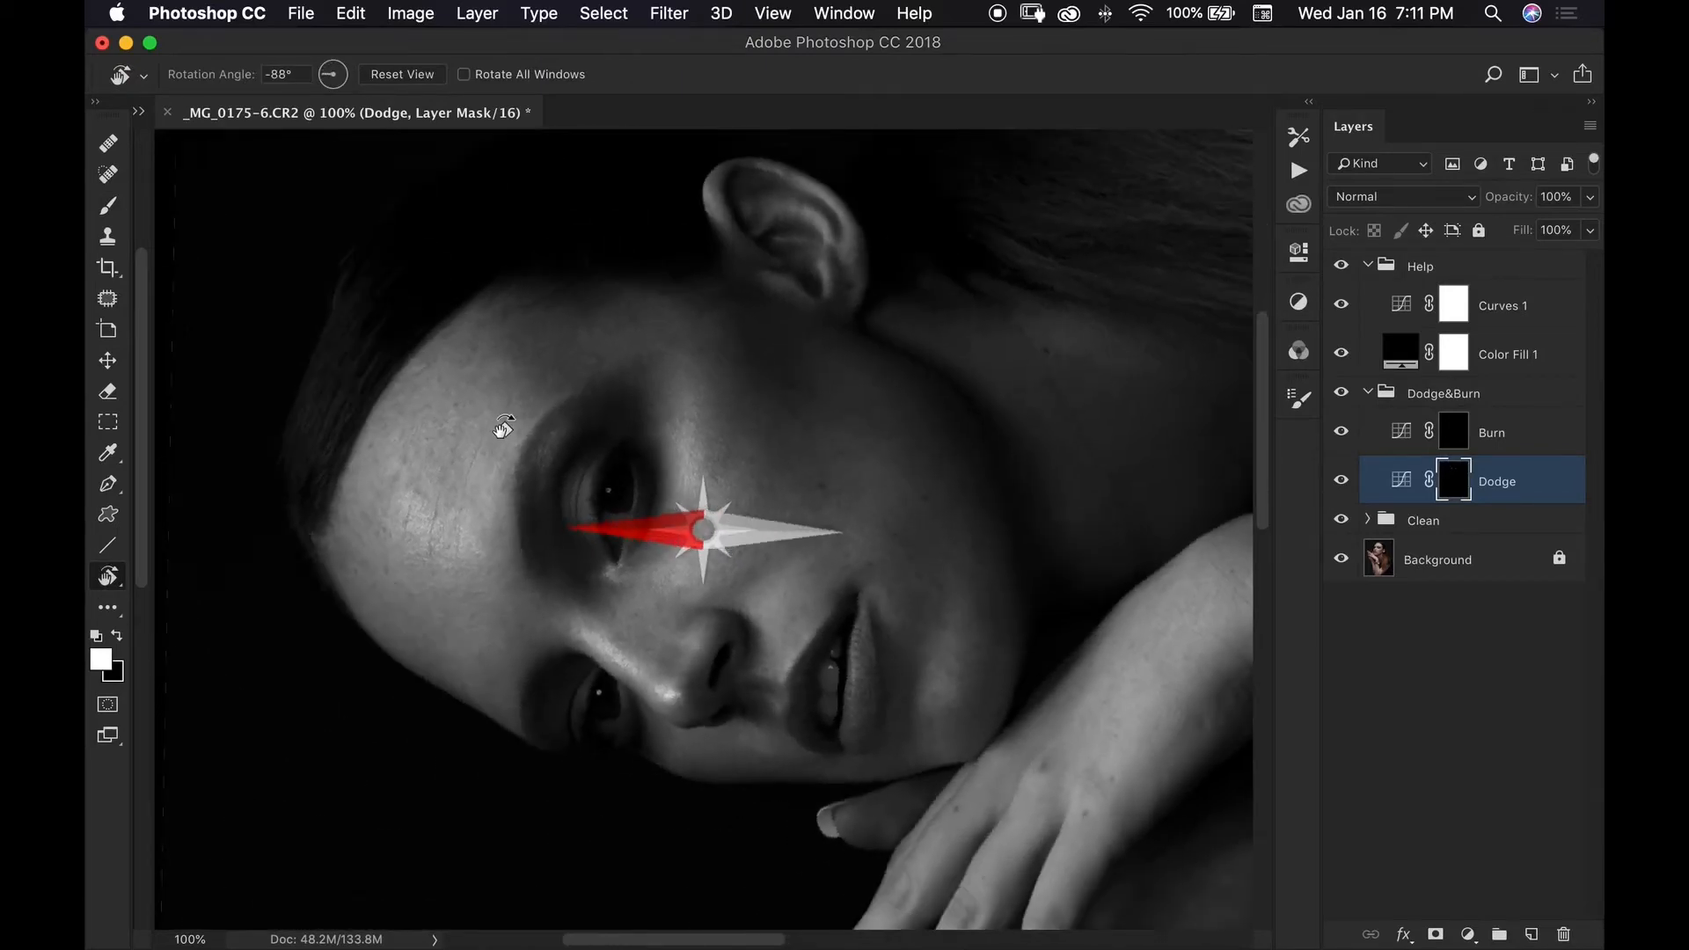
drag(500, 425, 471, 408)
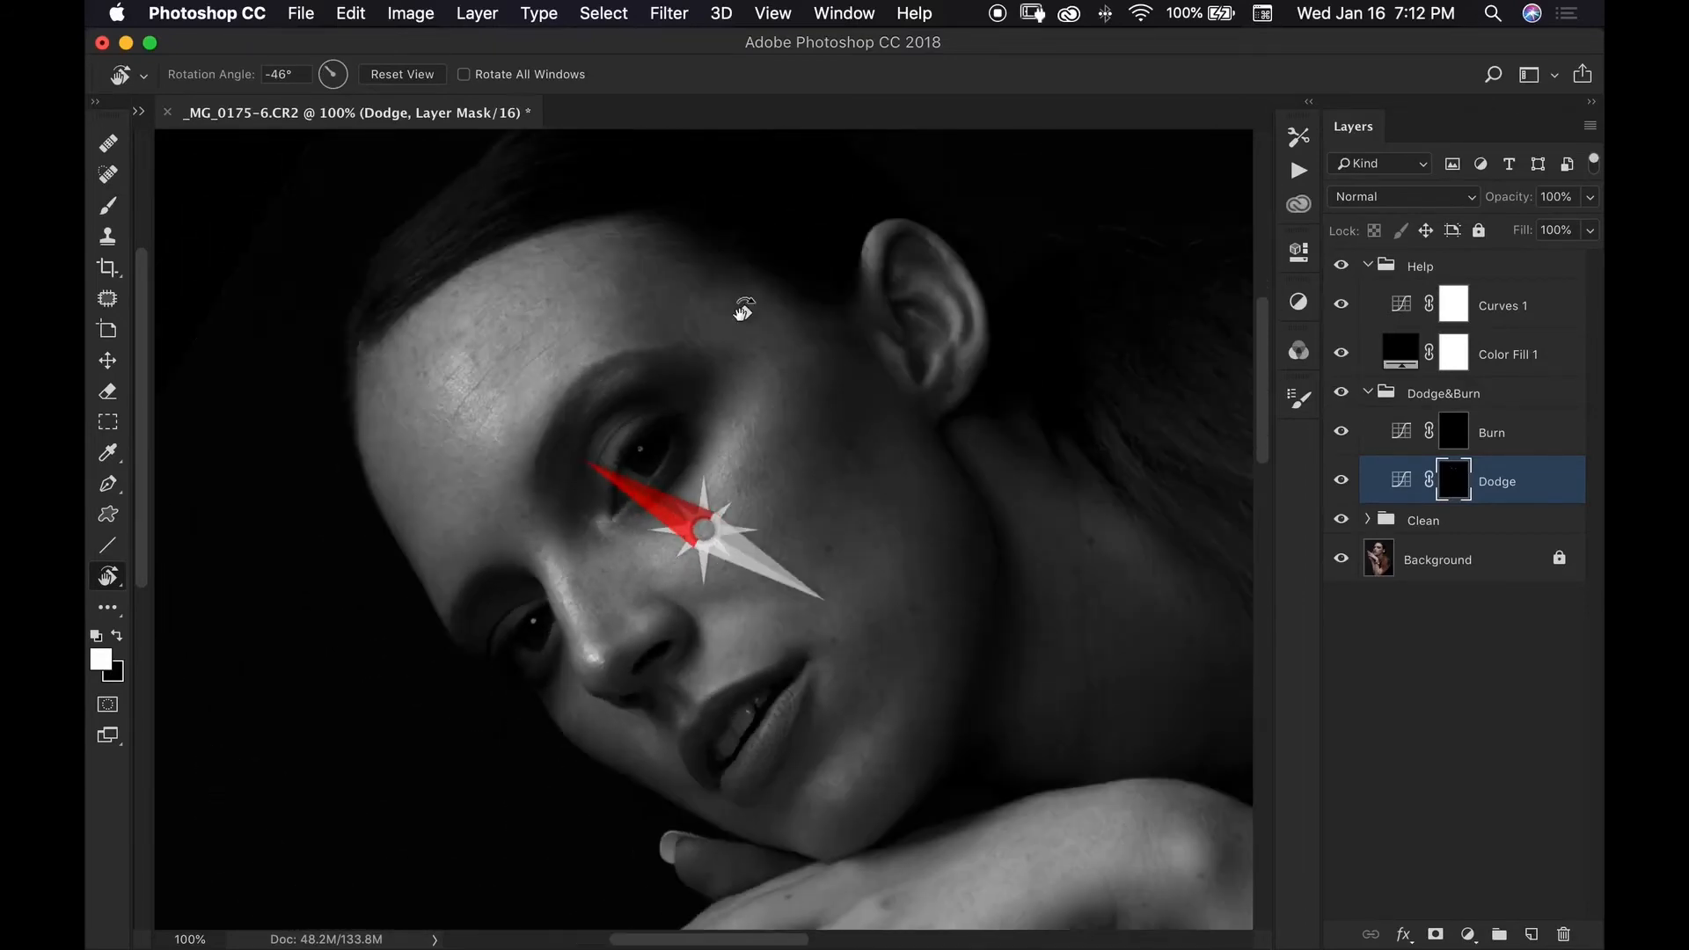
click(108, 206)
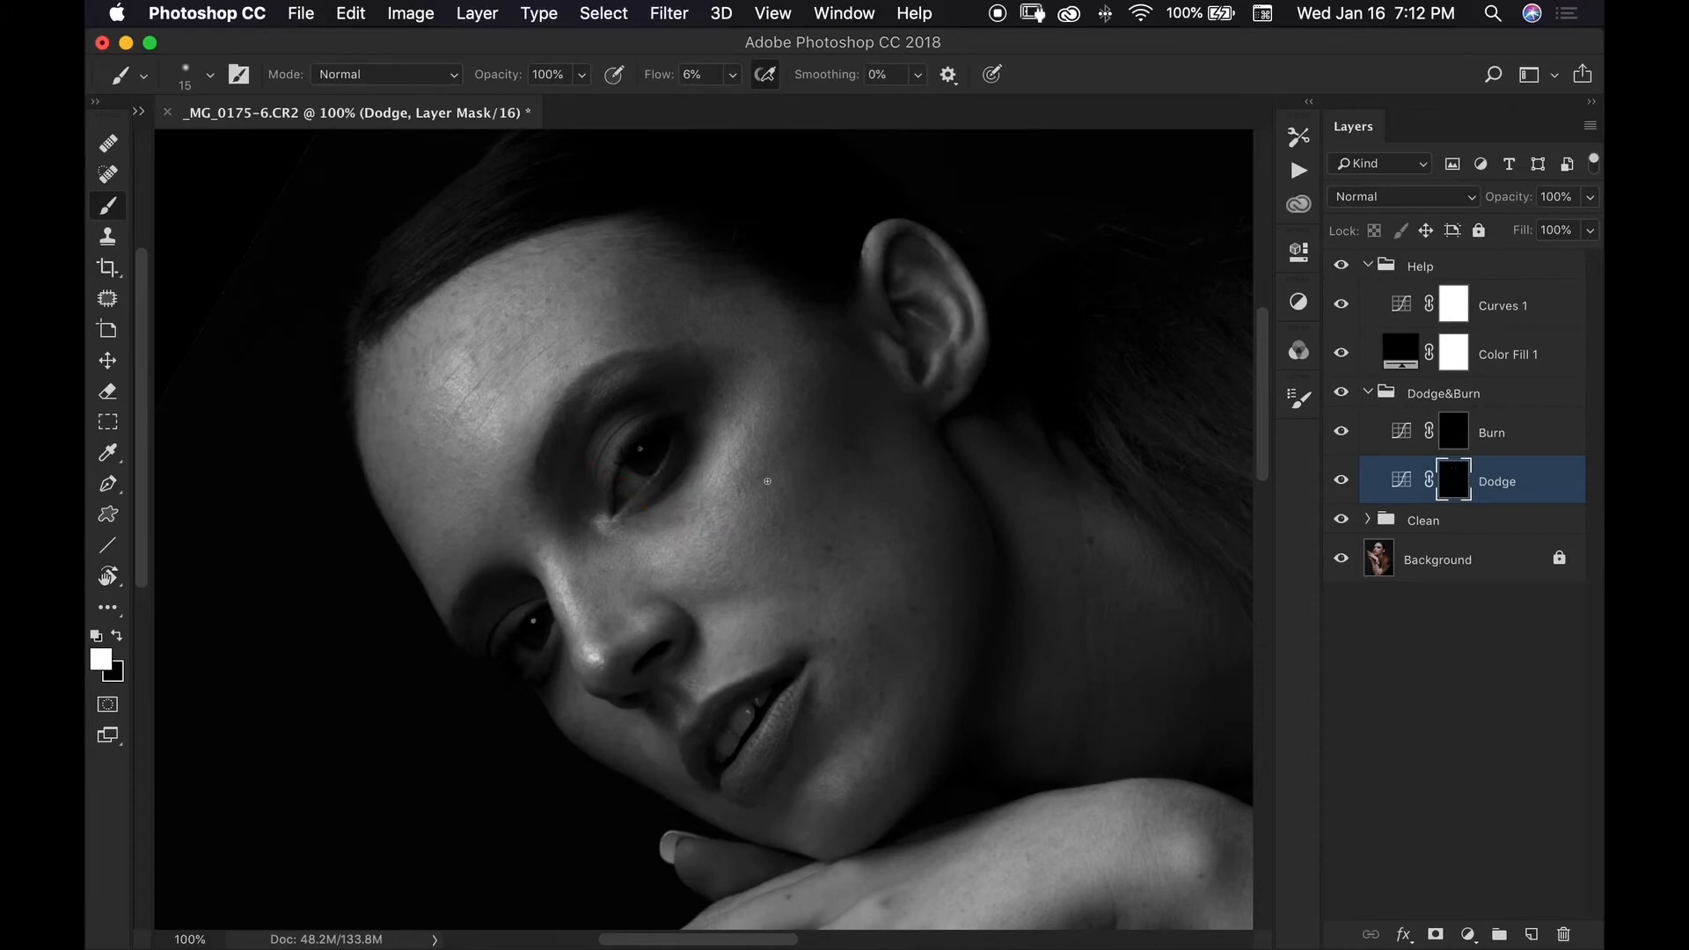
mouse_move(740, 507)
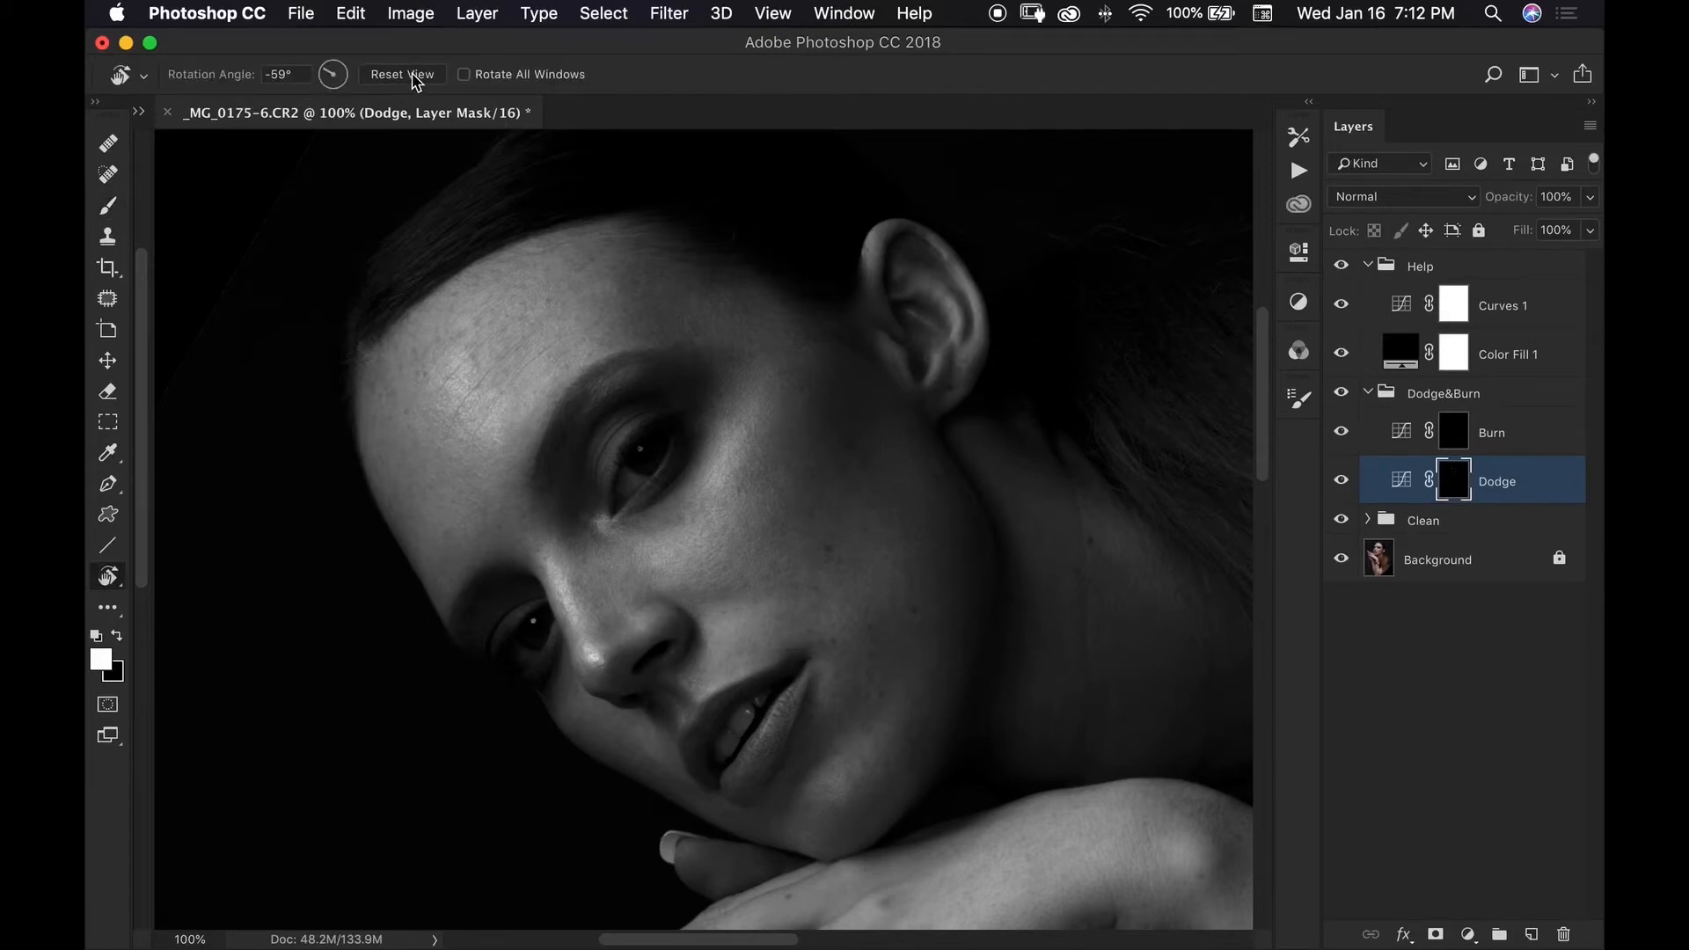
click(401, 74)
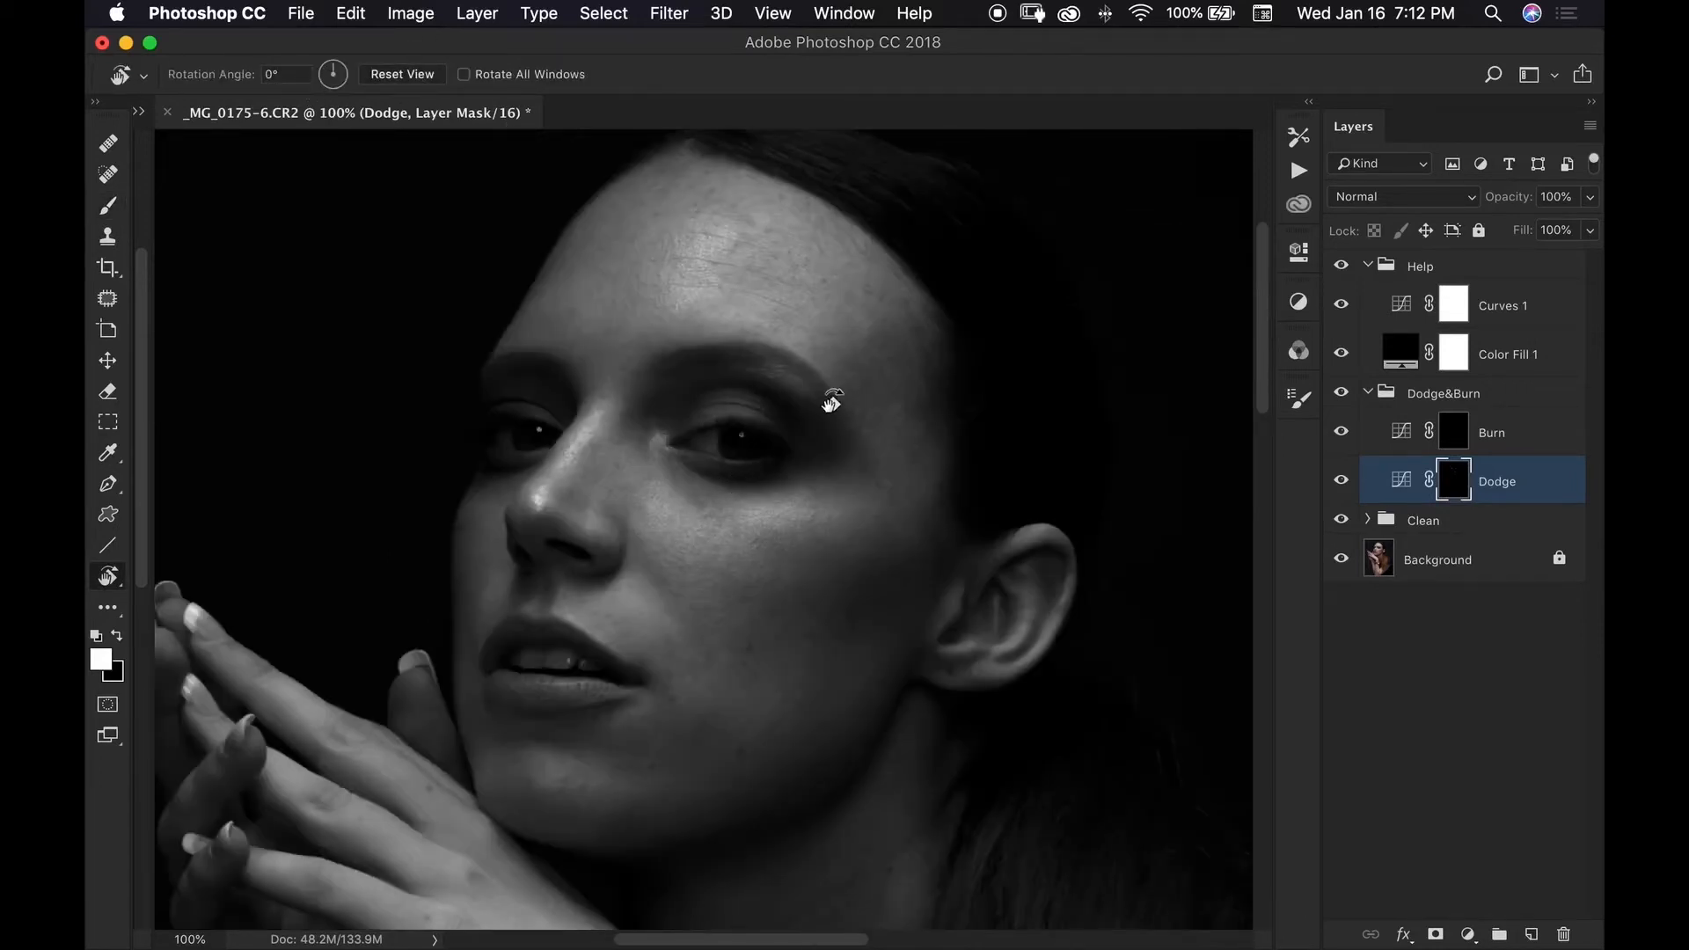
click(107, 207)
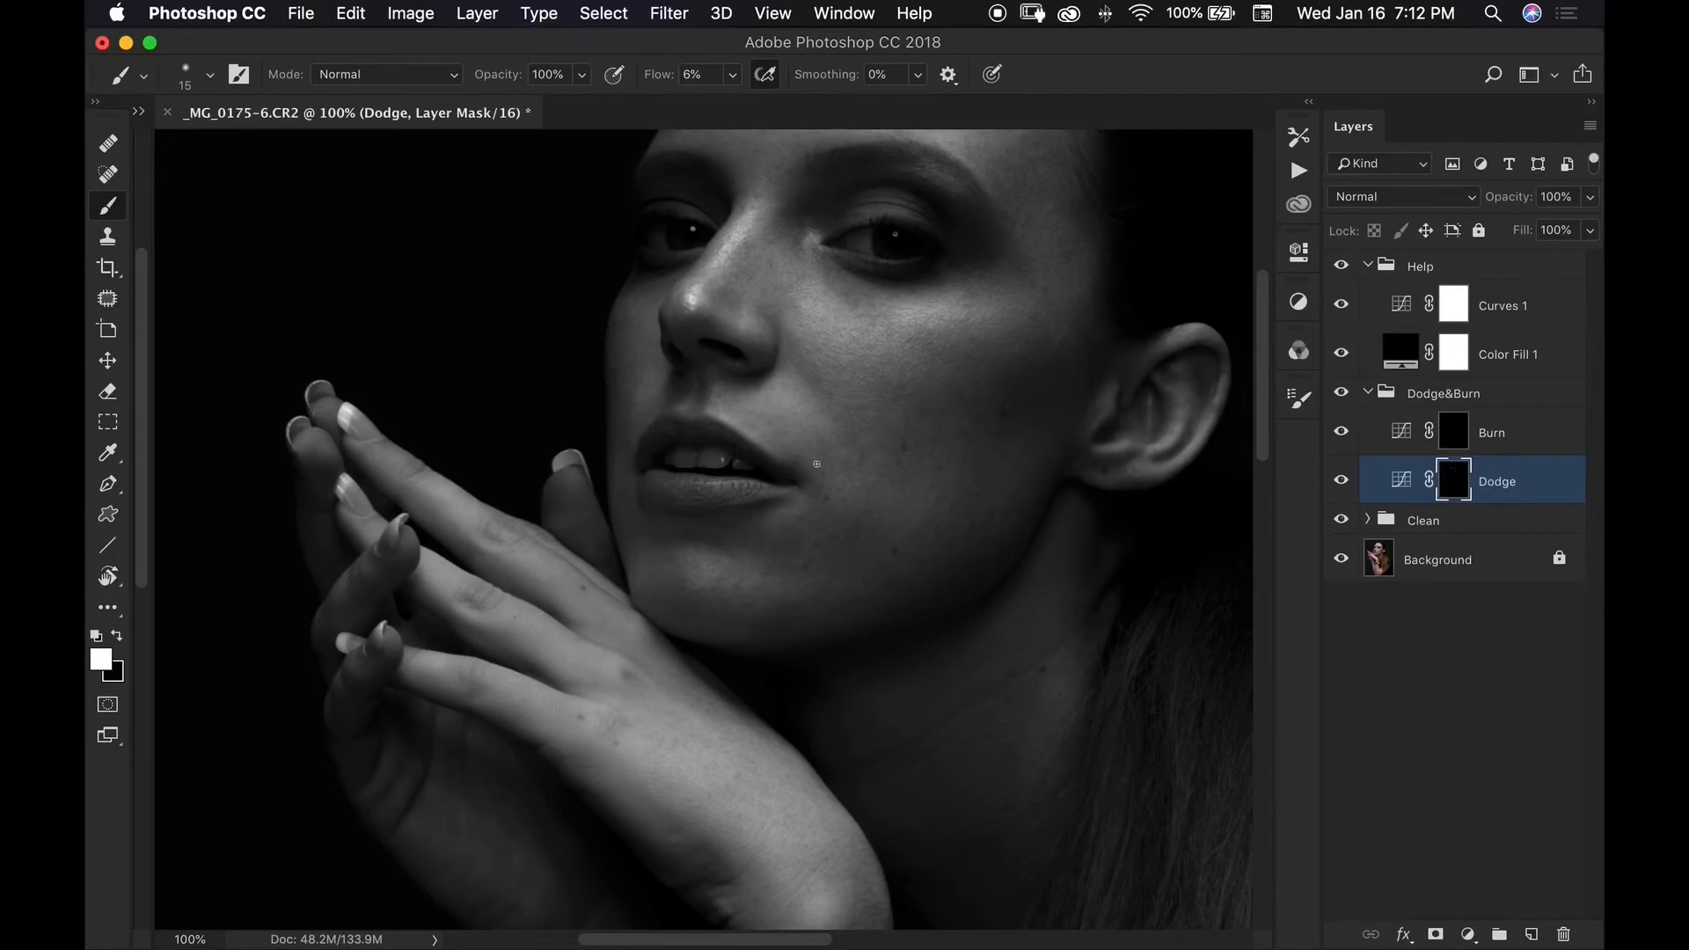
mouse_move(825, 440)
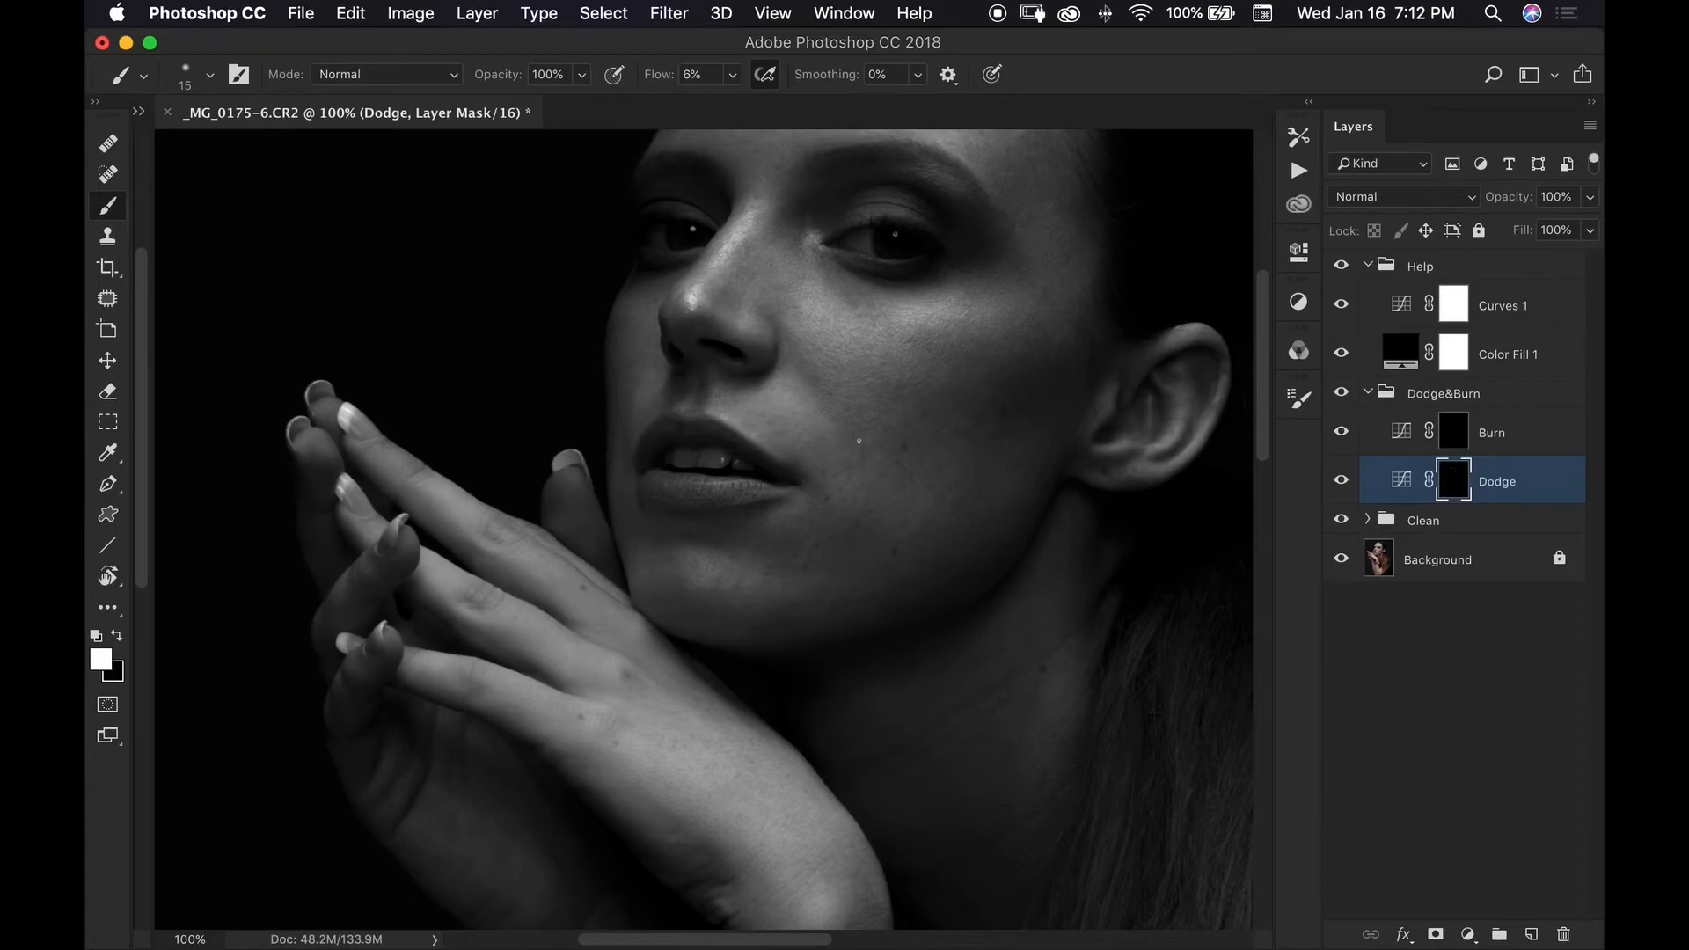
mouse_move(875, 446)
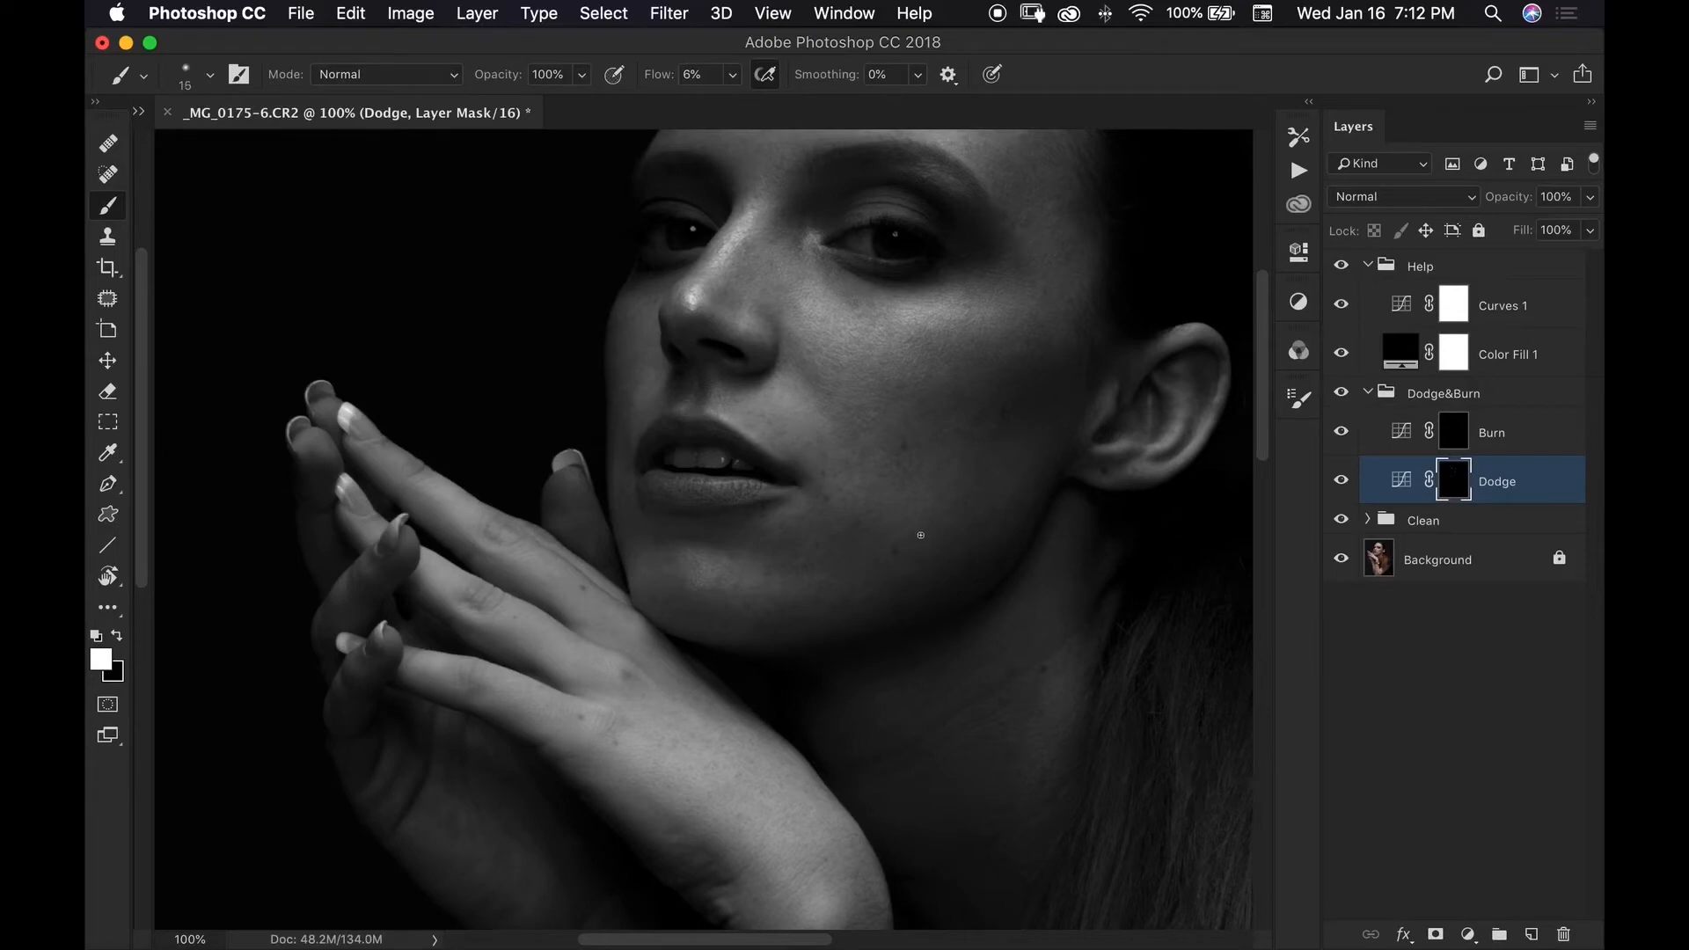
mouse_move(917, 542)
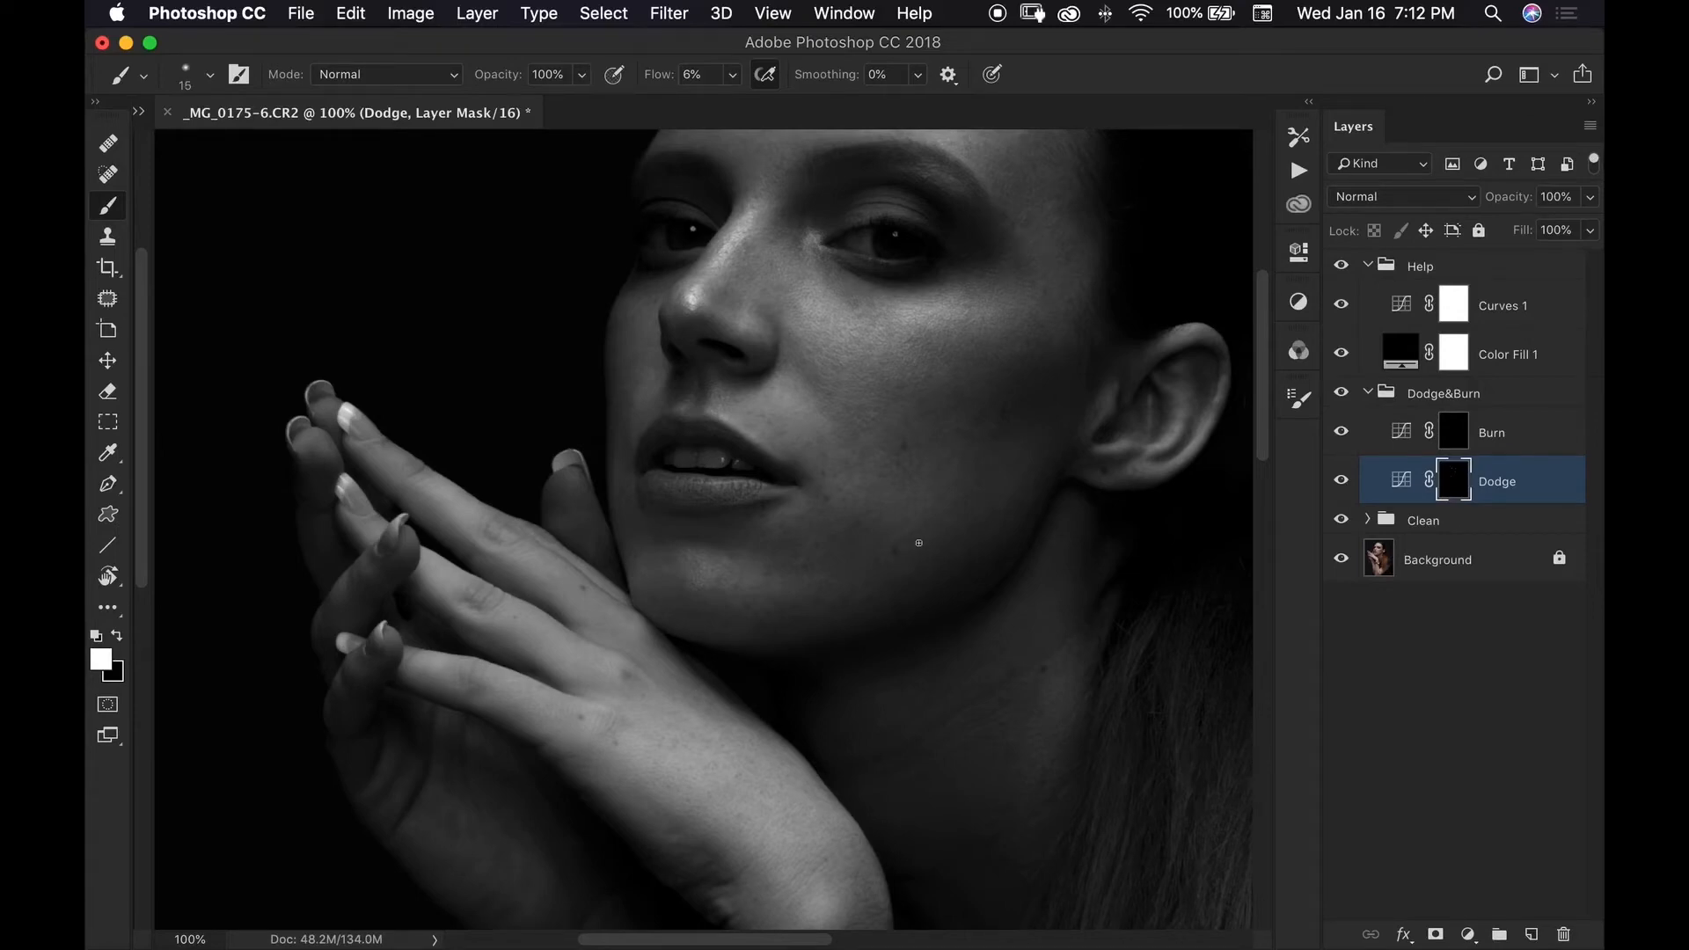
mouse_move(952, 547)
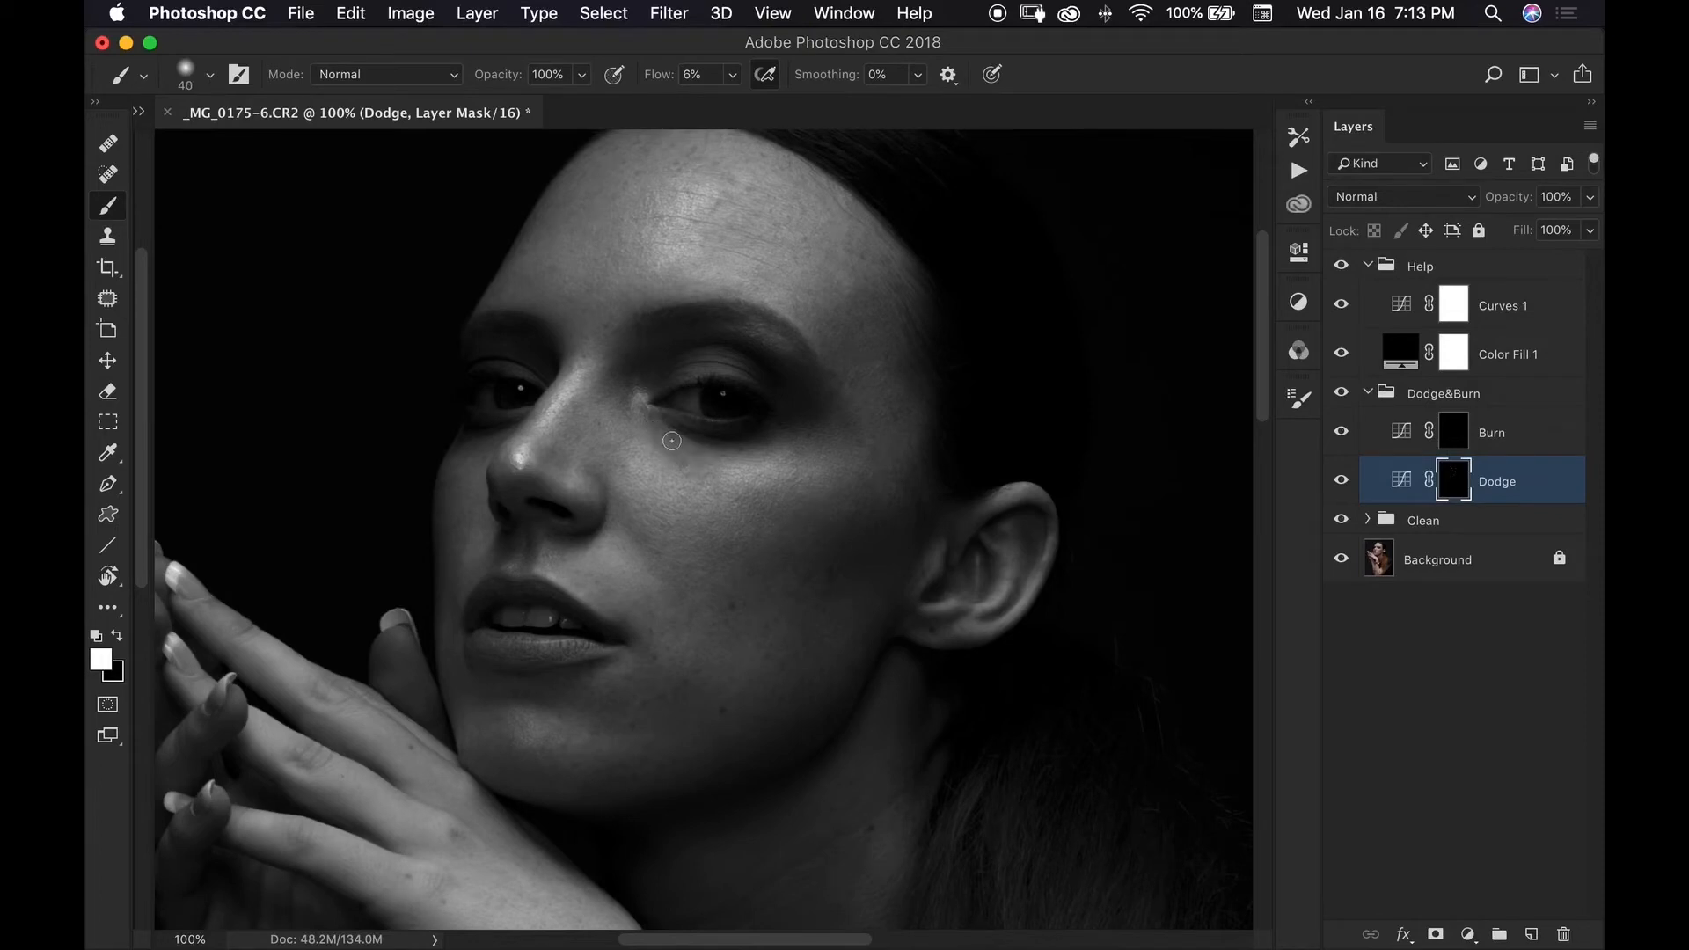
mouse_move(841, 518)
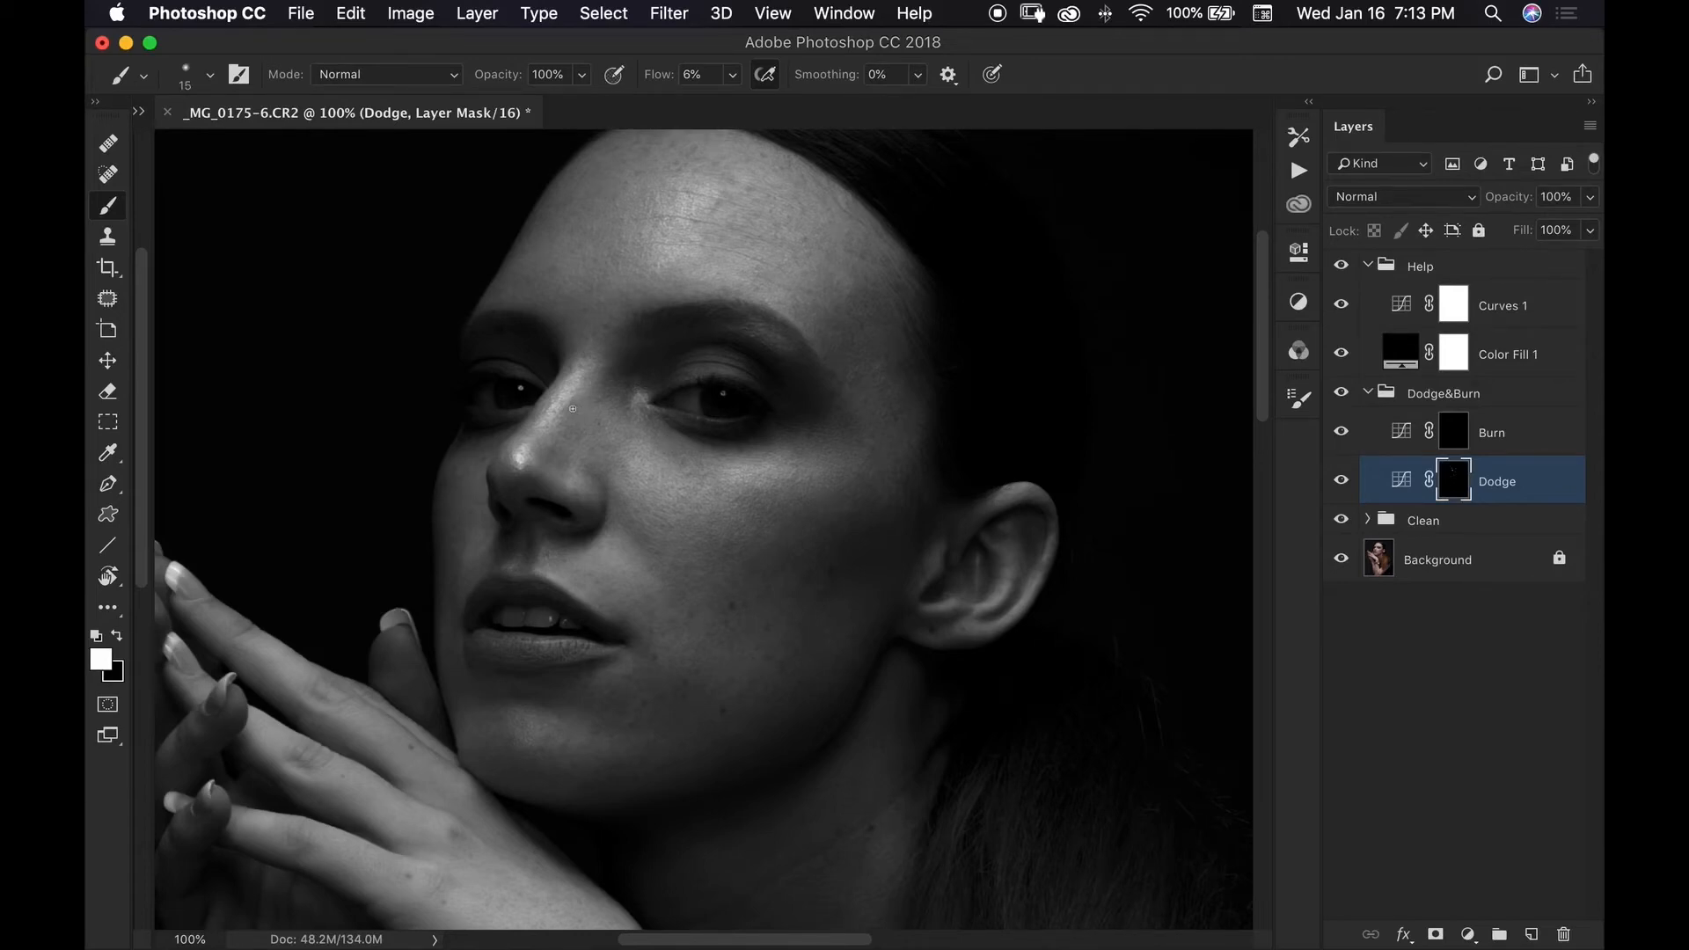
Lighten the shadow beside the nose bridge on the Dodge mask
drag(572, 408, 568, 427)
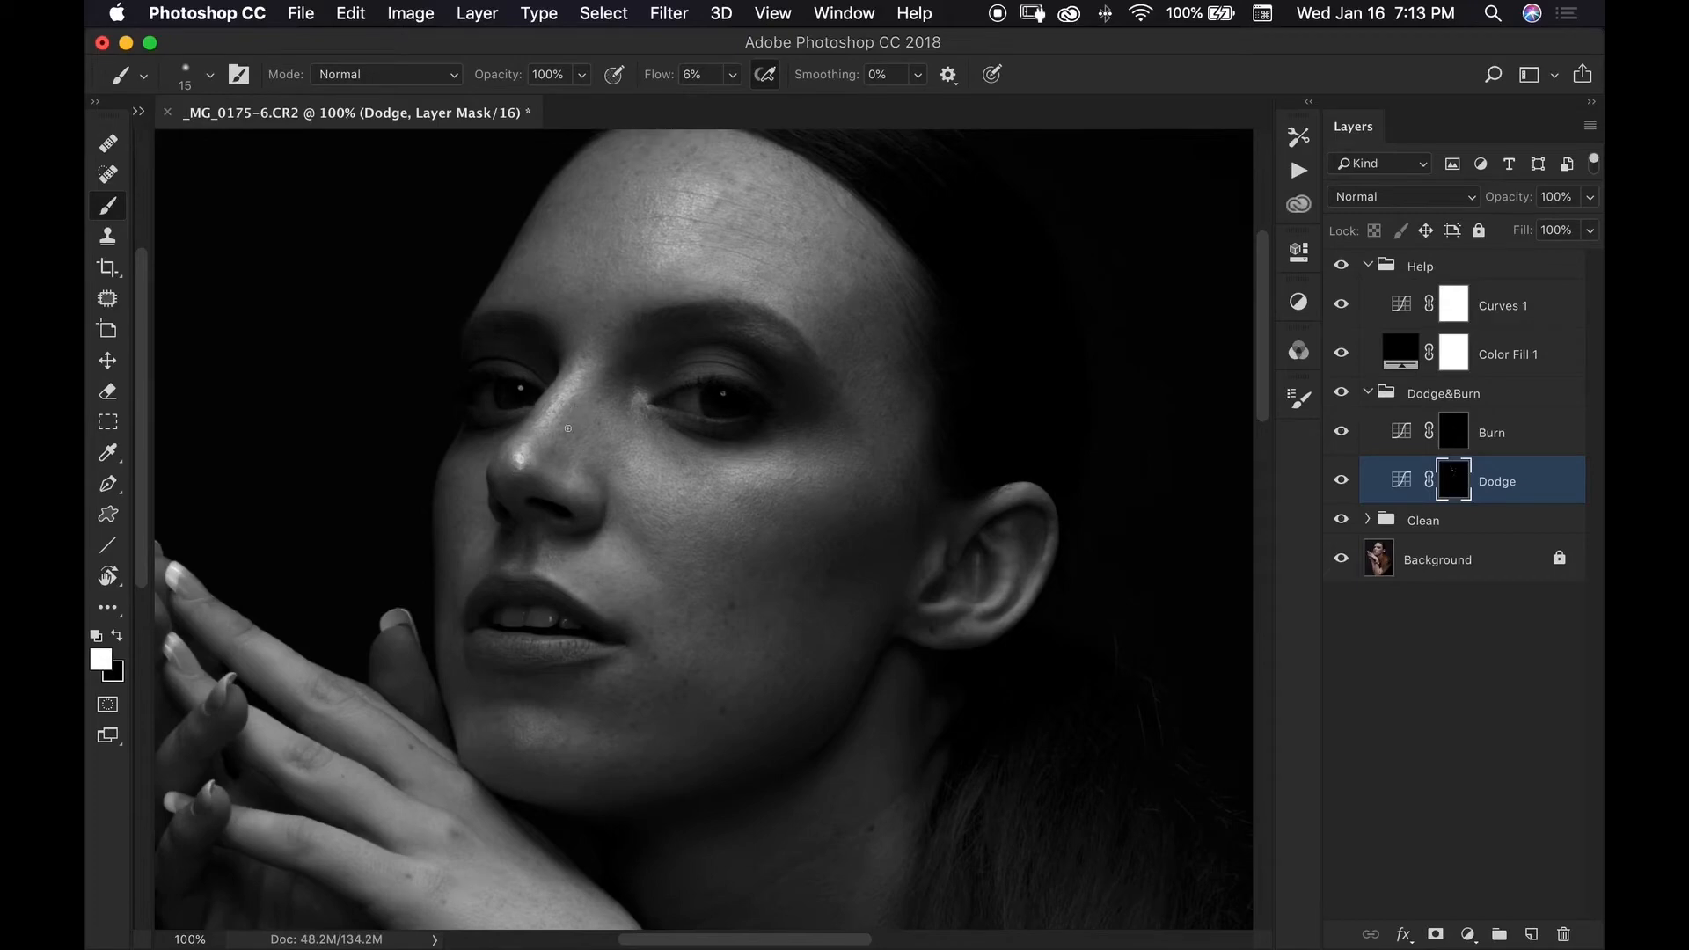
mouse_move(622, 469)
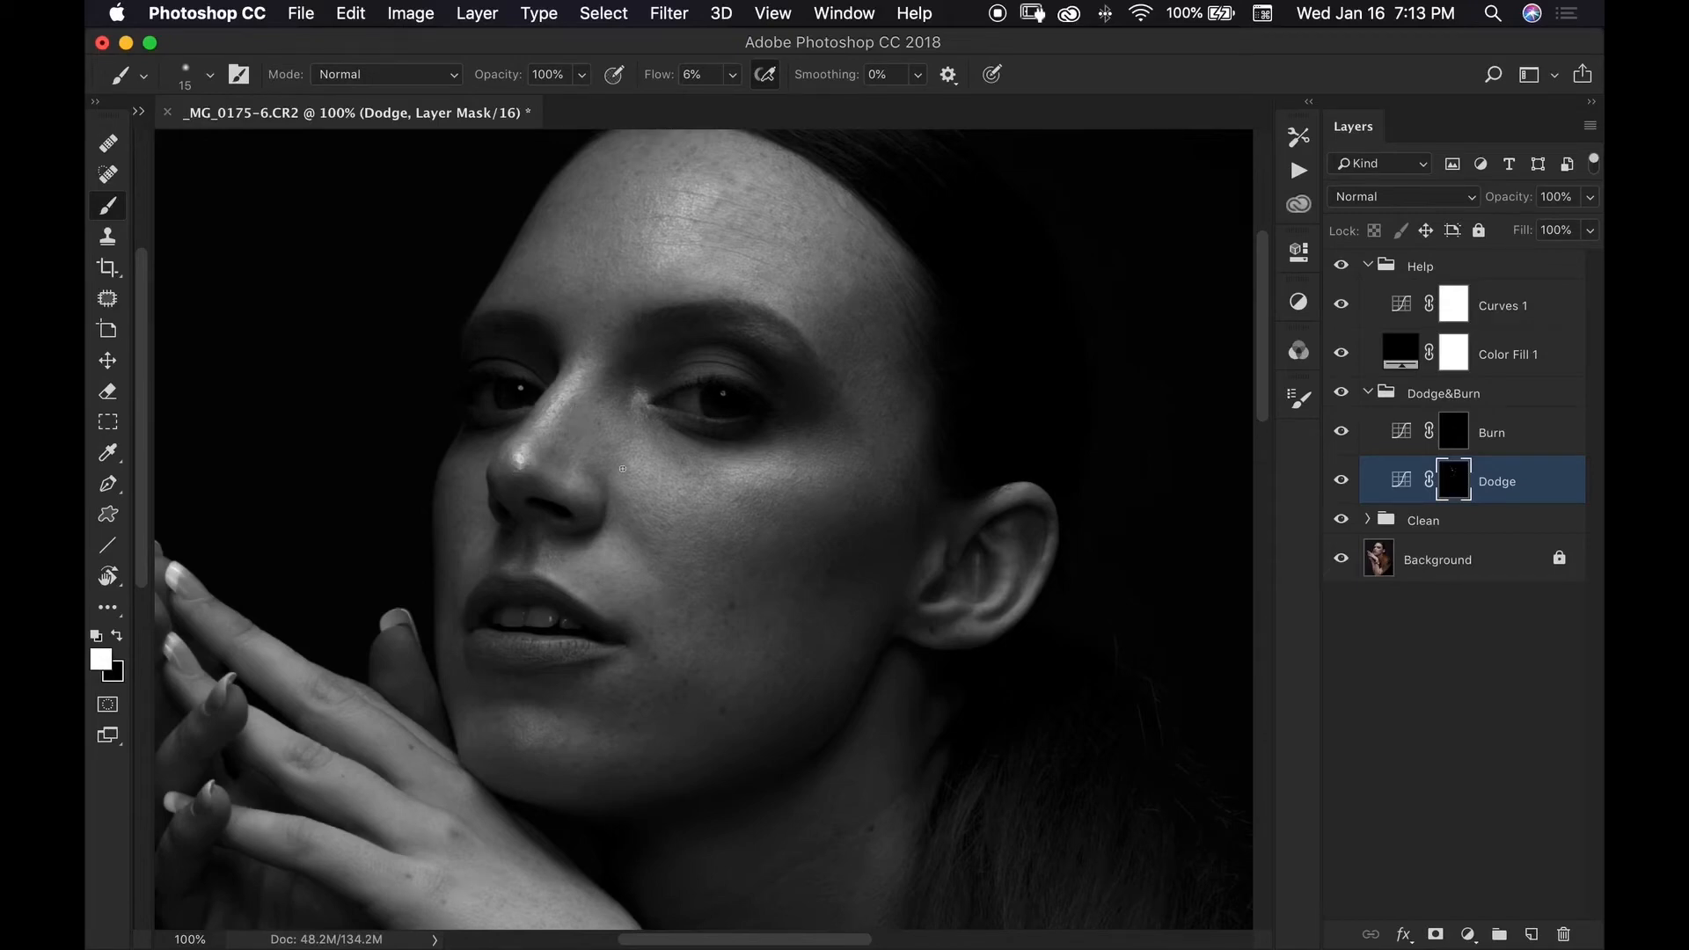
mouse_move(573, 427)
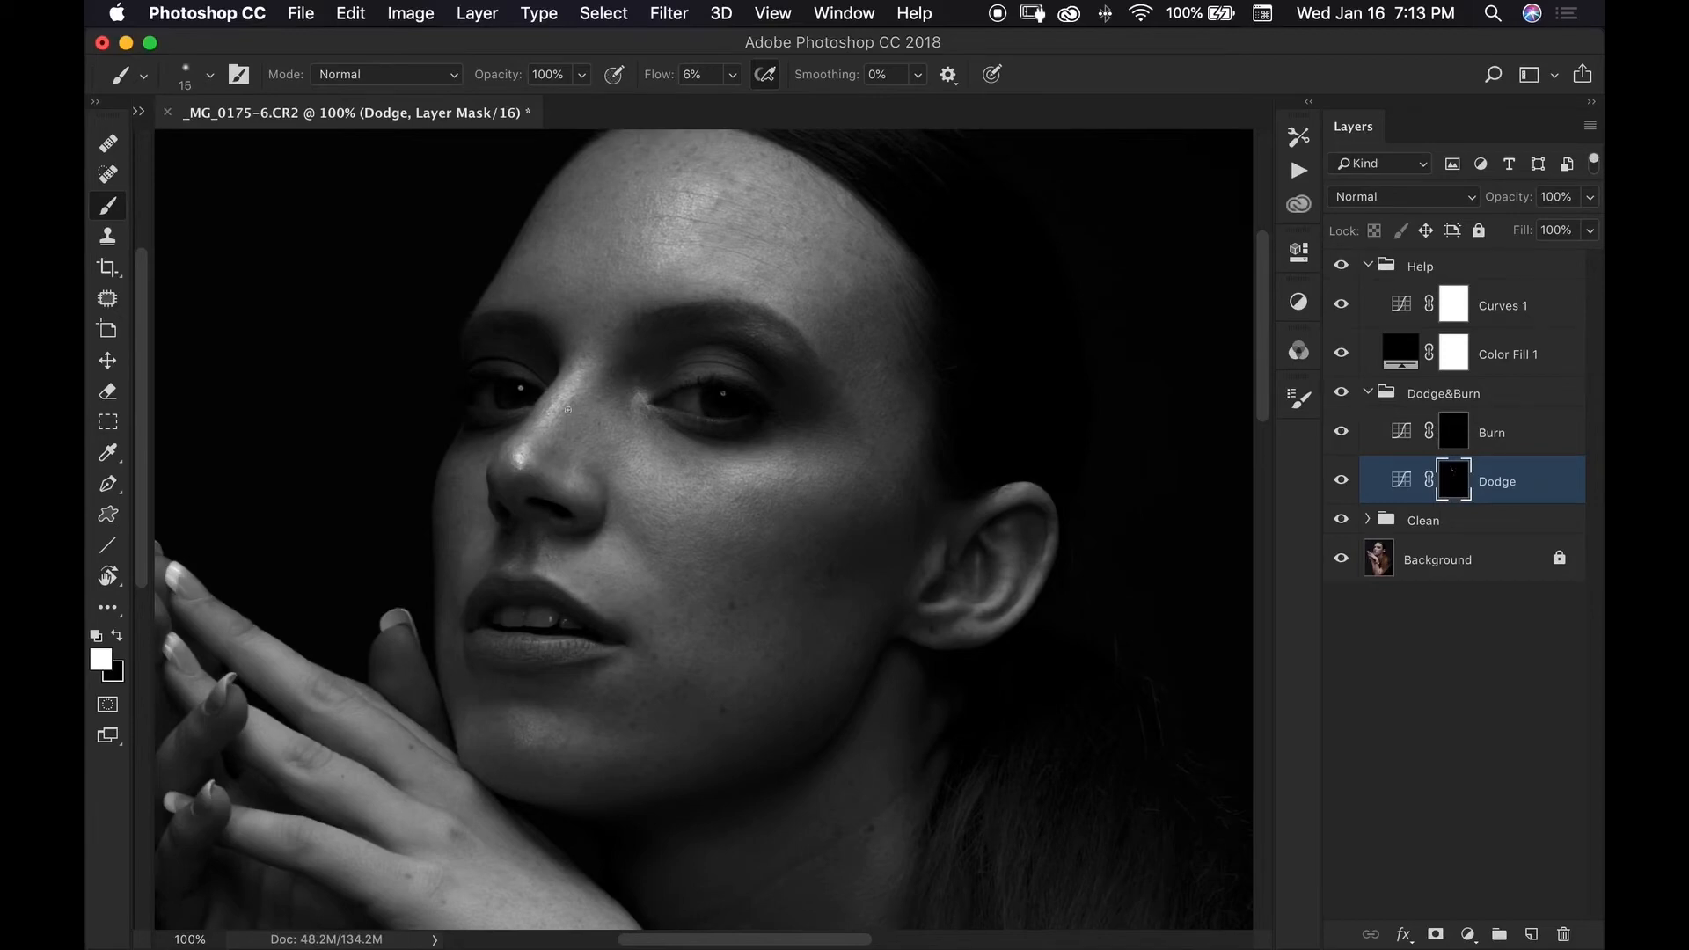
mouse_move(565, 450)
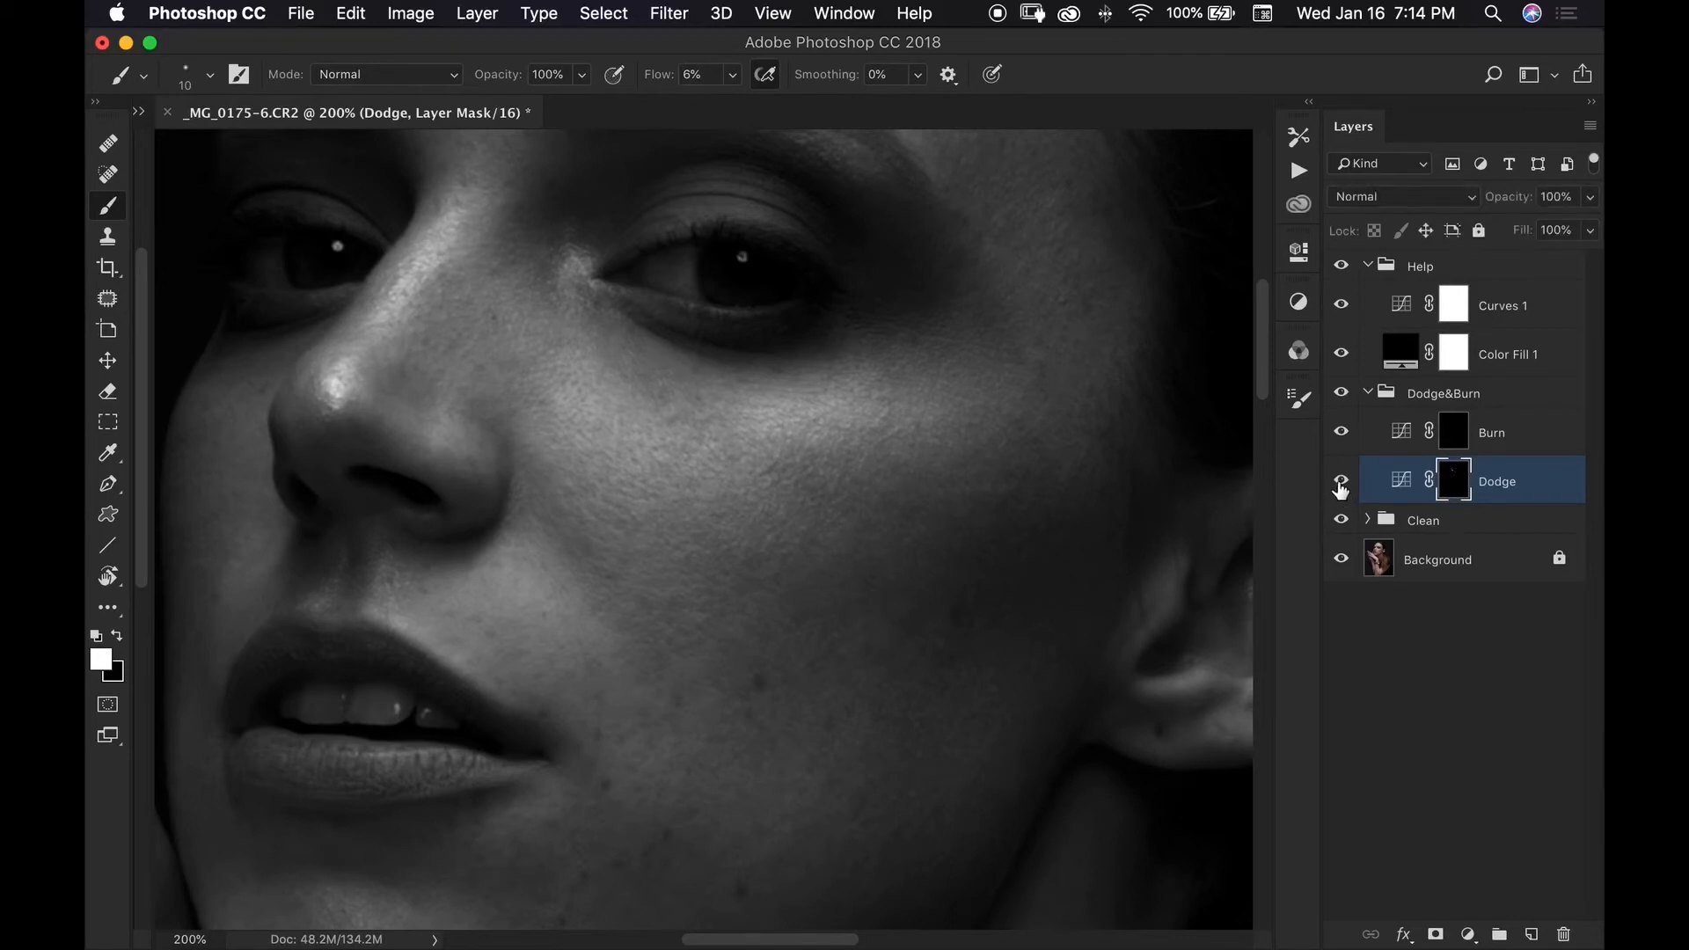
mouse_move(1316, 511)
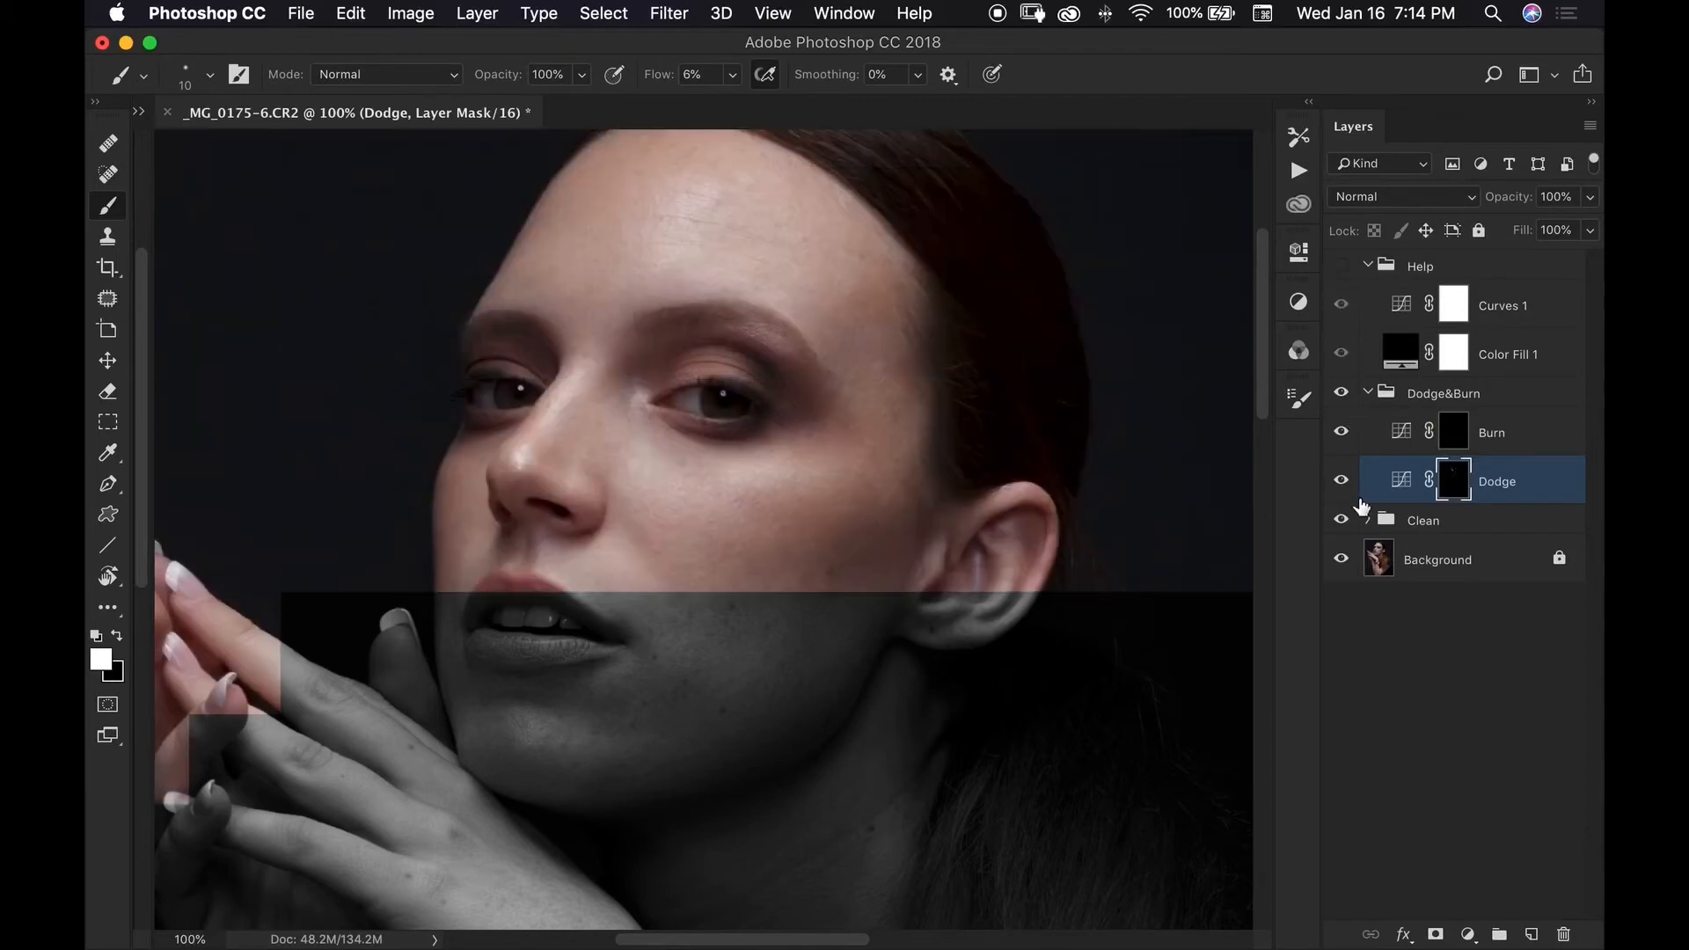
Toggle the Dodge layer's visibility to compare the portrait with and without dodging
click(1341, 481)
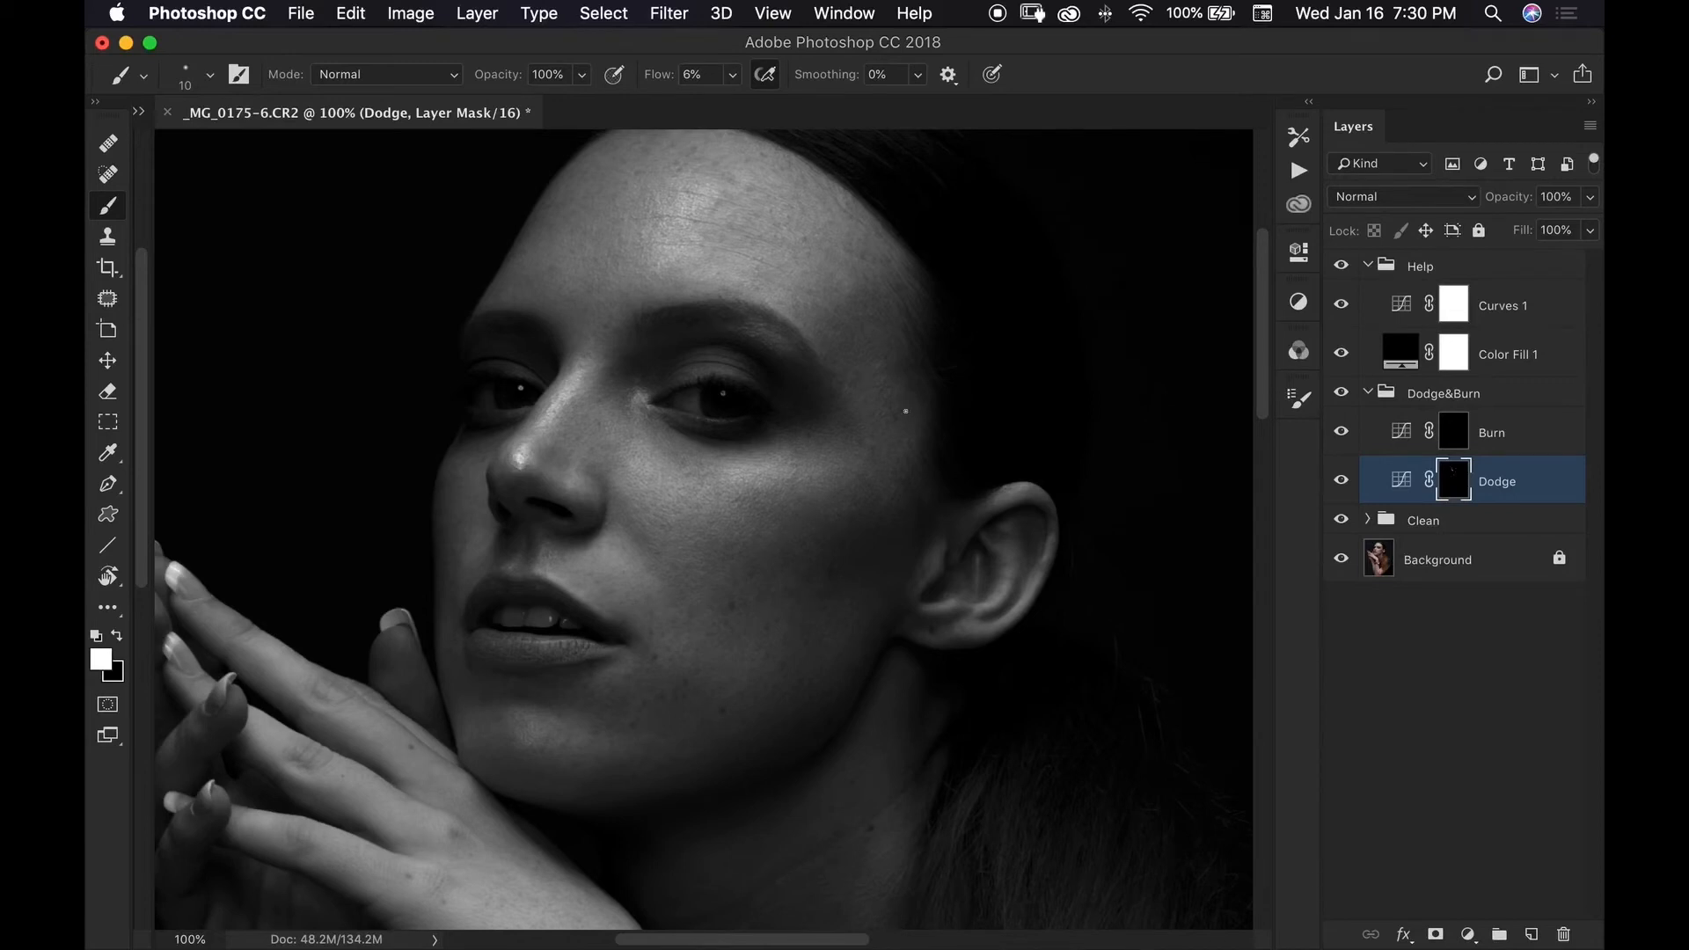
mouse_move(1444, 466)
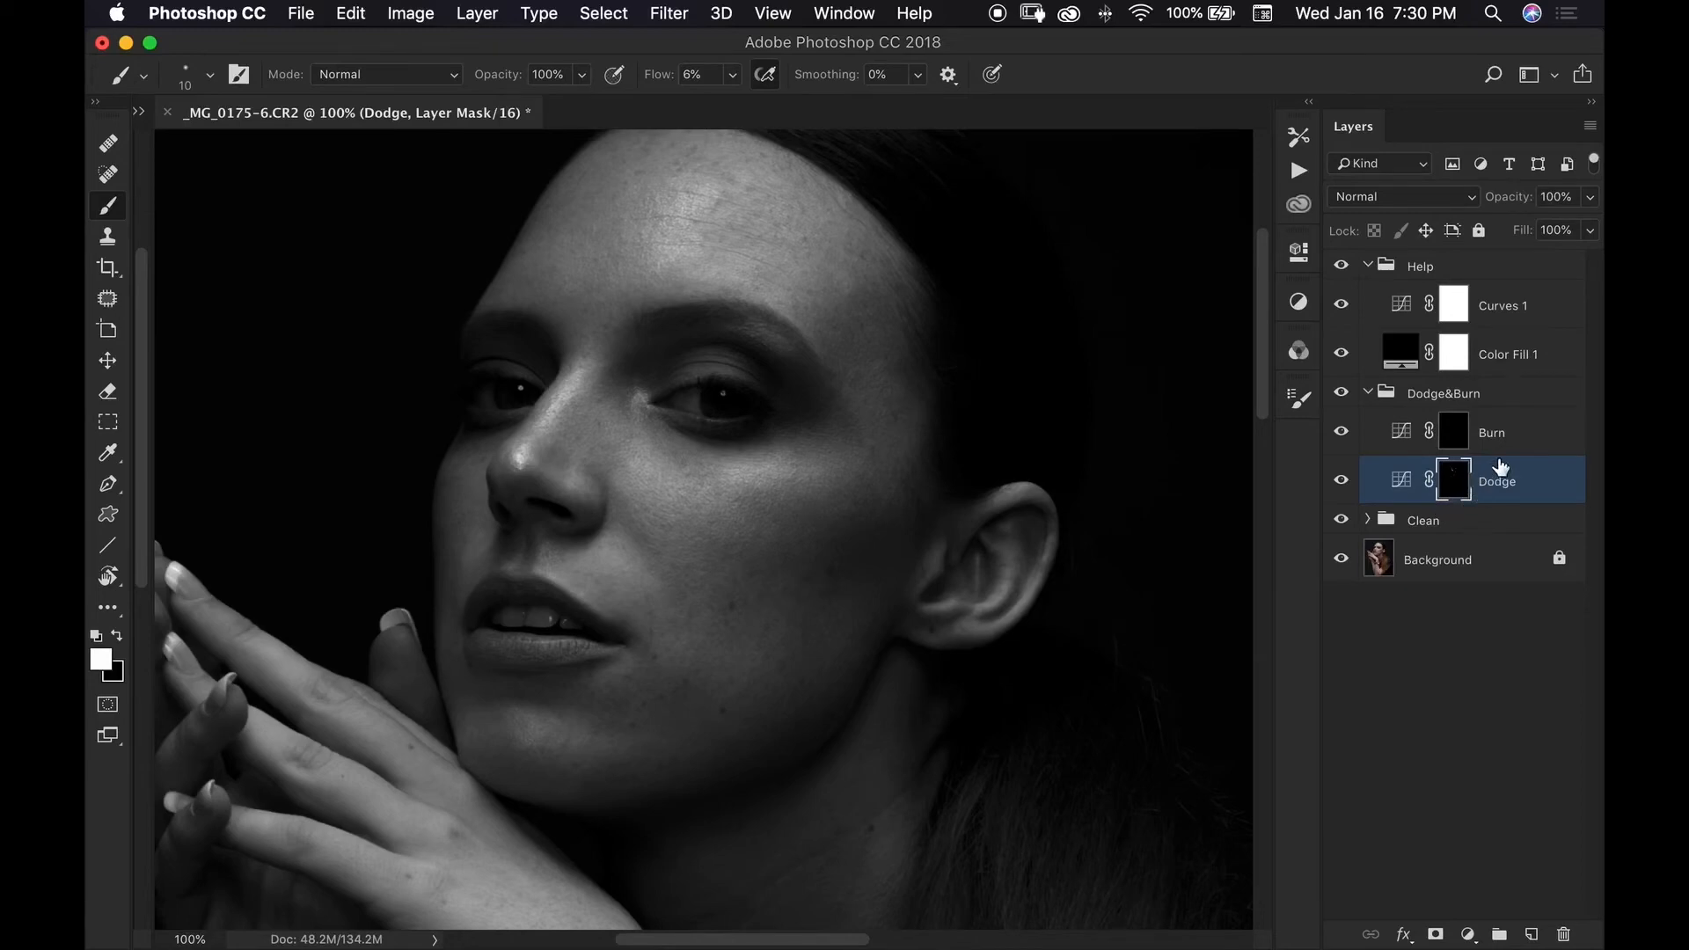
mouse_move(1484, 450)
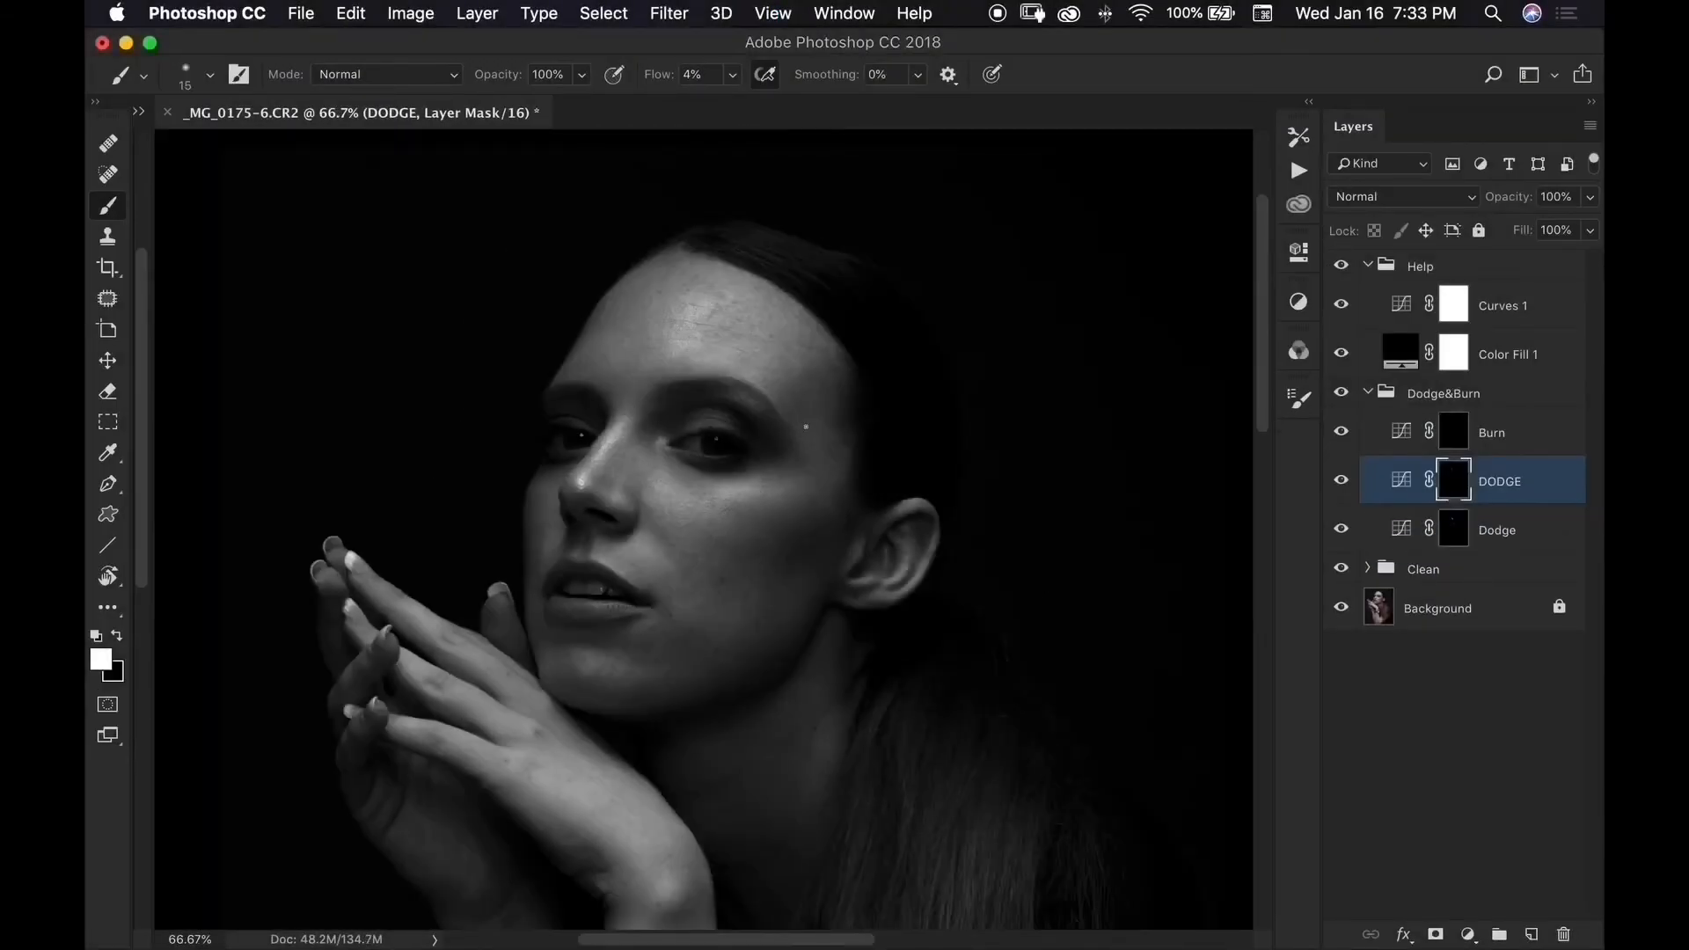
Add extra DODGE and BURN curves layers, ending with the top BURN mask targeted
click(1497, 529)
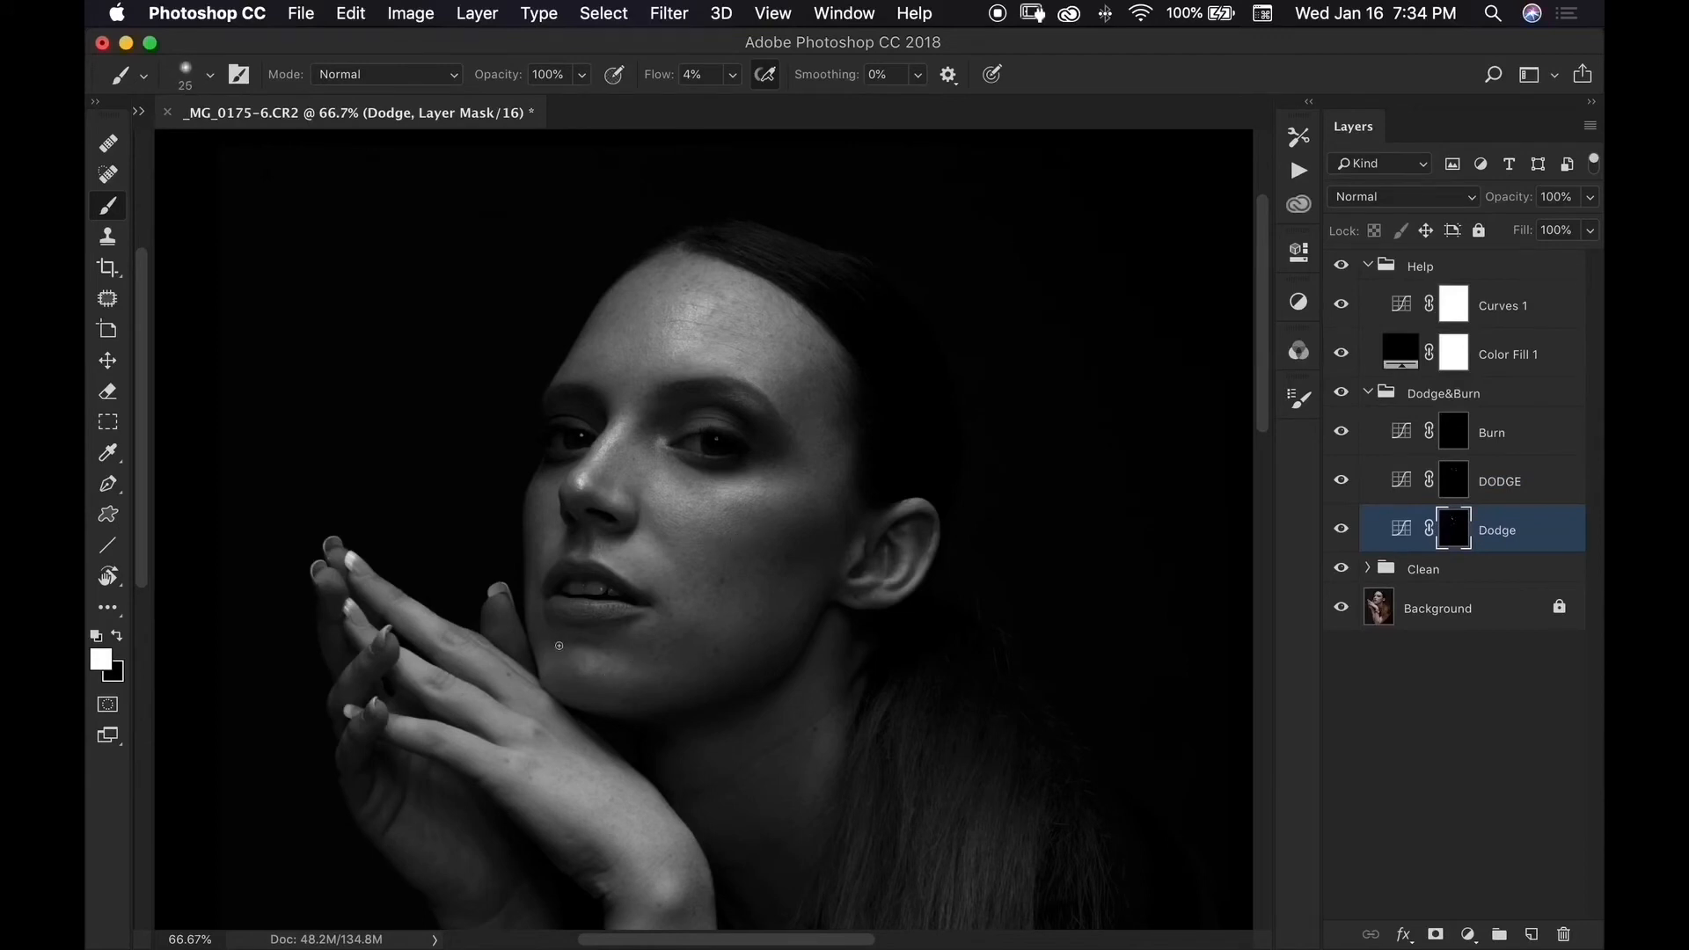
click(1492, 432)
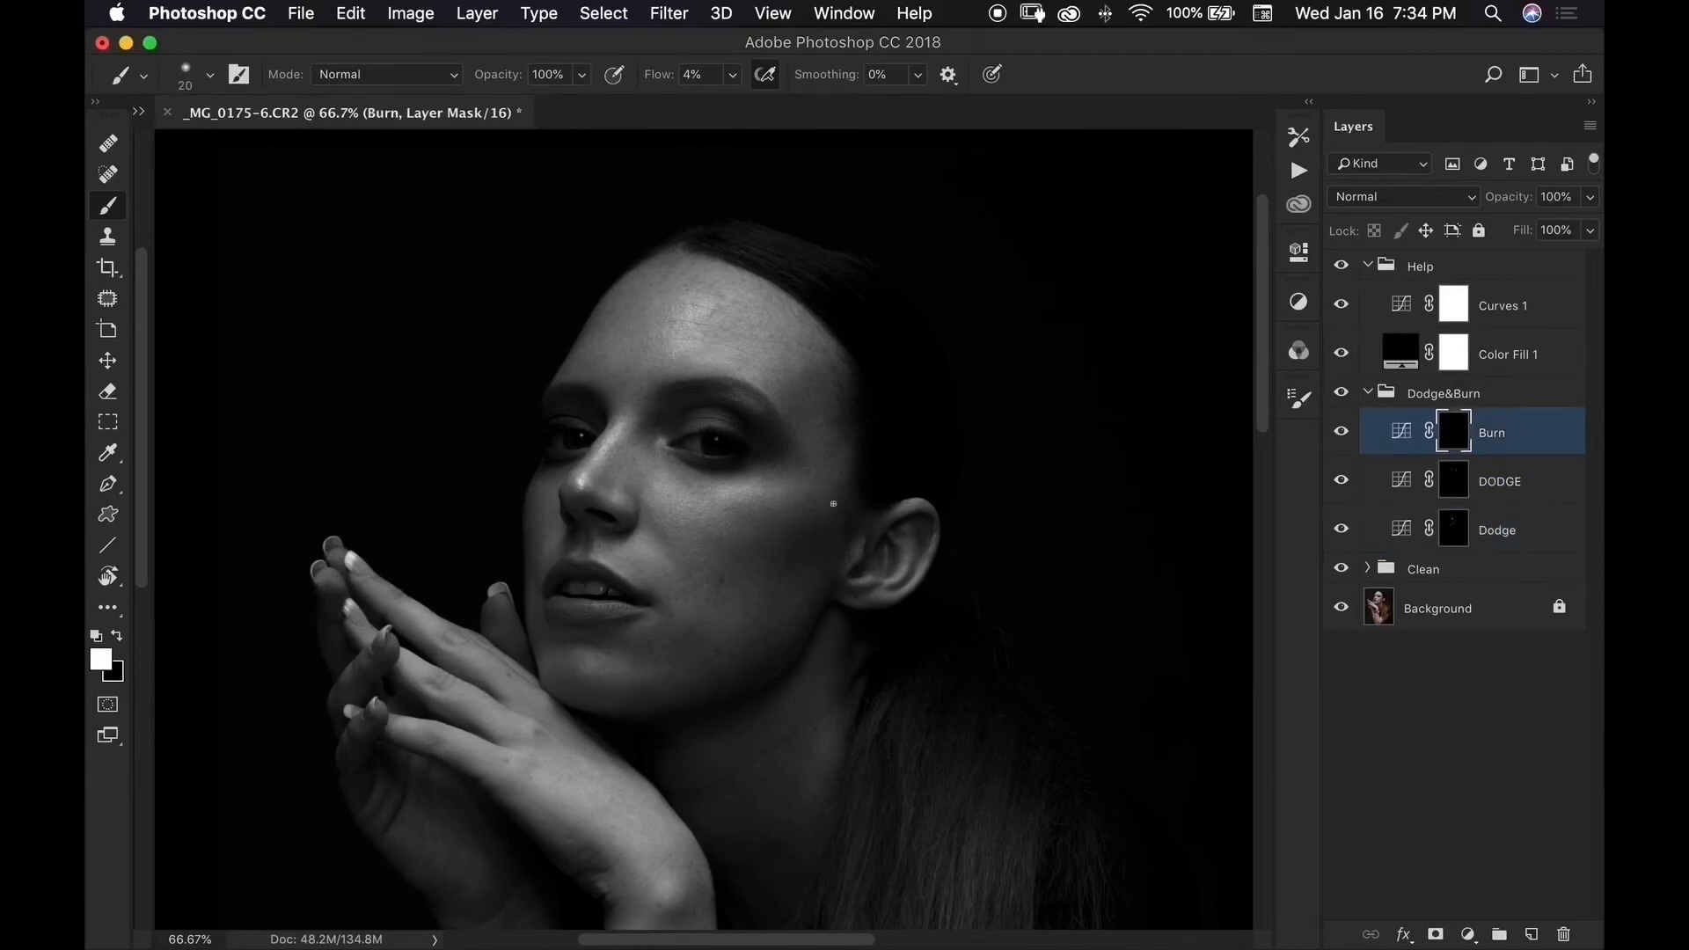
click(1499, 481)
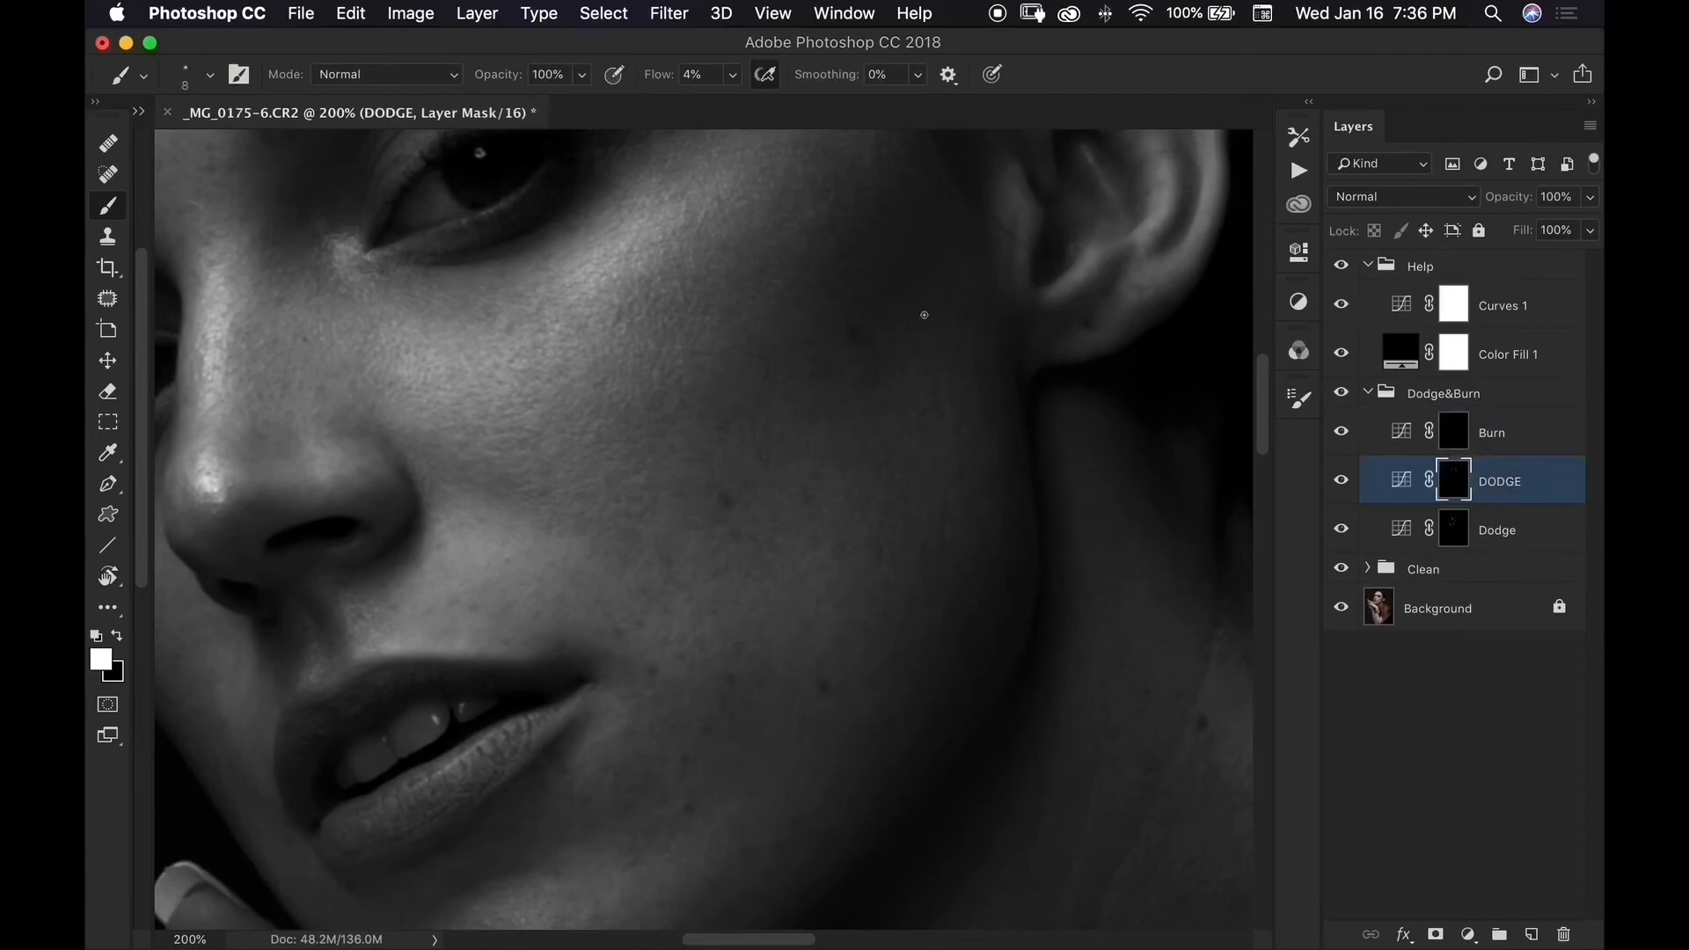
click(1492, 432)
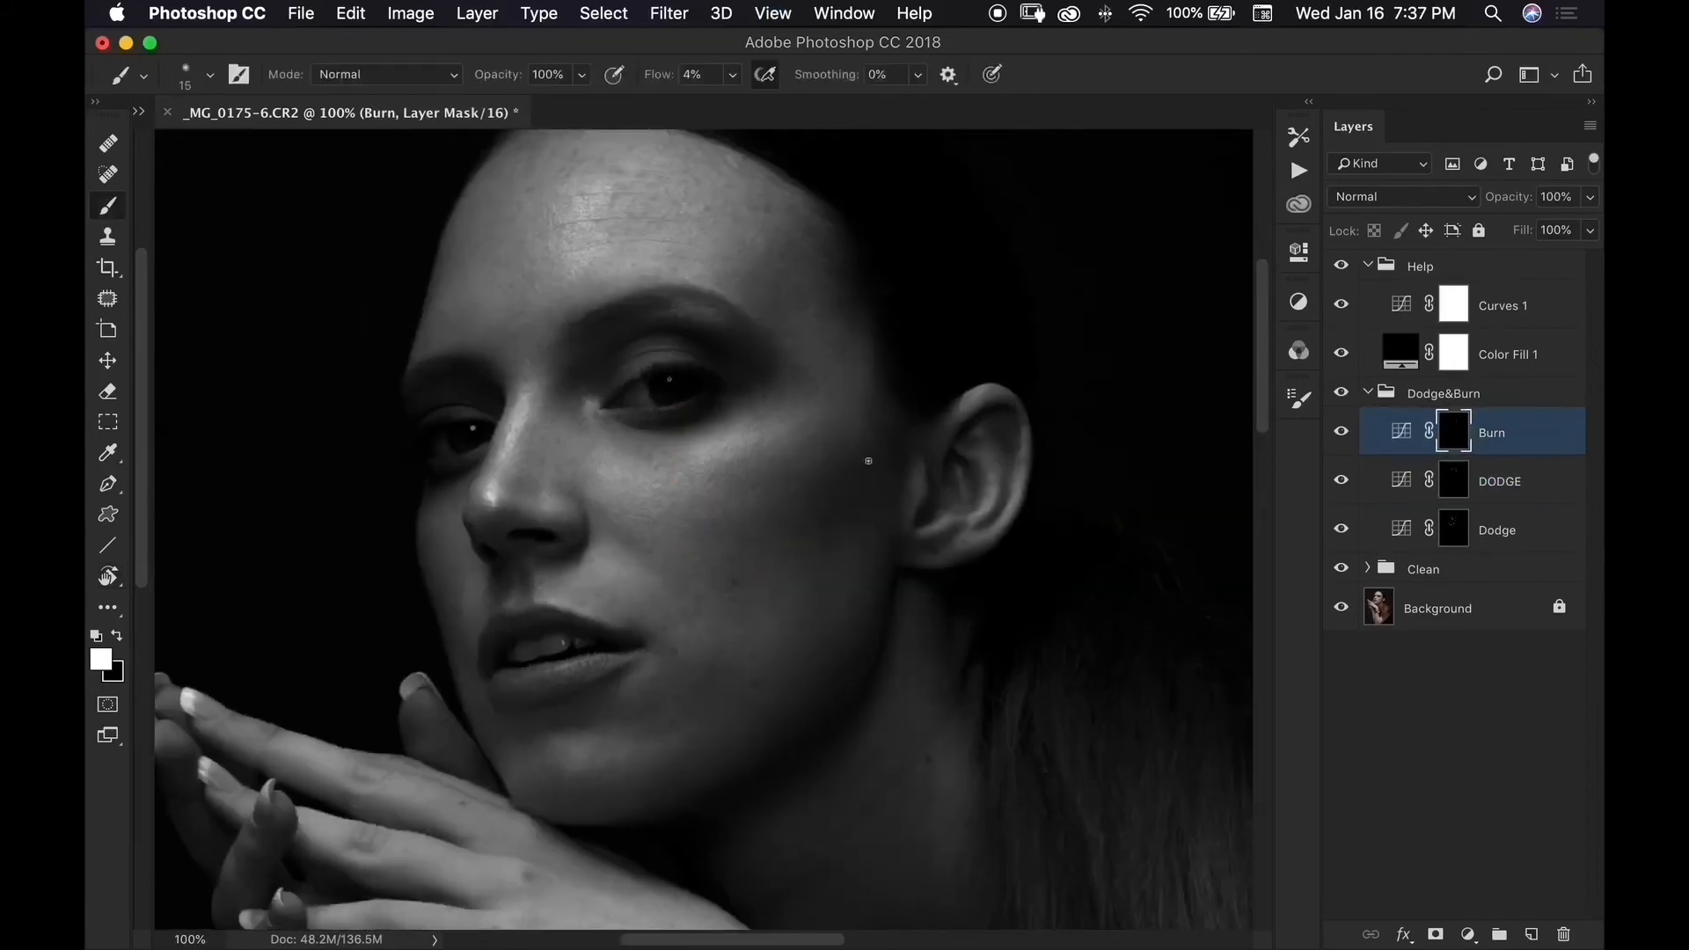
click(1500, 480)
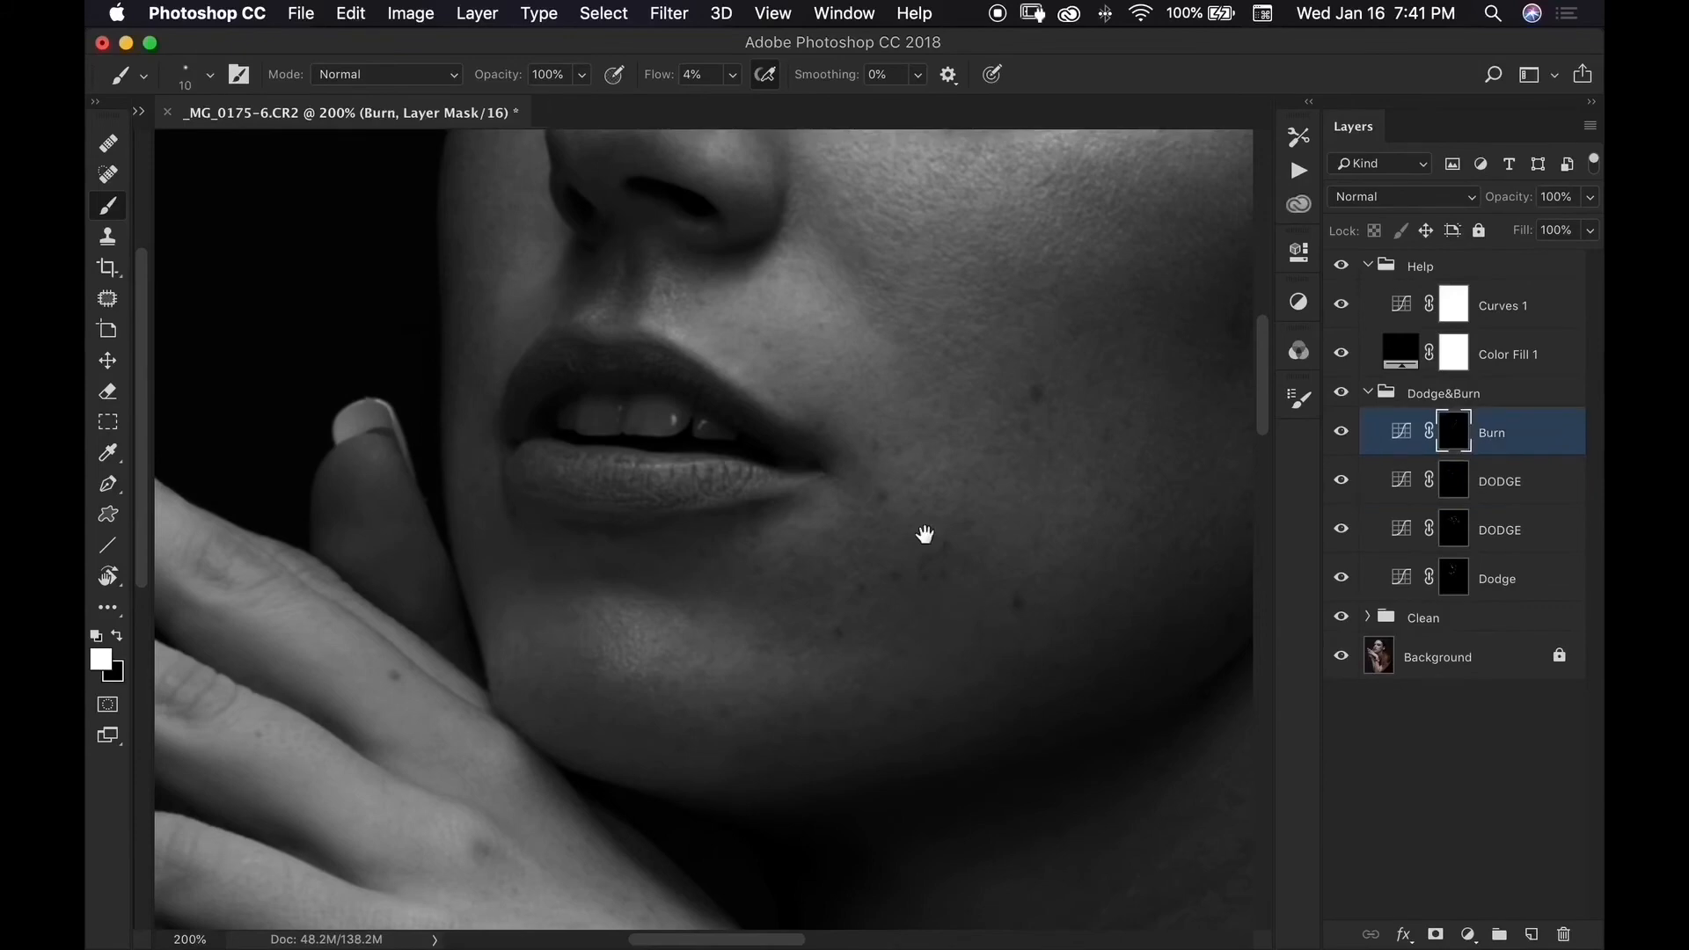
click(1498, 481)
text(BURN)
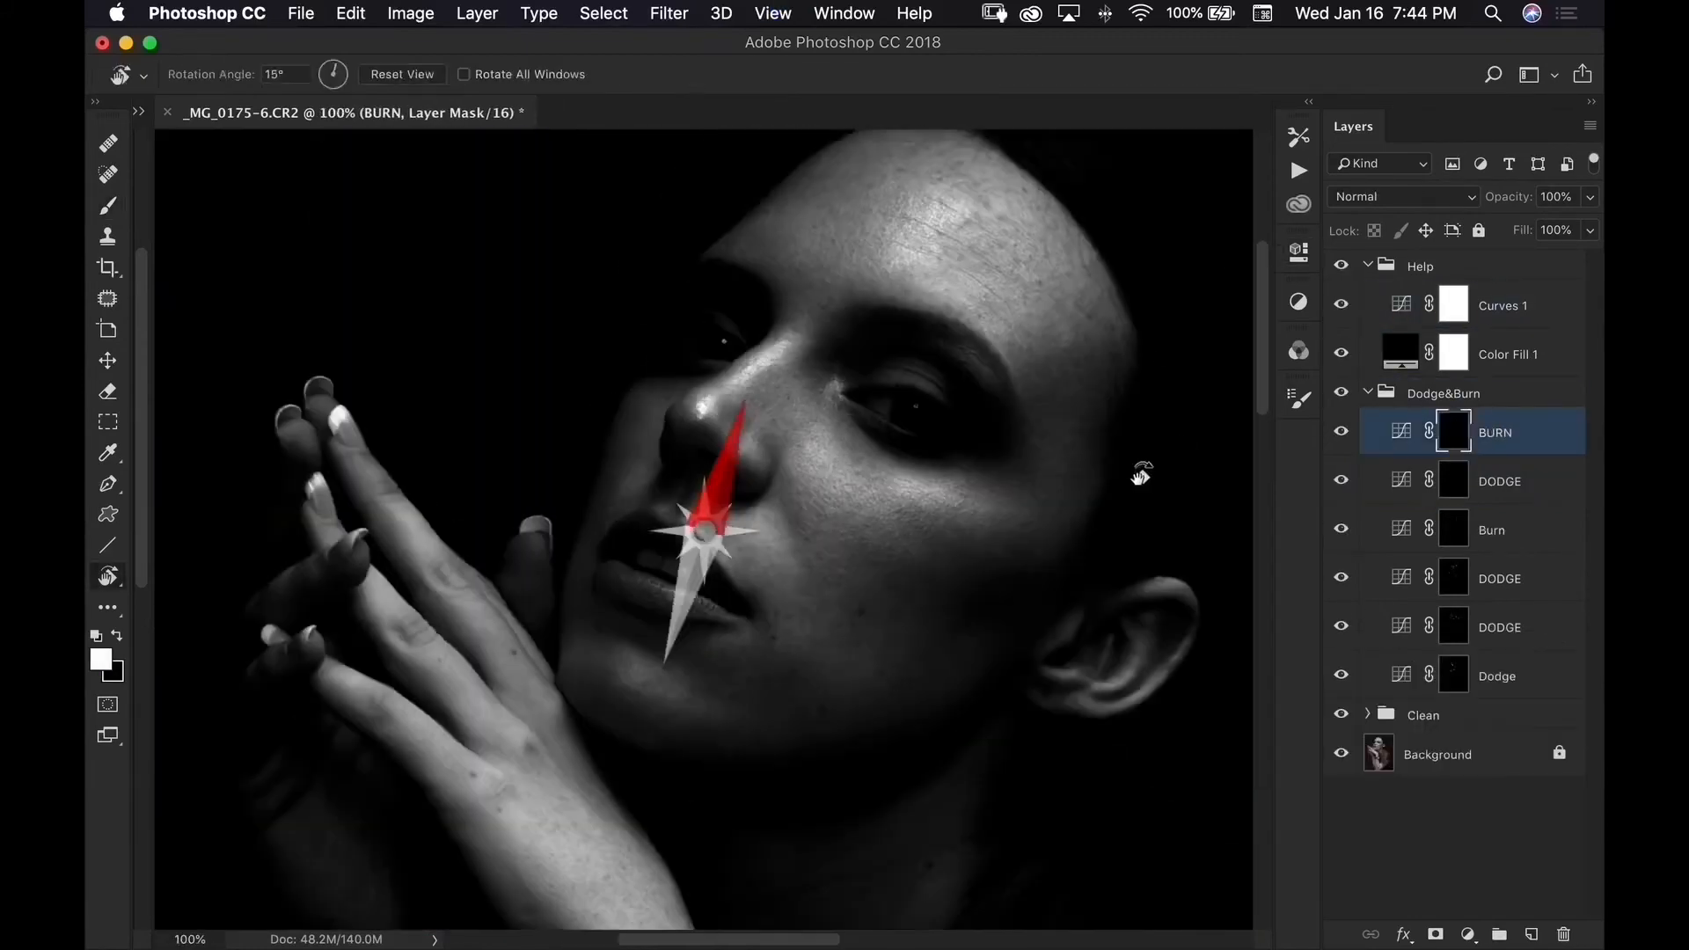
Alternate painting on the top DODGE and BURN masks over uneven skin
click(1498, 480)
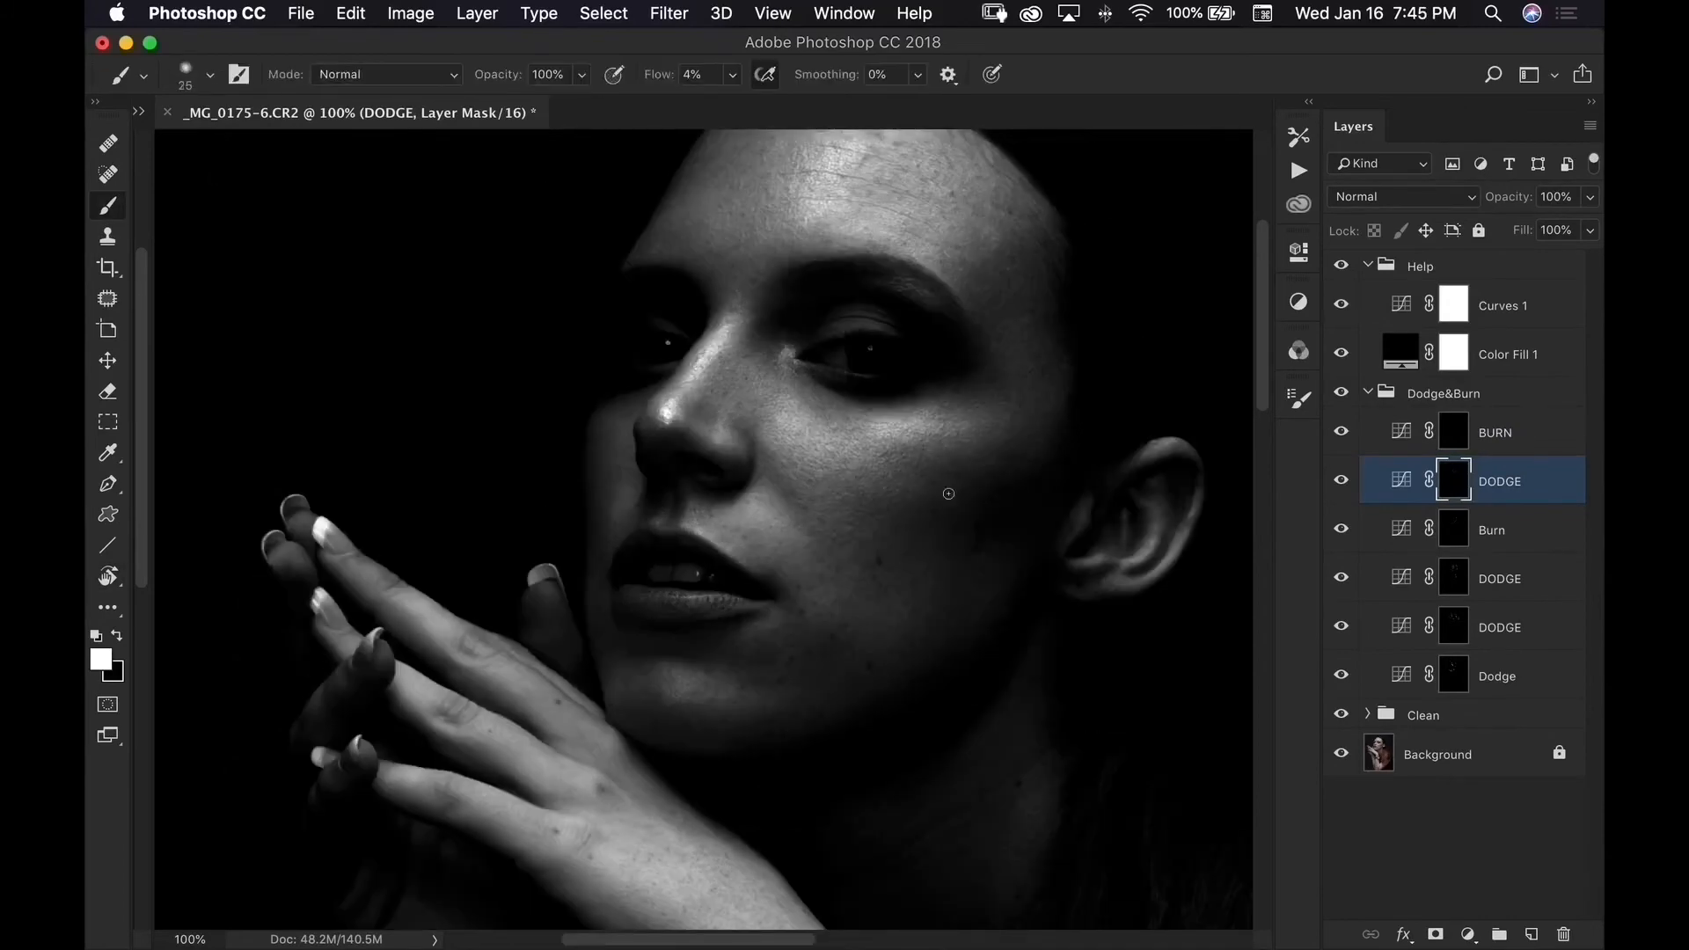
click(1496, 432)
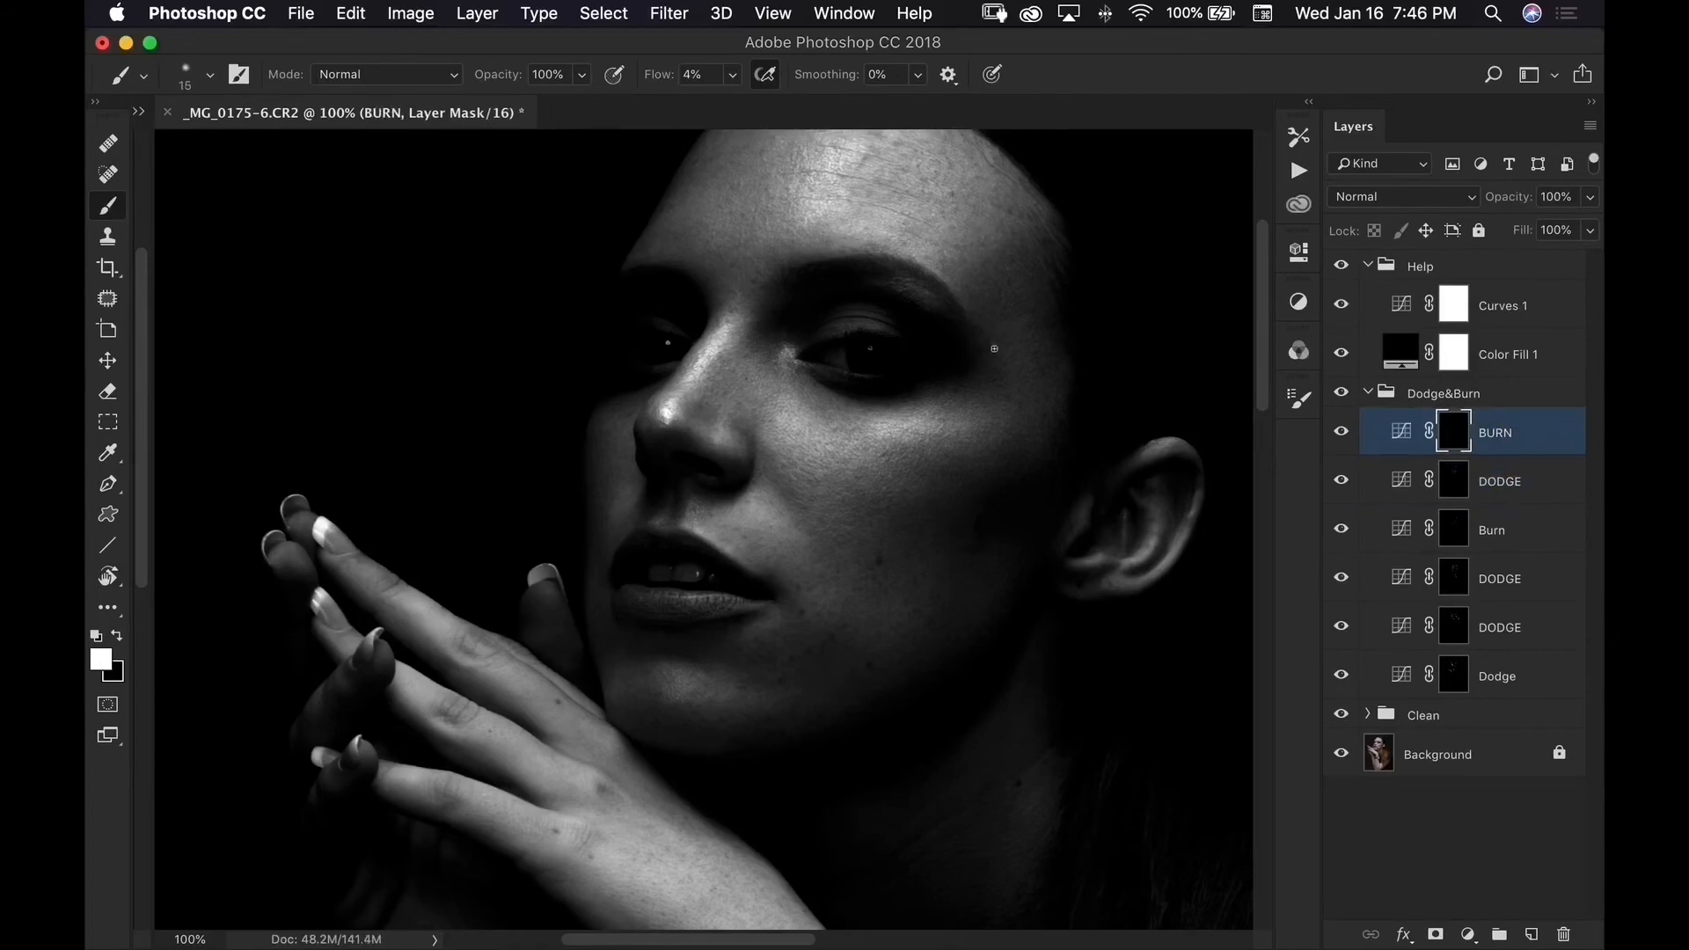
click(1498, 481)
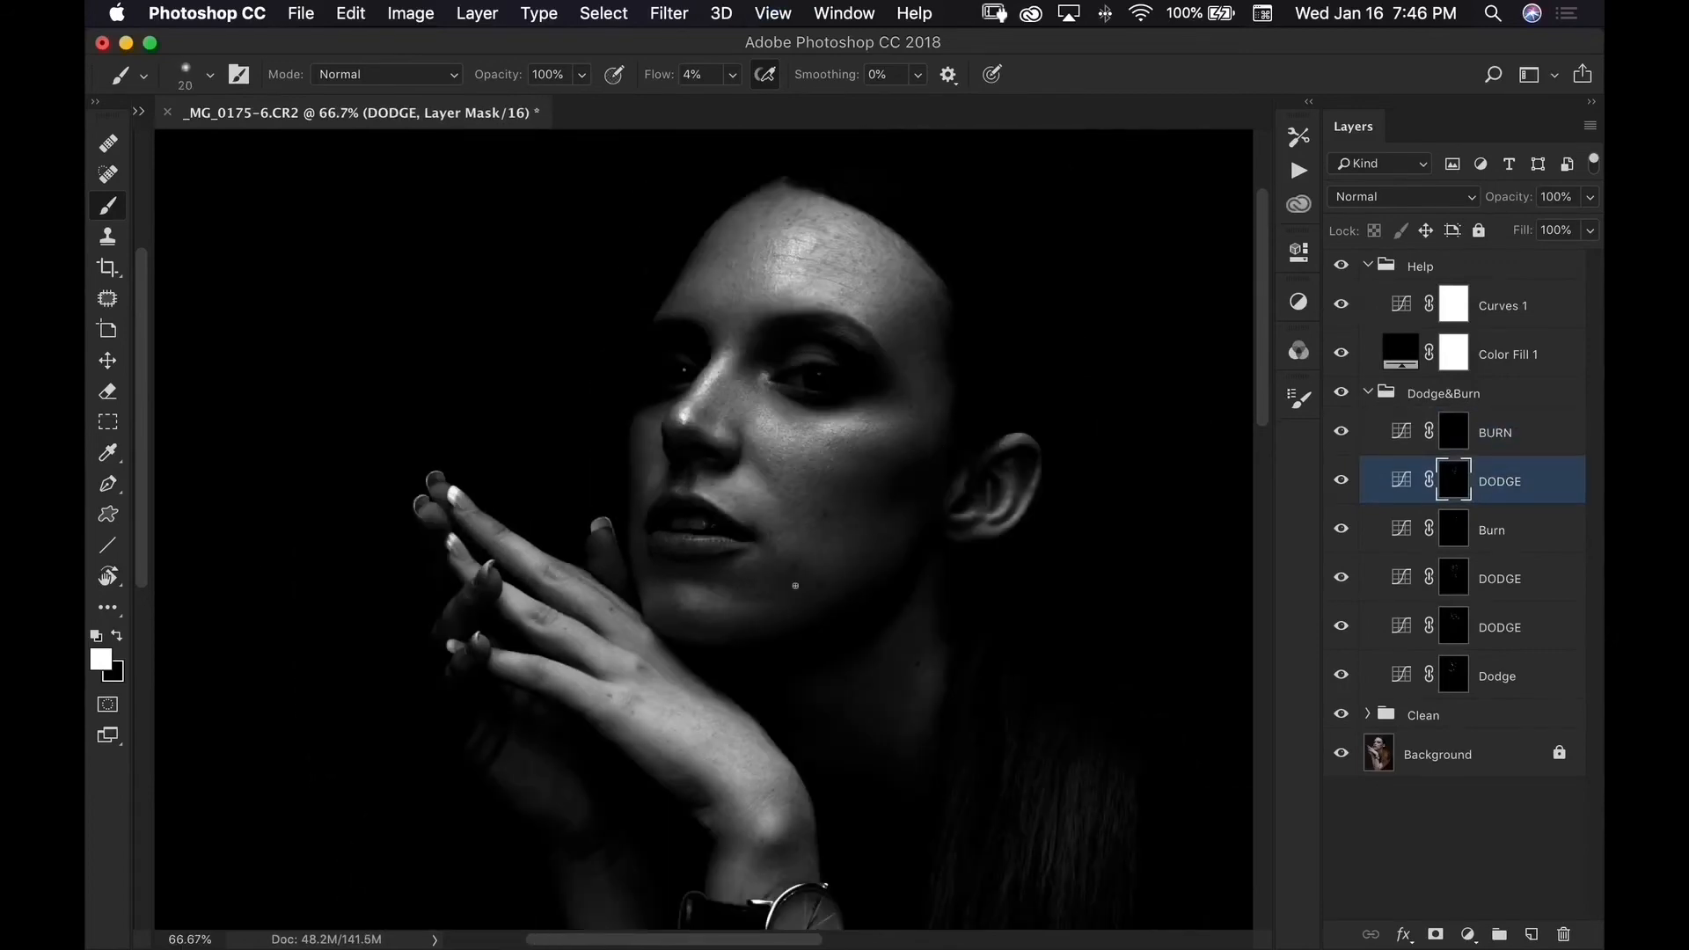
click(1495, 432)
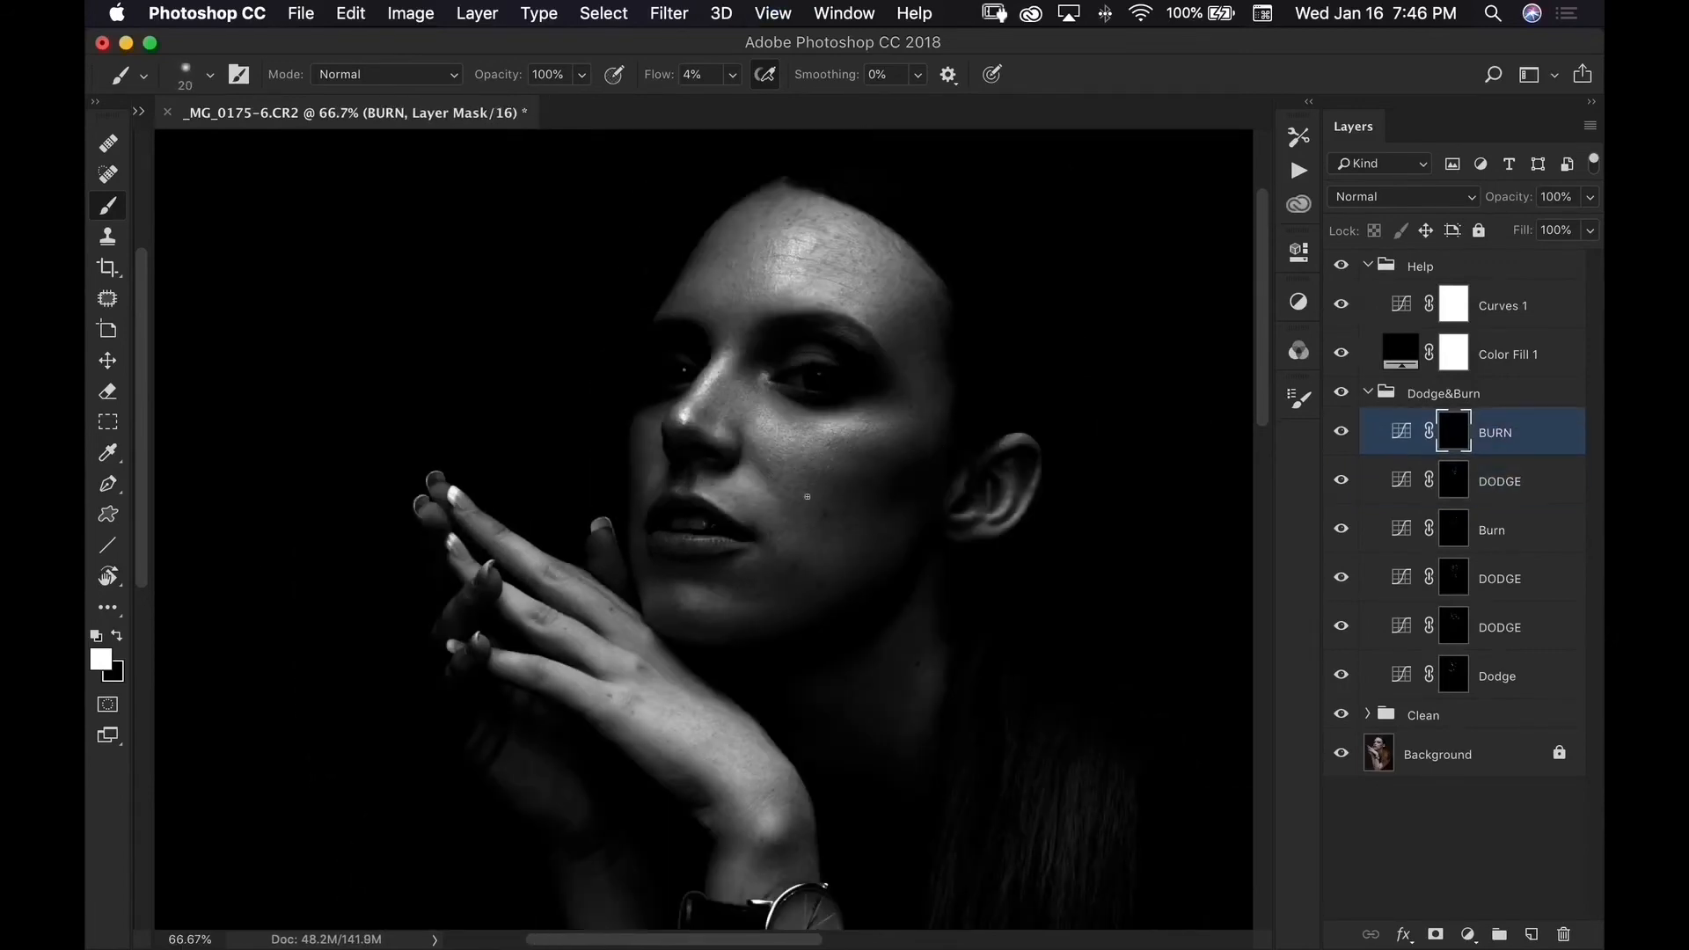
click(1498, 480)
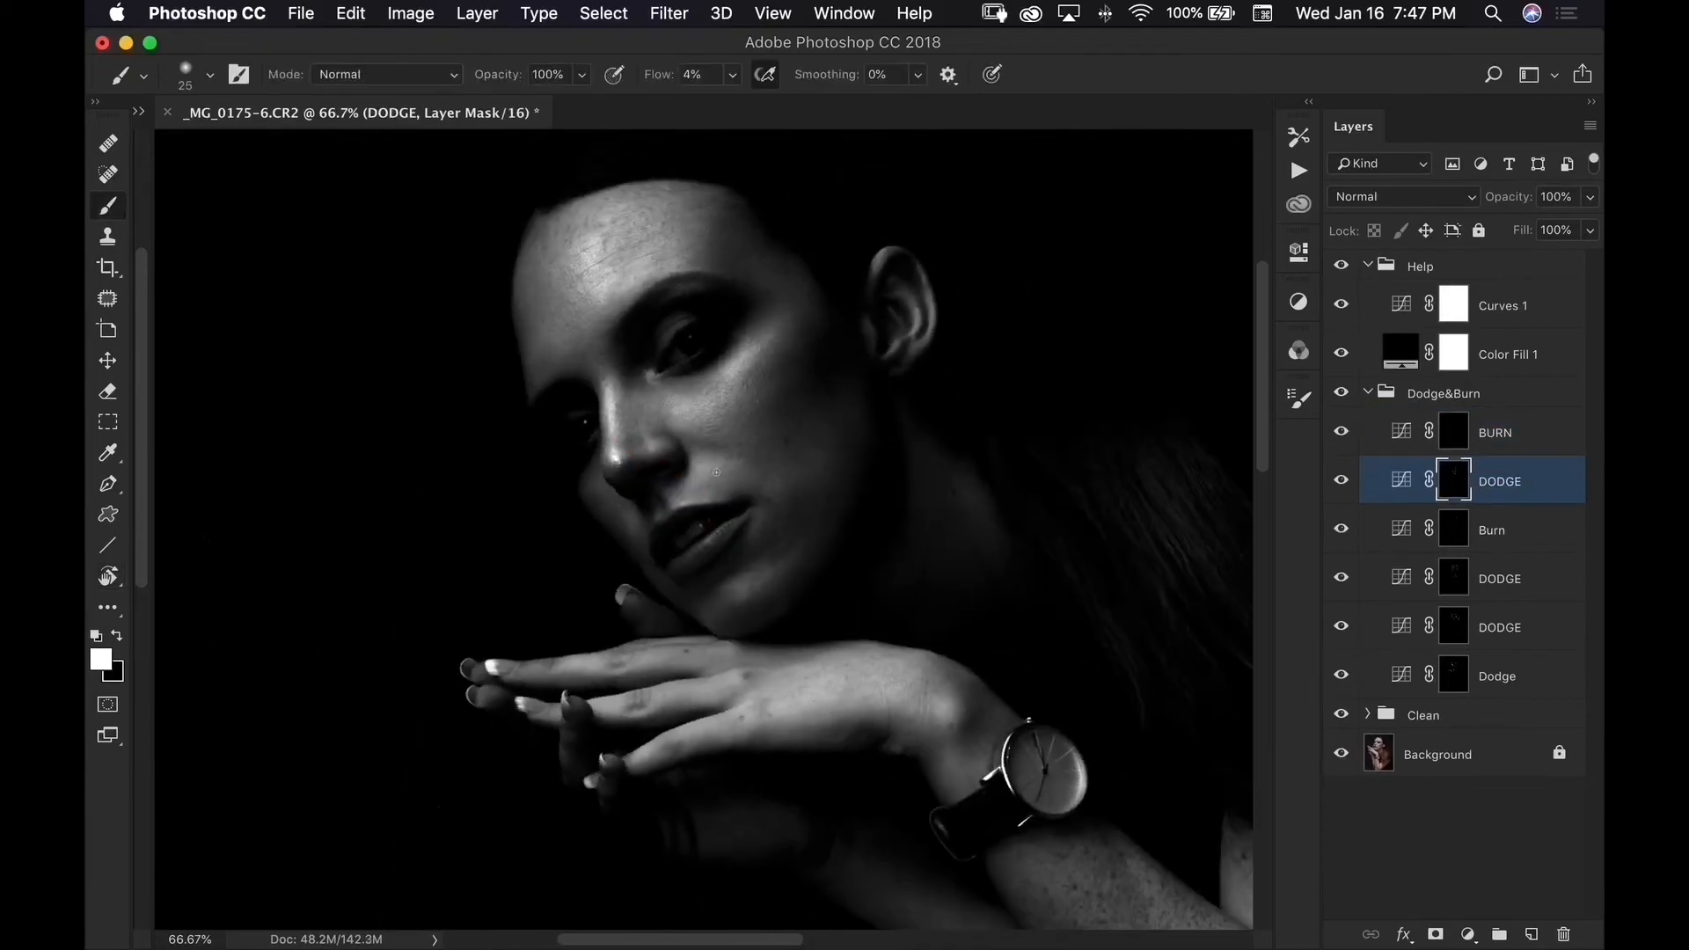
click(1495, 432)
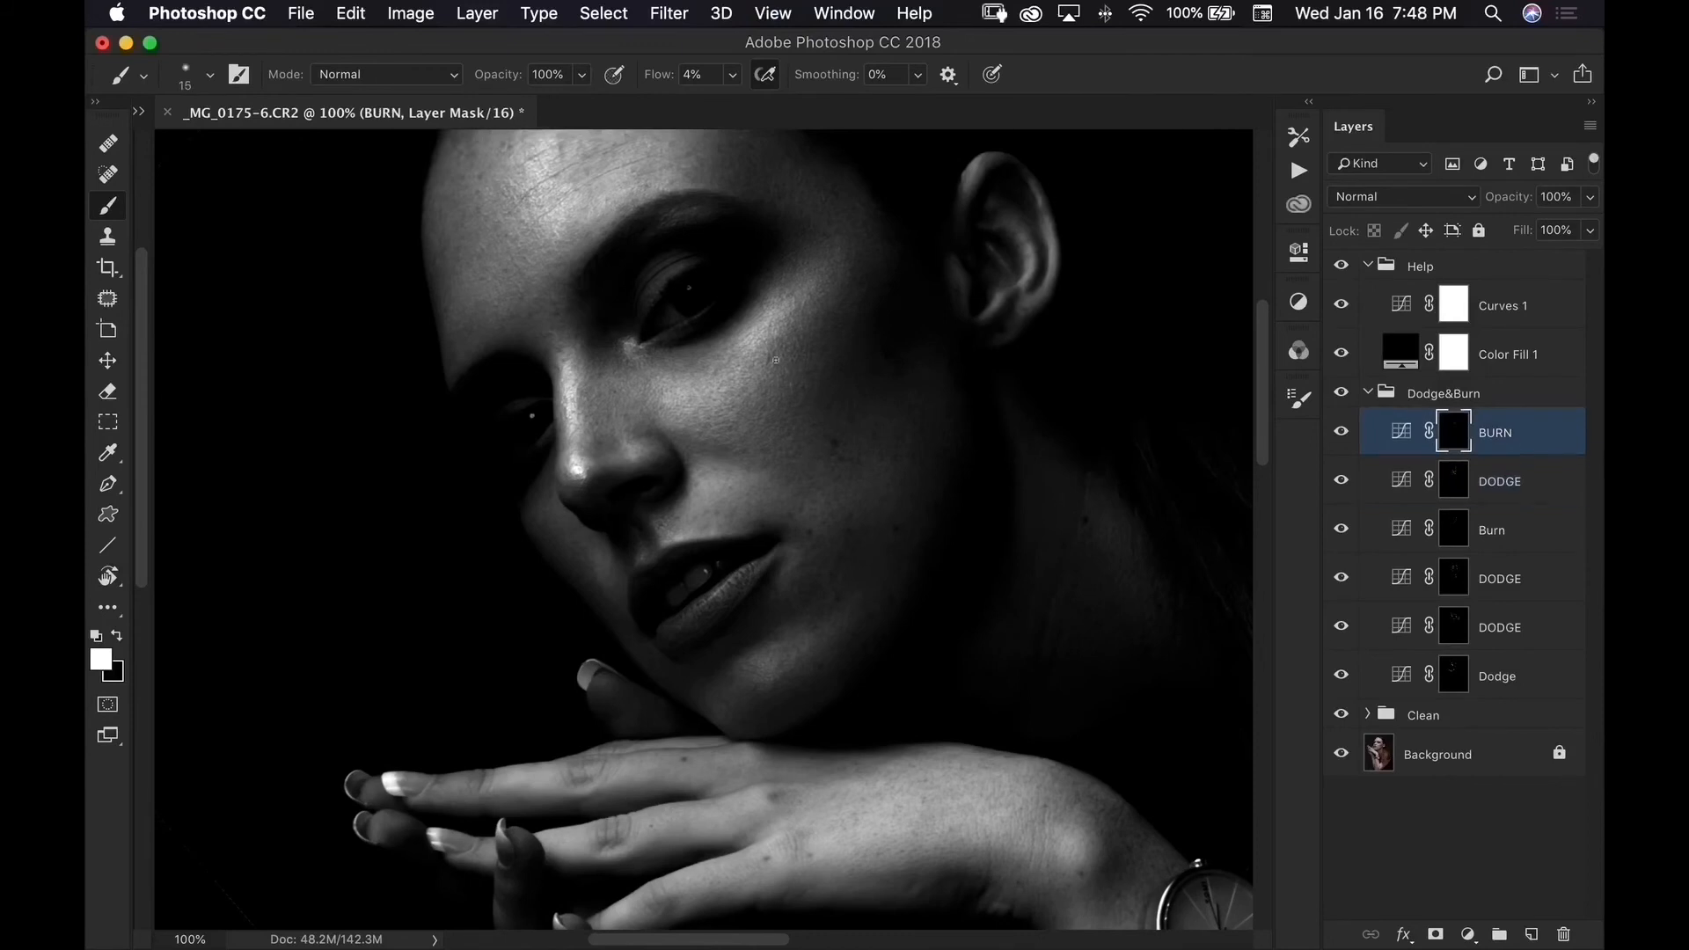
click(1498, 480)
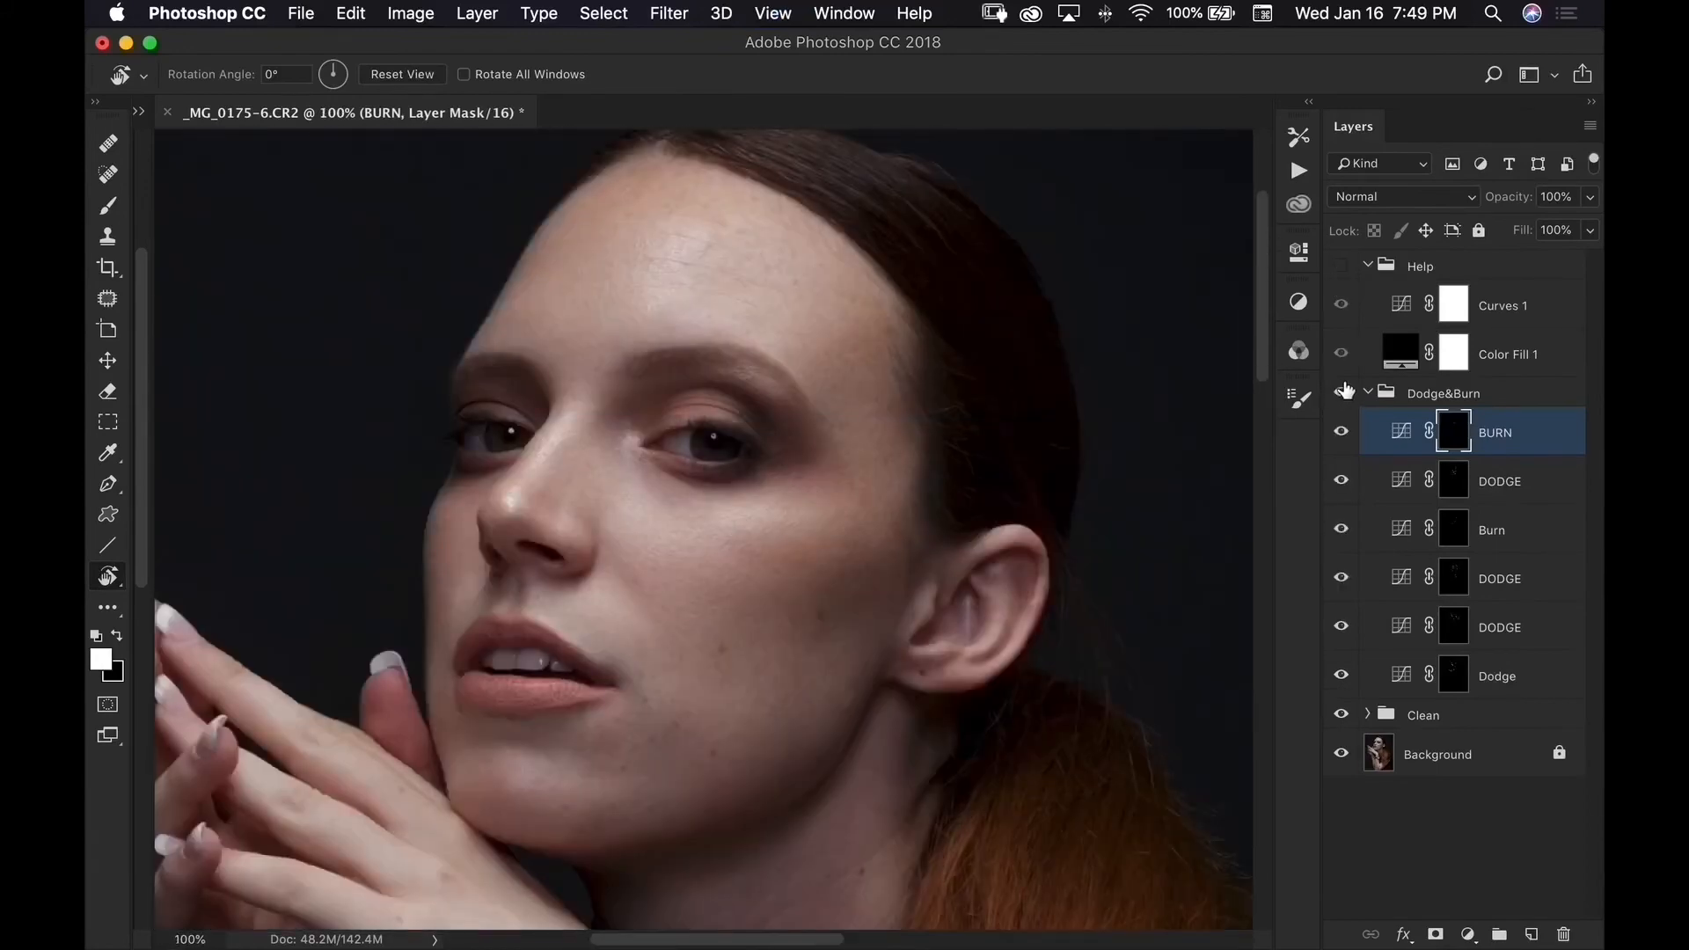
Turn the black-and-white helper view back on and keep refining both masks
click(1499, 480)
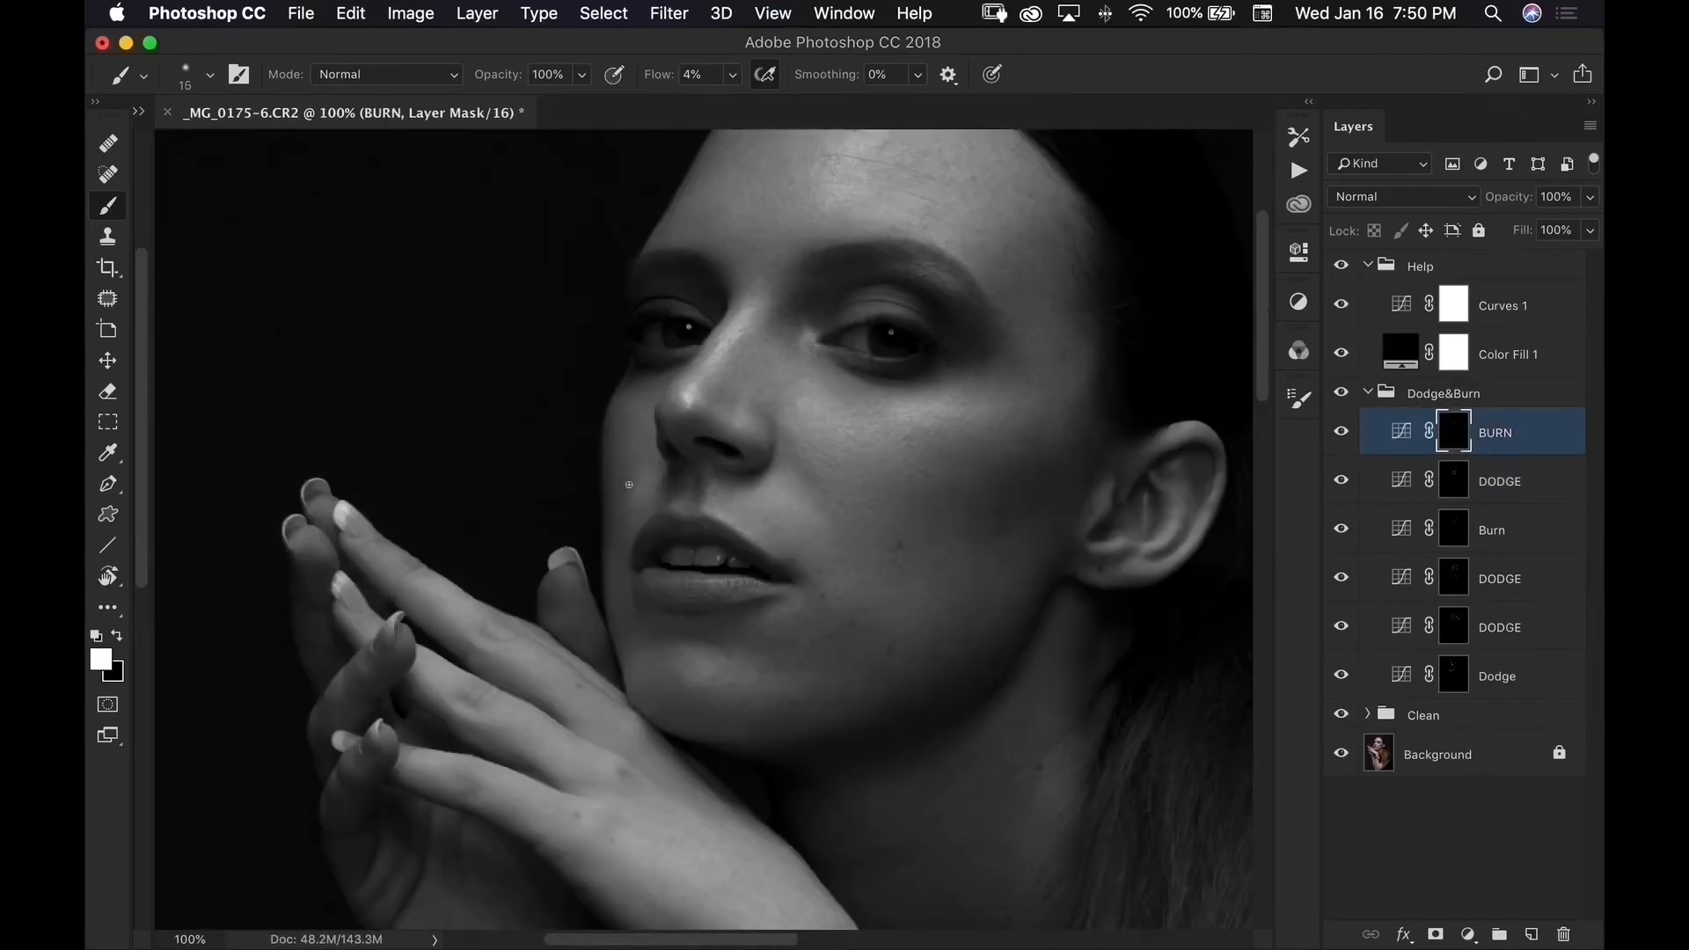
click(1498, 480)
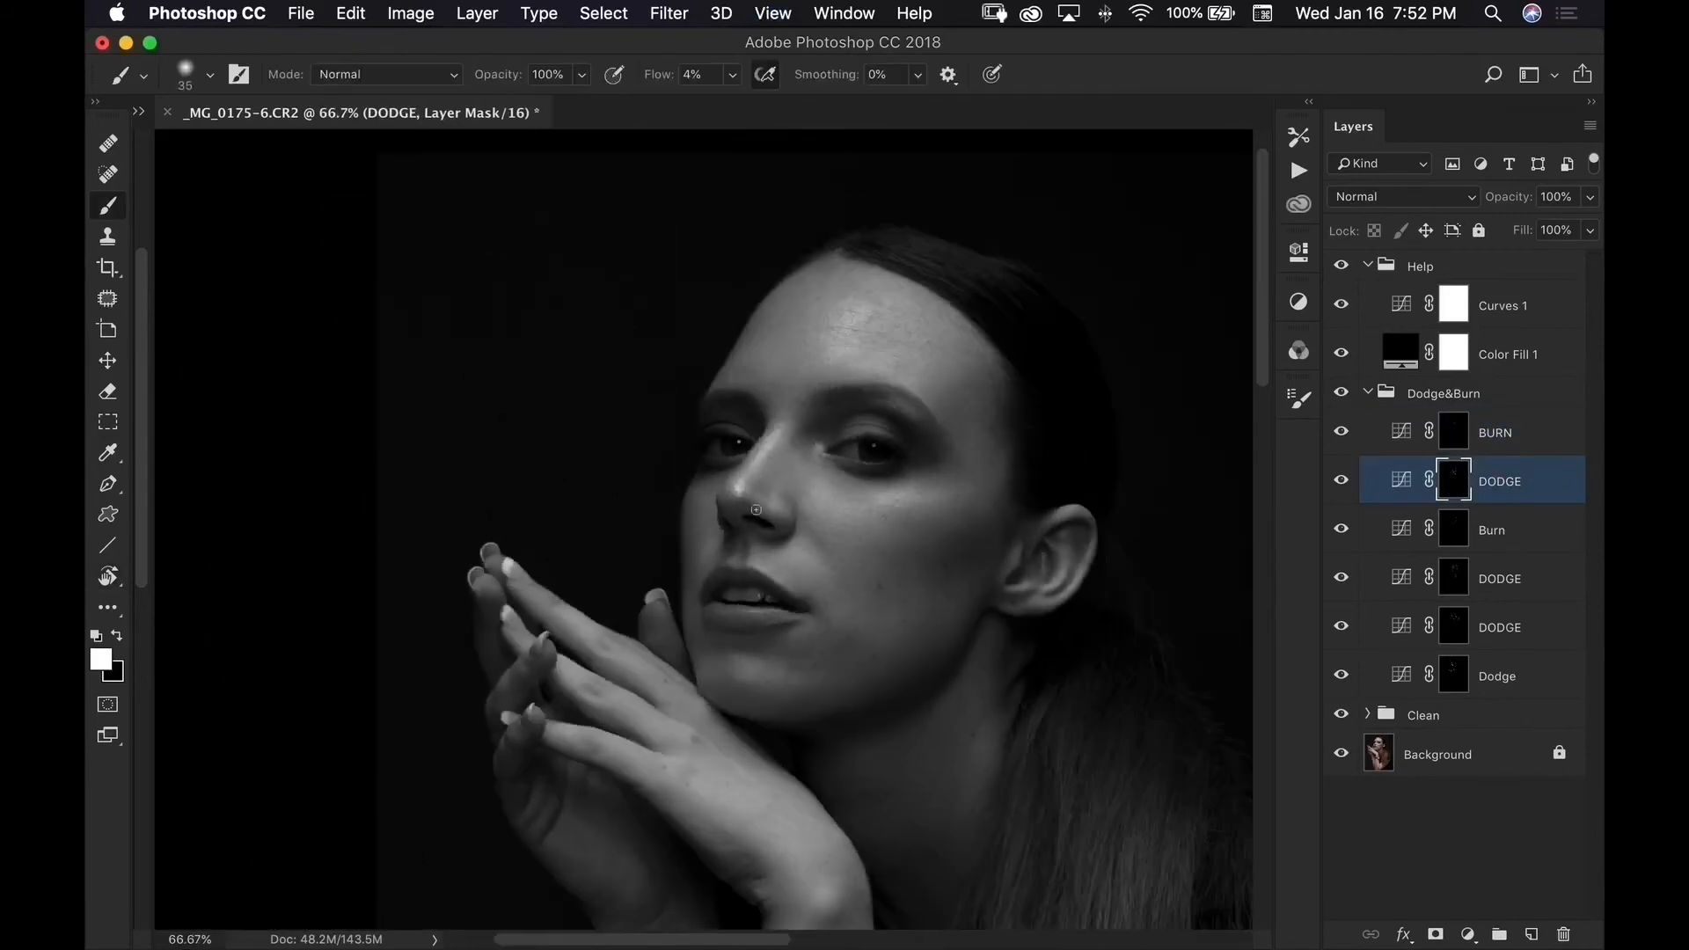
click(1496, 432)
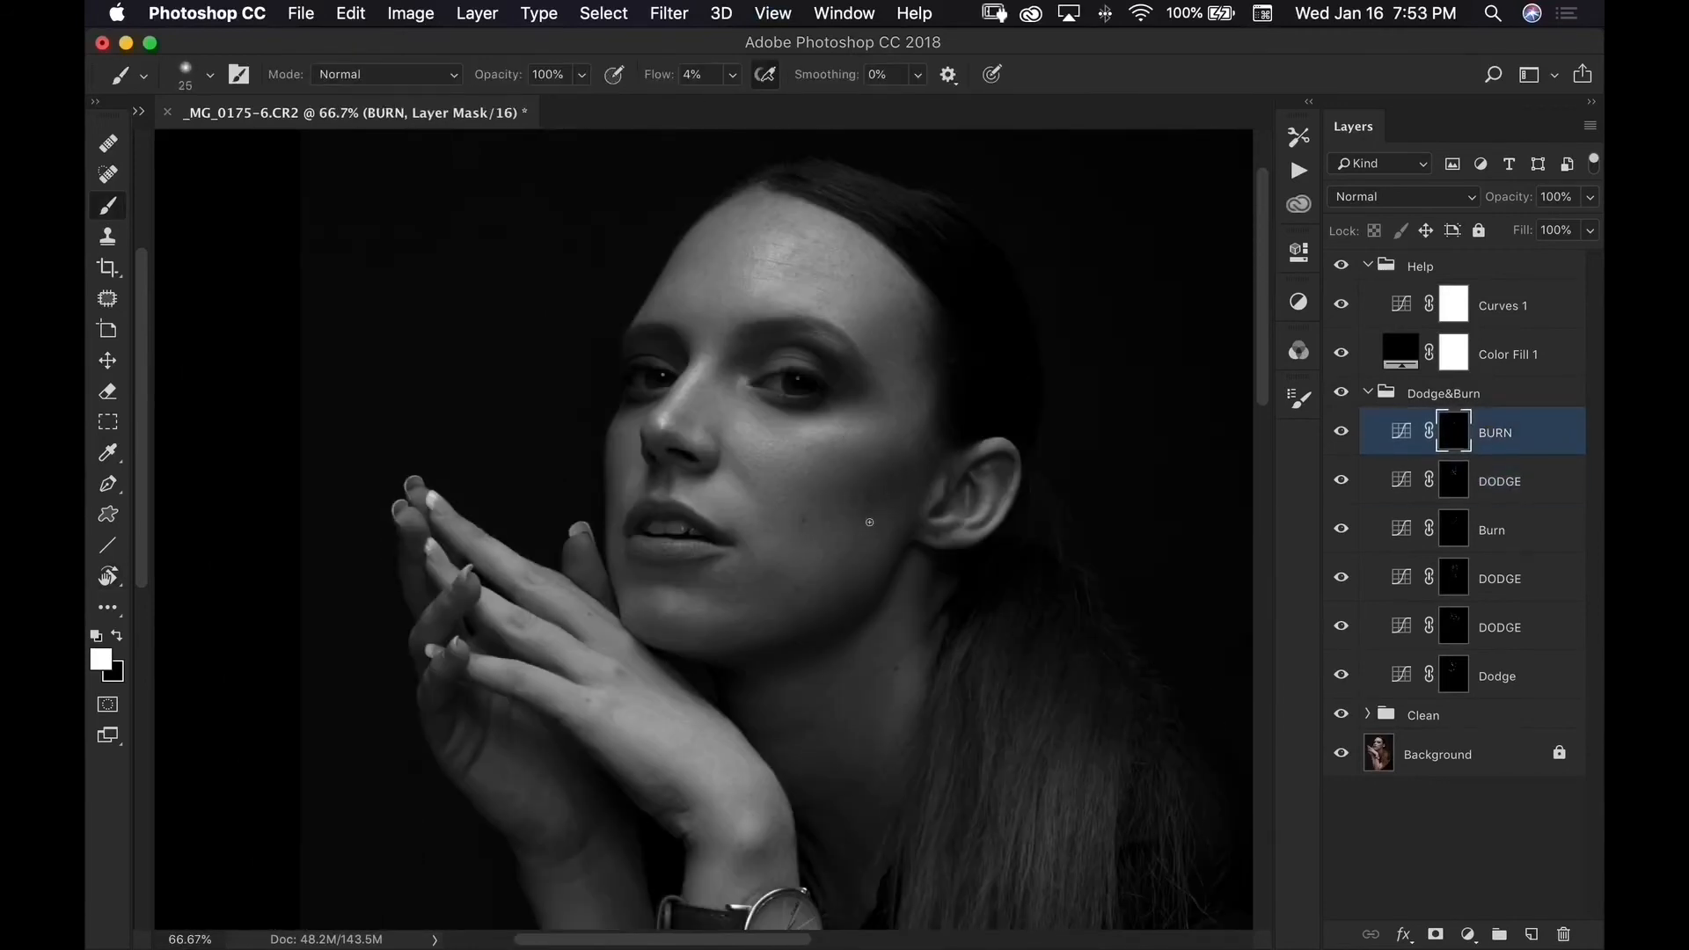
click(1499, 481)
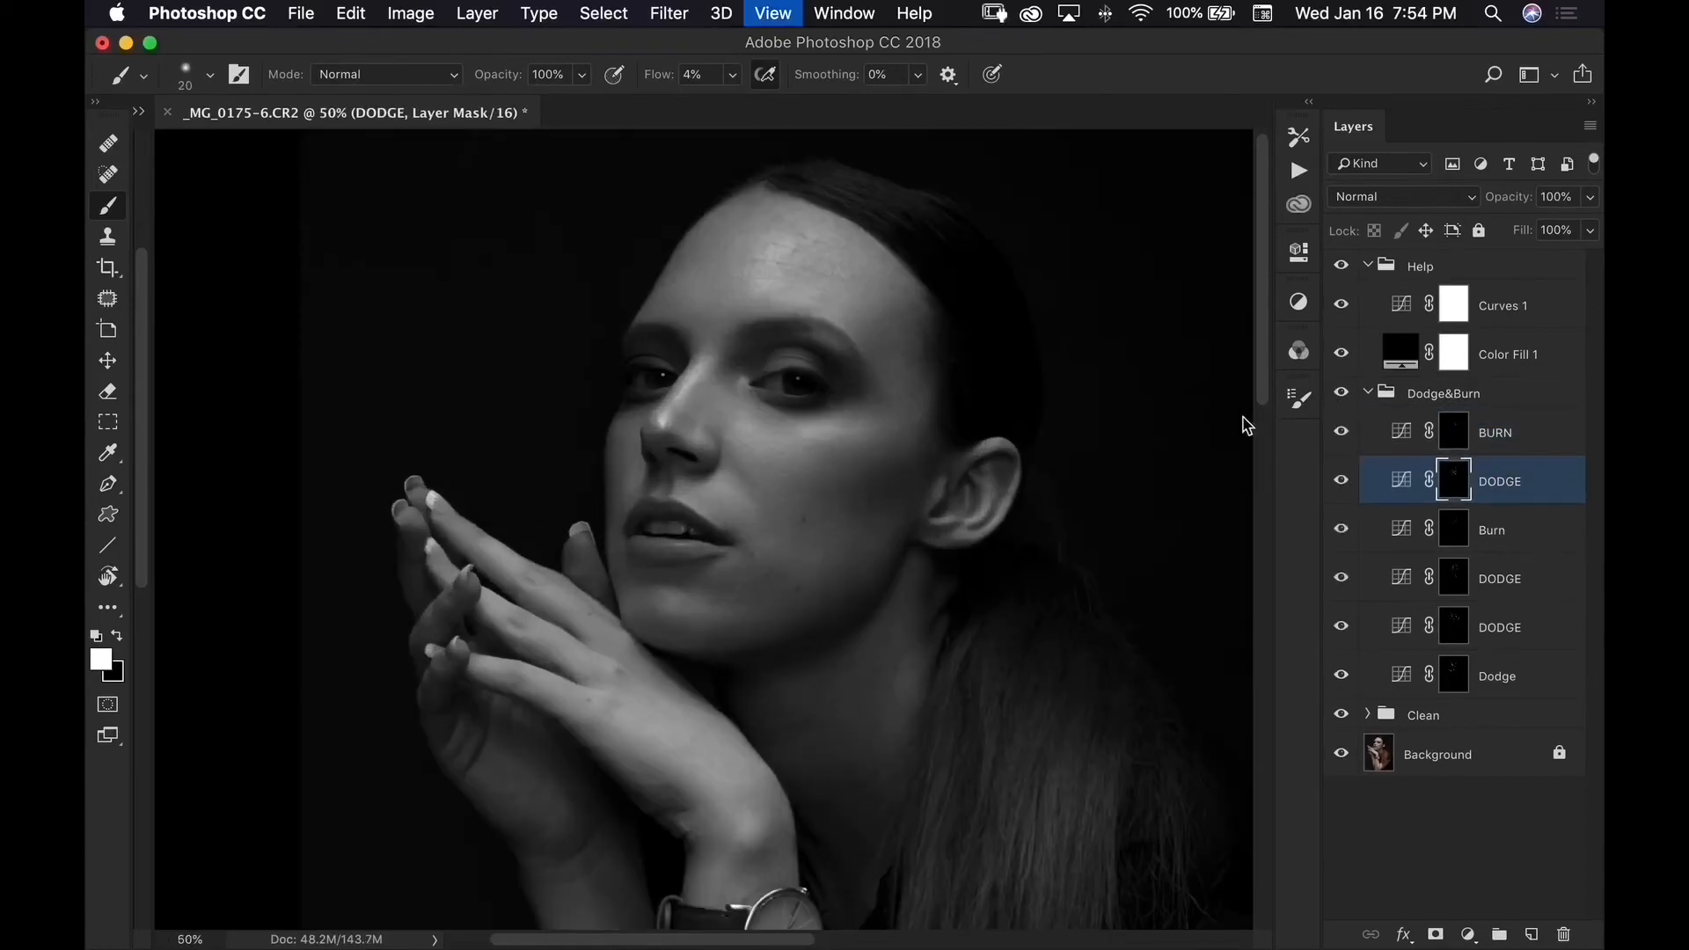
click(1495, 432)
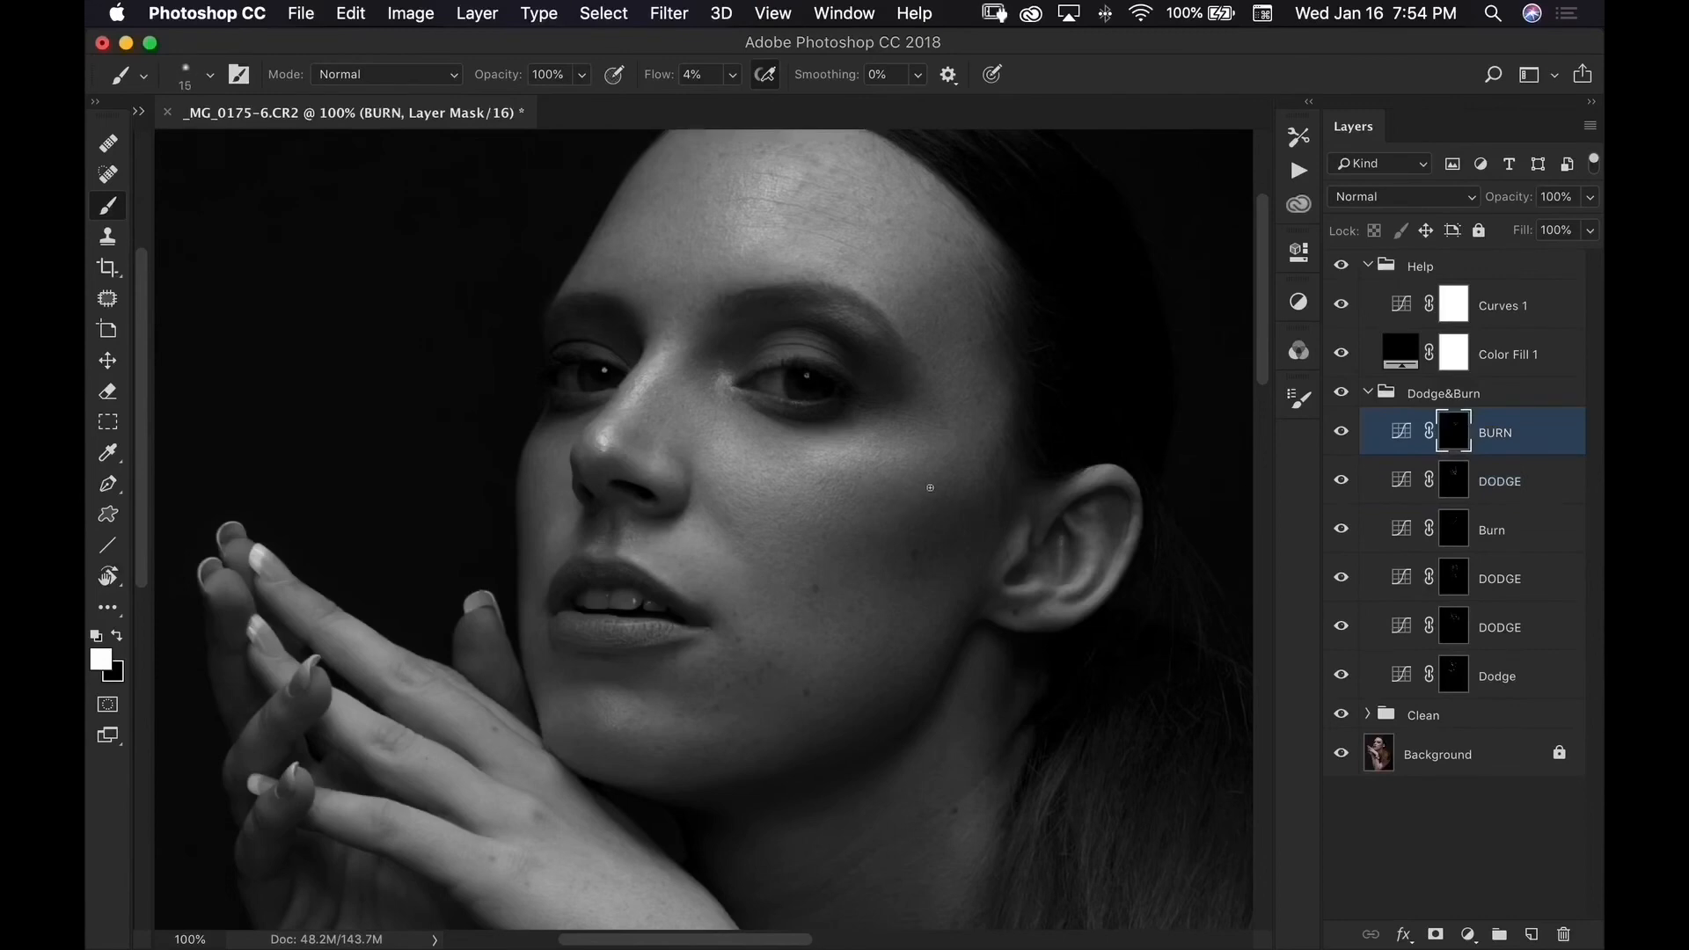
click(1500, 480)
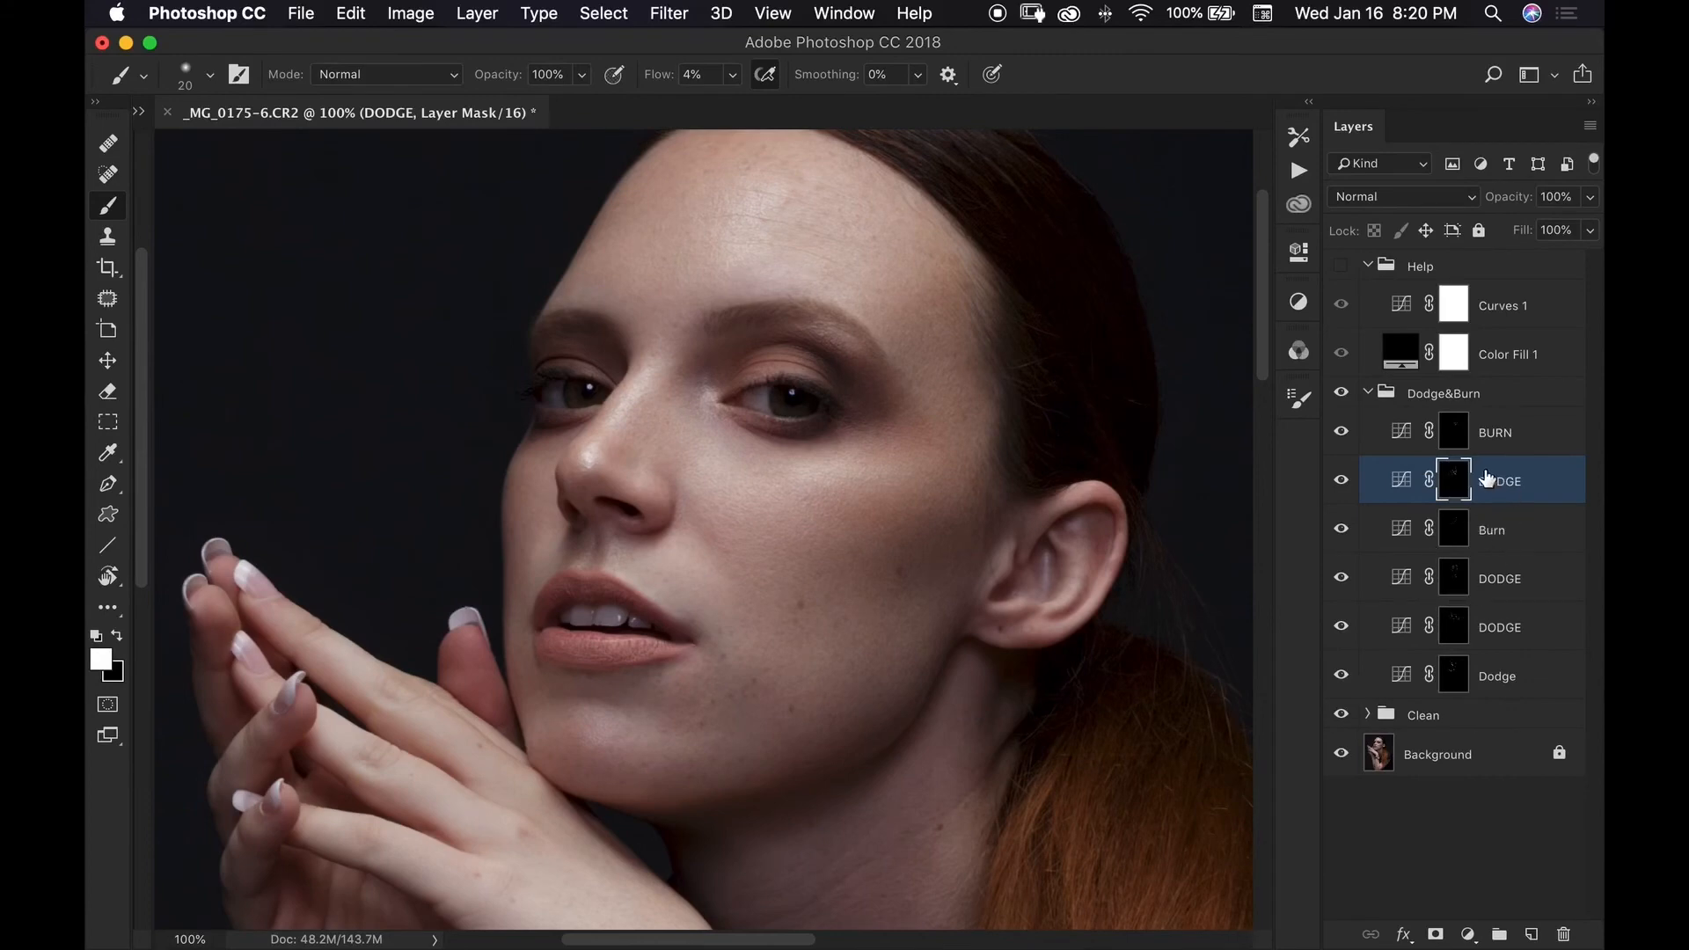
mouse_move(1500, 481)
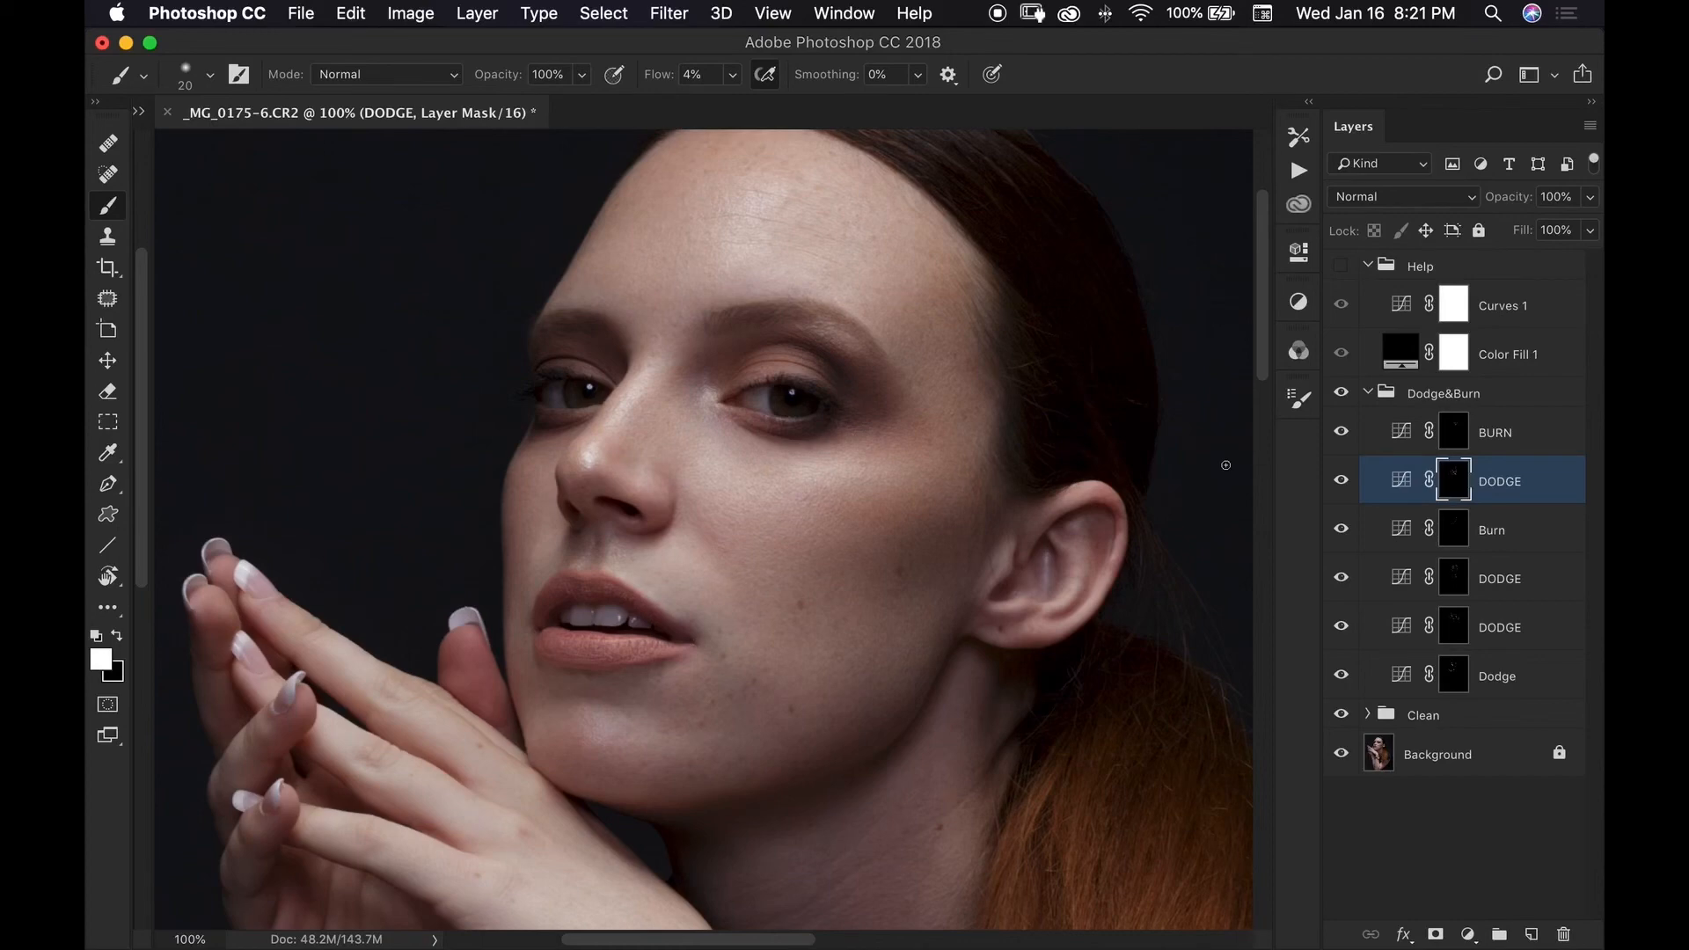
mouse_move(918, 662)
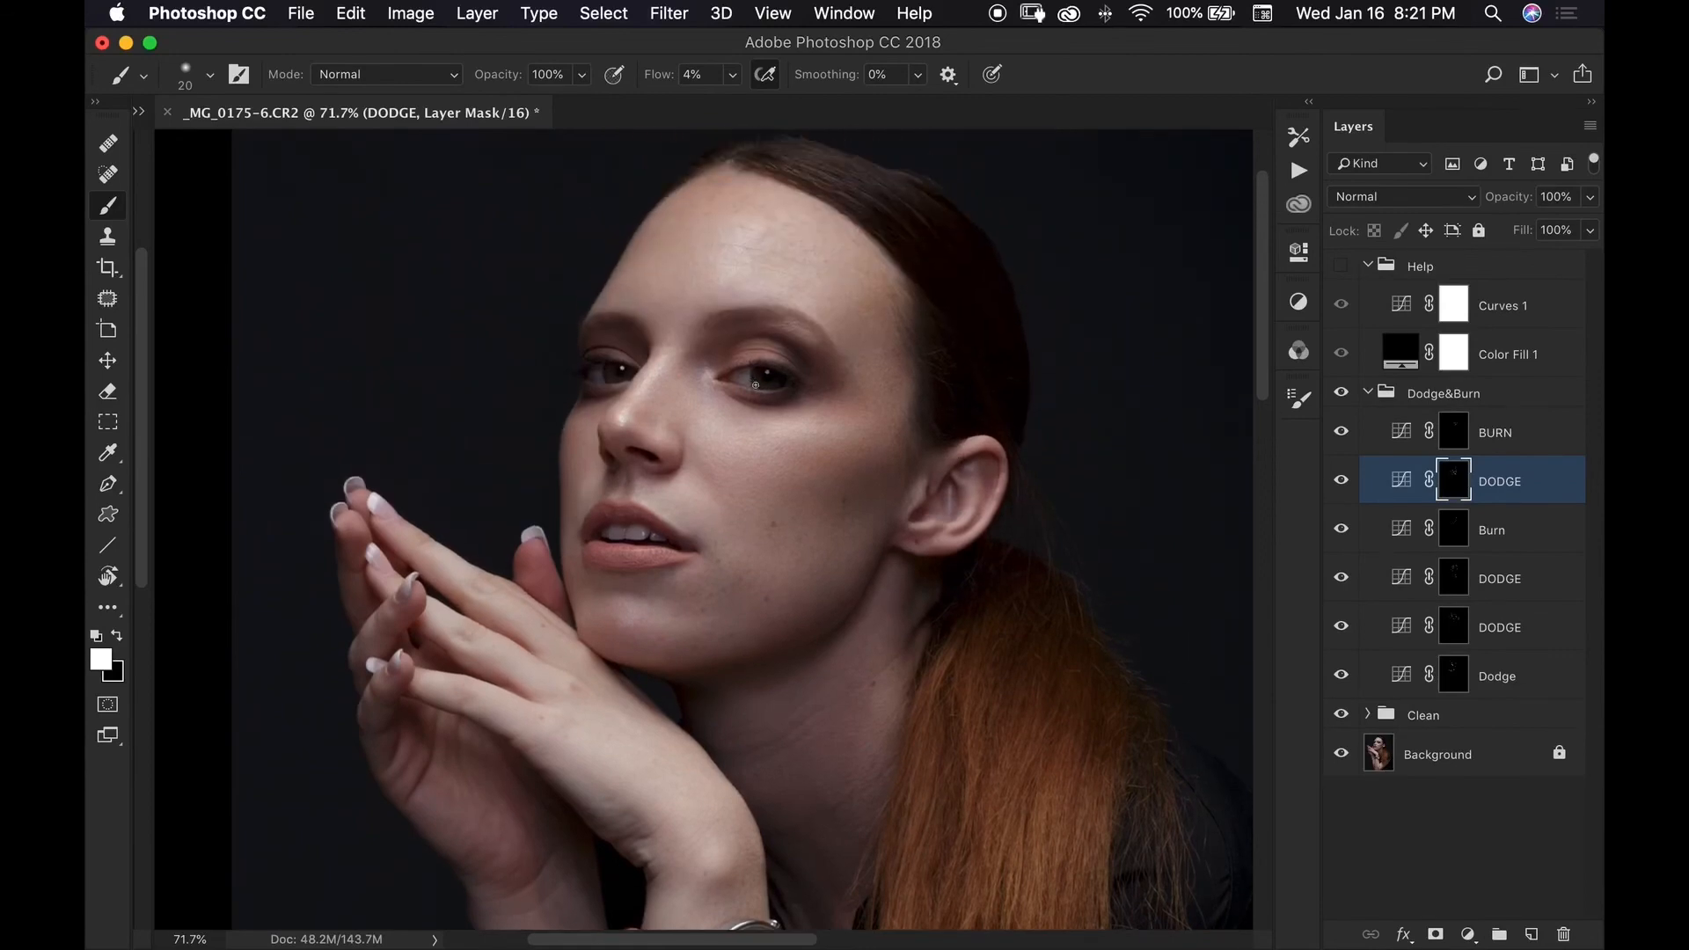
mouse_move(984, 732)
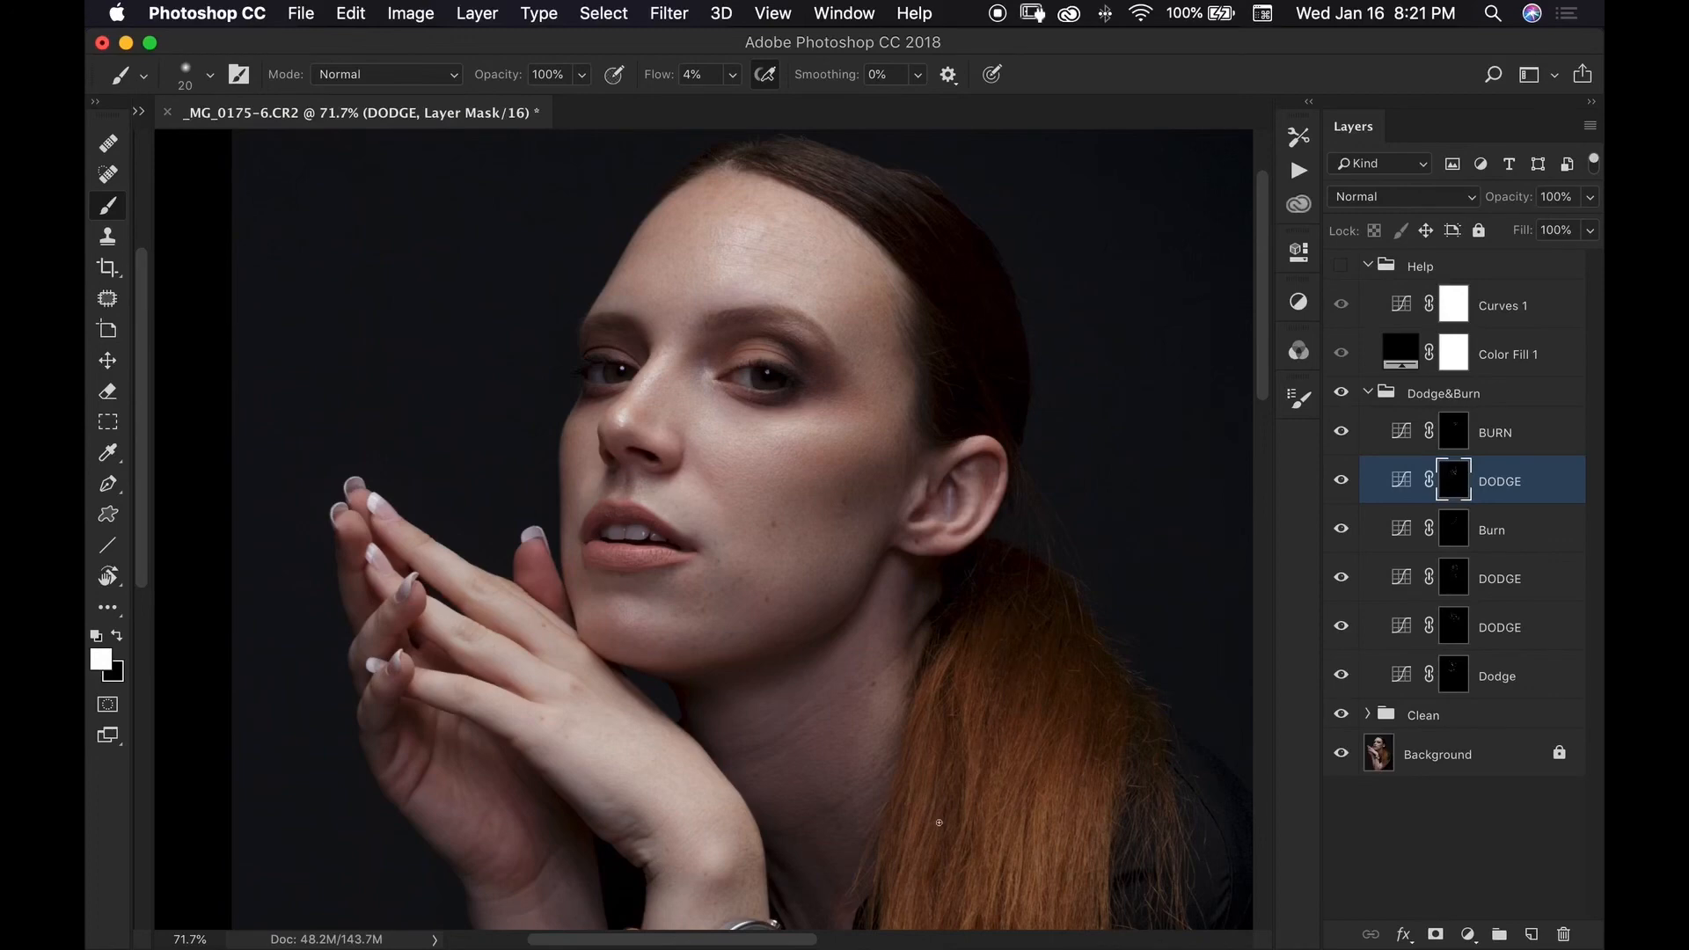
mouse_move(959, 735)
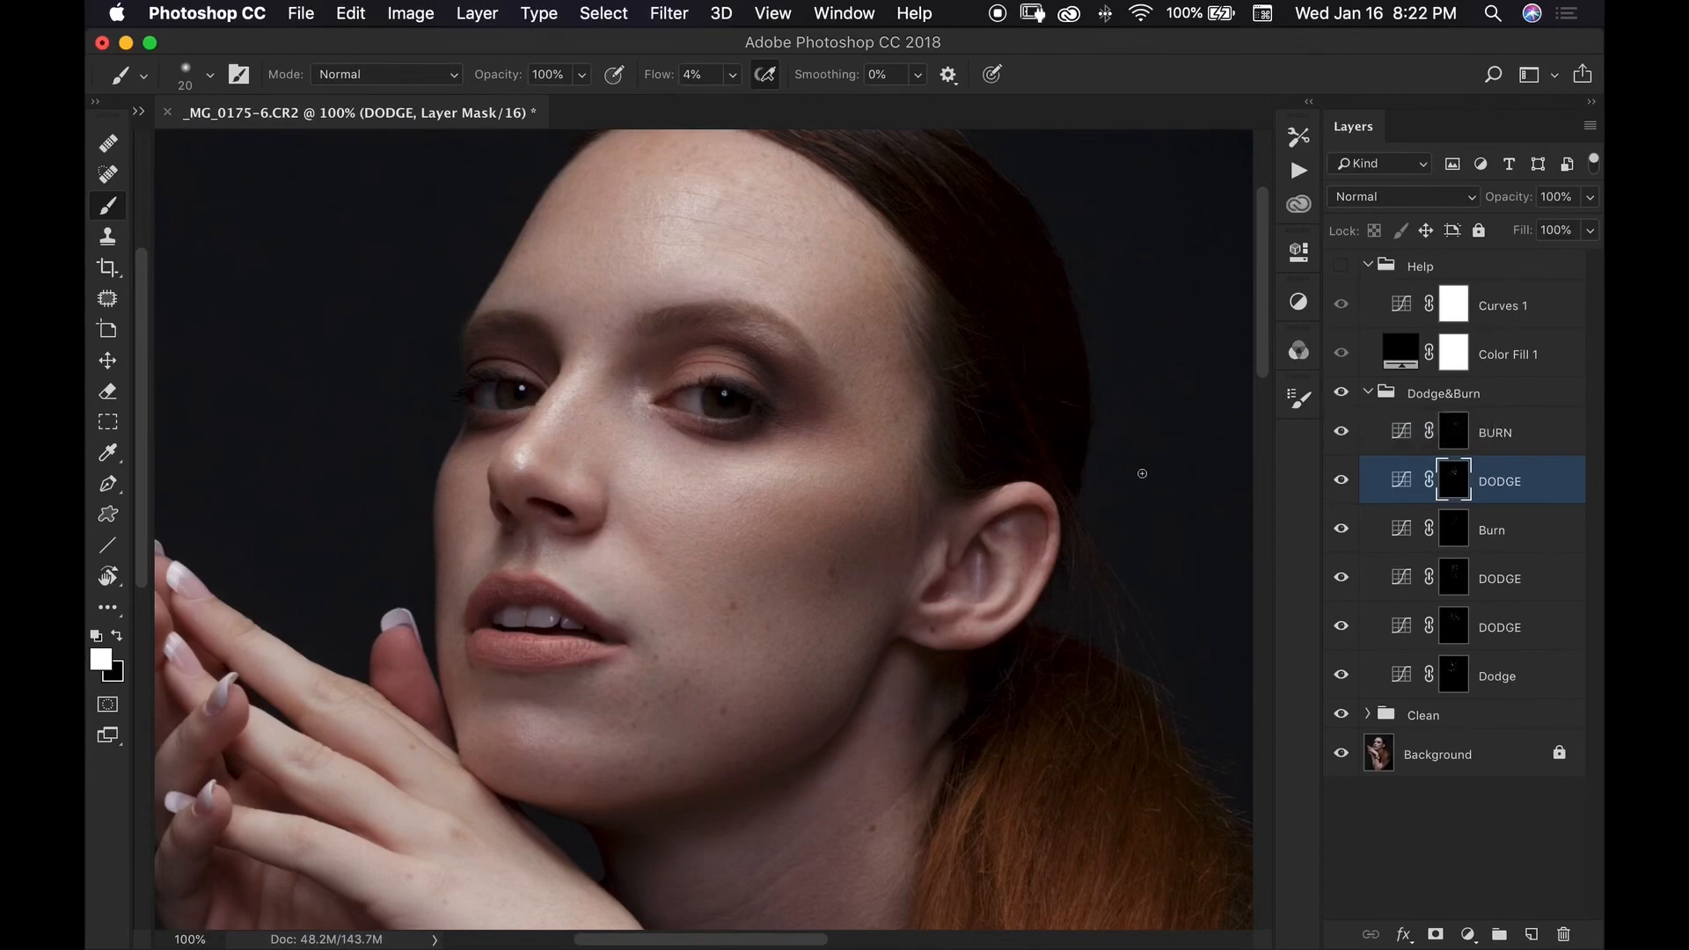
mouse_move(1147, 499)
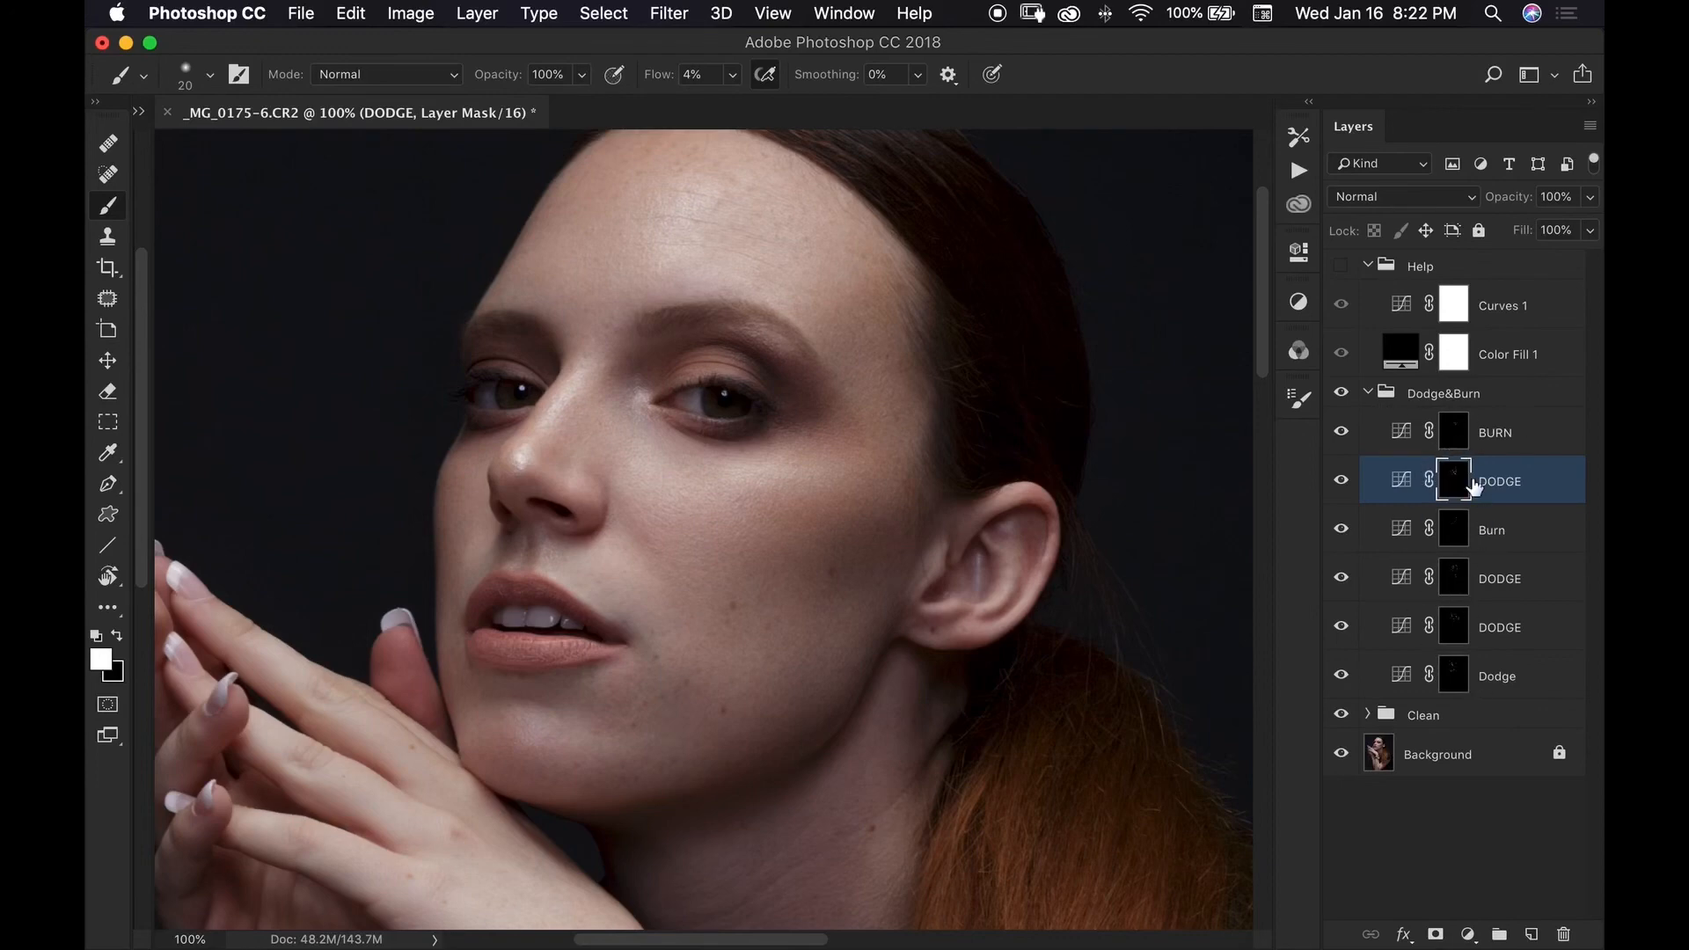
mouse_move(1147, 451)
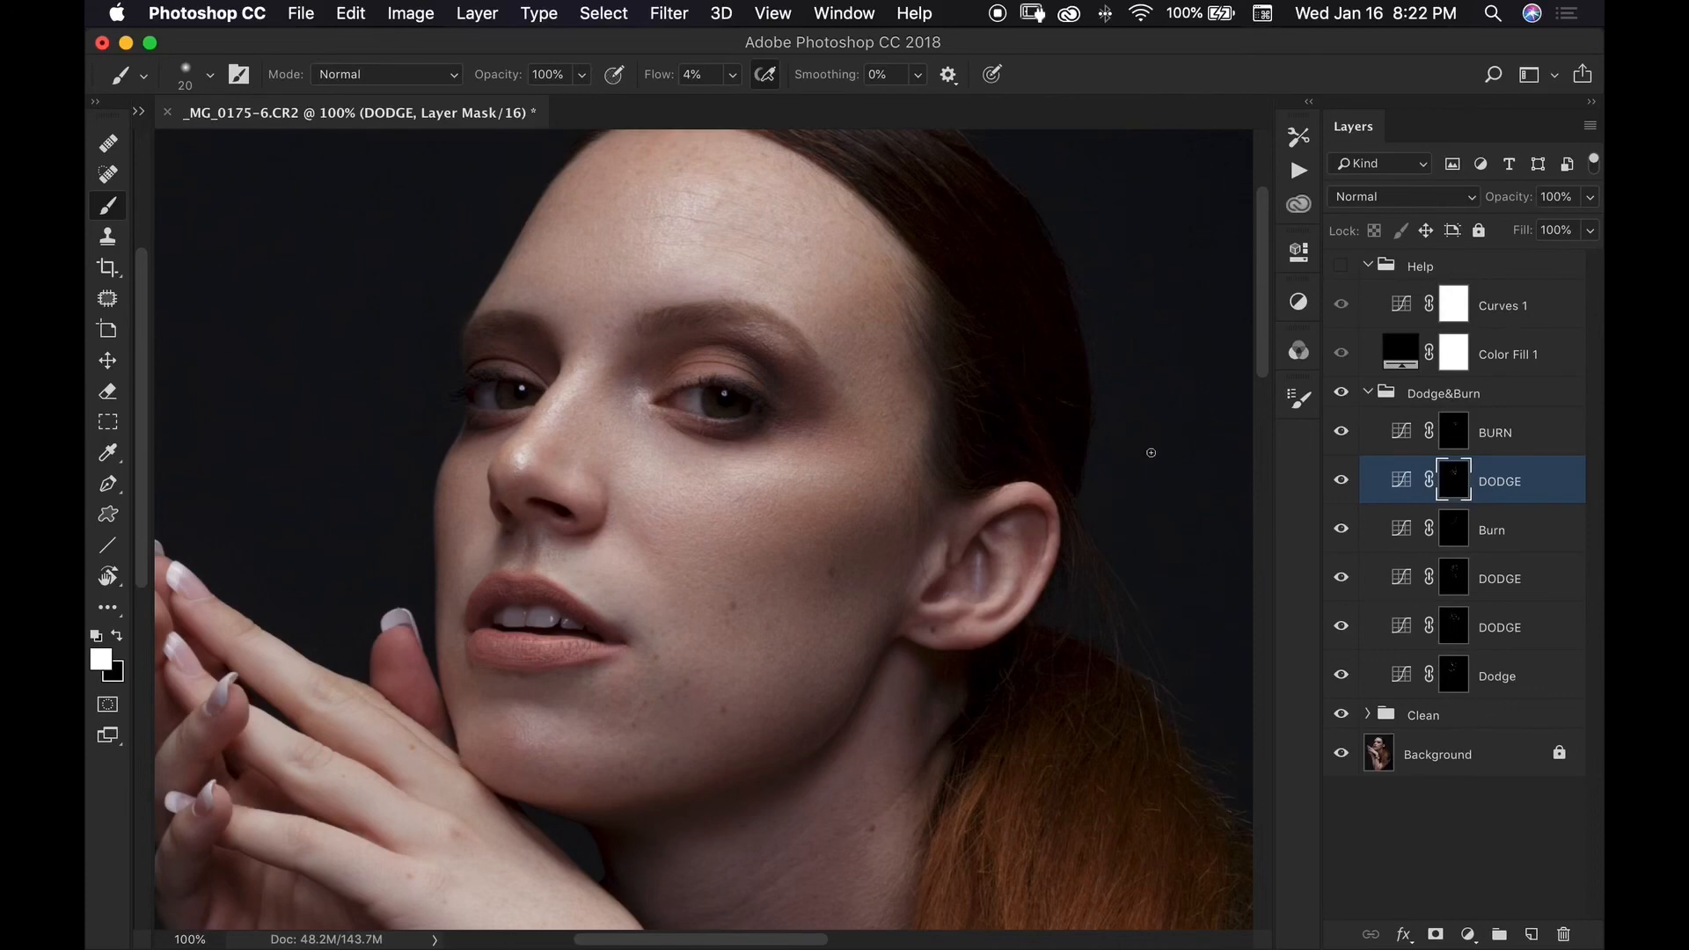
mouse_move(1315, 399)
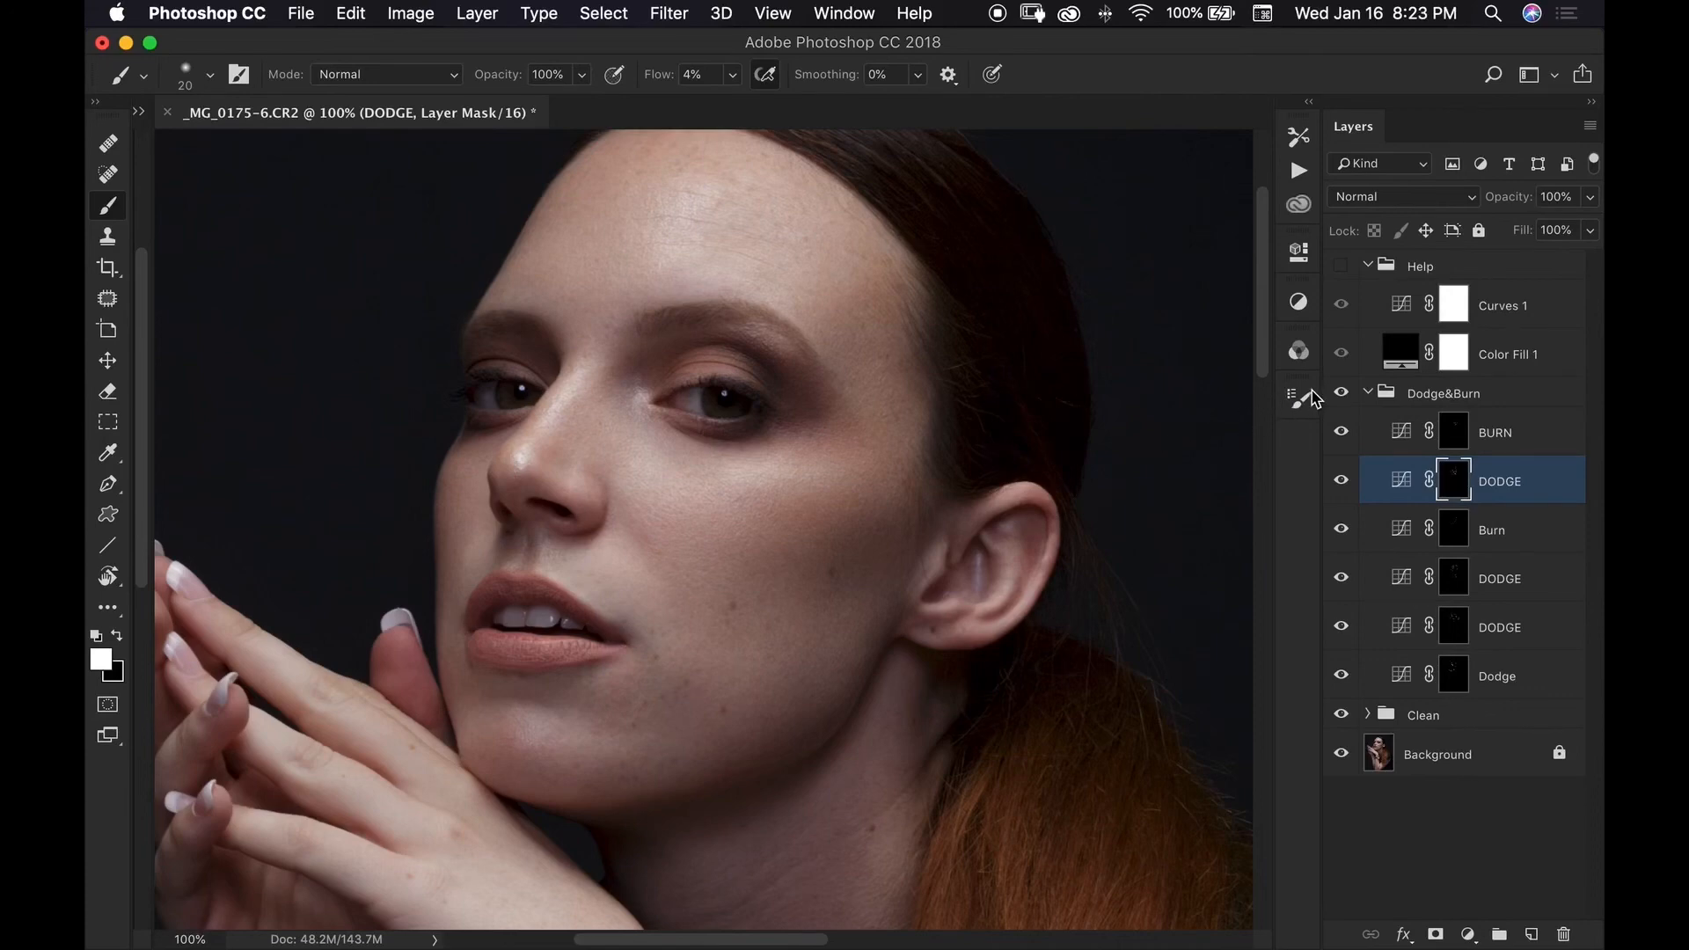